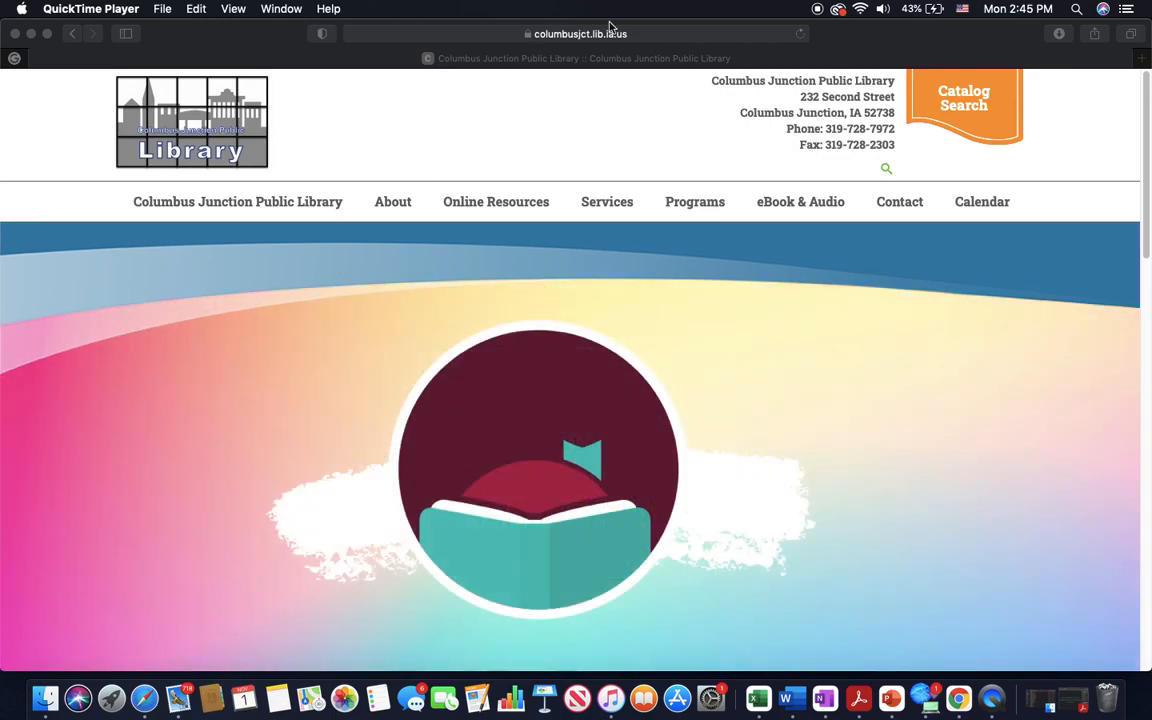
# Reload the library website and open the For Students page from the Services menu.
pyautogui.click(576, 32)
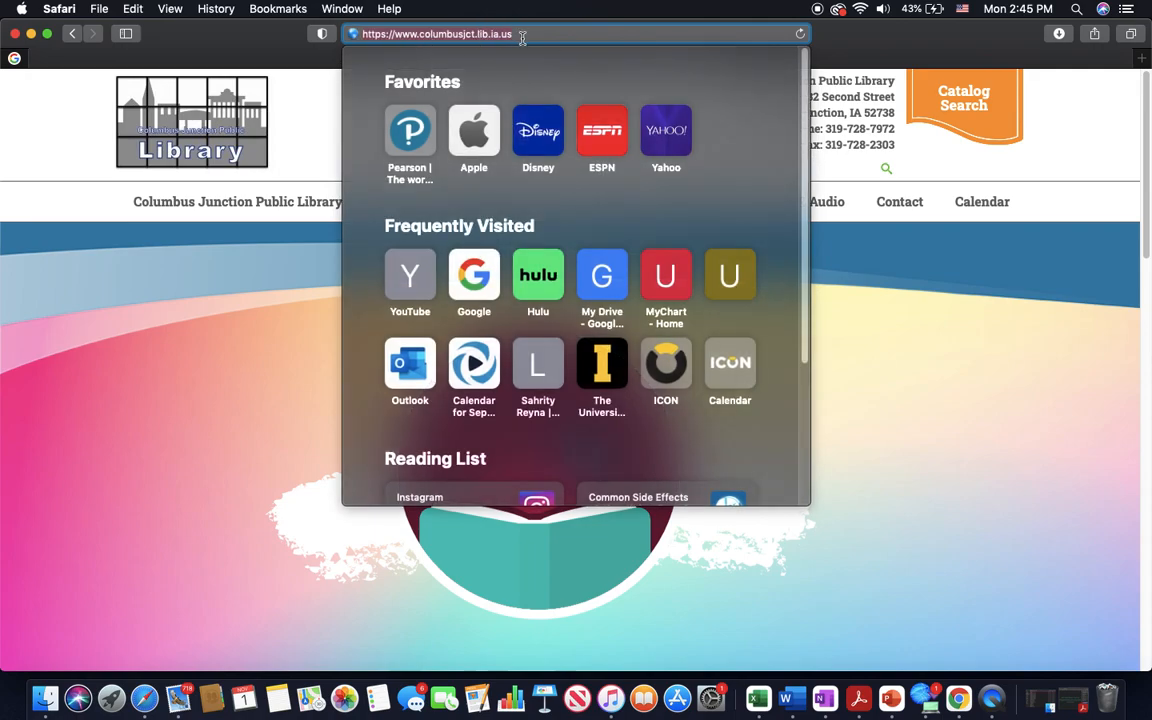
pyautogui.press('Return')
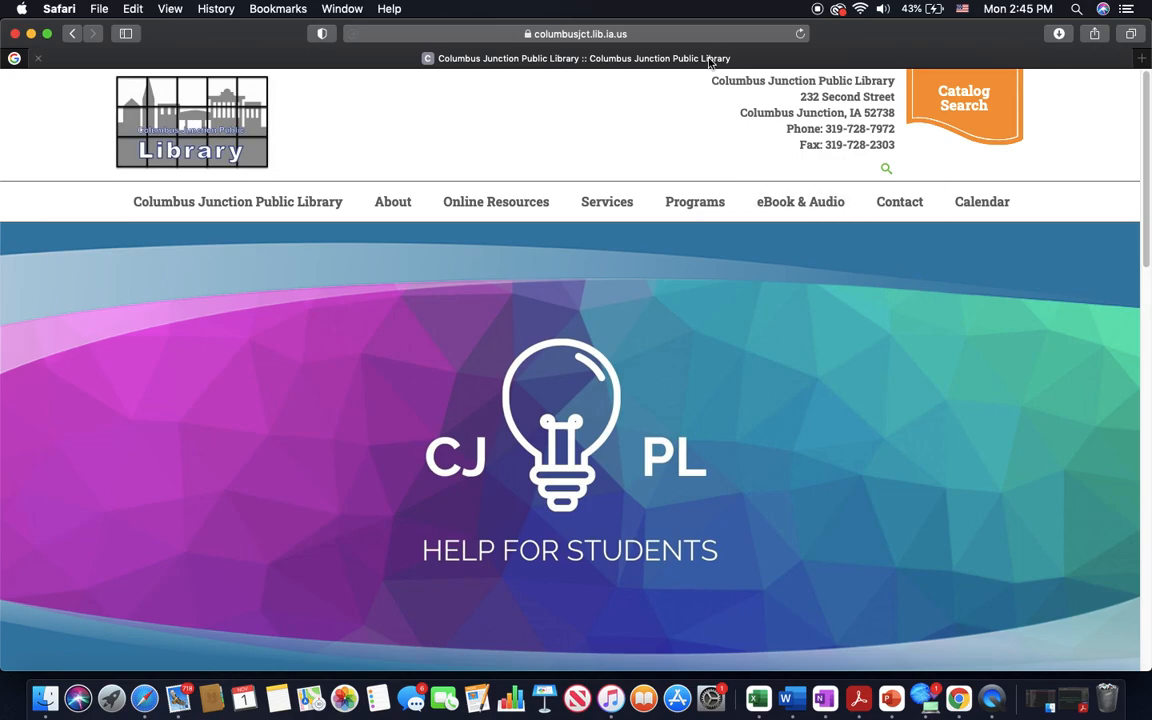
pyautogui.click(606, 200)
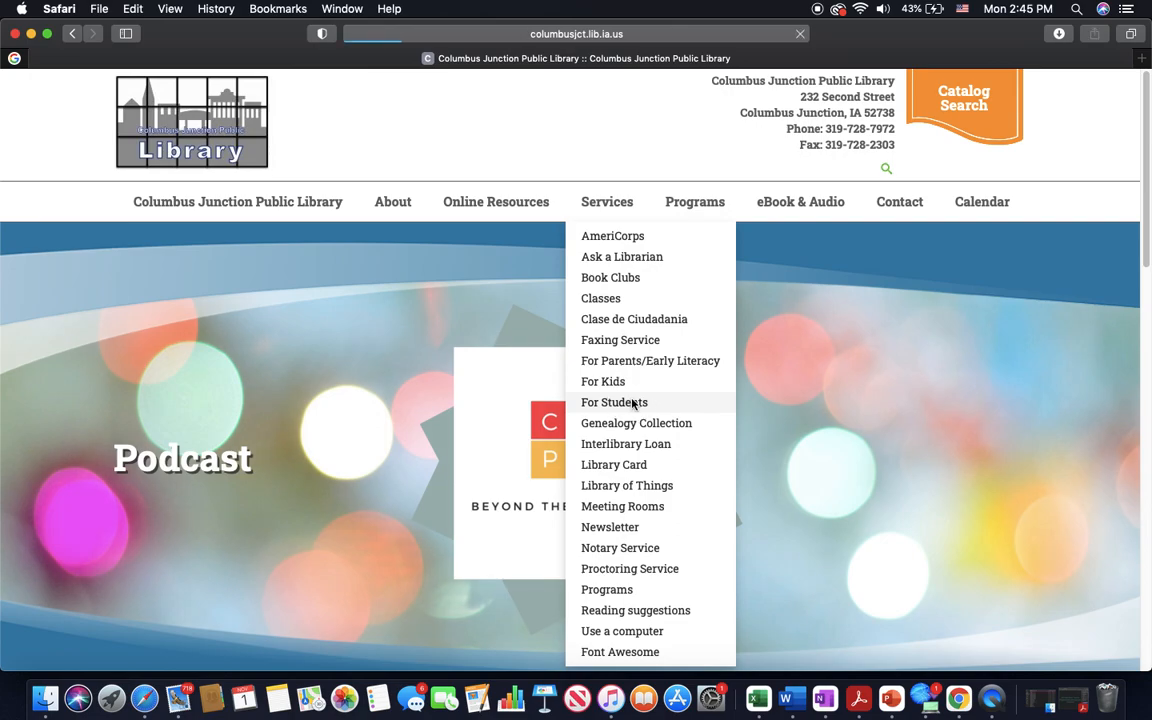
pyautogui.click(614, 402)
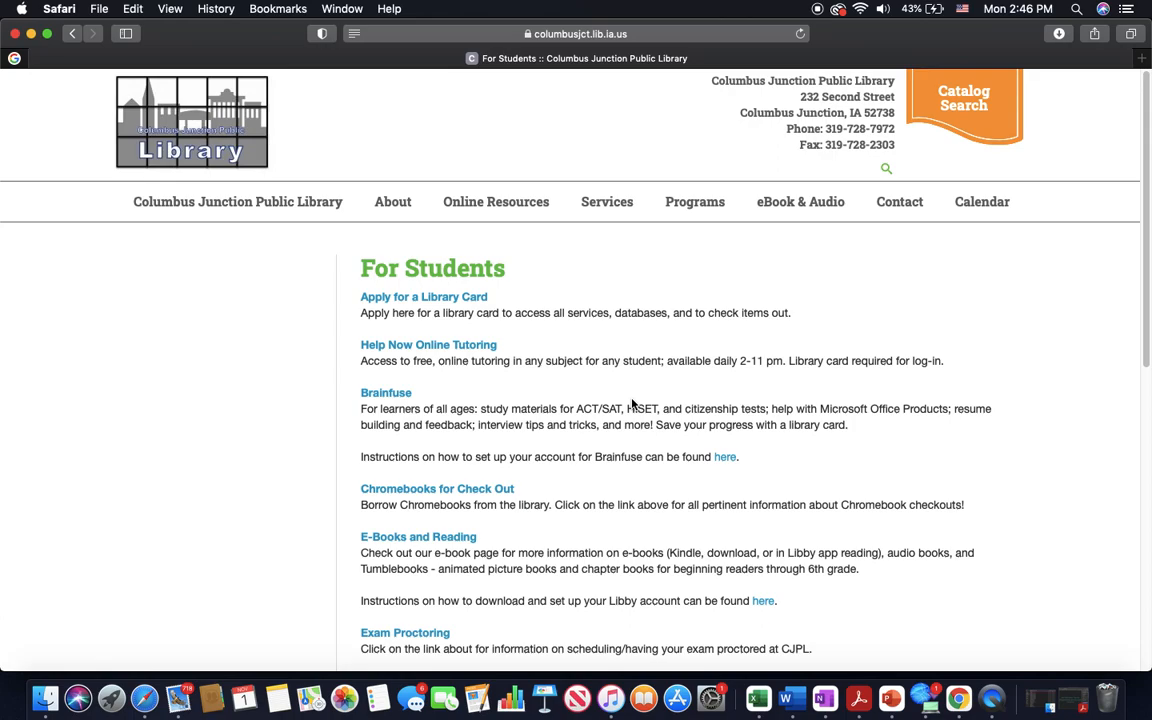
pyautogui.moveTo(428, 344)
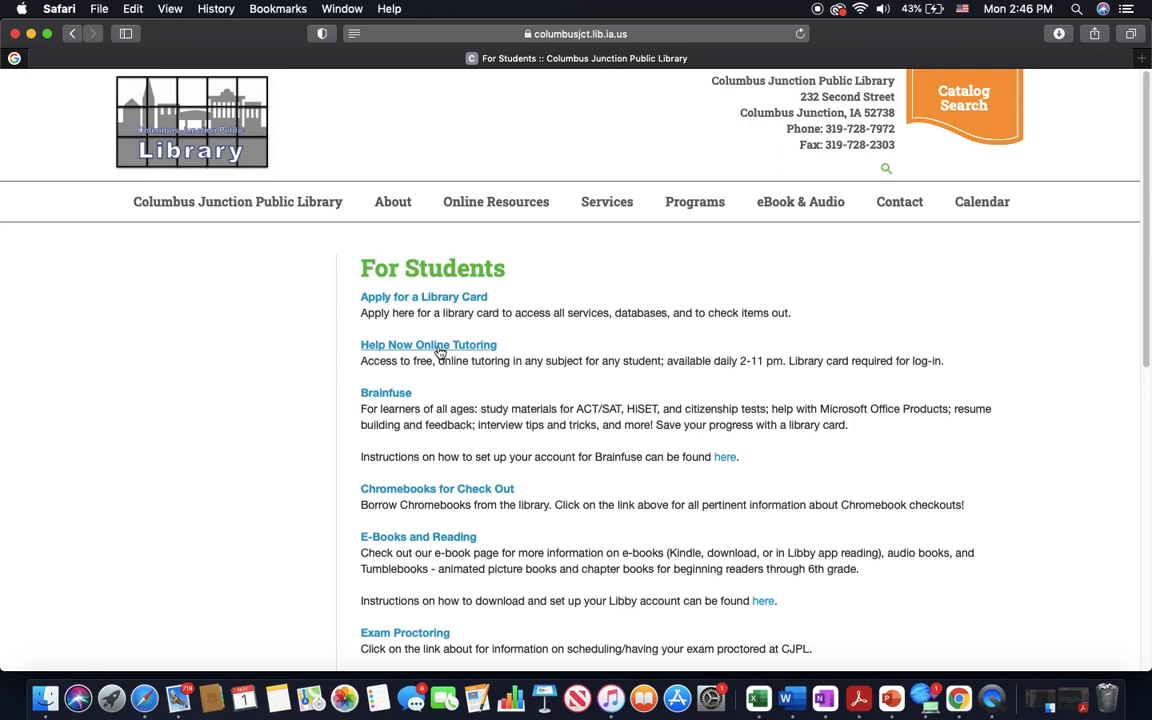
# Open the HelpNow Online Tutoring site, sign out and bring up the login page.
pyautogui.click(428, 344)
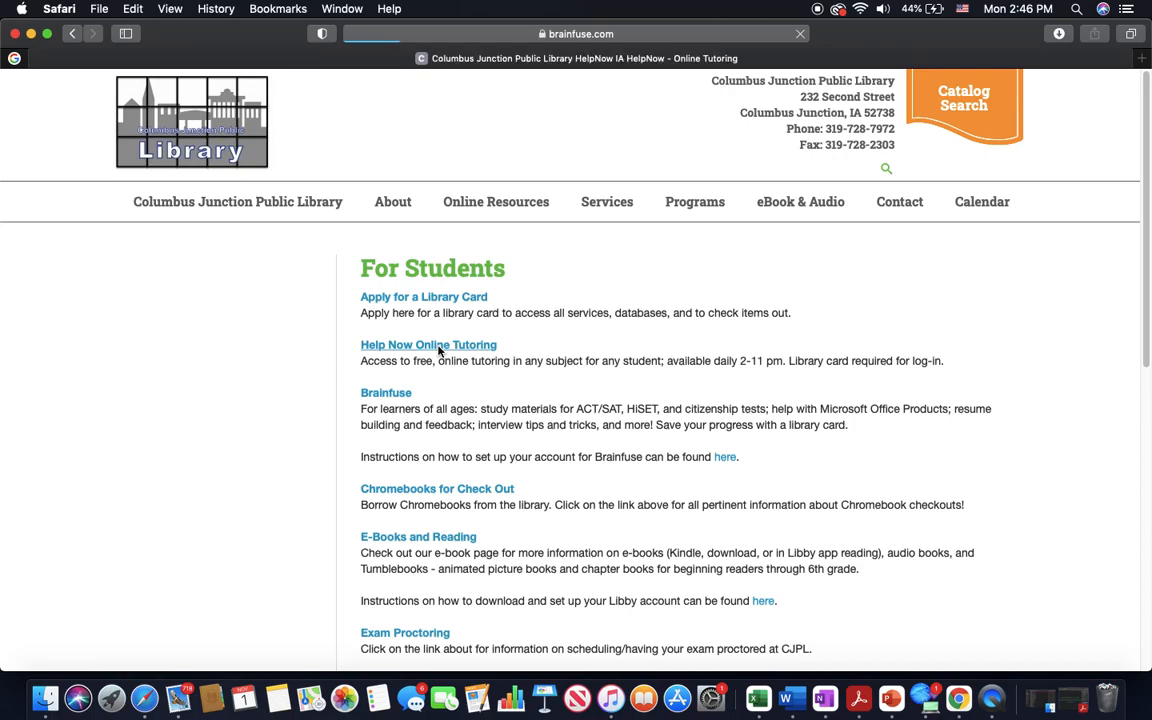
pyautogui.click(428, 344)
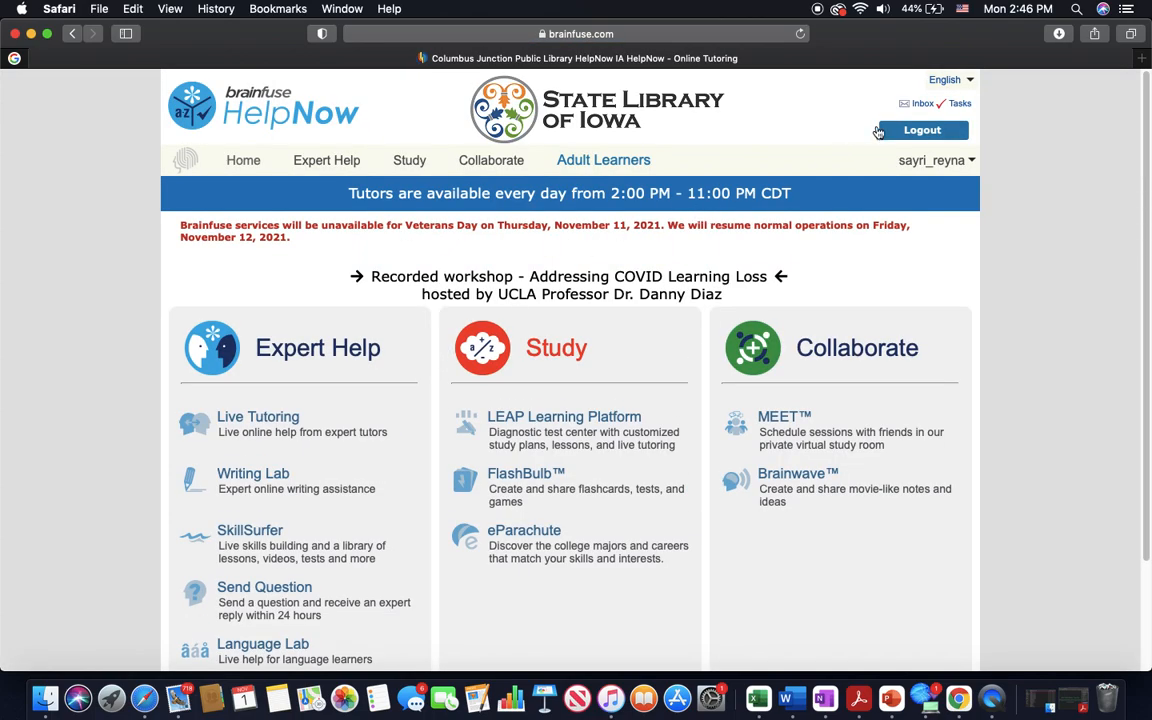
pyautogui.click(920, 130)
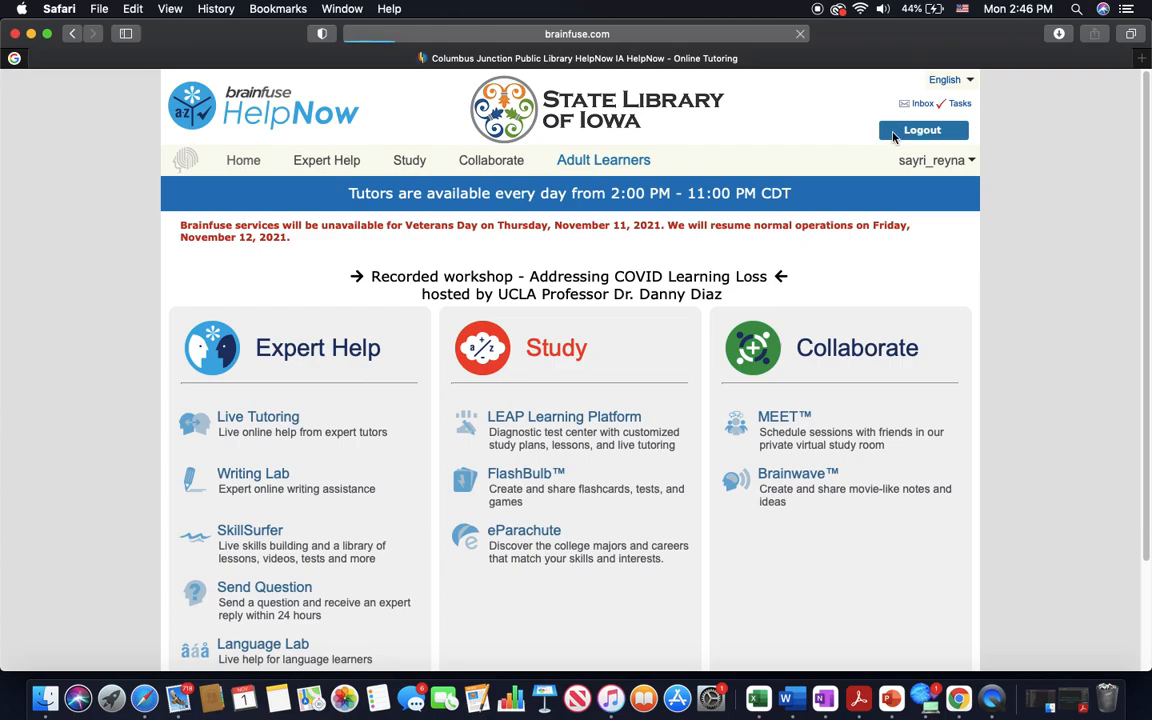
pyautogui.click(920, 130)
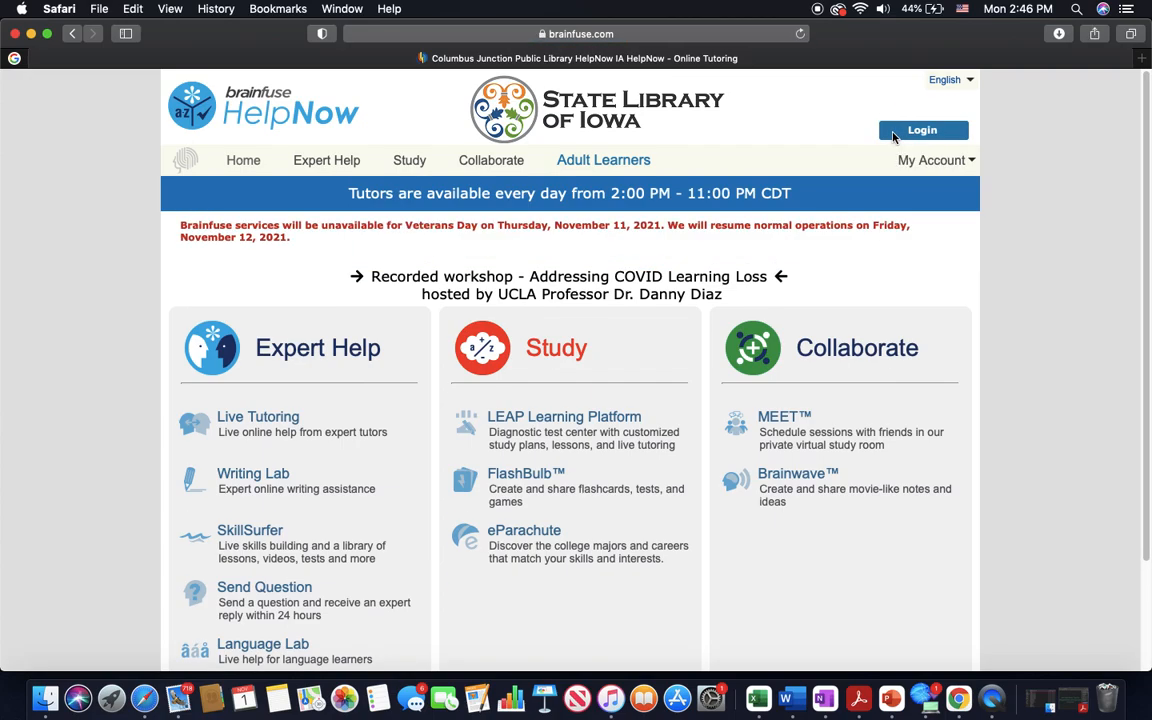
pyautogui.click(920, 130)
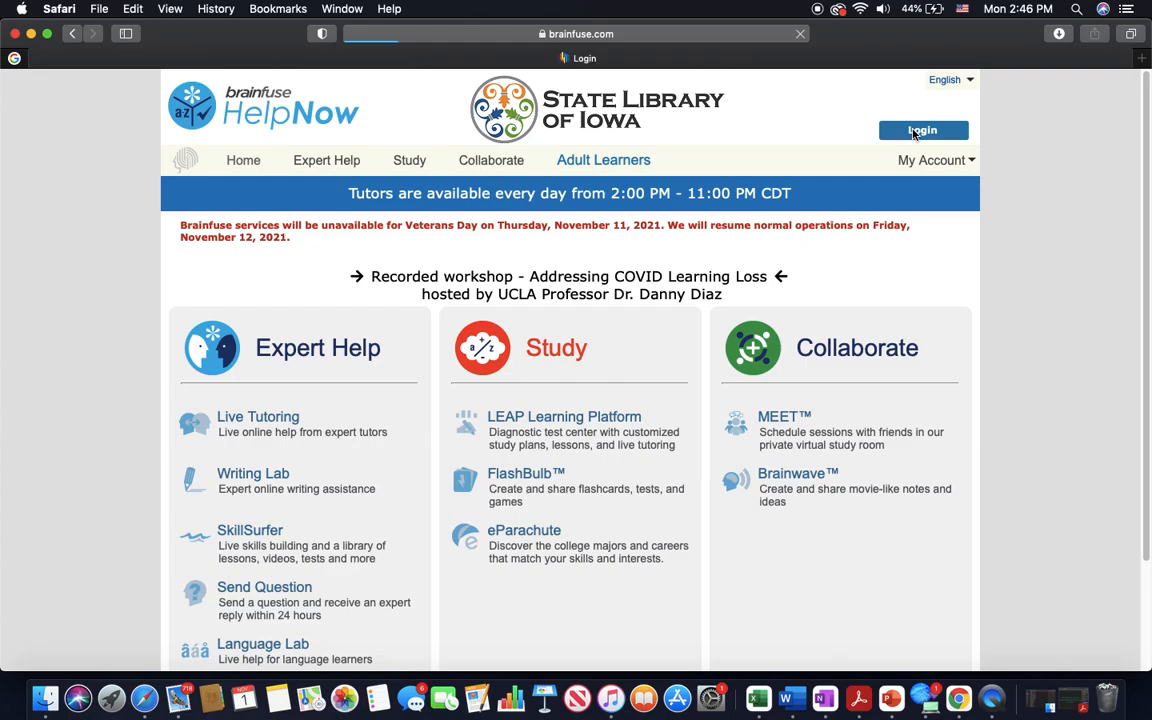
pyautogui.click(920, 130)
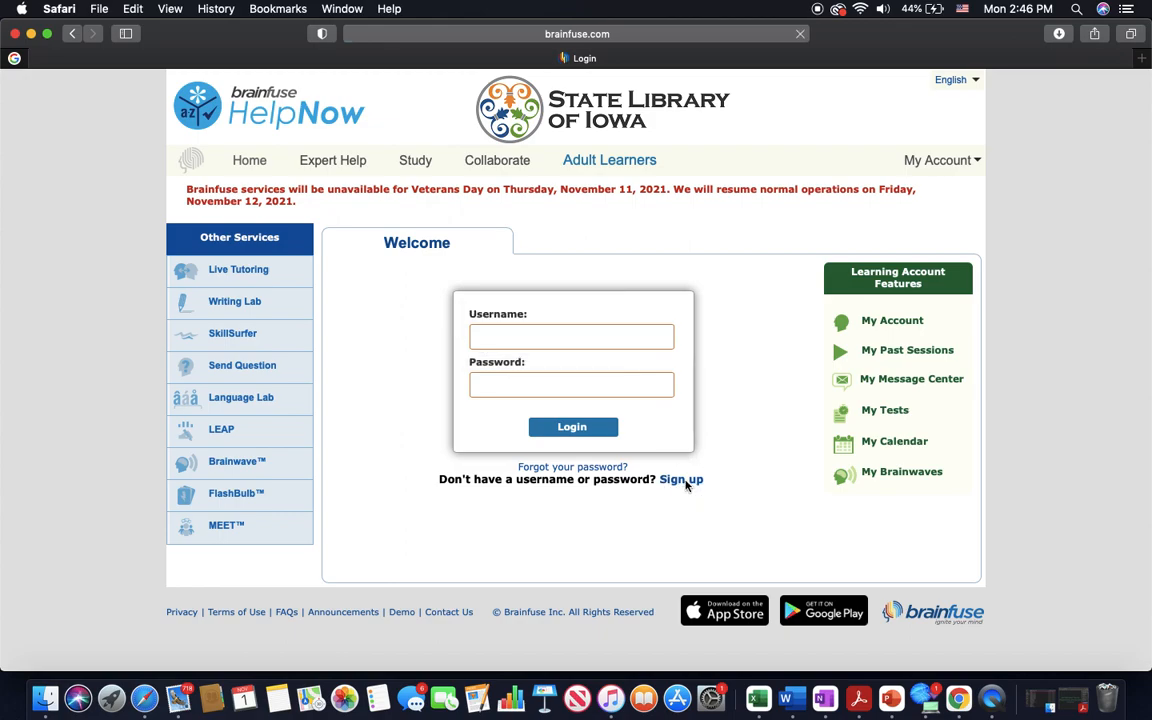
# Sign in with the Safari-saved username and password to reach the HelpNow home page.
pyautogui.click(680, 480)
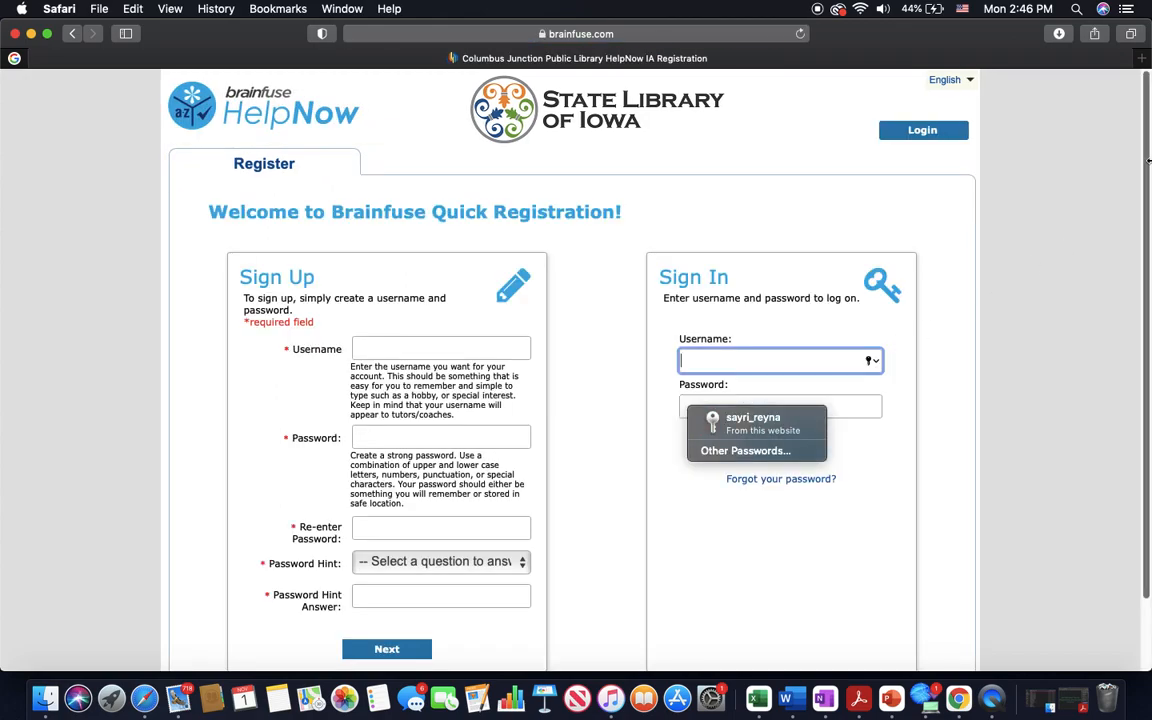
pyautogui.scroll(-3)
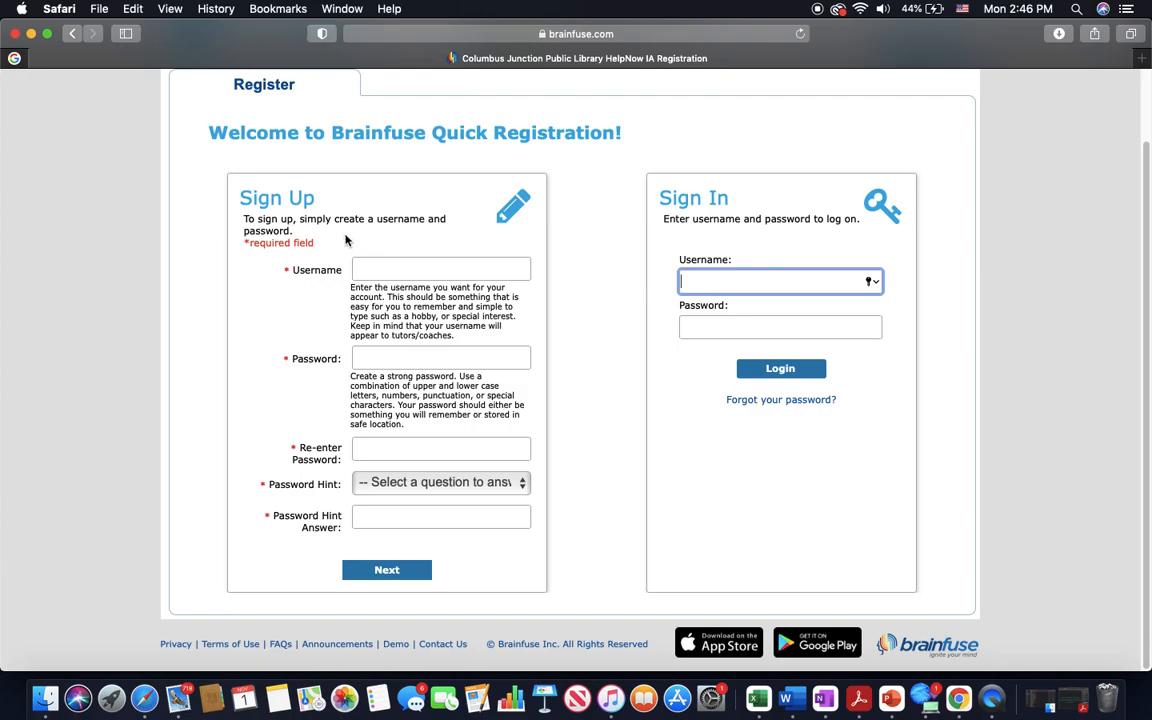
pyautogui.moveTo(392, 440)
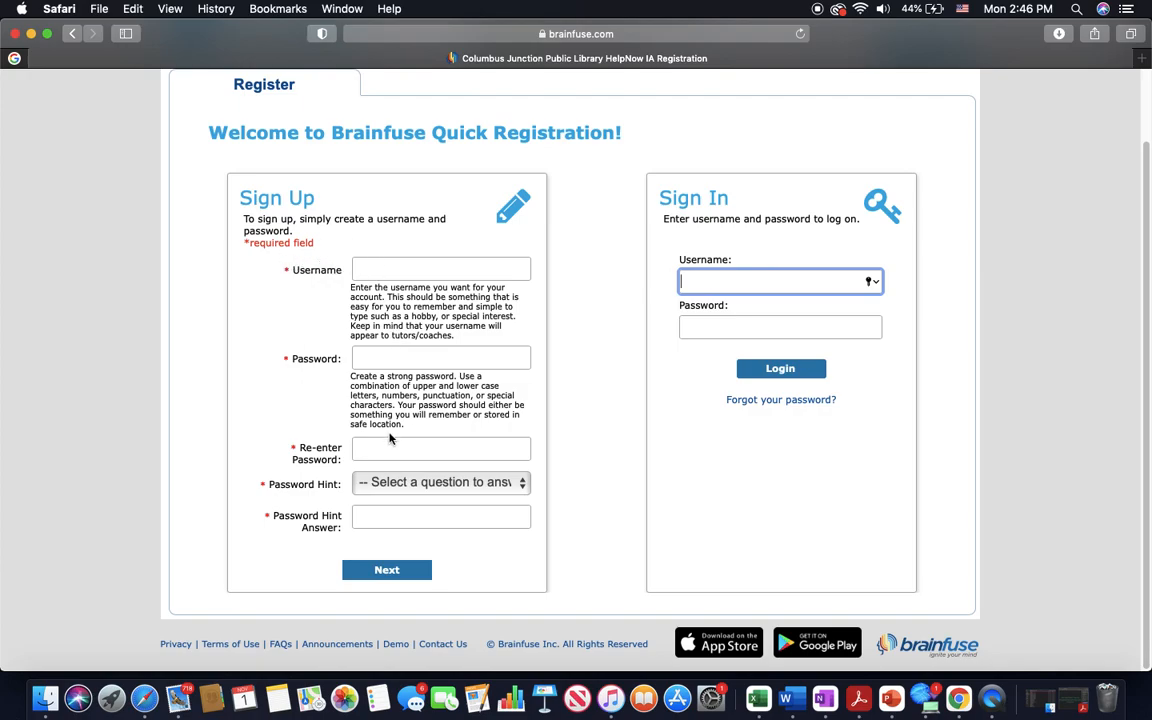
pyautogui.moveTo(286, 528)
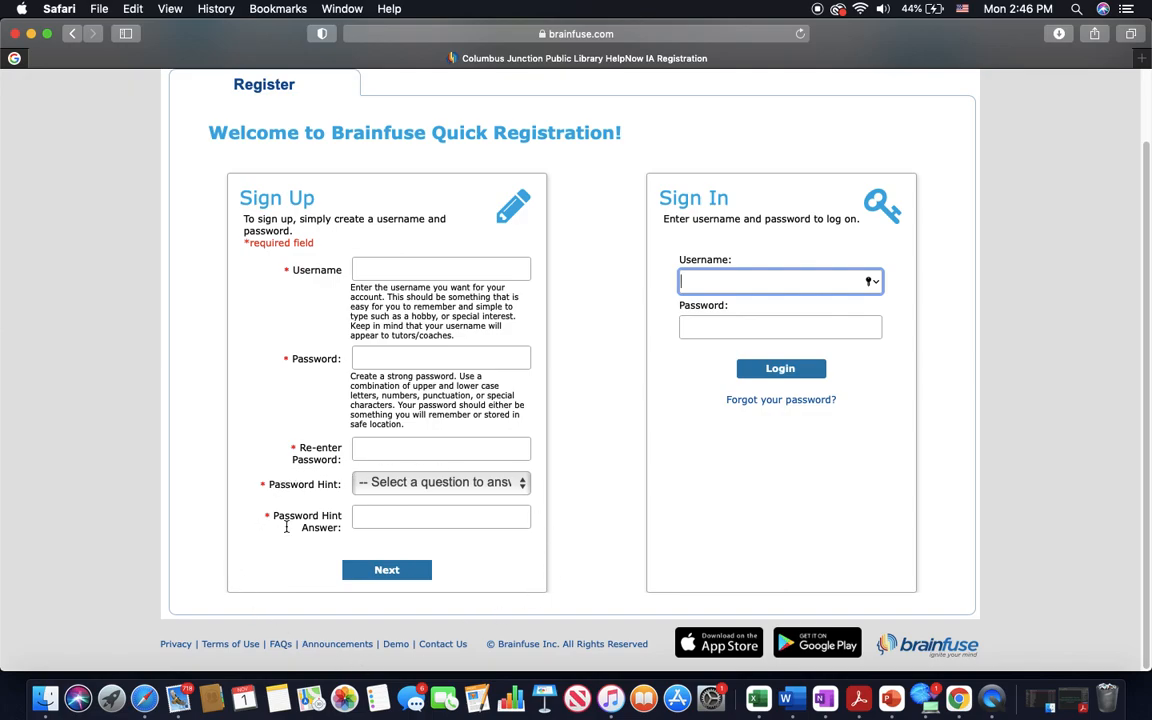
pyautogui.moveTo(548, 518)
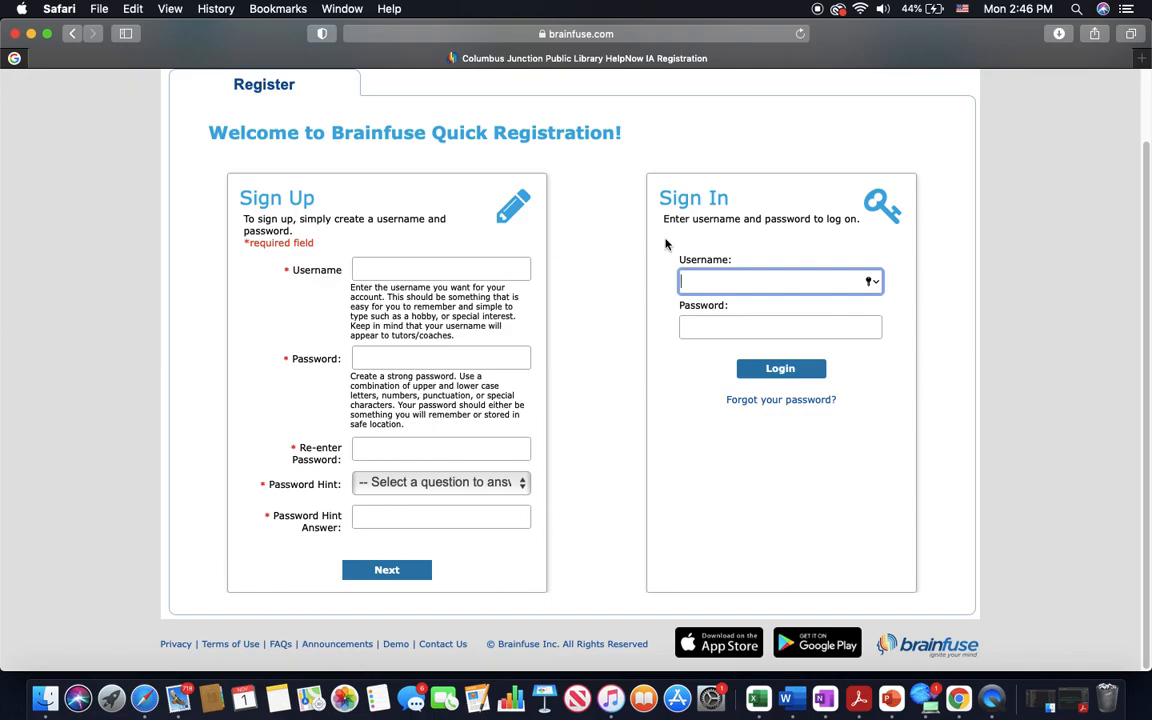
pyautogui.moveTo(876, 268)
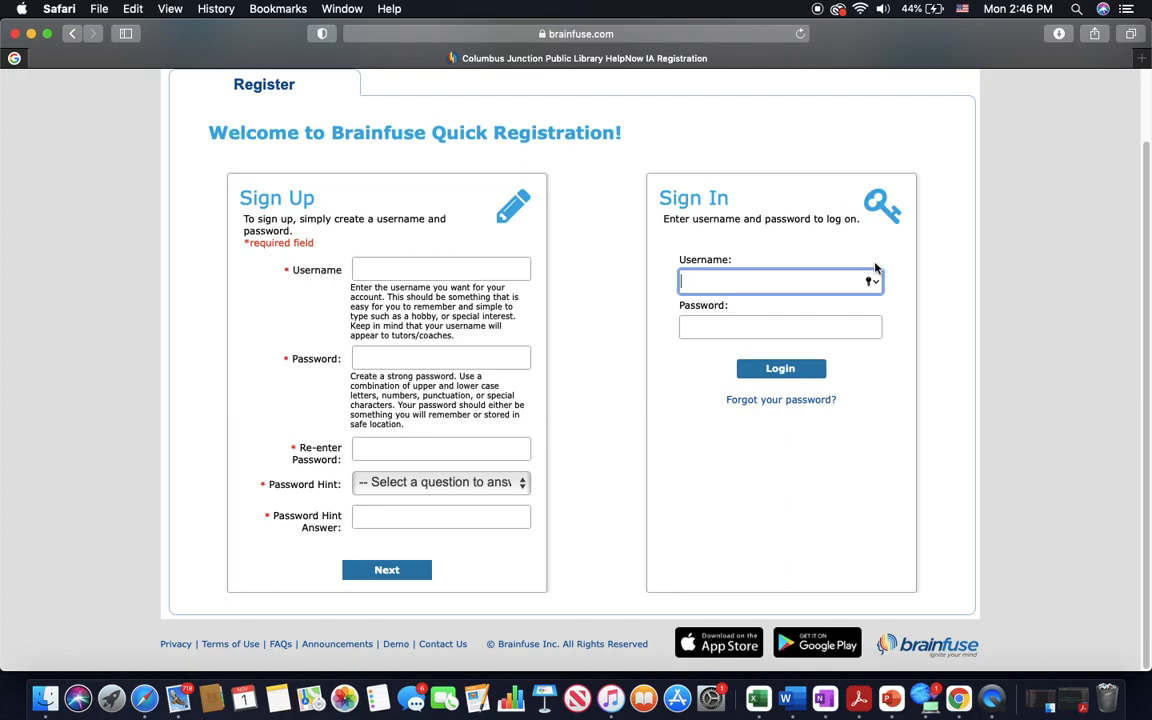
pyautogui.click(776, 280)
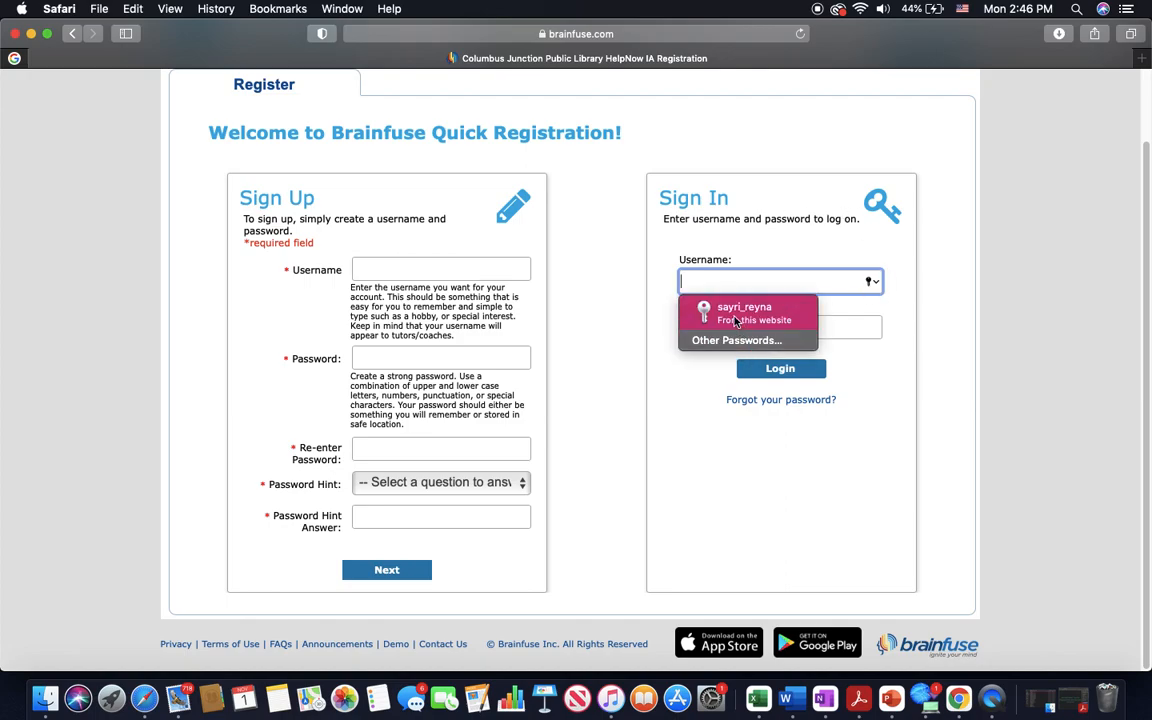
pyautogui.click(744, 312)
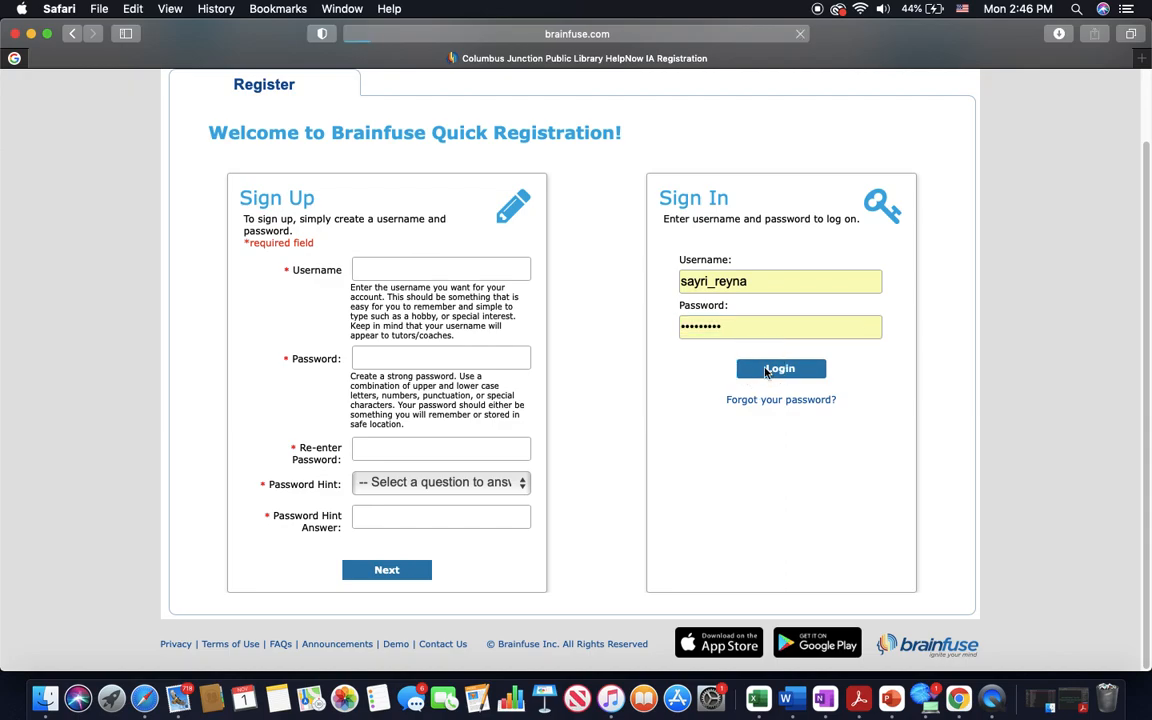
pyautogui.click(780, 368)
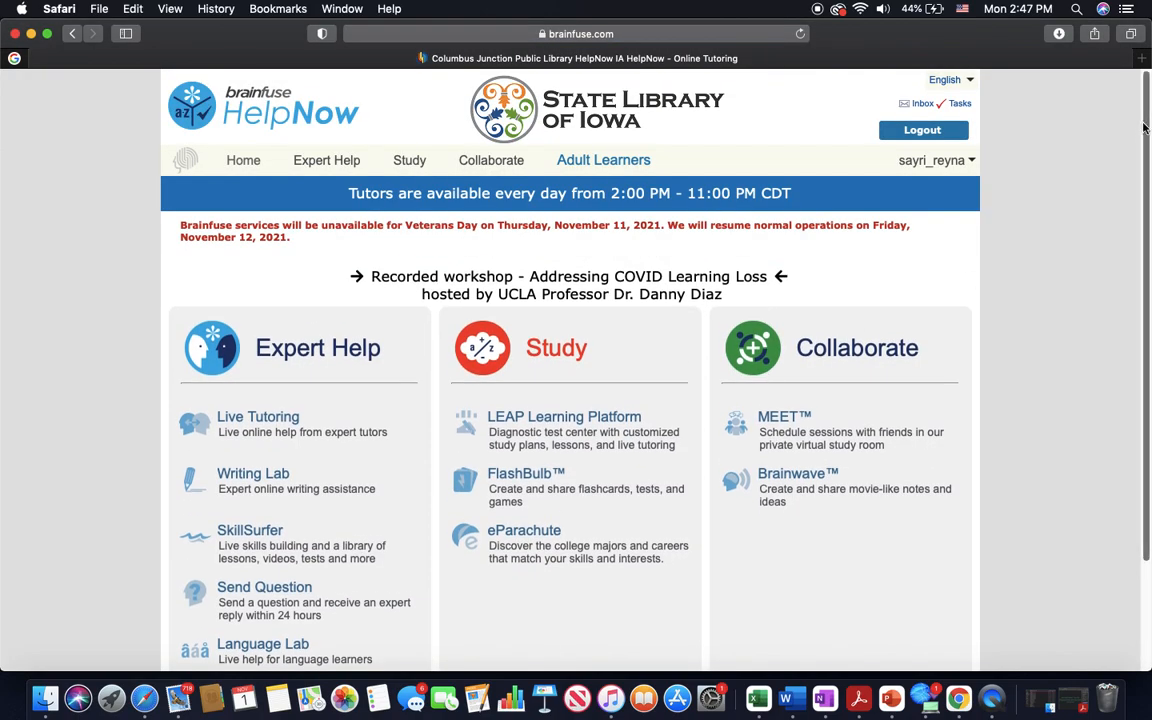
pyautogui.scroll(-3)
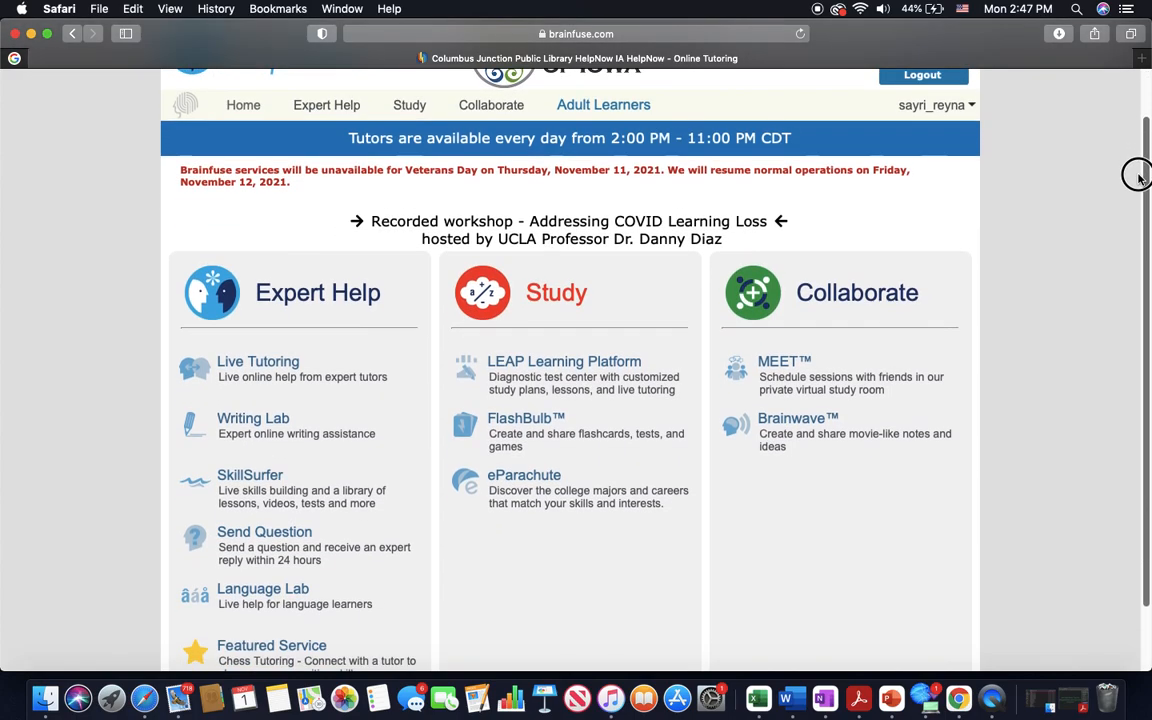
pyautogui.scroll(3)
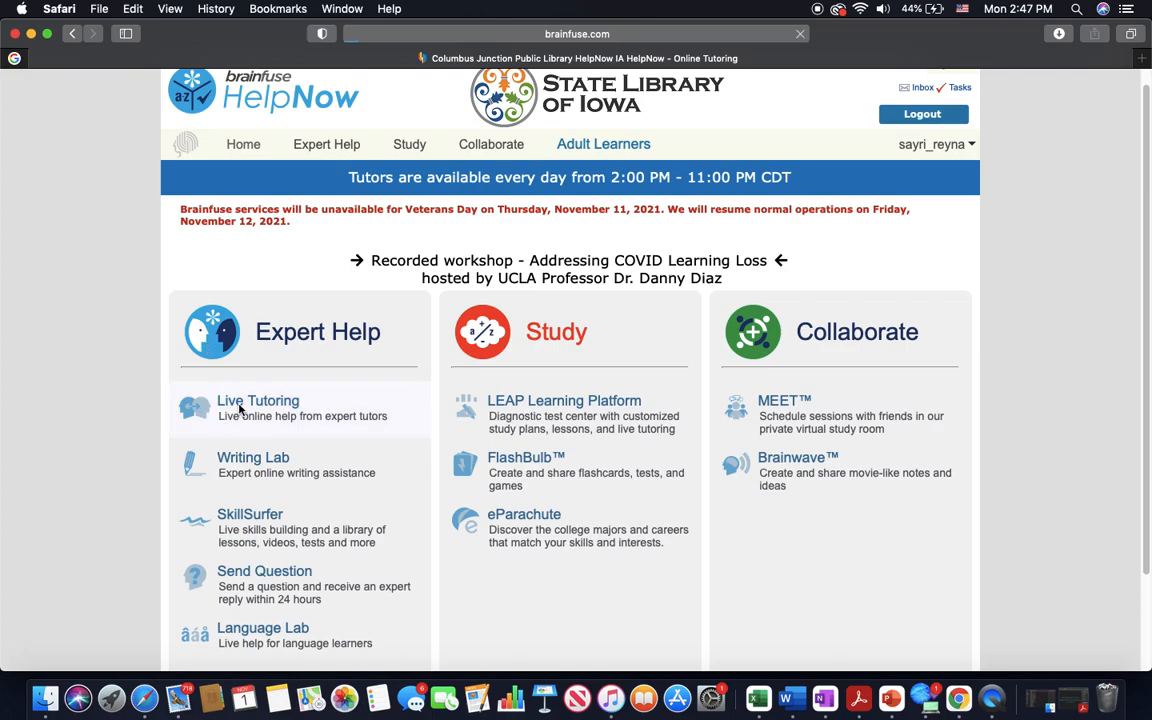
# Set up a Live Tutoring request for 10th grade, subject Math – Algebra I.
pyautogui.click(258, 400)
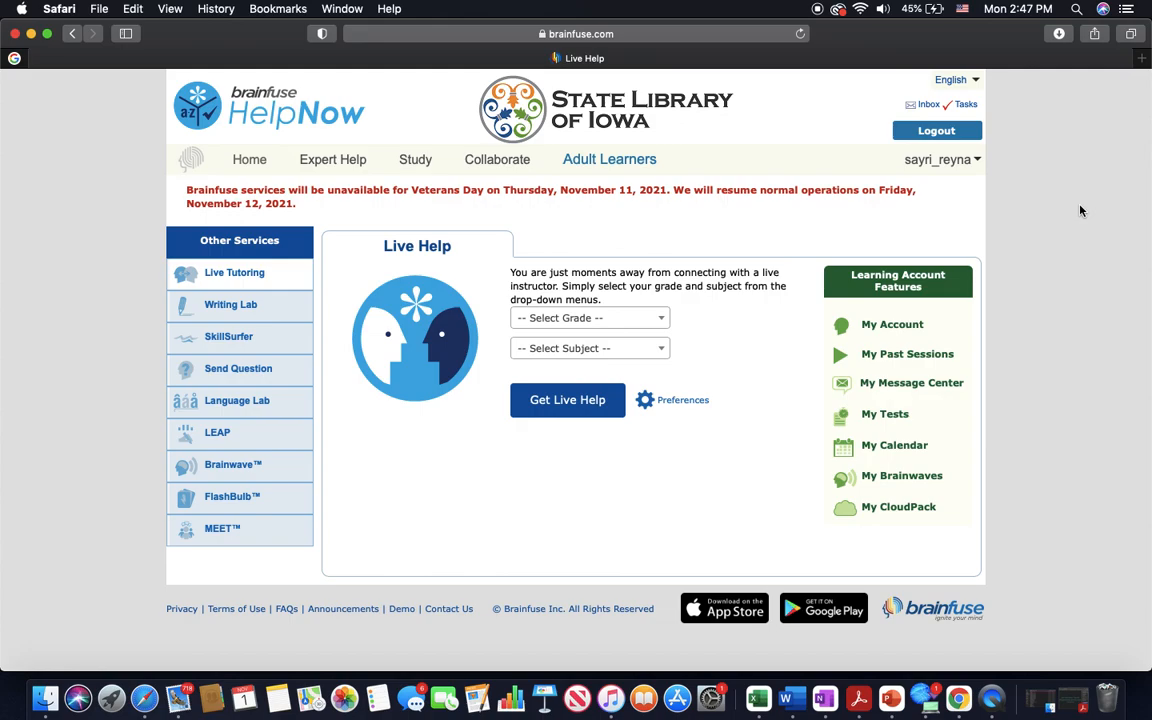
pyautogui.click(588, 316)
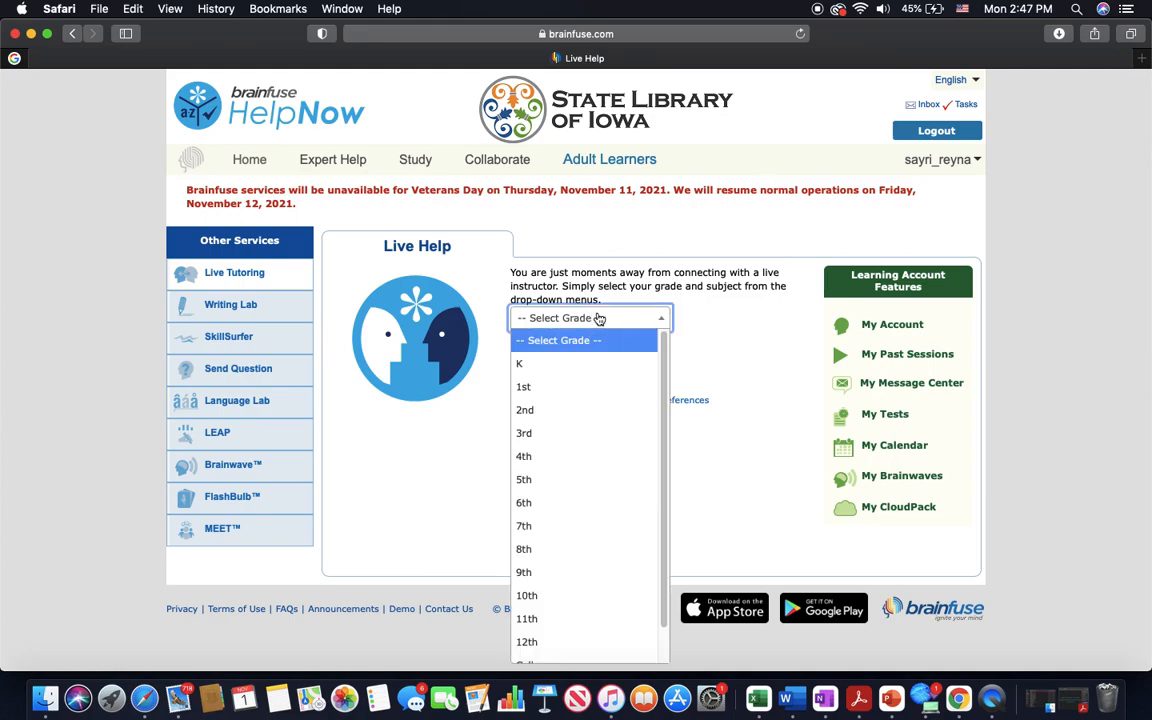
pyautogui.click(526, 596)
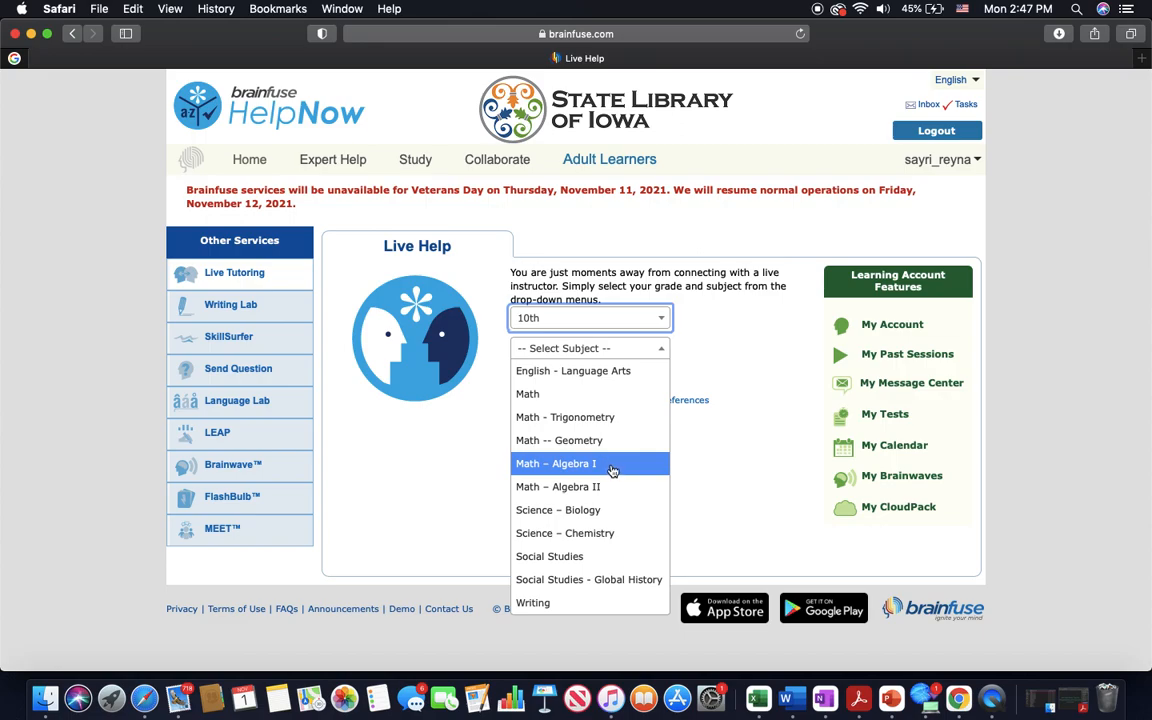
pyautogui.click(556, 464)
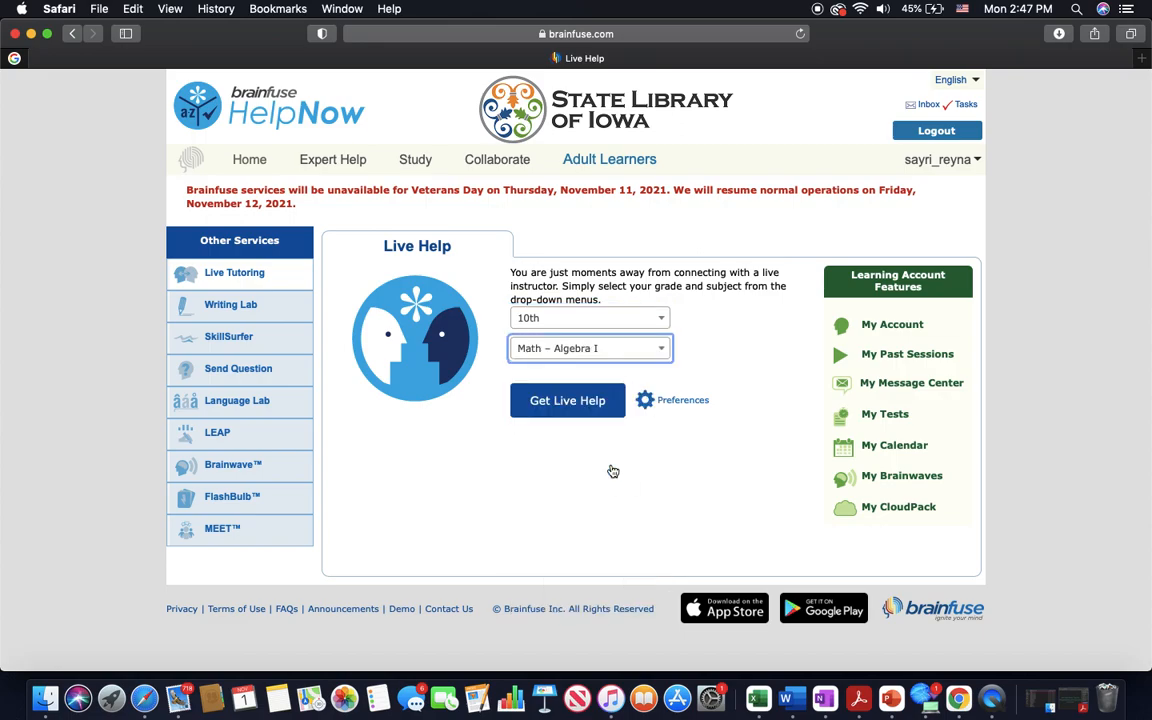
pyautogui.moveTo(568, 400)
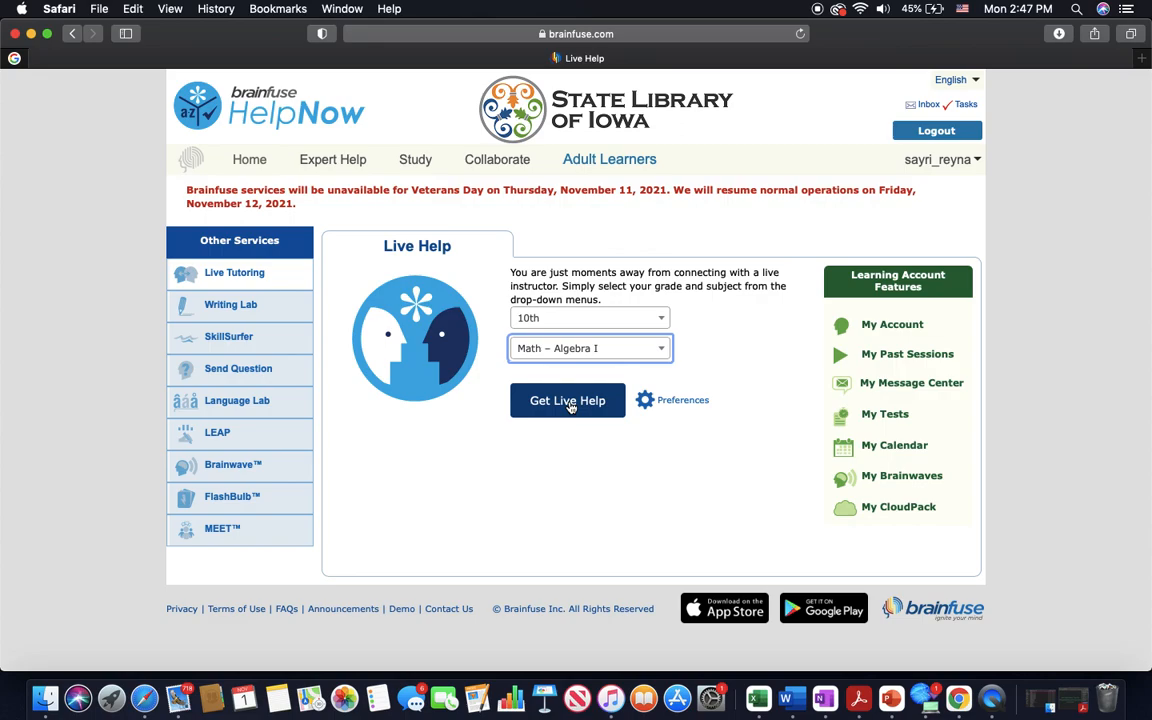
pyautogui.moveTo(280, 324)
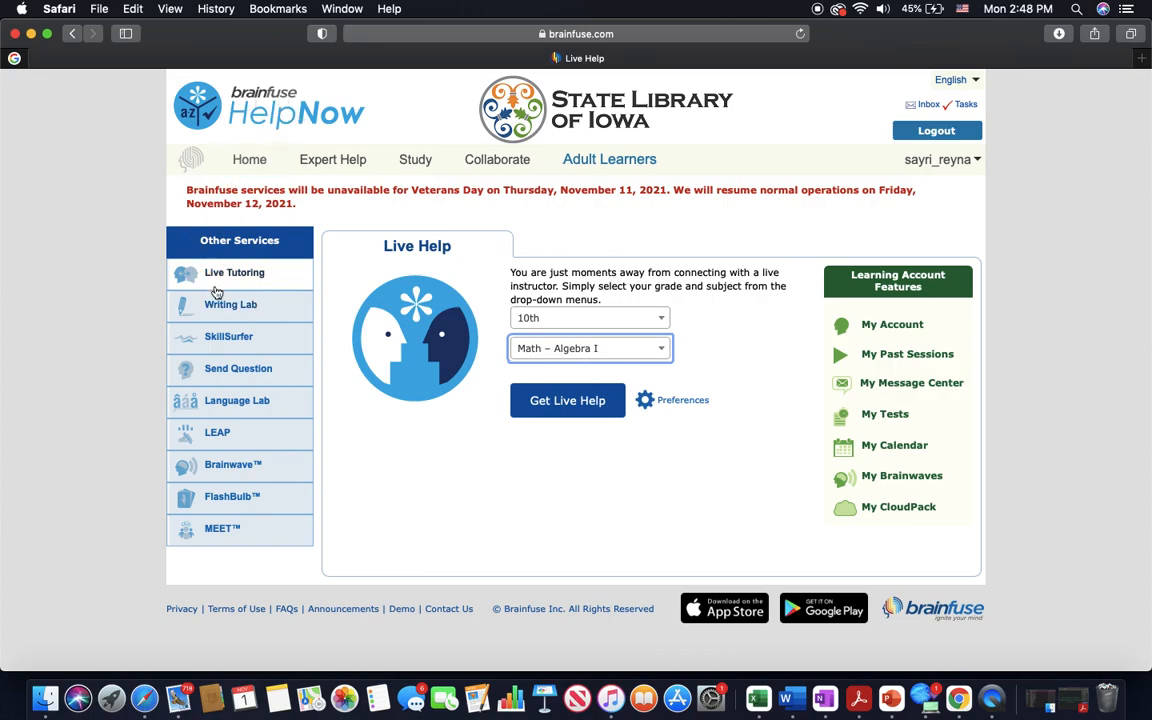
pyautogui.moveTo(204, 336)
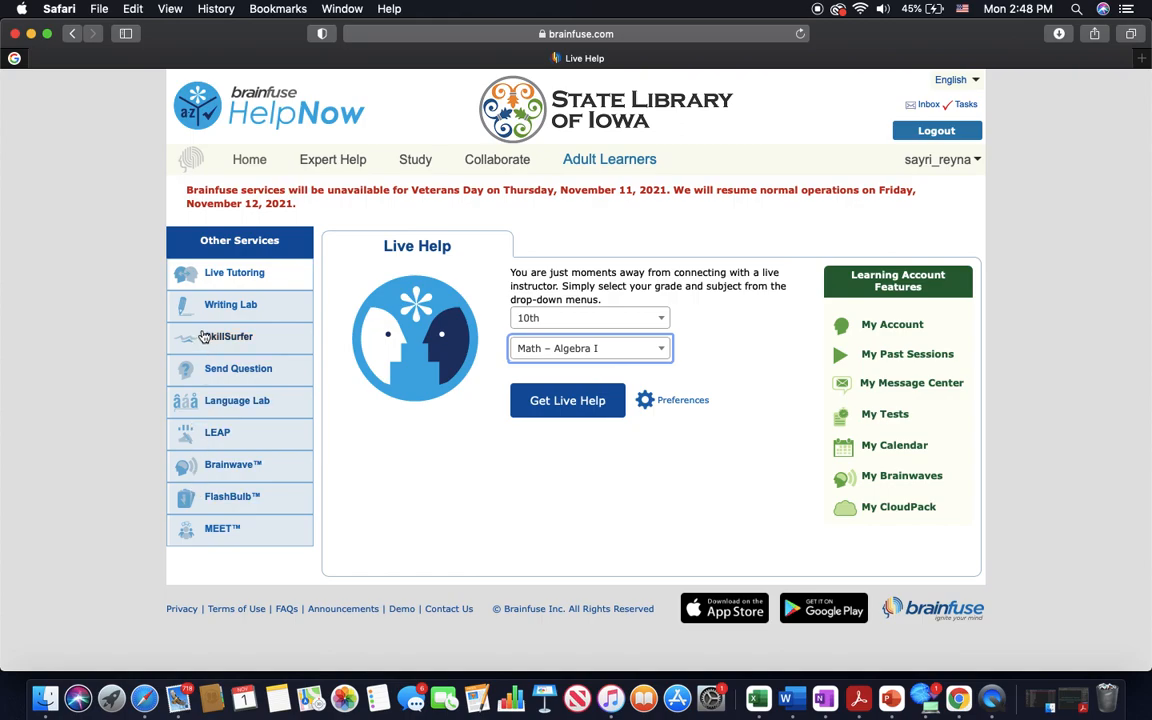
pyautogui.moveTo(232, 304)
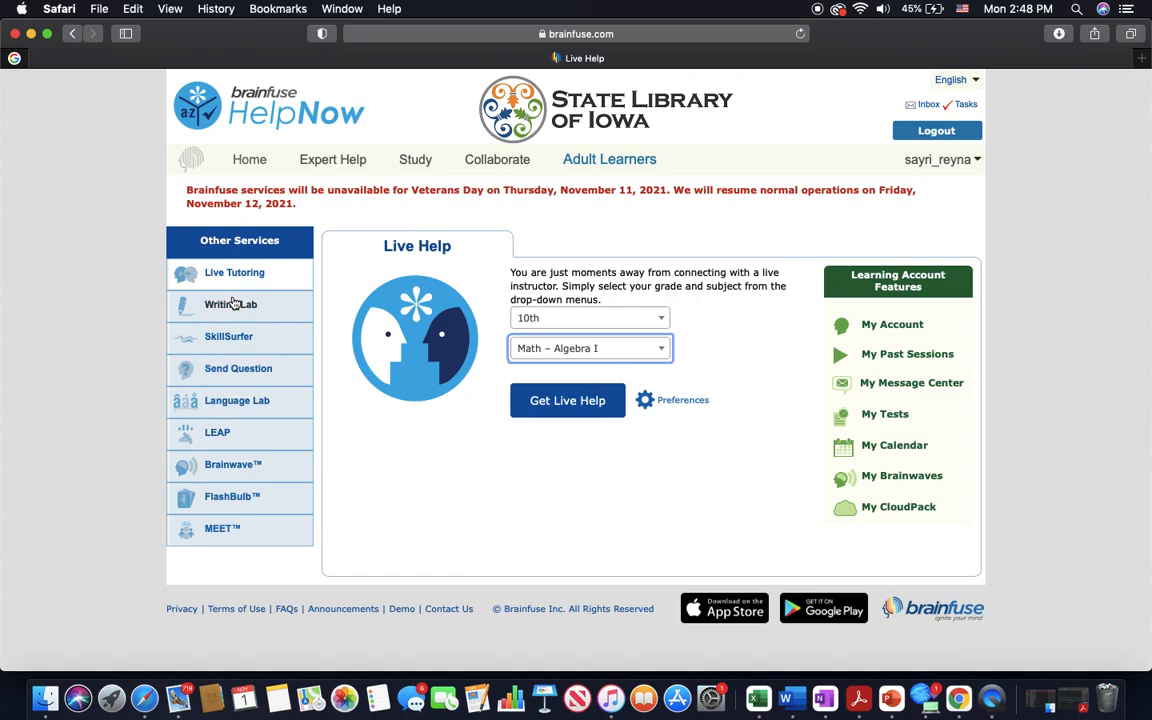
# Open the Writing Lab service and look over its document upload and comments form.
pyautogui.click(230, 304)
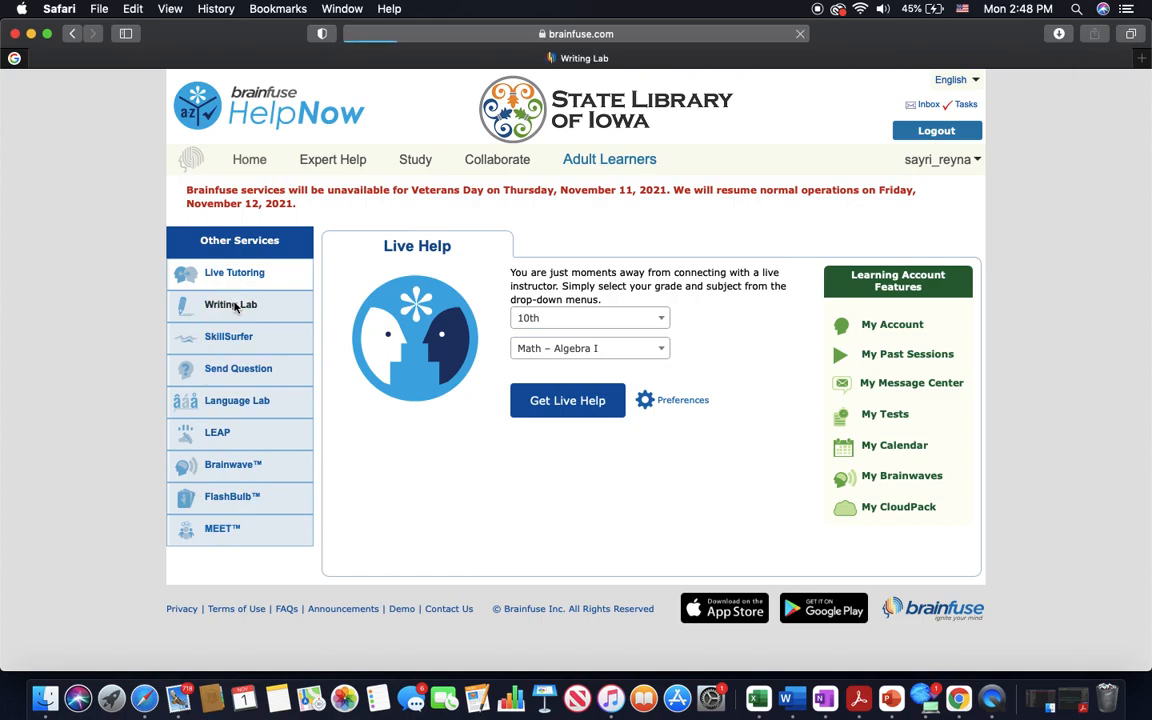
pyautogui.click(230, 304)
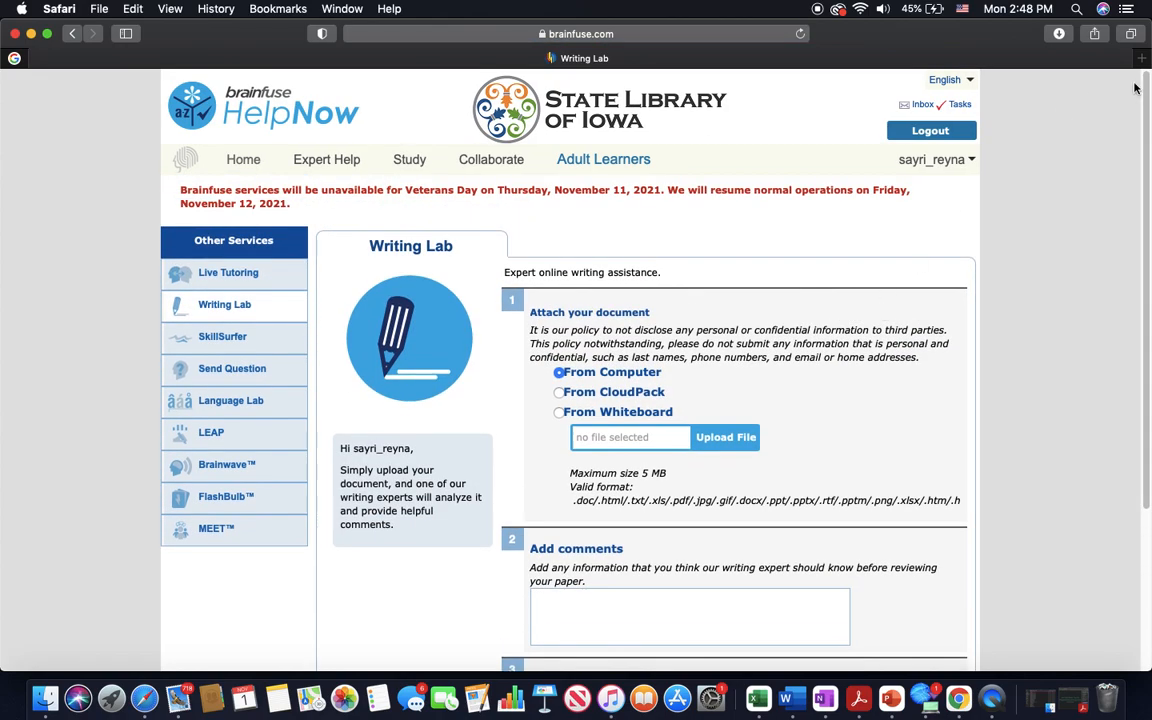
pyautogui.scroll(-3)
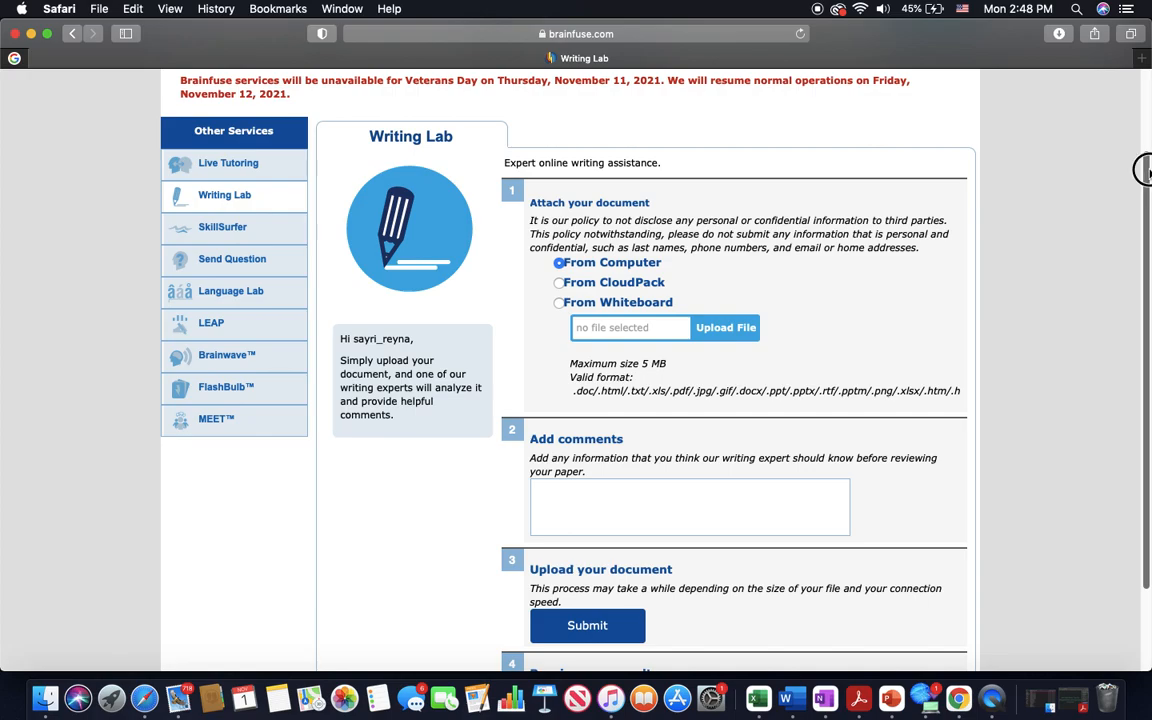
pyautogui.scroll(-3)
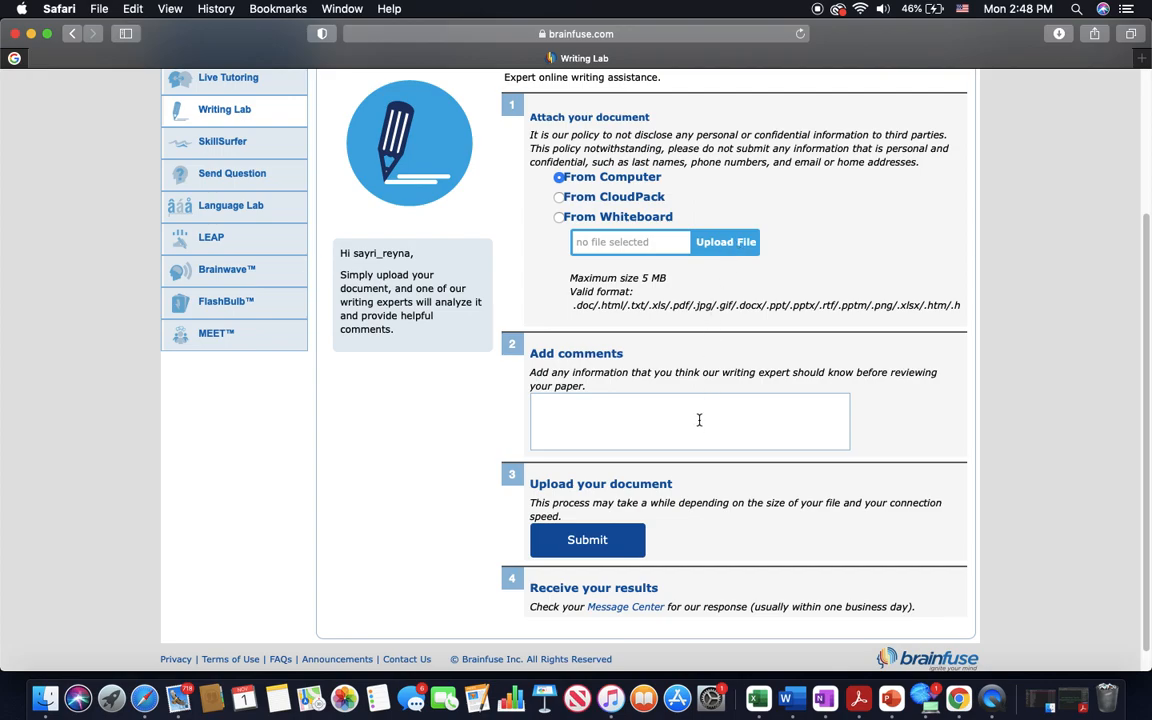
pyautogui.click(690, 420)
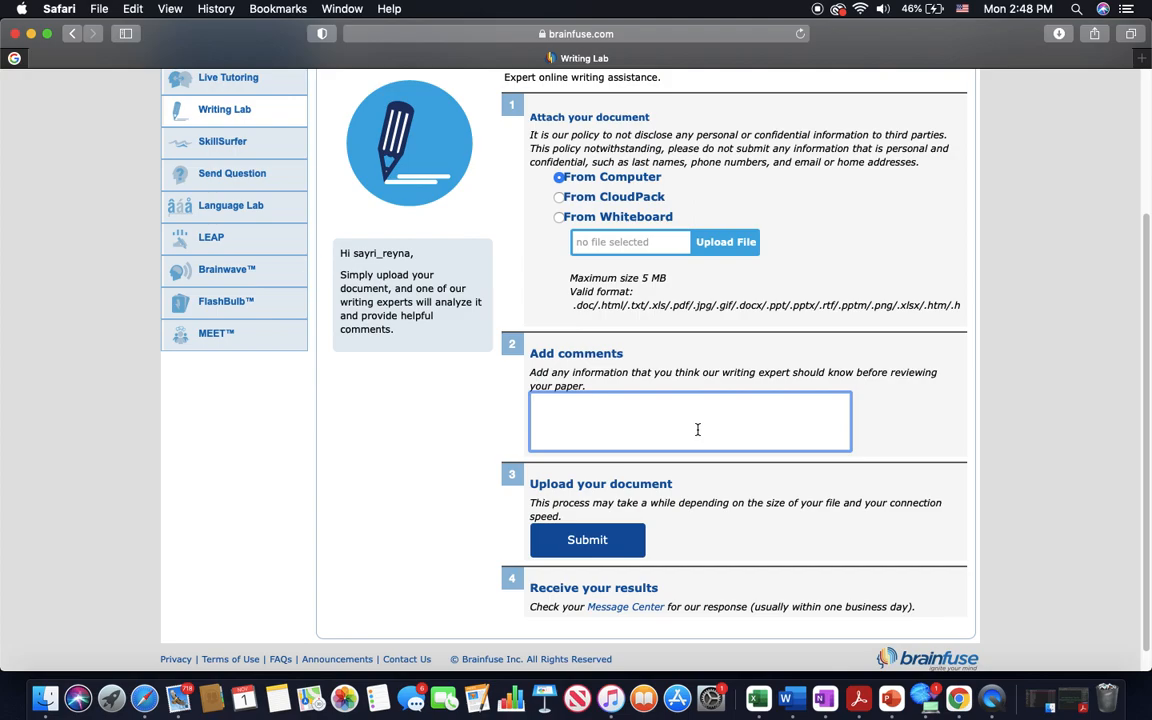
pyautogui.moveTo(560, 404)
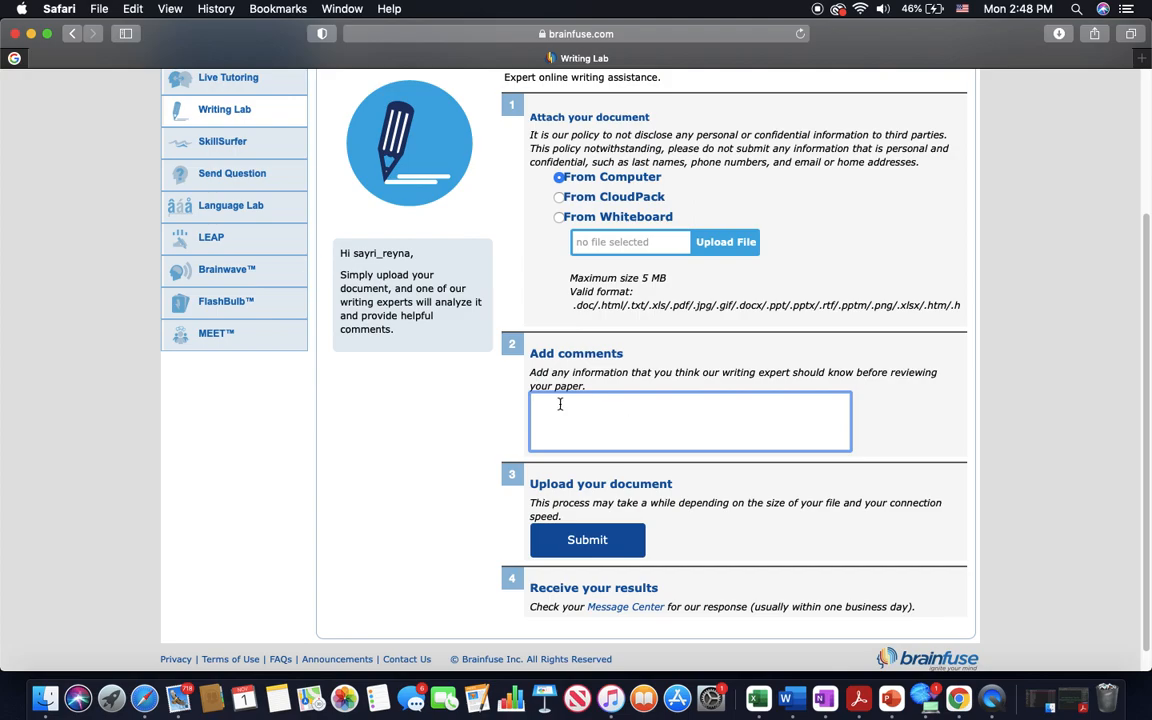
pyautogui.moveTo(800, 428)
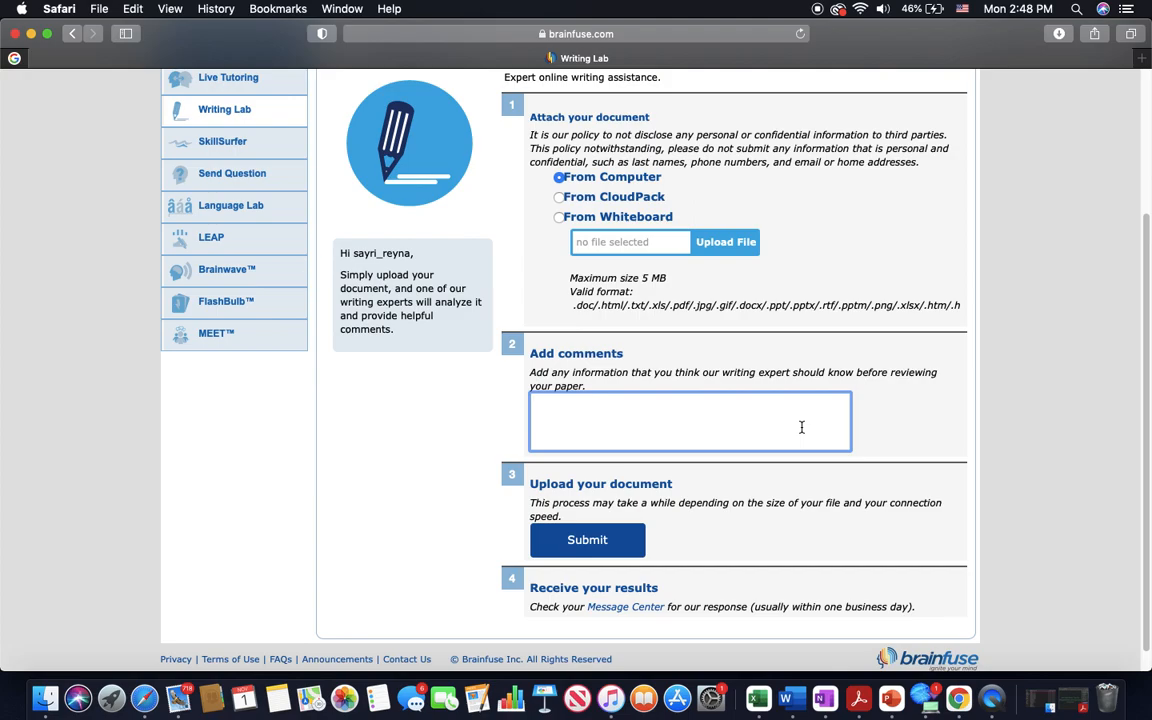
pyautogui.moveTo(406, 632)
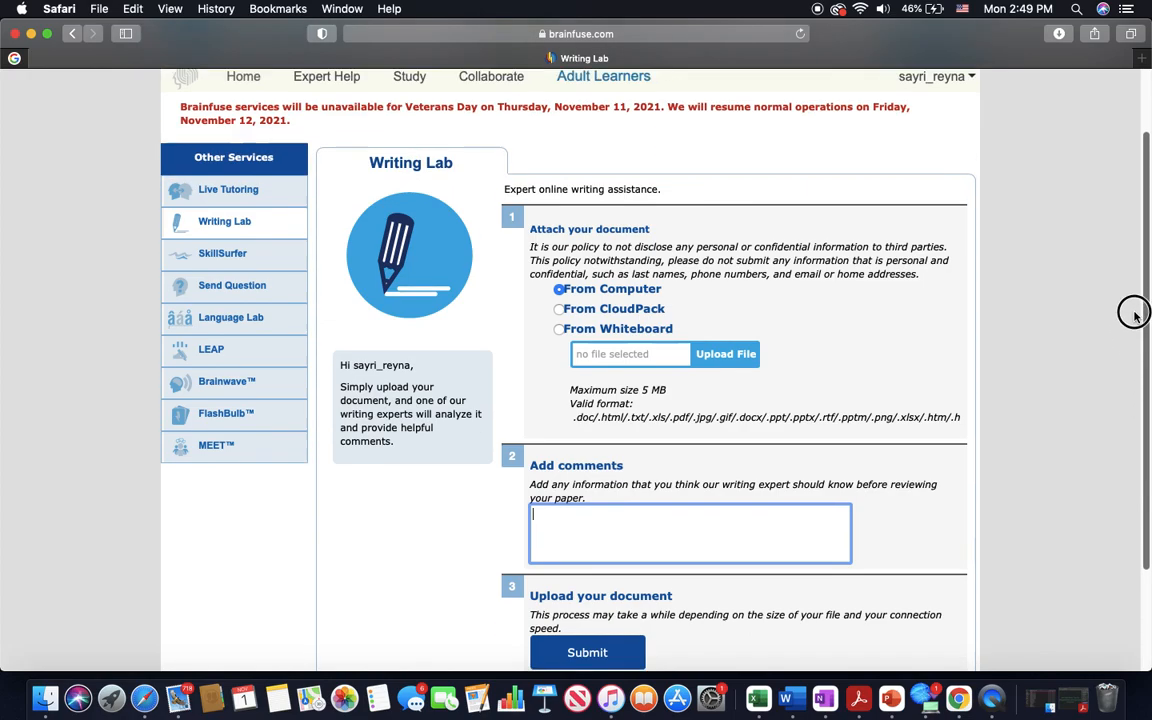
# Scroll back over the Writing Lab form and head to the SkillSurfer learning library.
pyautogui.scroll(3)
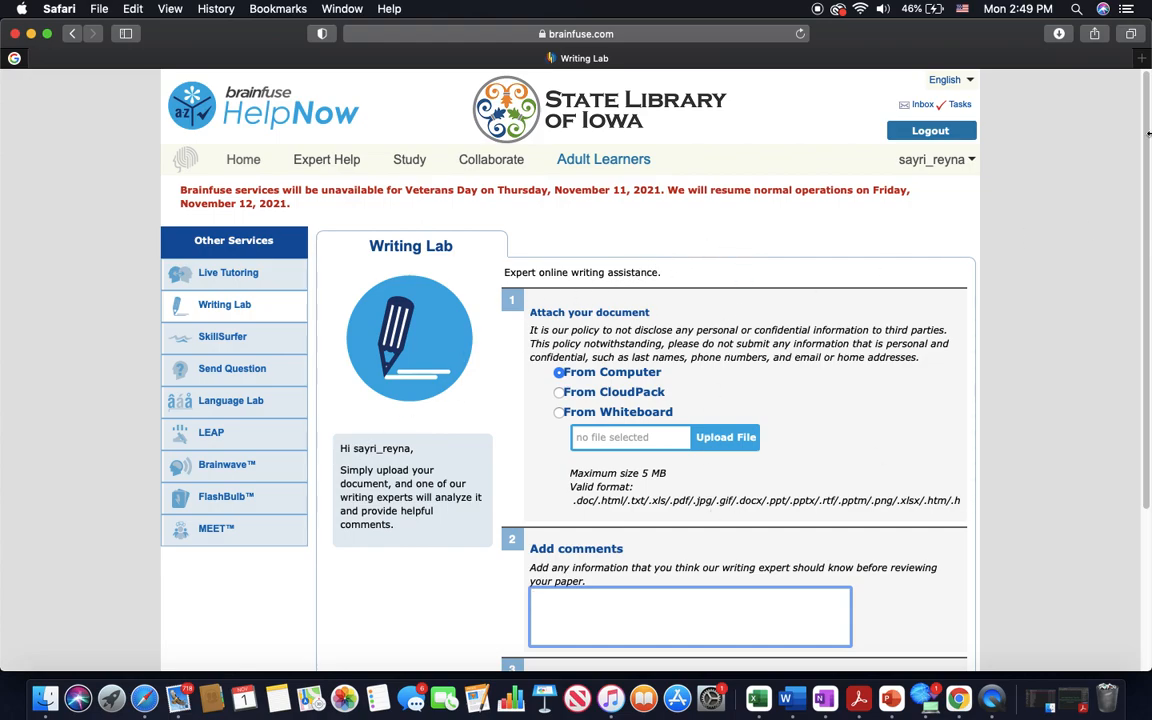
pyautogui.scroll(-3)
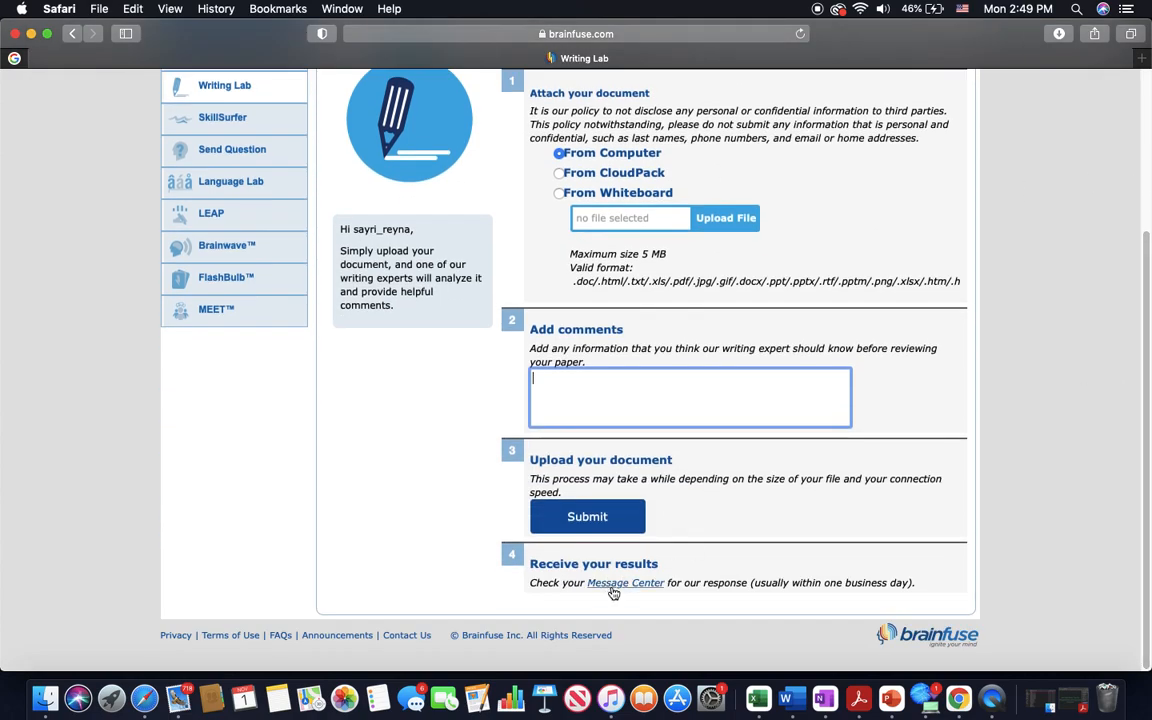
pyautogui.scroll(3)
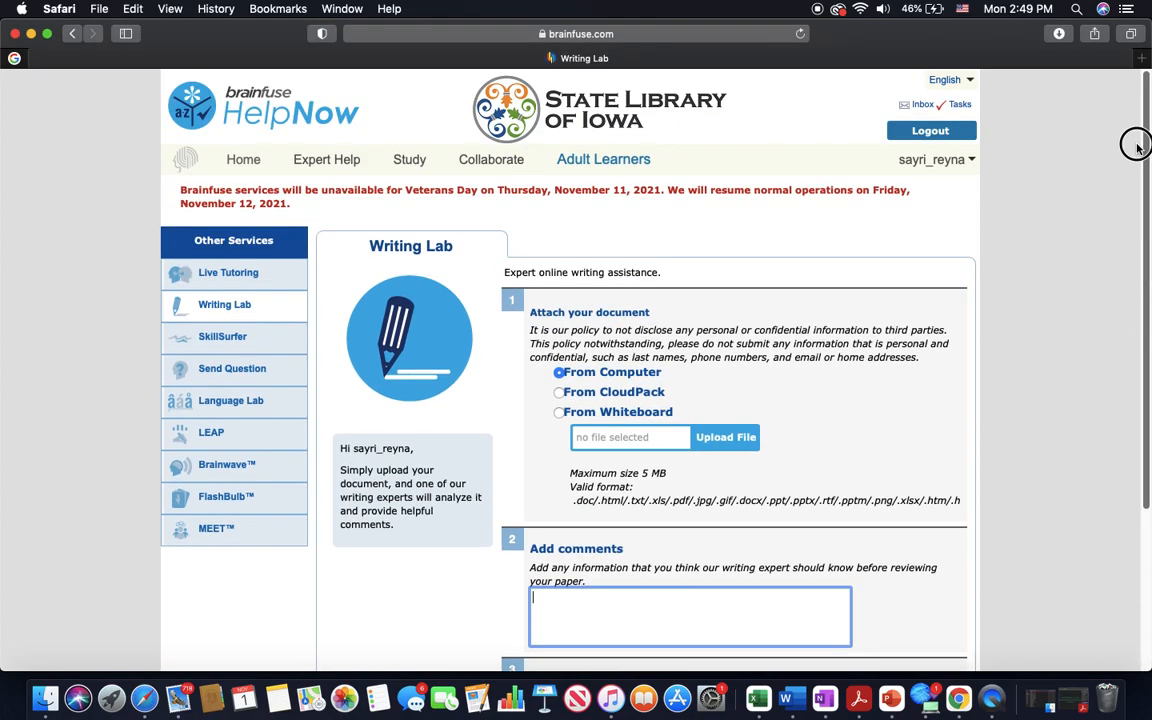
pyautogui.moveTo(908, 108)
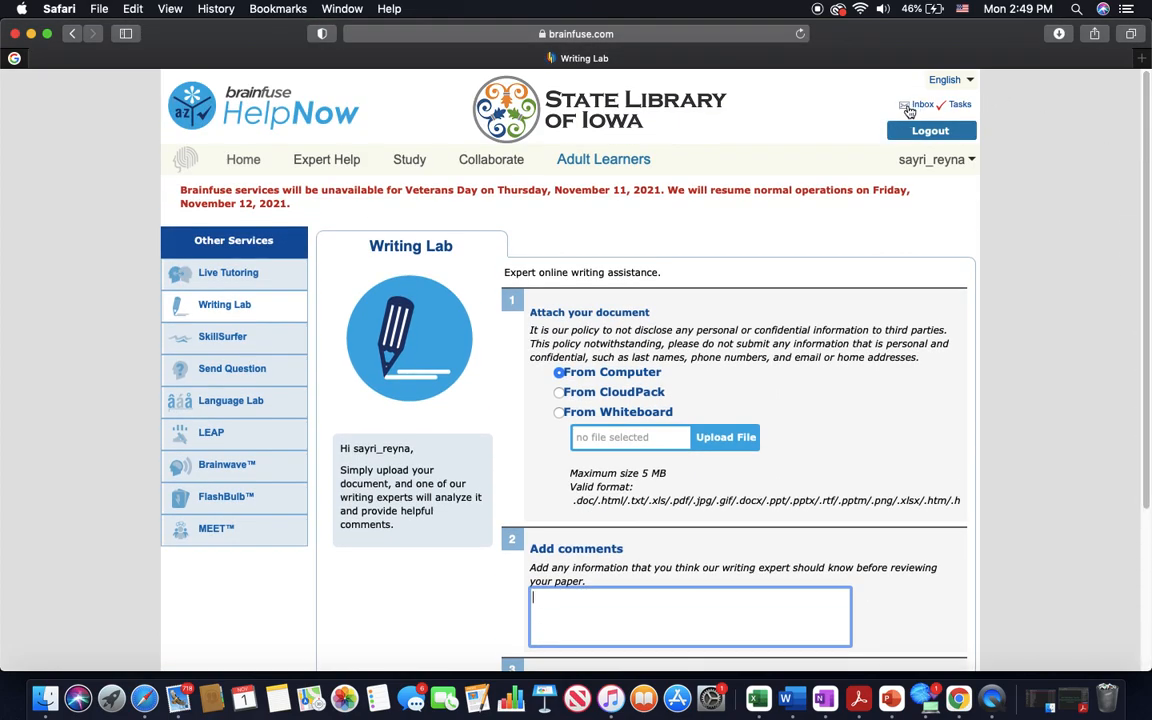
pyautogui.moveTo(936, 140)
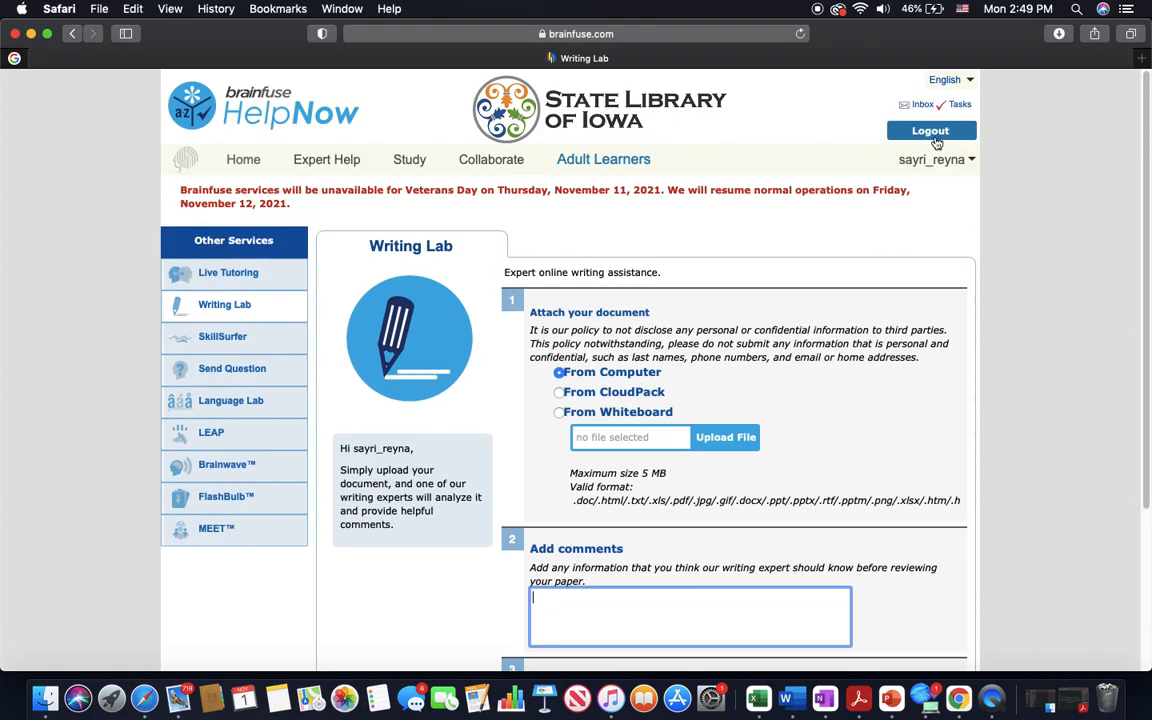
pyautogui.moveTo(272, 428)
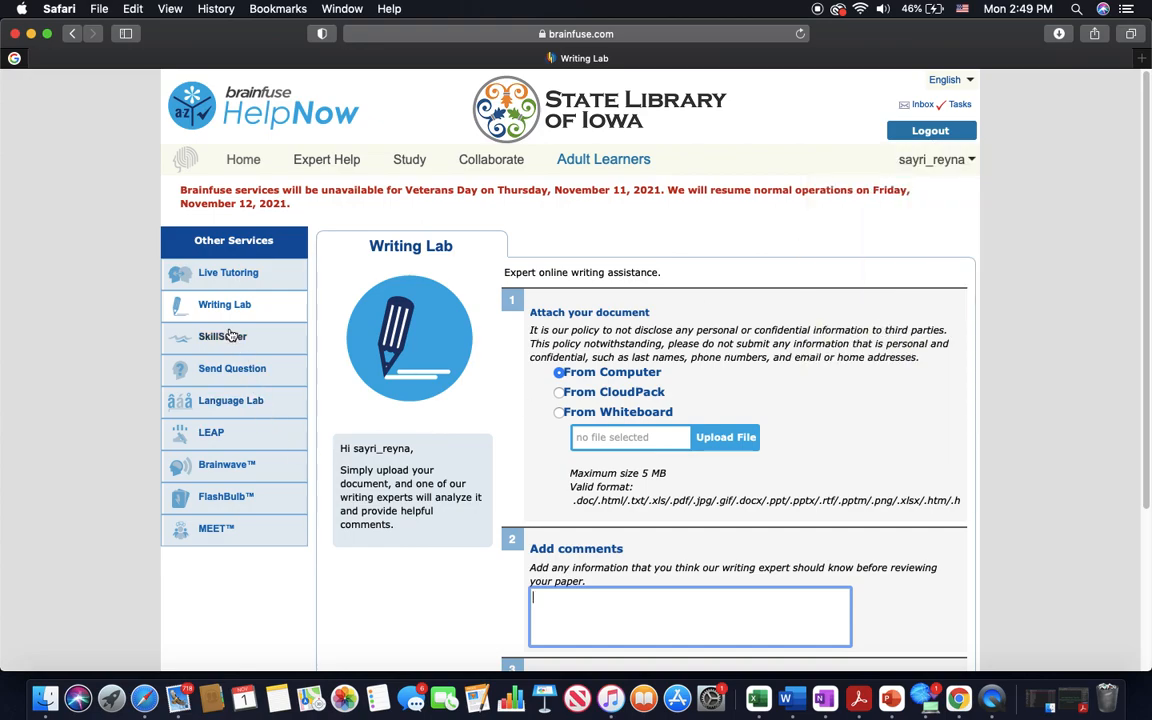
pyautogui.click(222, 336)
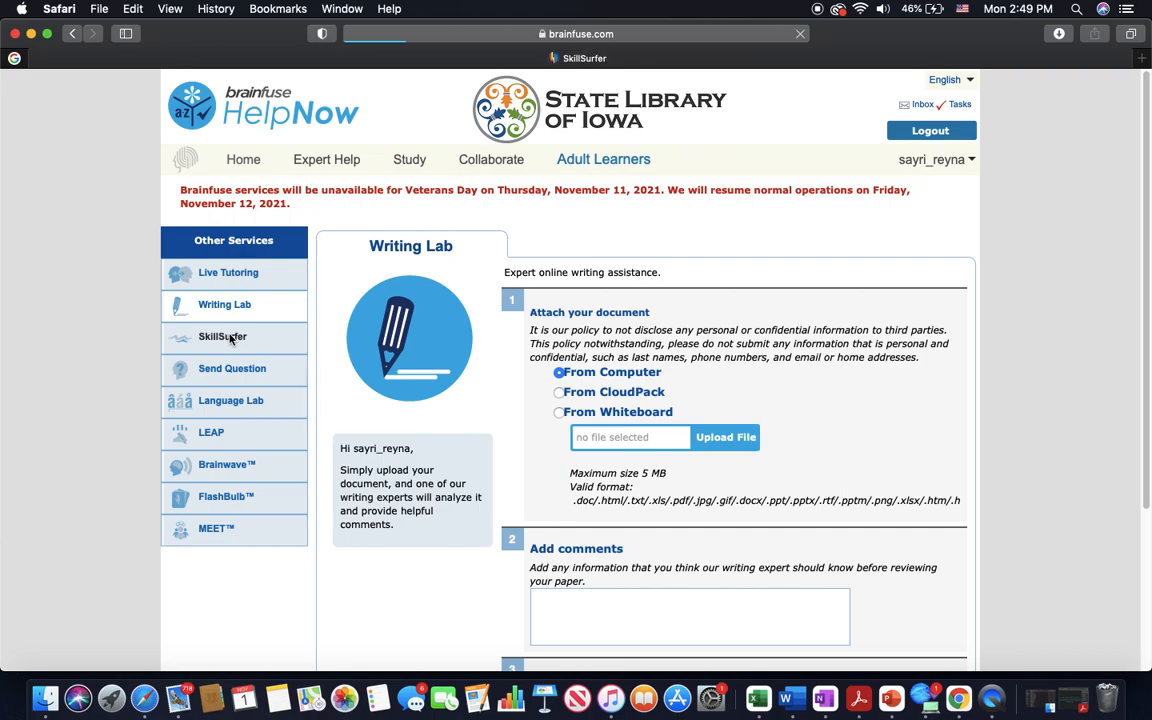
# Expand the High School lessons in the SkillSurfer Learning Library.
pyautogui.click(222, 336)
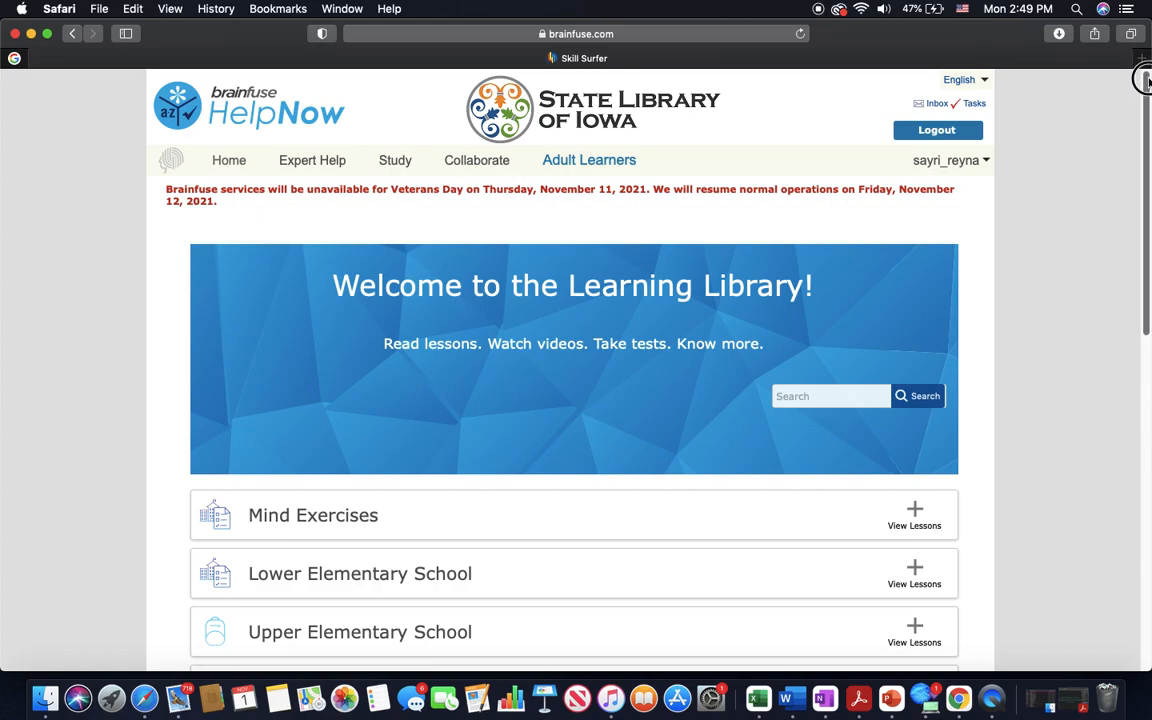
pyautogui.scroll(-3)
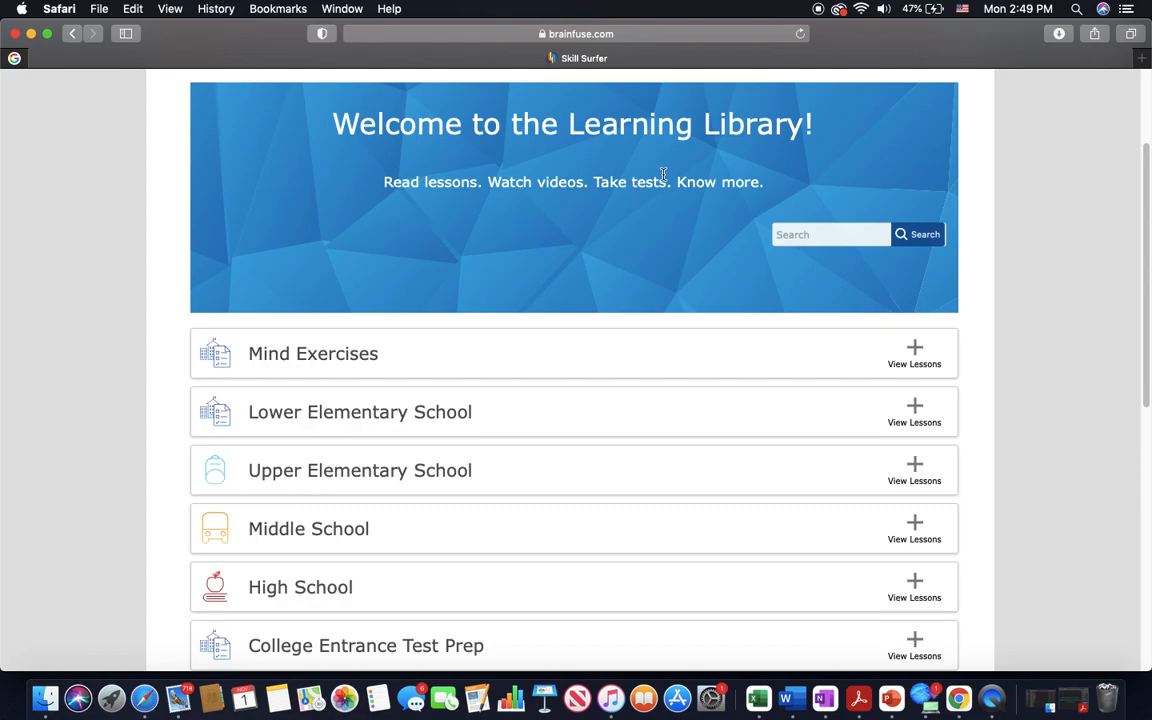
pyautogui.moveTo(1136, 202)
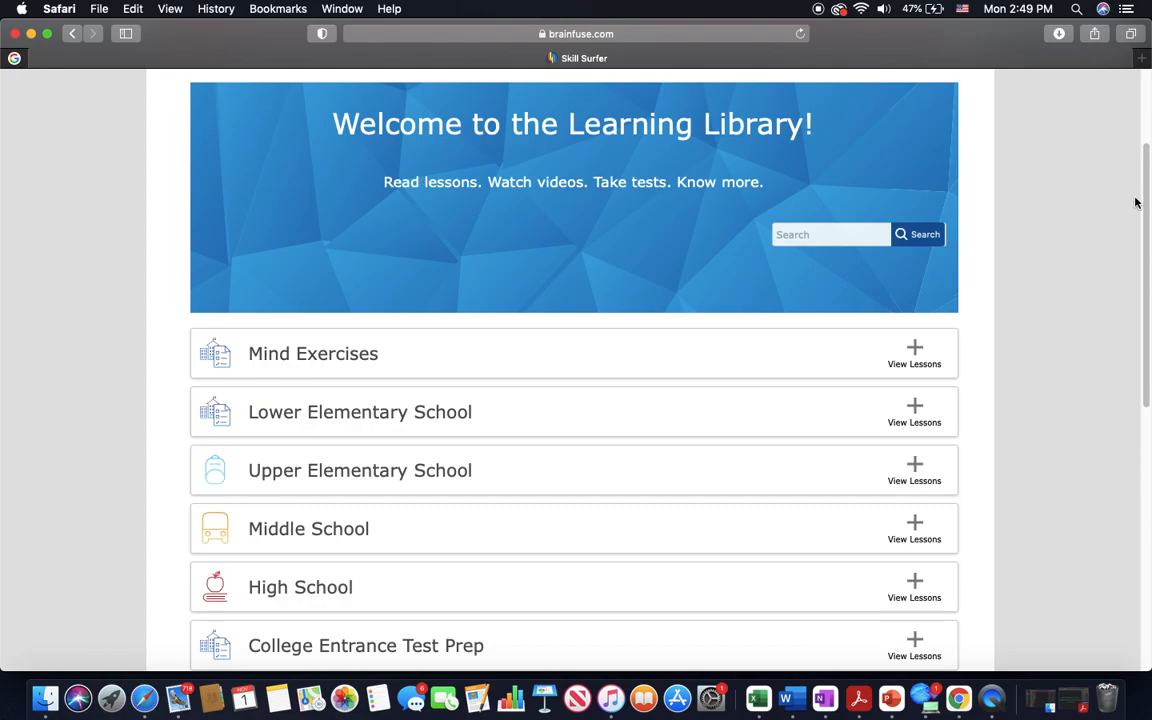
pyautogui.scroll(-3)
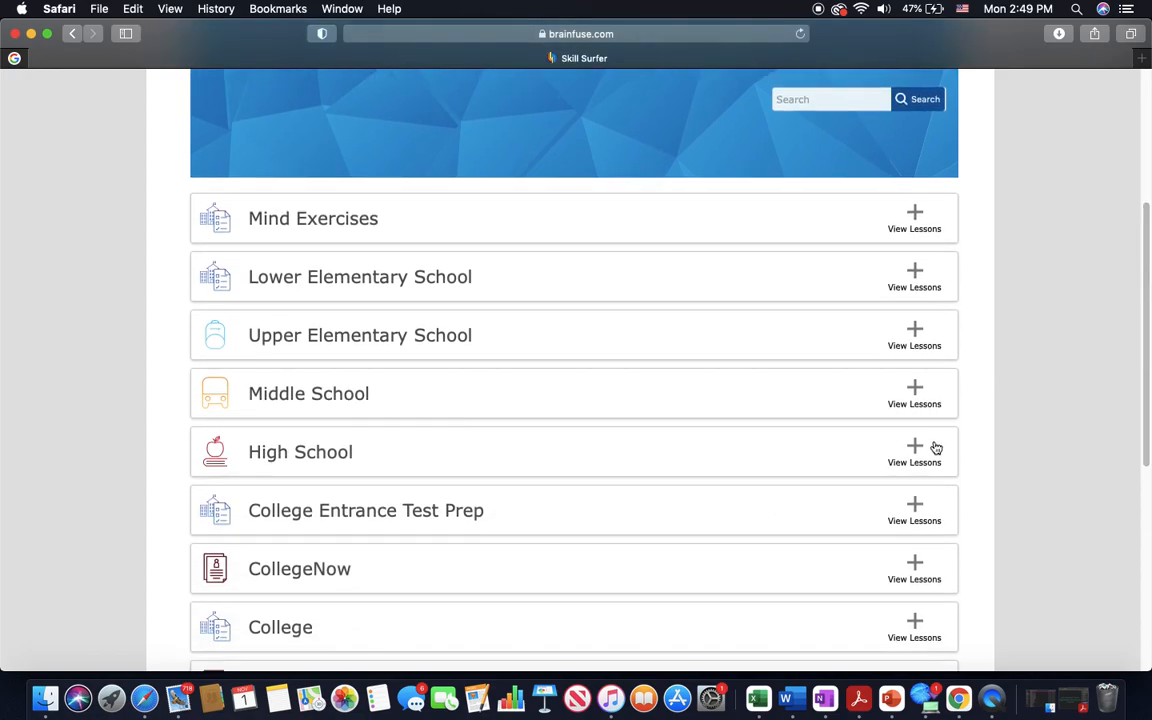
pyautogui.click(914, 444)
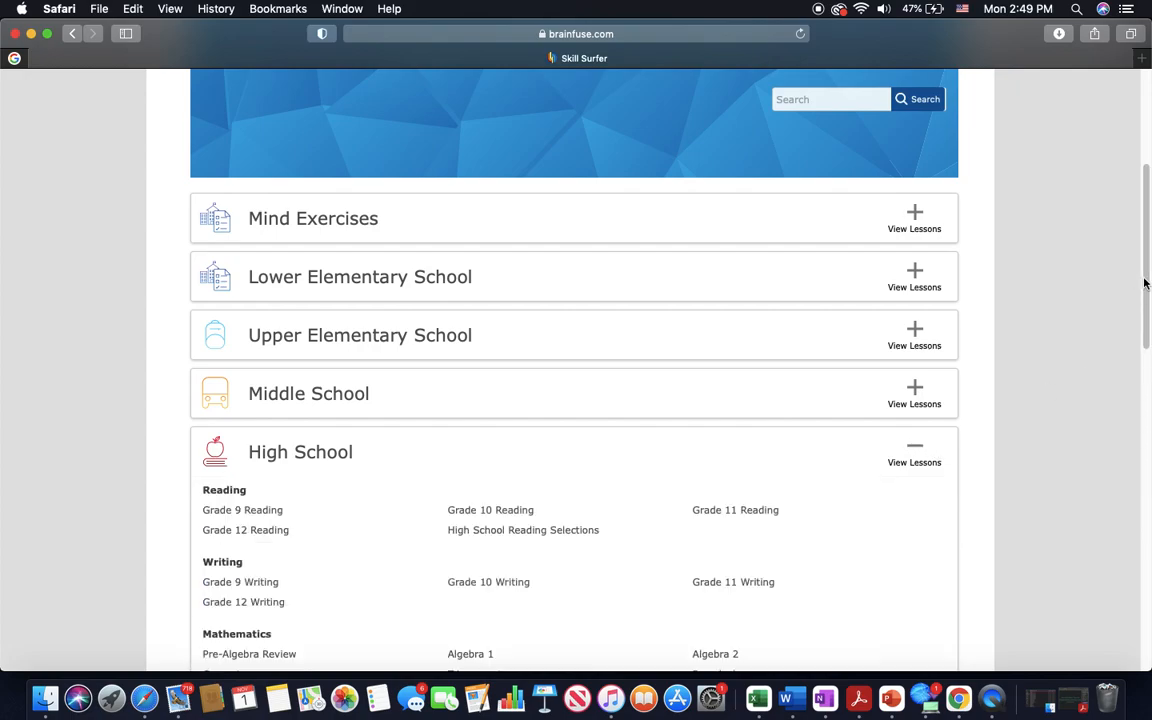
pyautogui.scroll(-3)
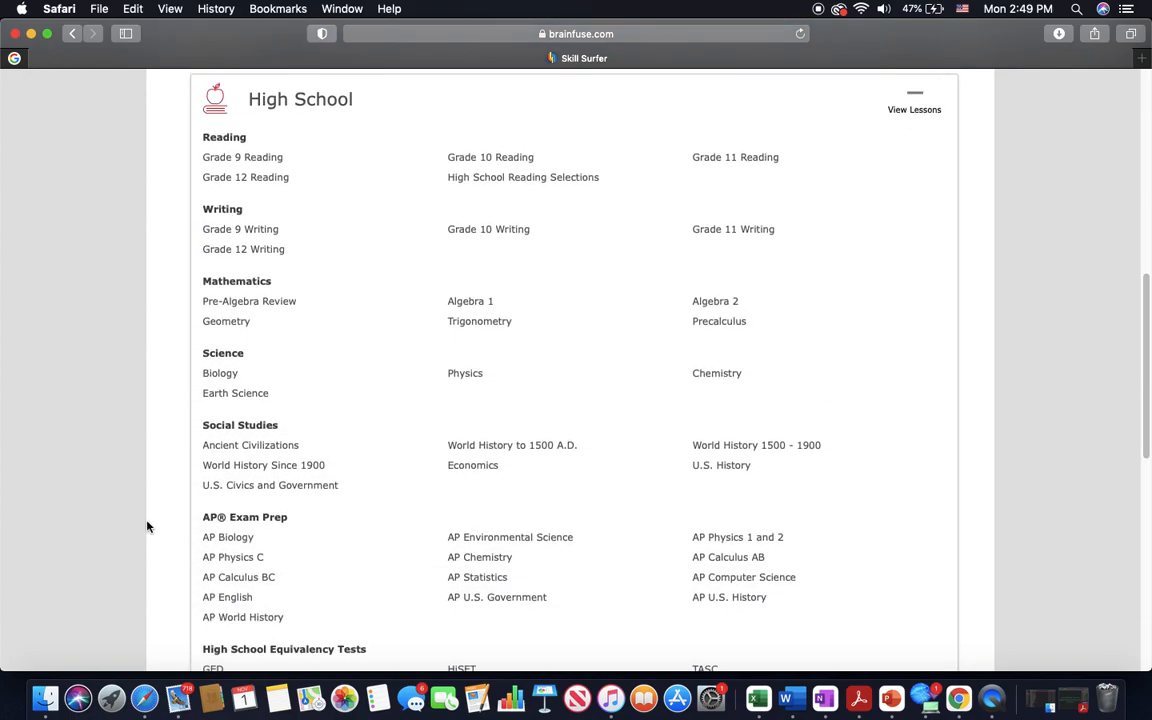
pyautogui.moveTo(224, 382)
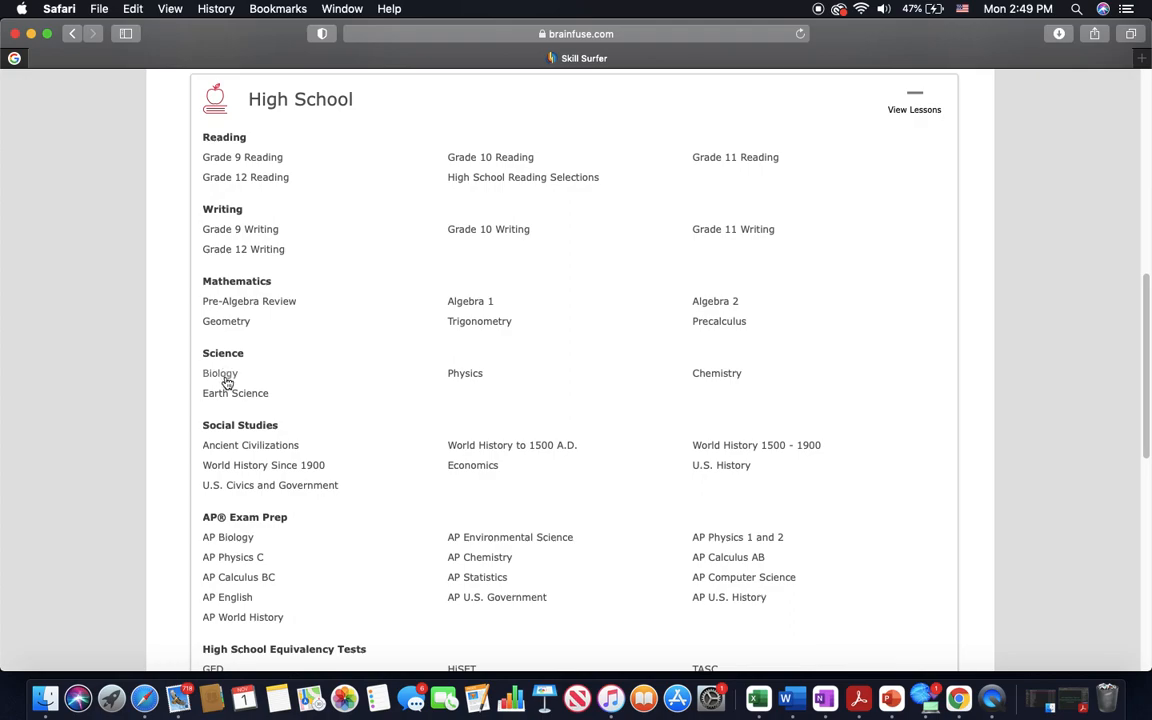
# Open High School Biology and scroll through its topic list.
pyautogui.click(220, 374)
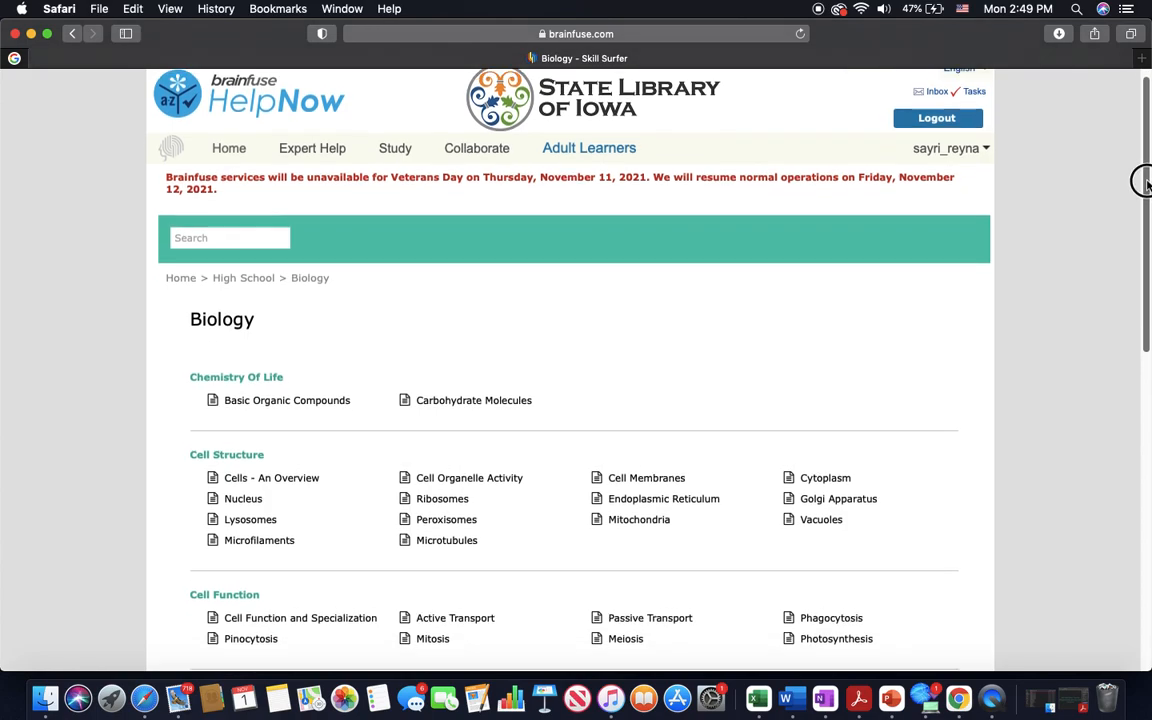
pyautogui.scroll(-3)
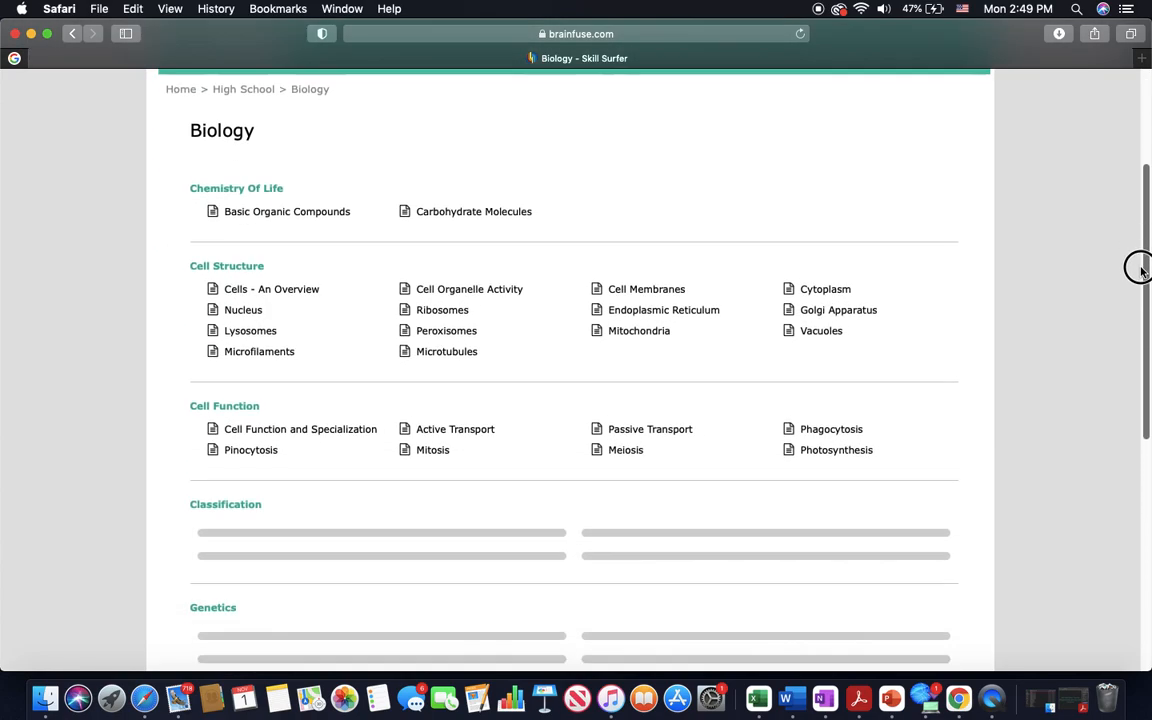
pyautogui.scroll(-3)
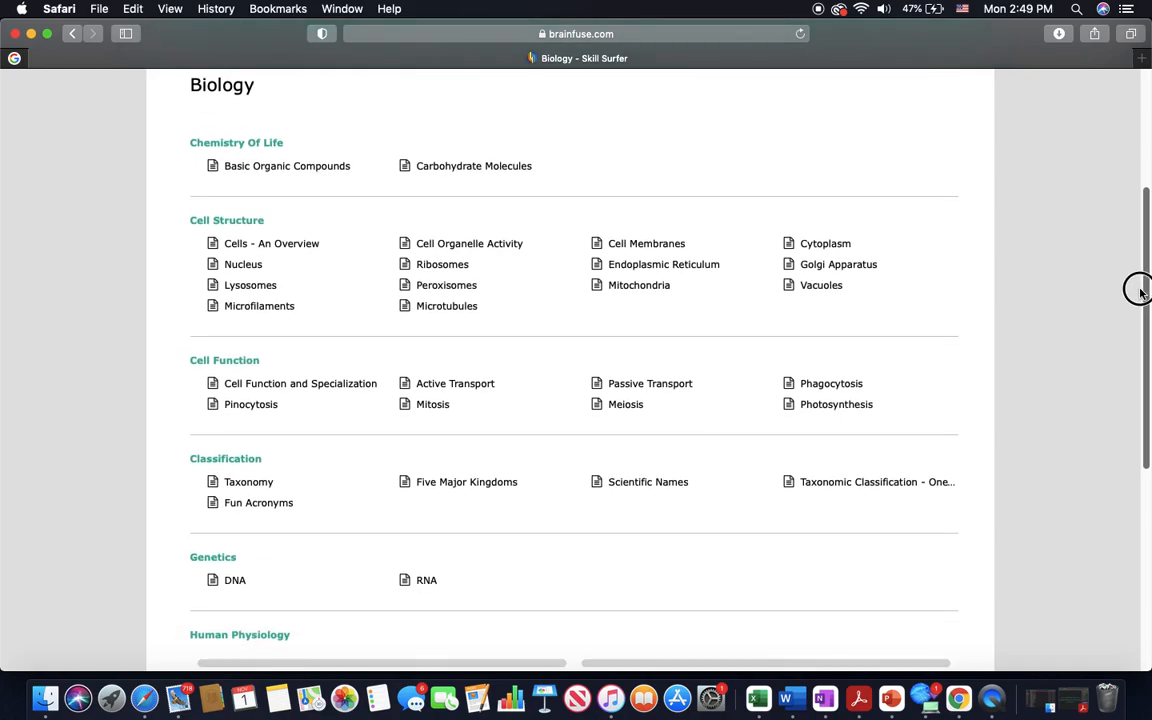
pyautogui.scroll(-3)
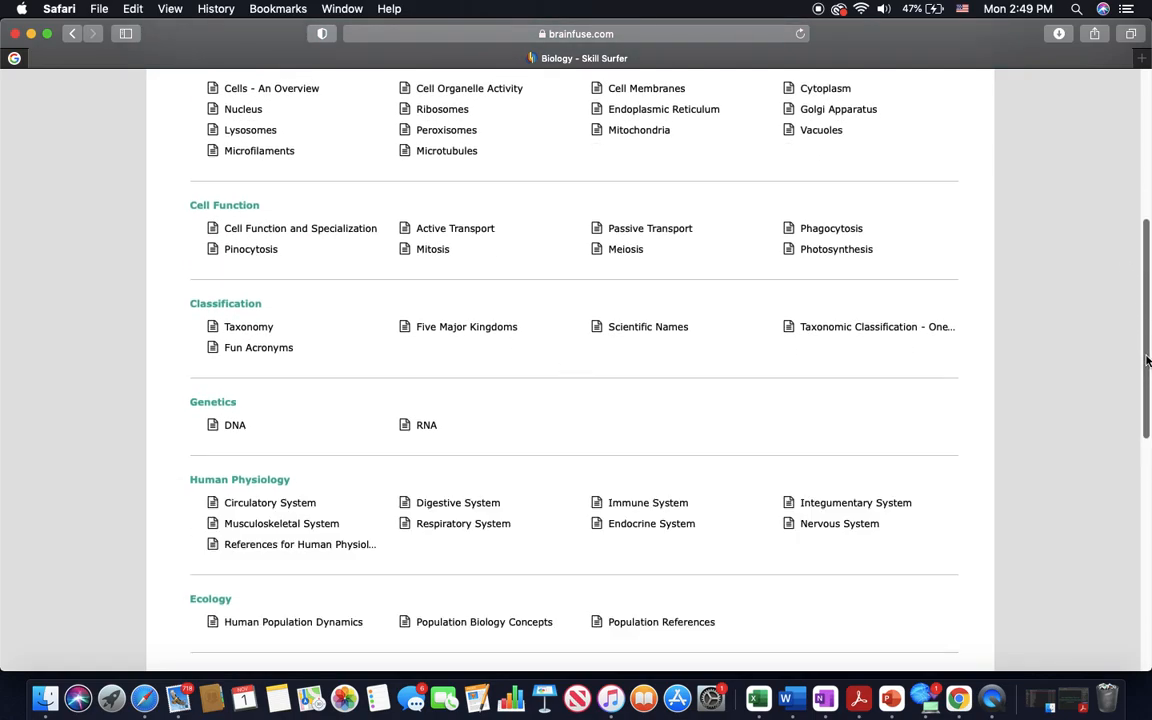
pyautogui.moveTo(264, 404)
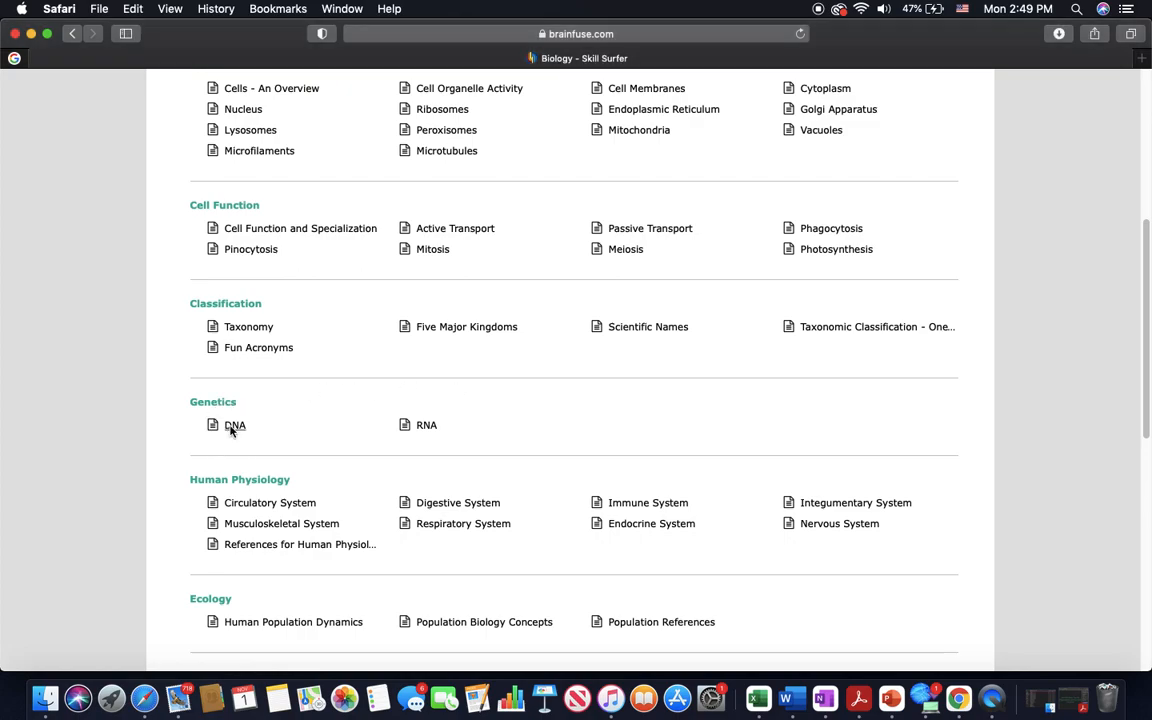
pyautogui.click(236, 424)
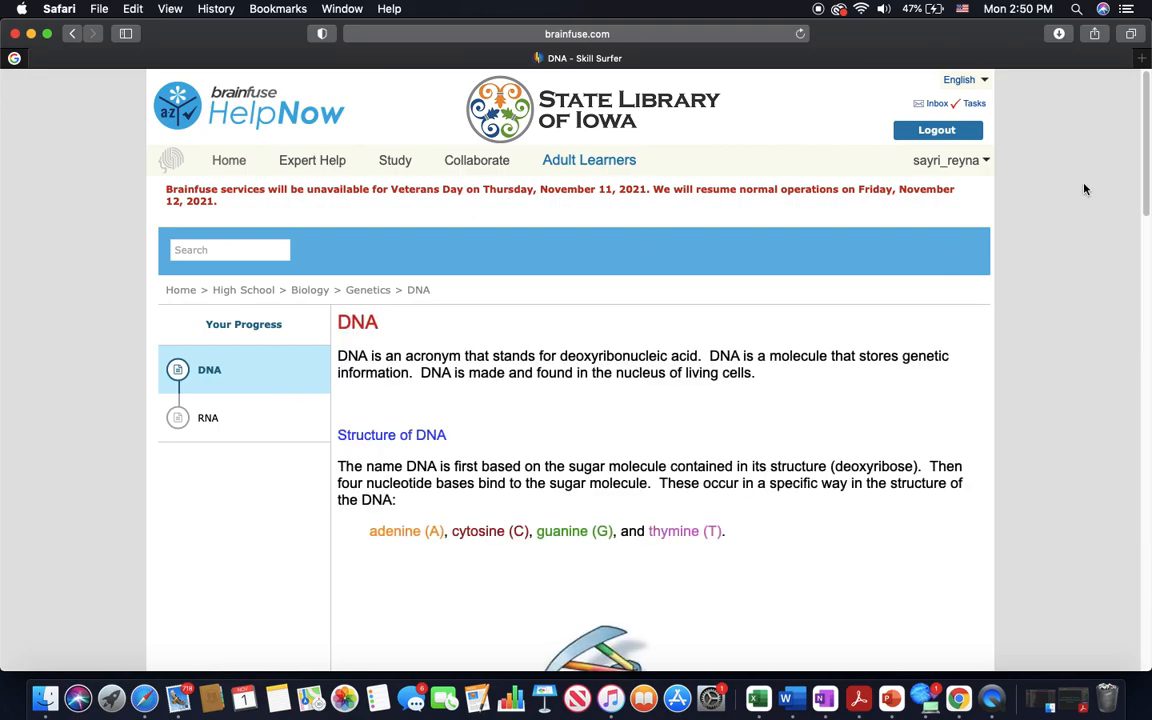
pyautogui.scroll(-3)
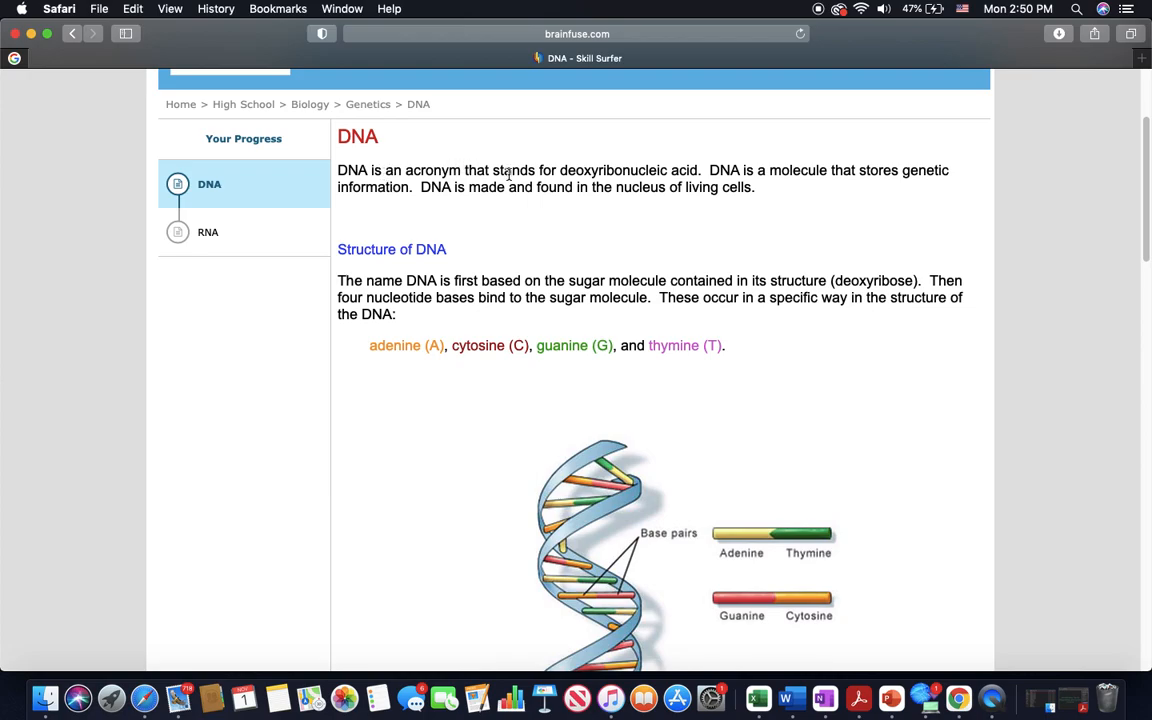
pyautogui.moveTo(600, 172)
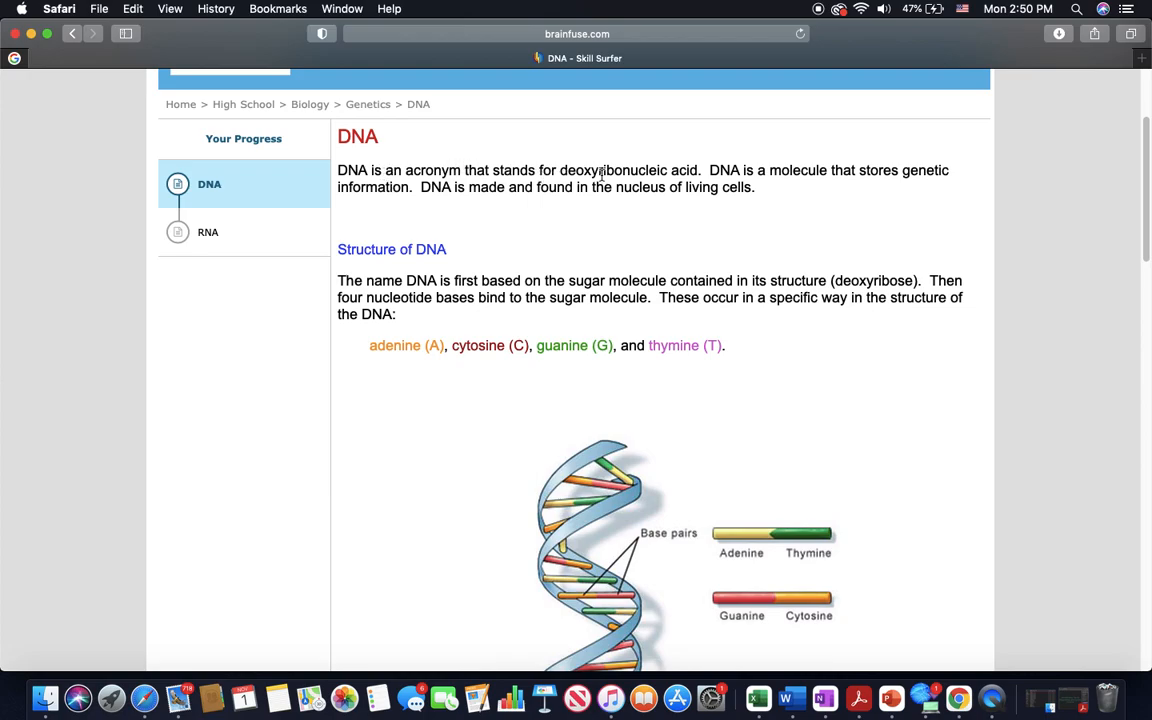
pyautogui.moveTo(780, 176)
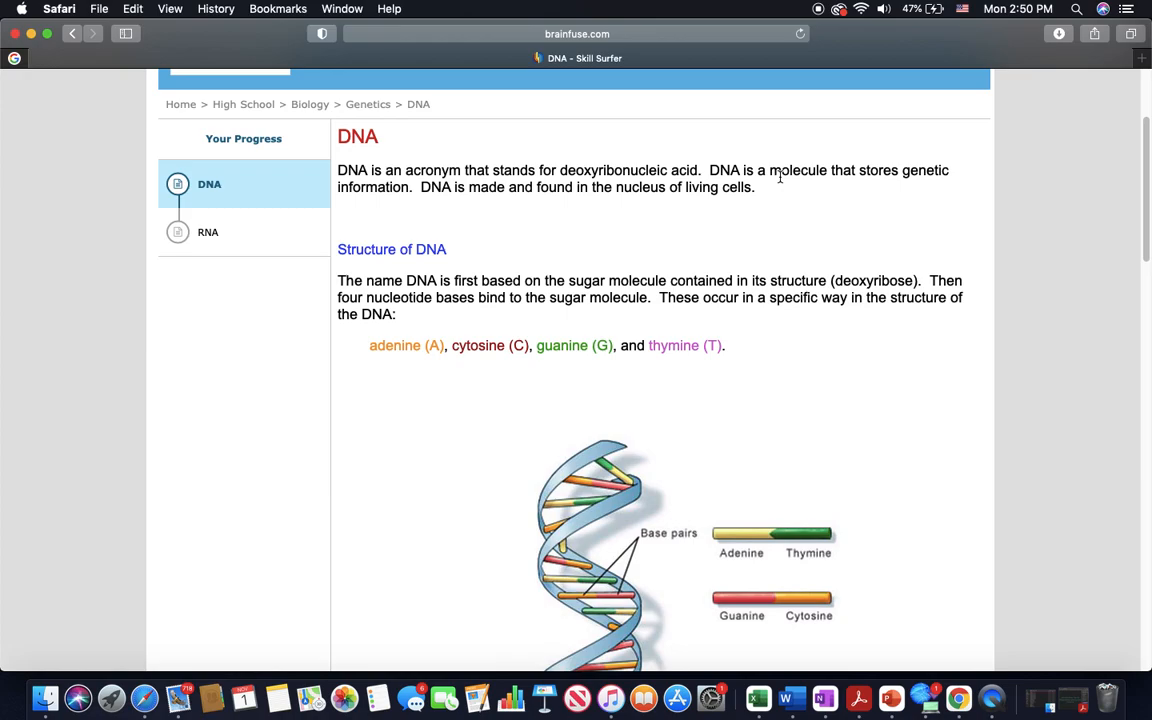
pyautogui.moveTo(938, 188)
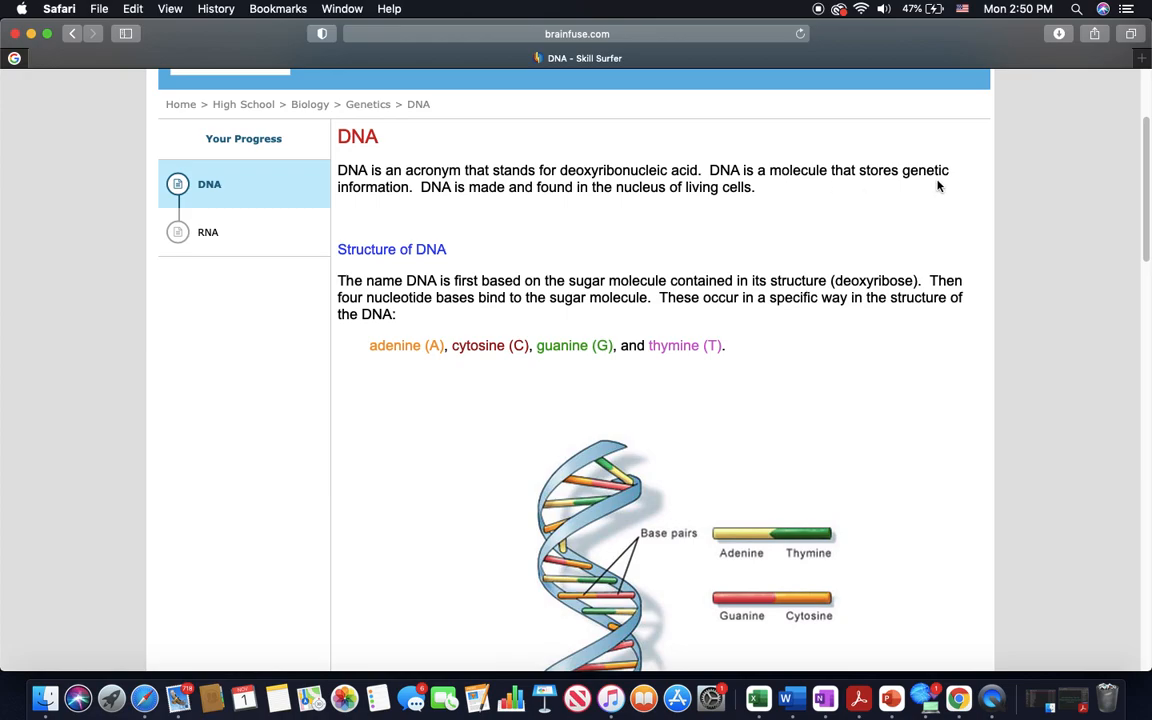
pyautogui.moveTo(1144, 124)
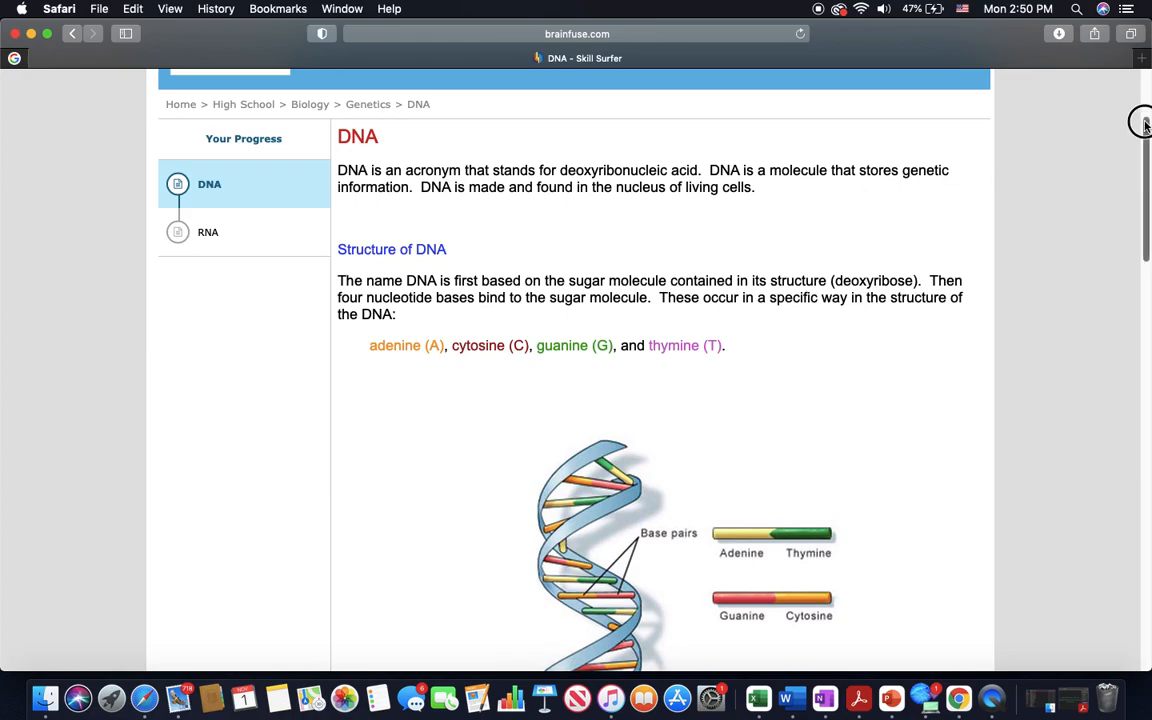
pyautogui.scroll(-3)
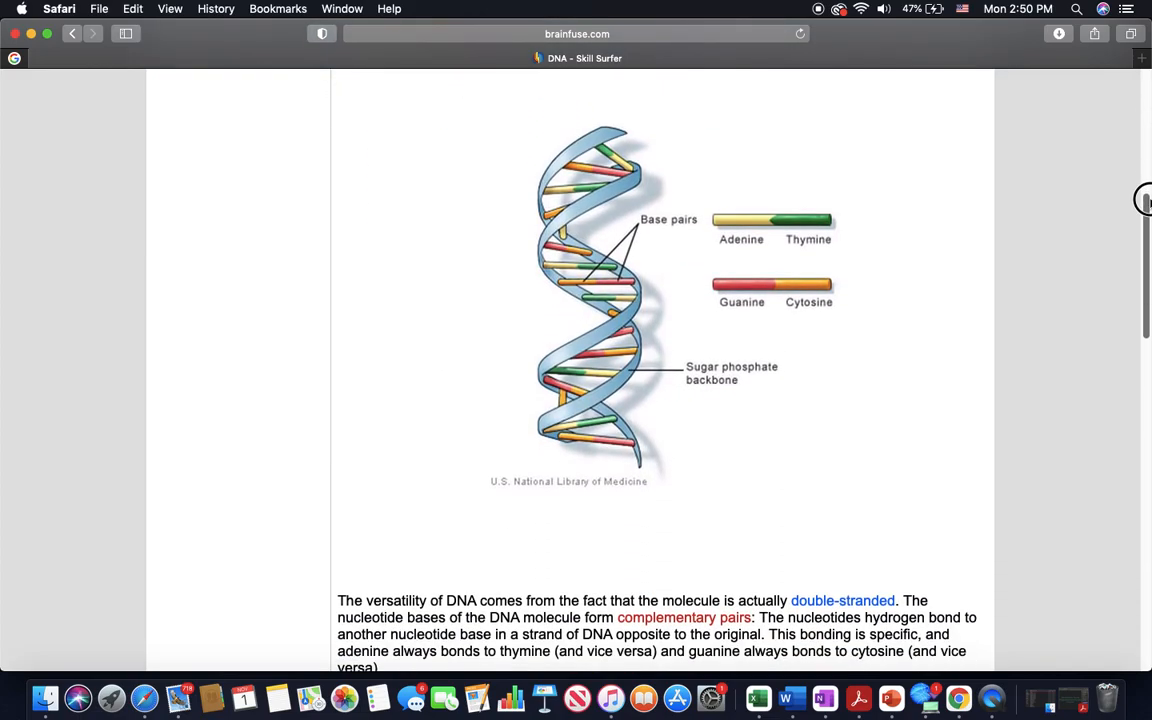
pyautogui.scroll(-3)
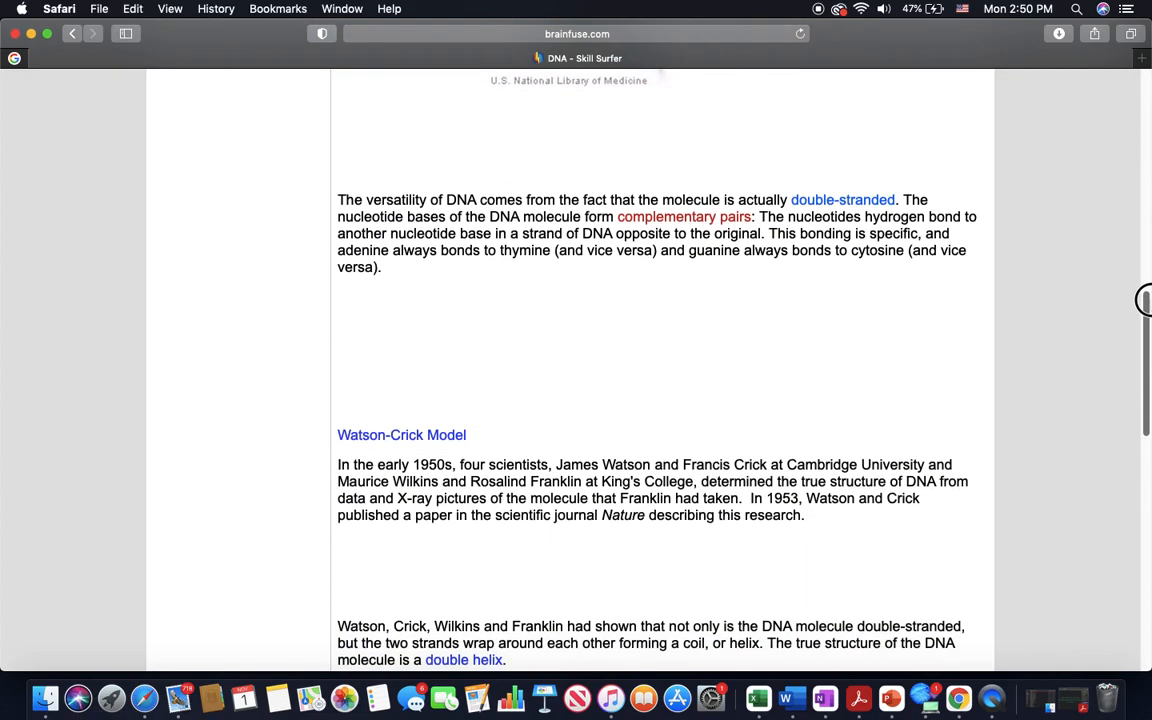
pyautogui.scroll(-3)
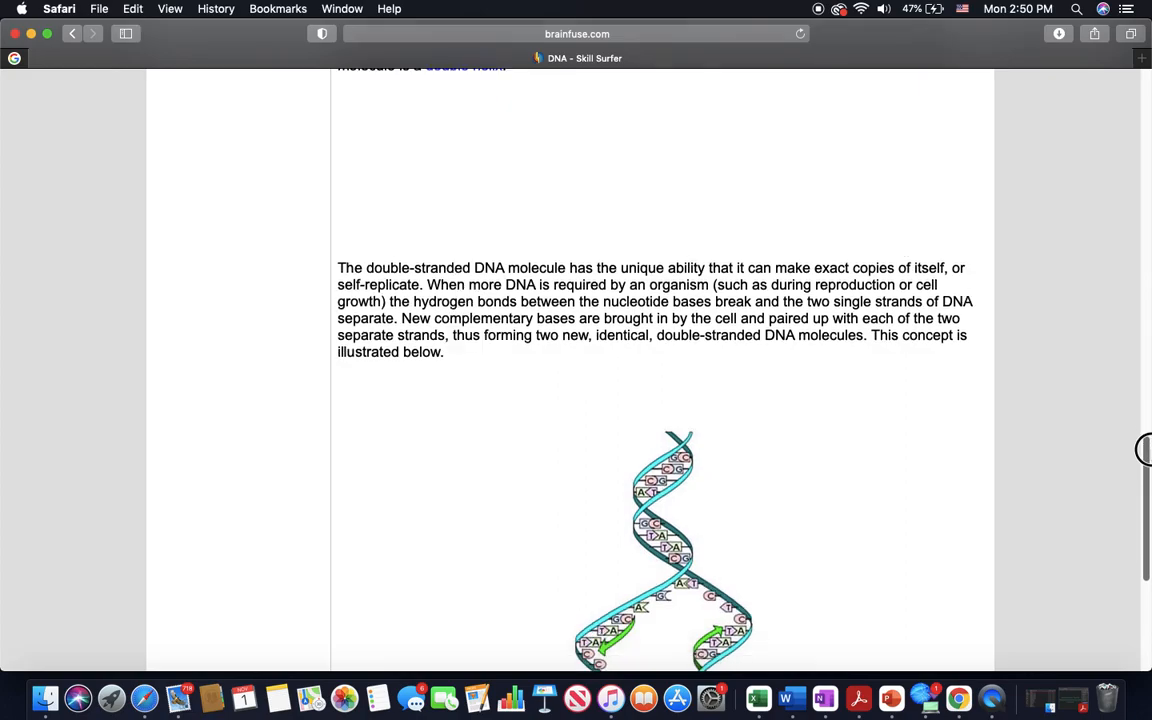
pyautogui.scroll(-3)
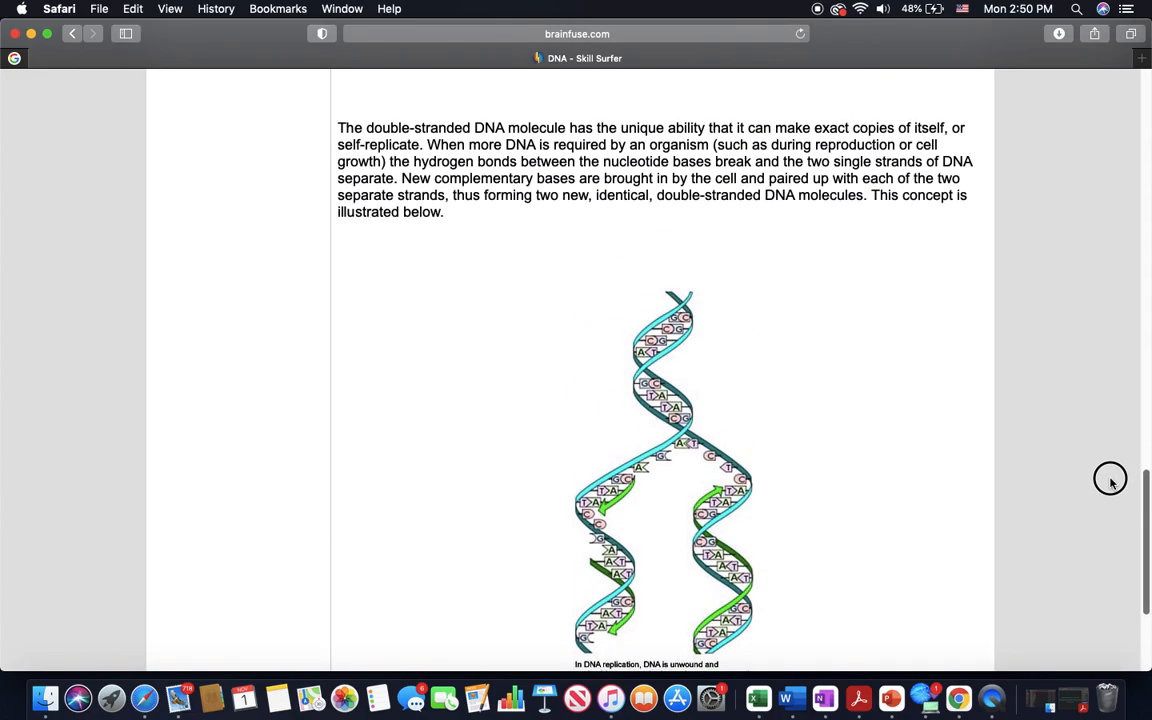
pyautogui.scroll(3)
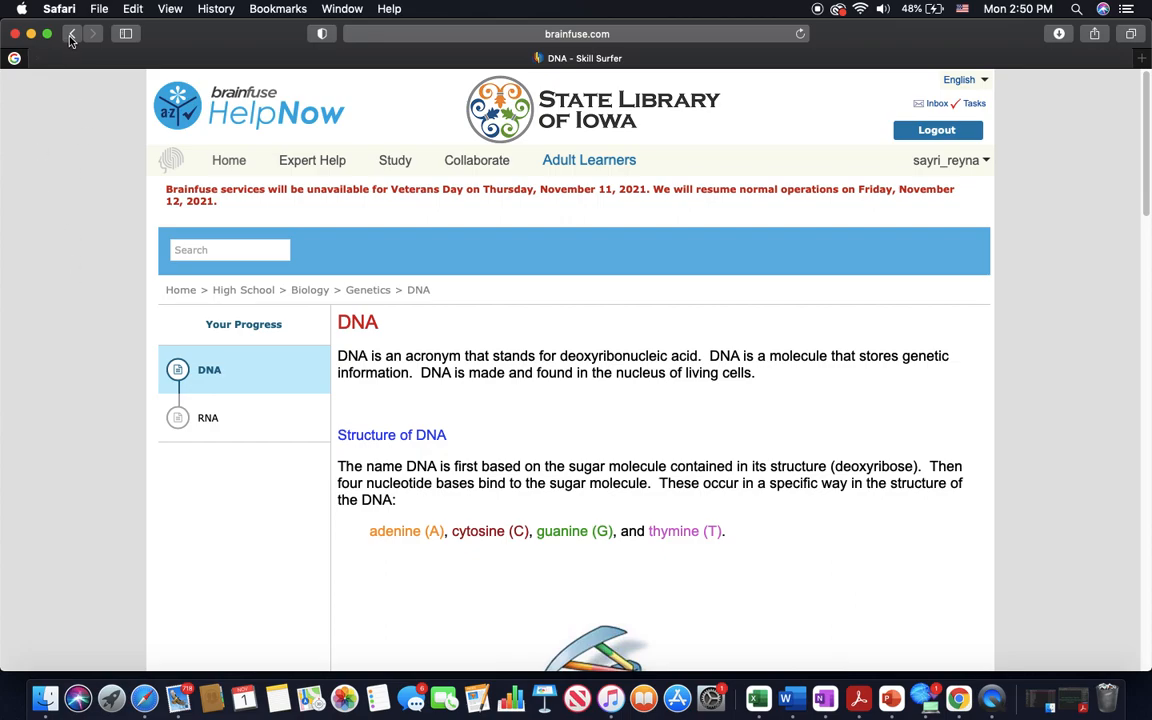
# Return to the Biology topic list and look over the Animal Cell Meiosis lesson.
pyautogui.click(72, 32)
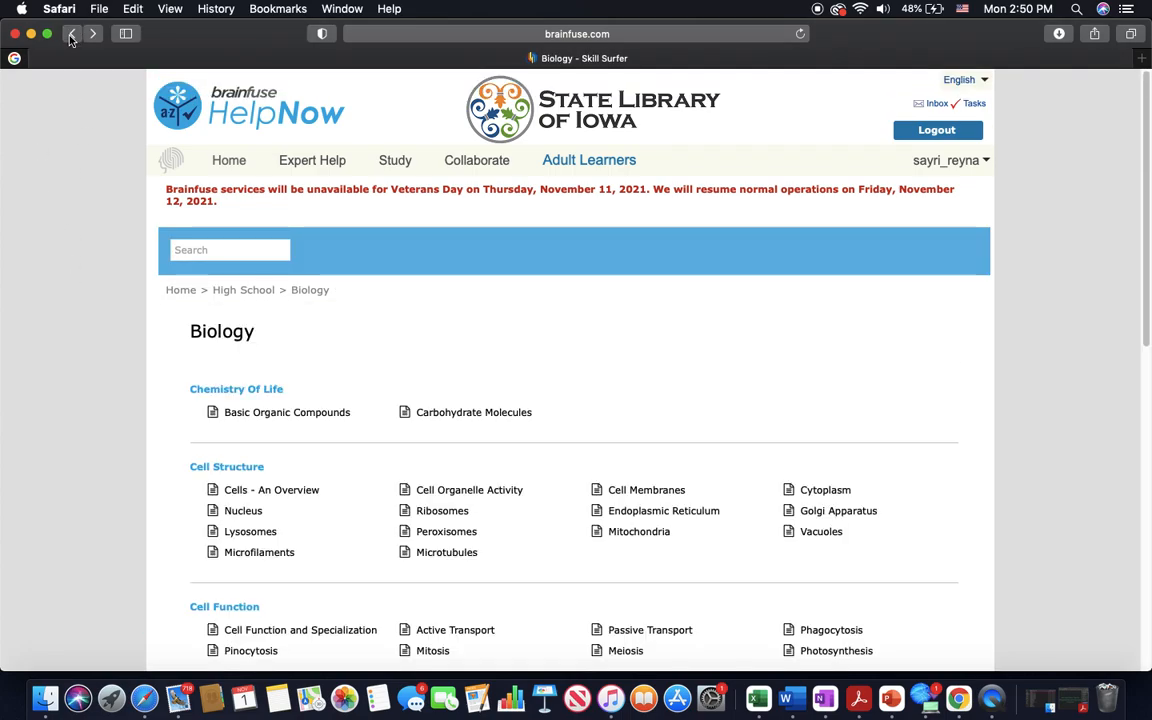
pyautogui.scroll(-3)
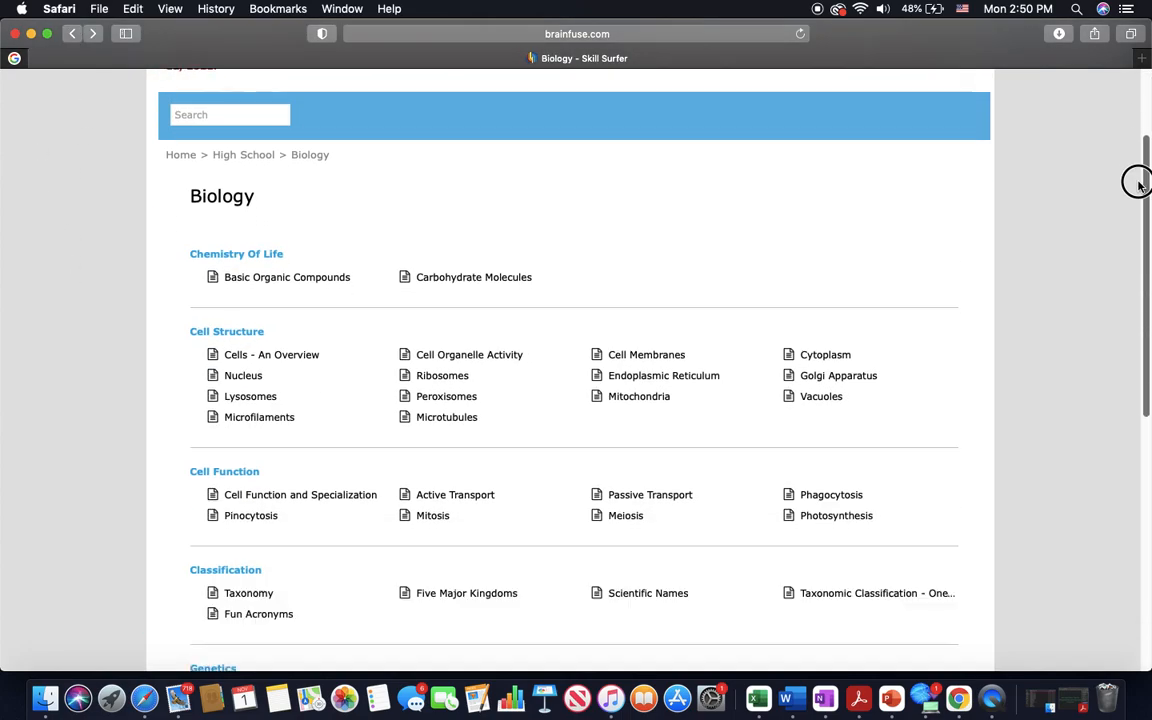
pyautogui.scroll(-3)
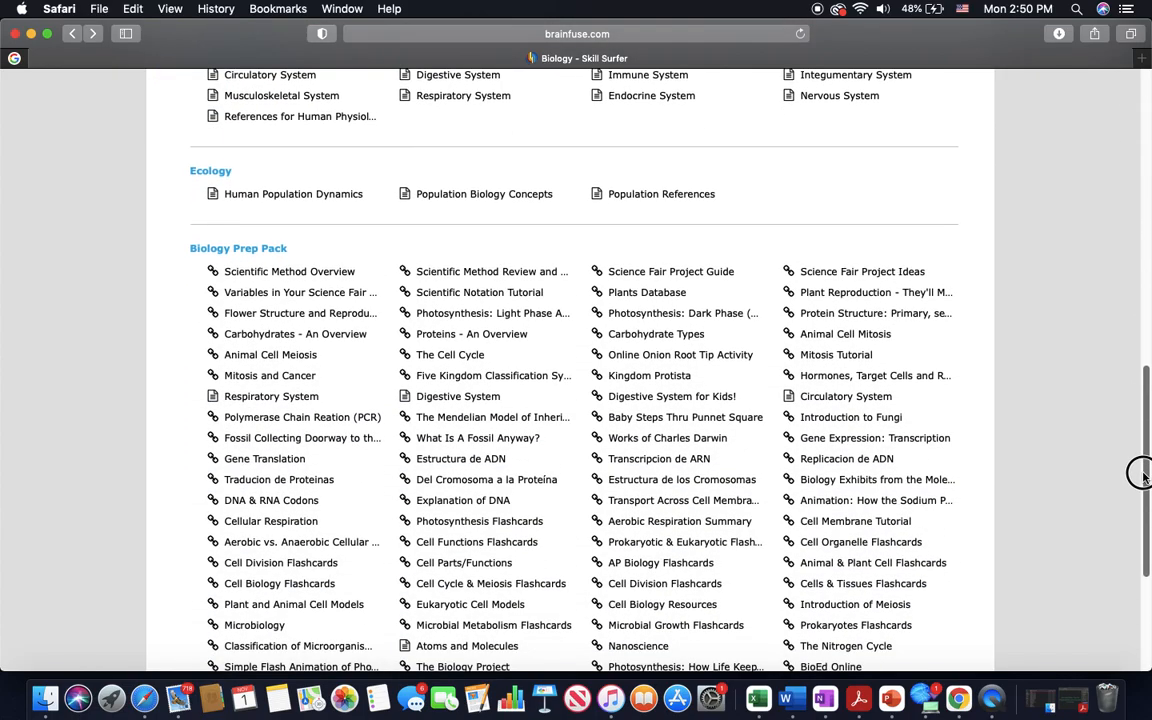
pyautogui.scroll(-3)
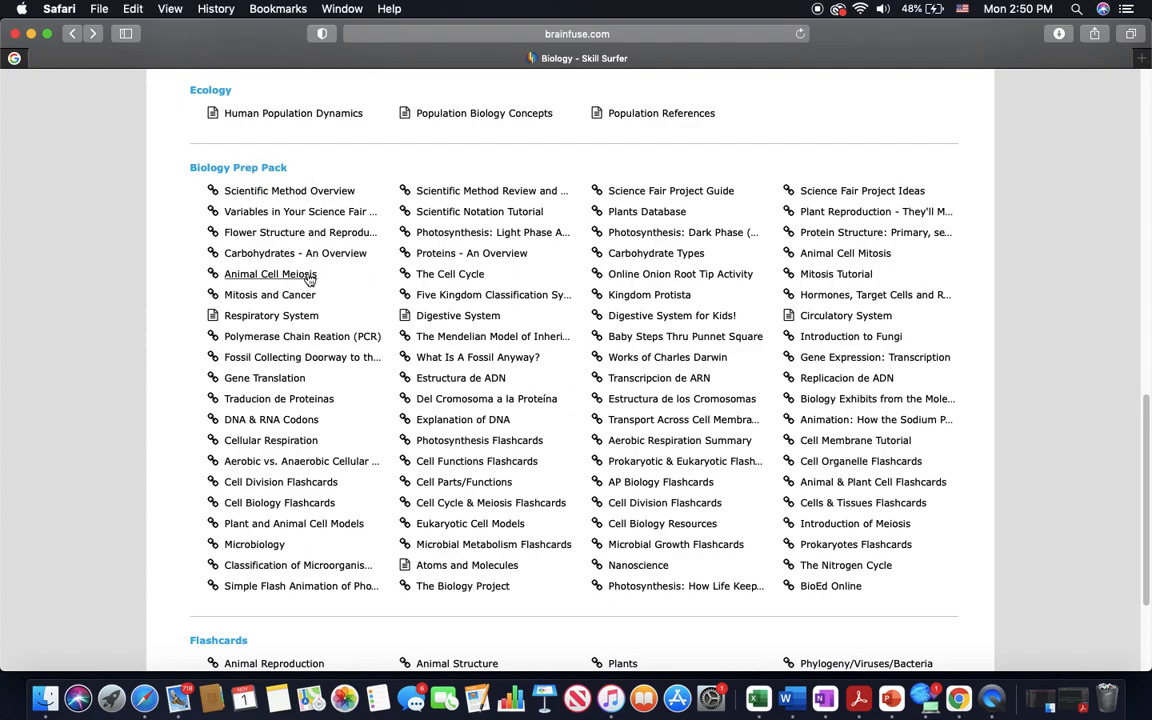
pyautogui.click(270, 272)
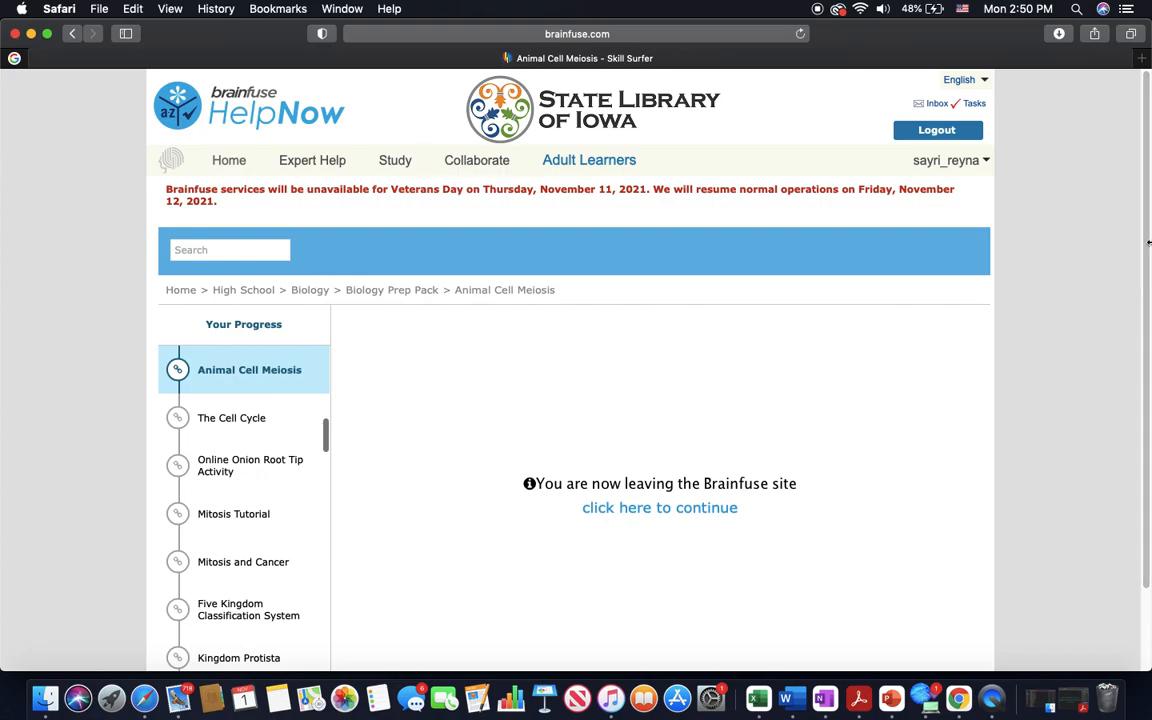
pyautogui.scroll(-3)
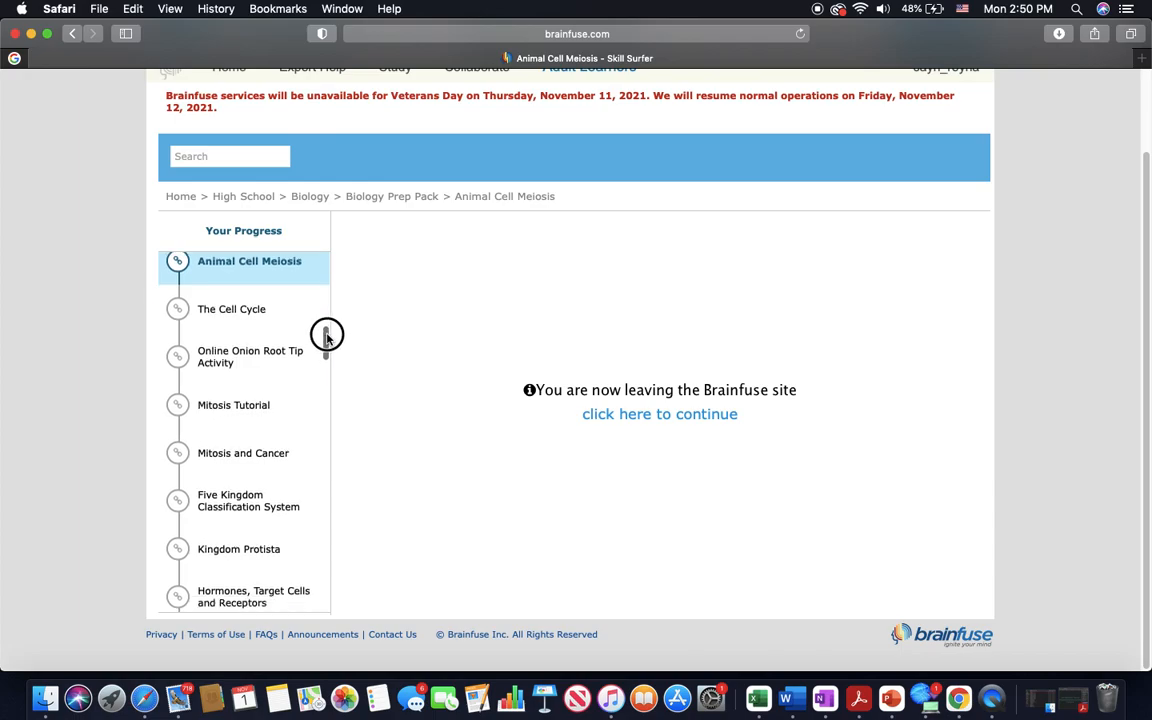
pyautogui.scroll(3)
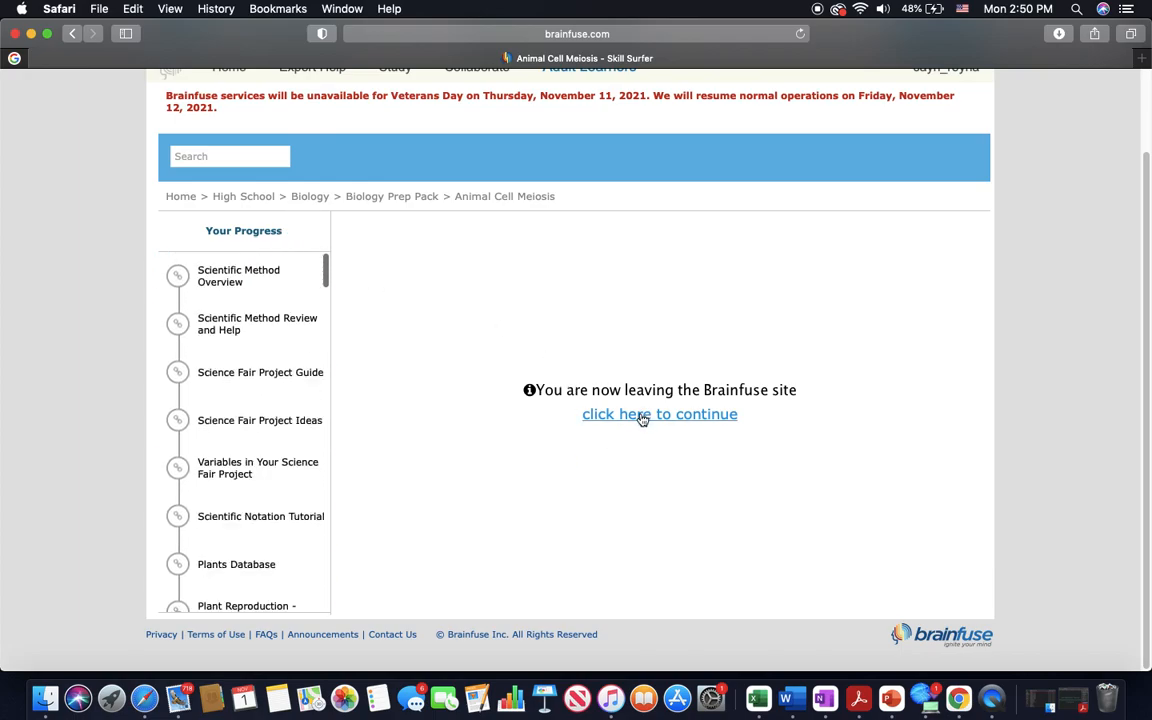
pyautogui.moveTo(384, 172)
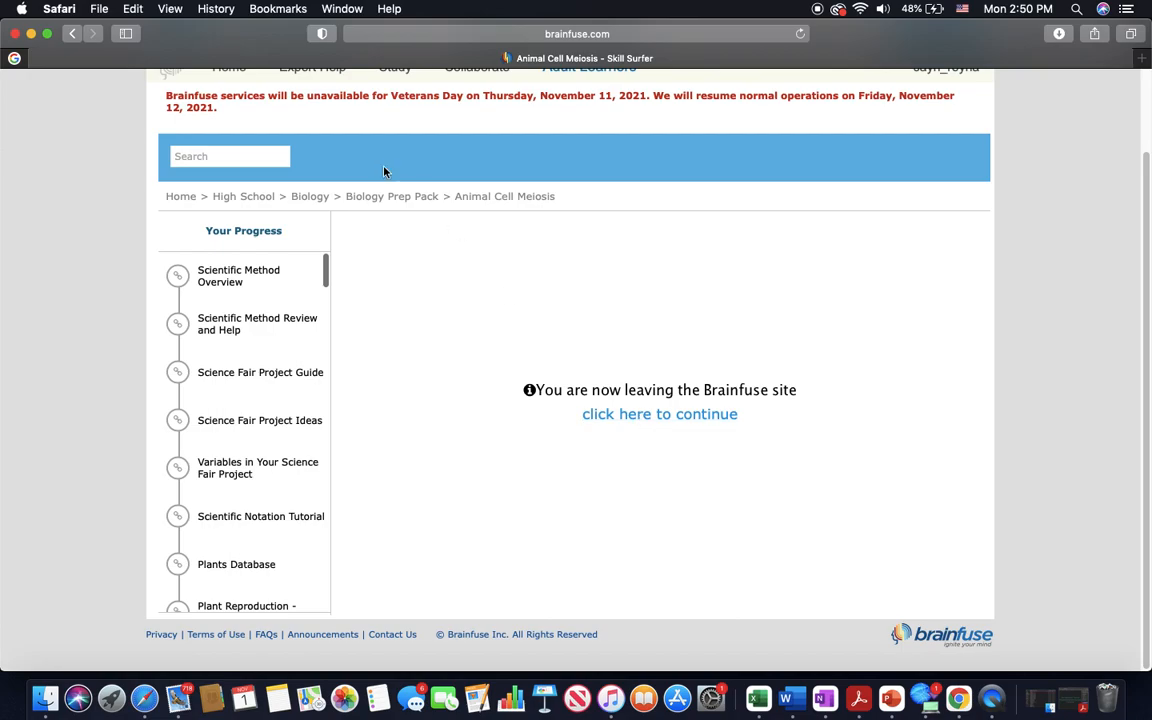
# Go back to the Learning Library home and reopen the Writing Lab service.
pyautogui.click(72, 32)
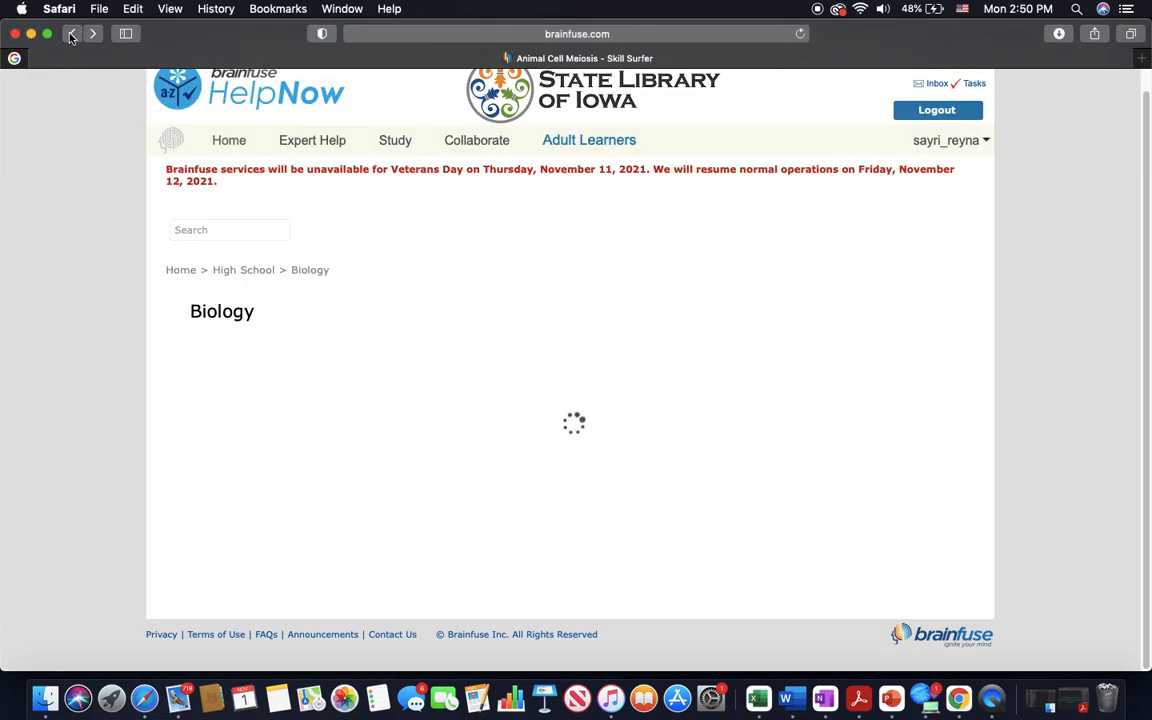
pyautogui.click(72, 34)
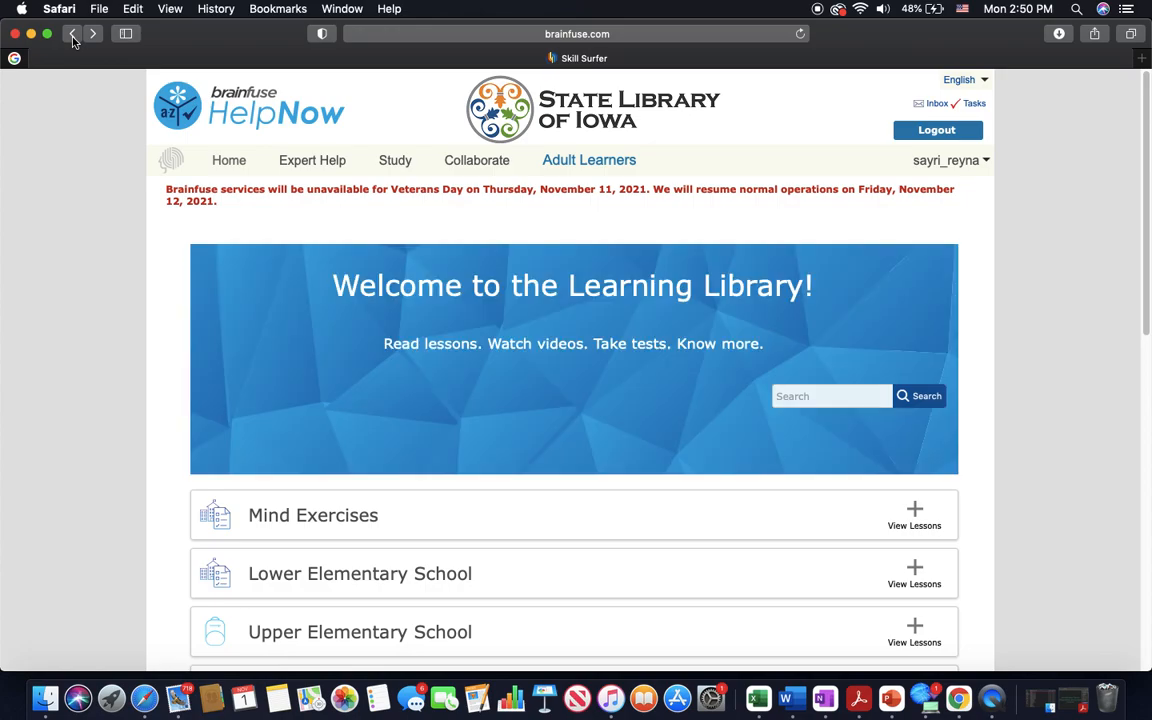
pyautogui.click(72, 32)
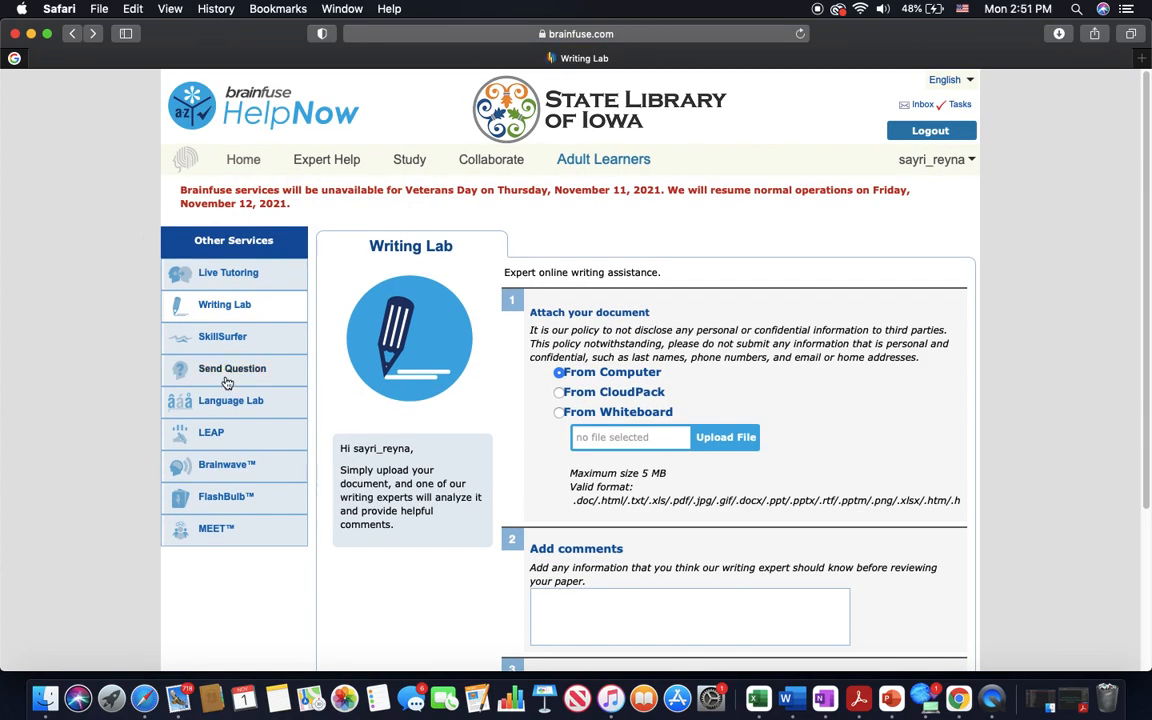
pyautogui.click(232, 368)
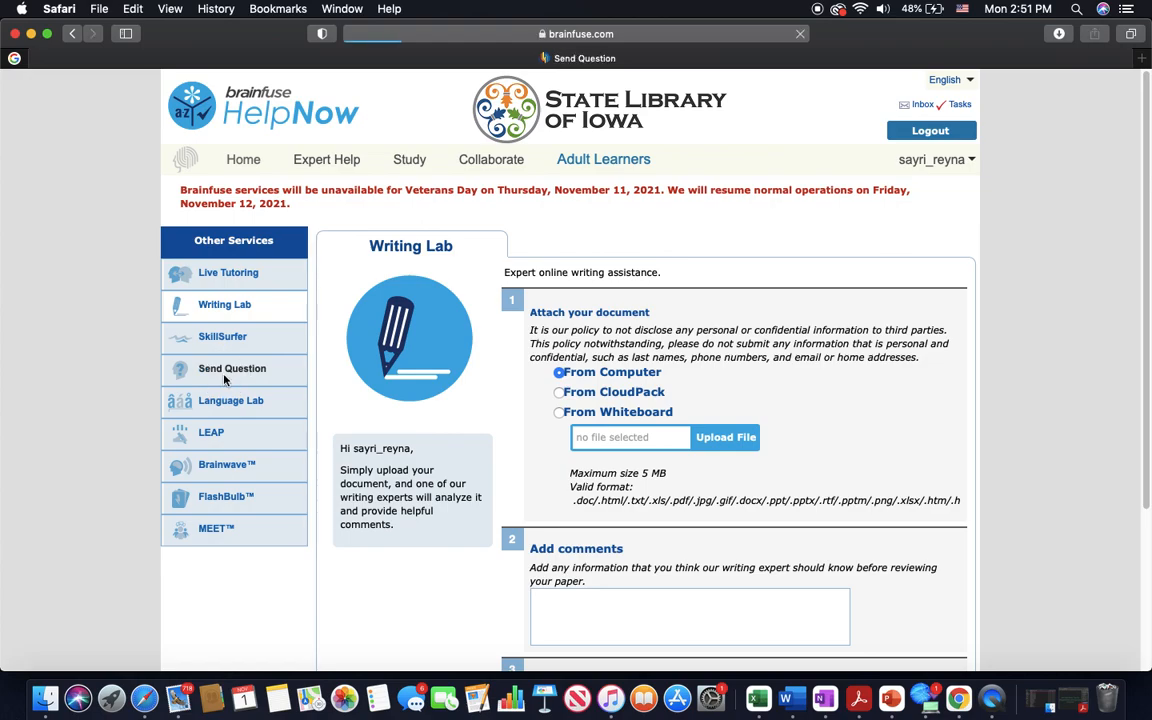
pyautogui.click(232, 368)
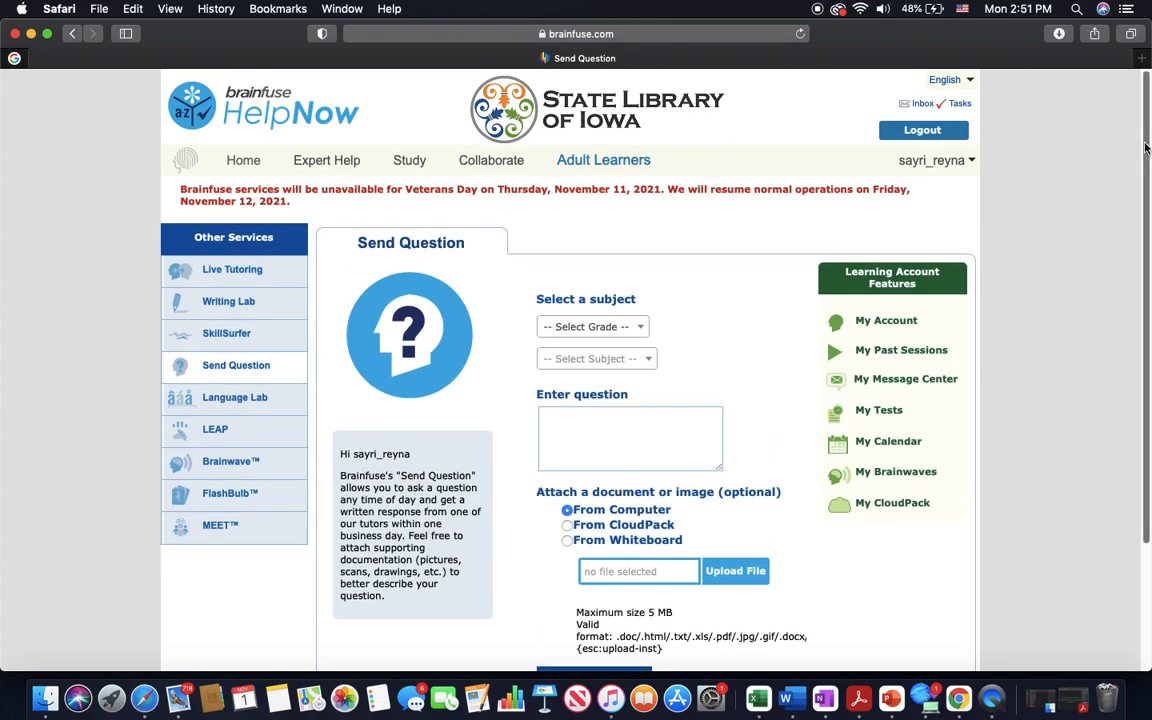
pyautogui.scroll(-3)
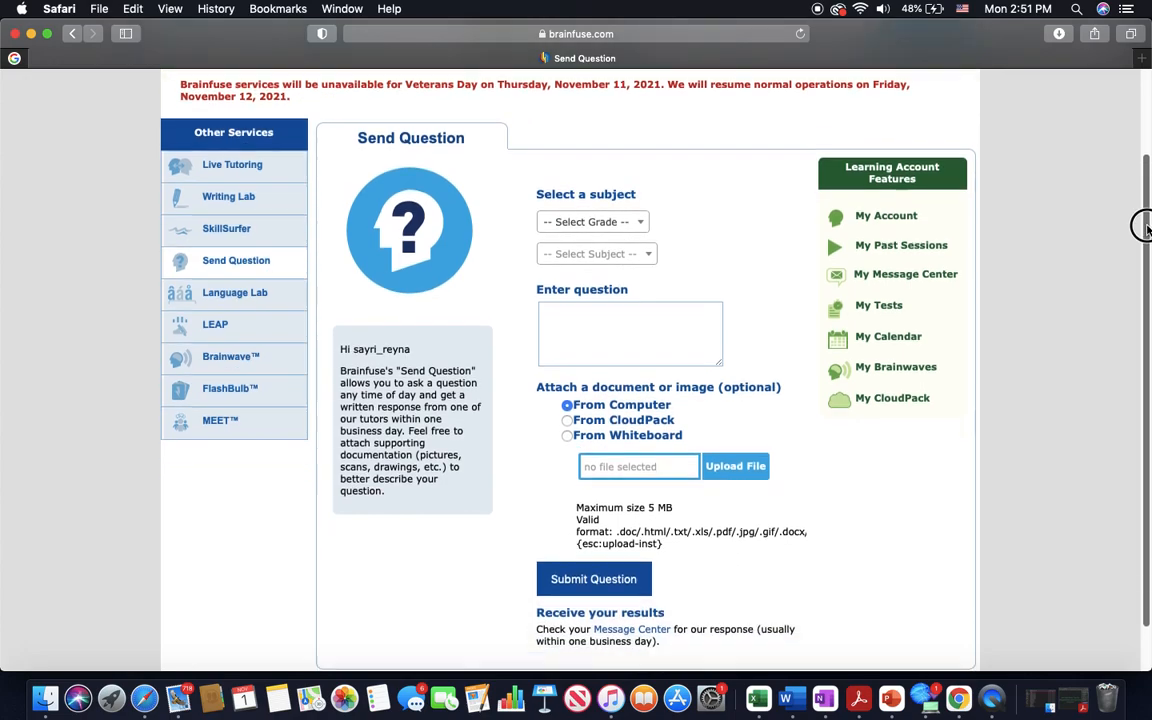
pyautogui.scroll(-3)
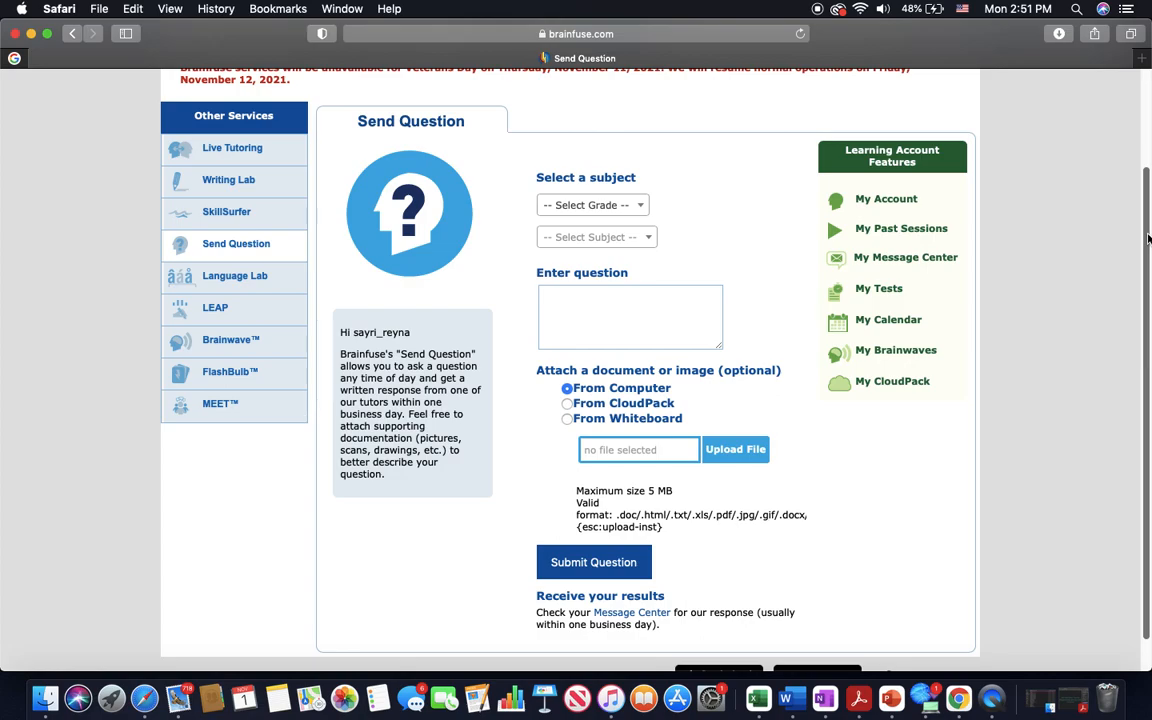
pyautogui.moveTo(616, 184)
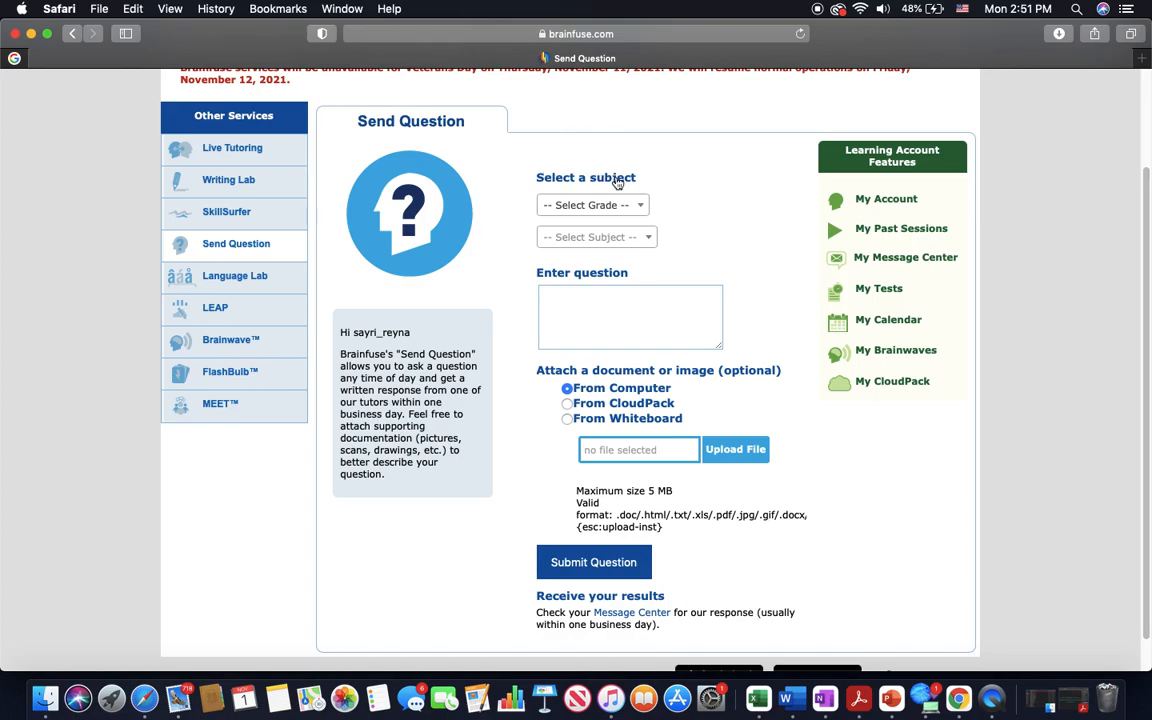
pyautogui.click(592, 204)
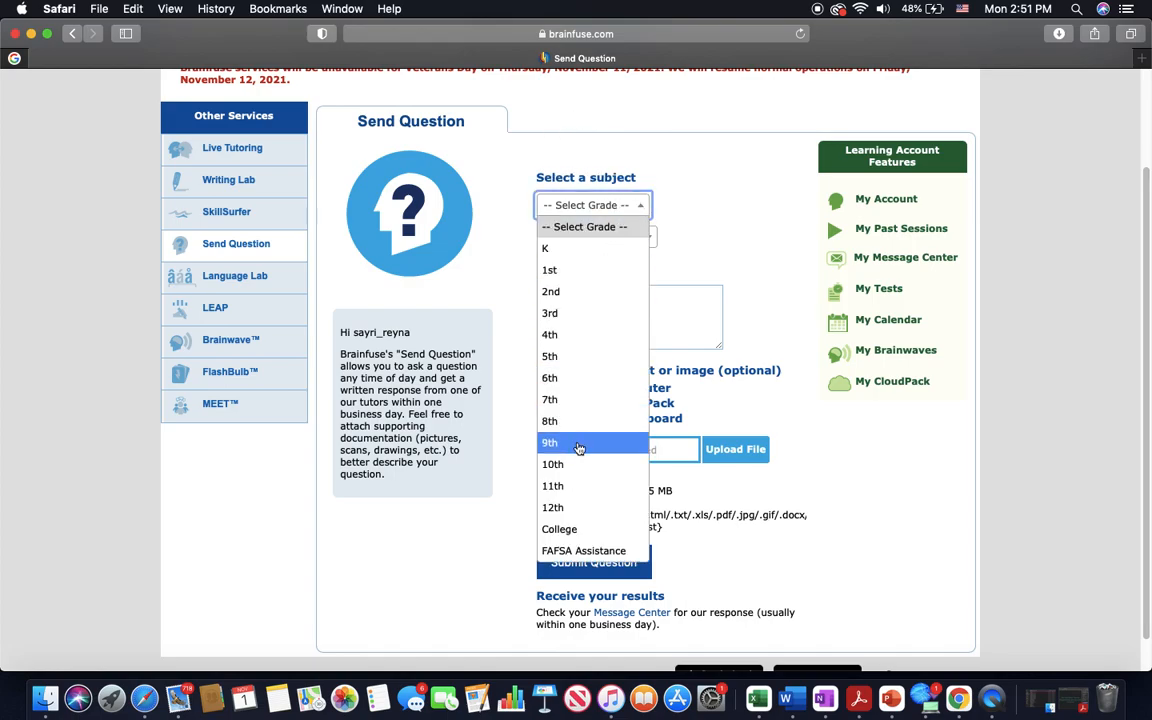
pyautogui.click(552, 464)
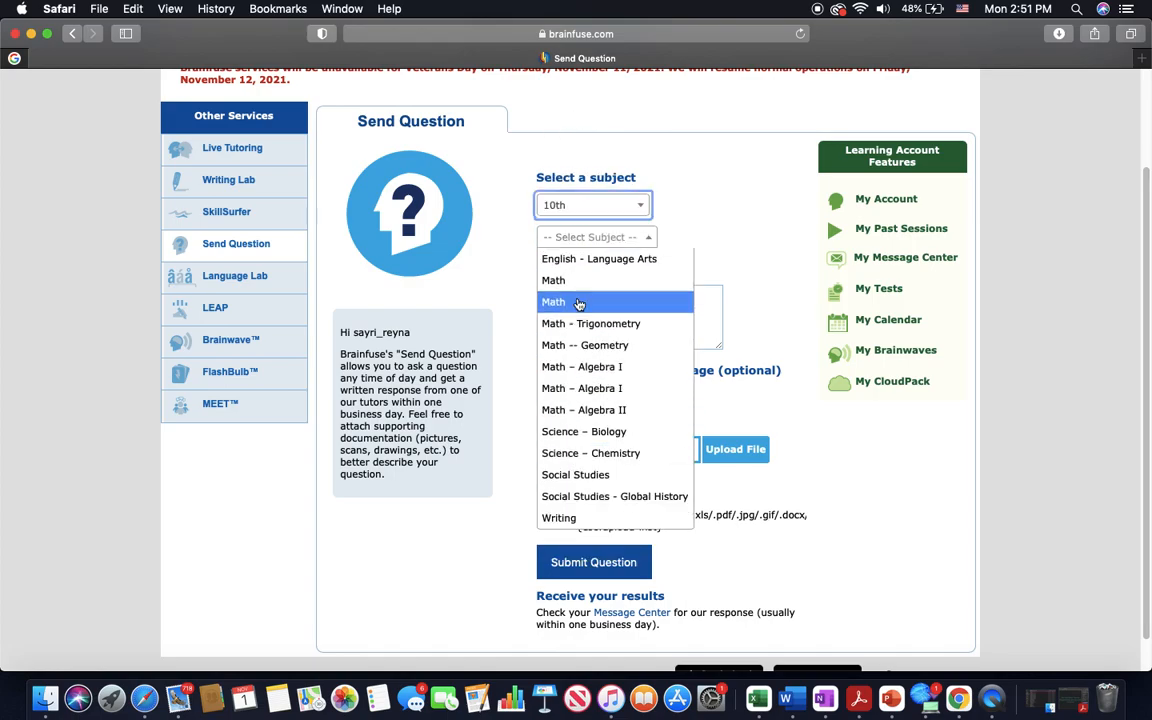
pyautogui.moveTo(584, 344)
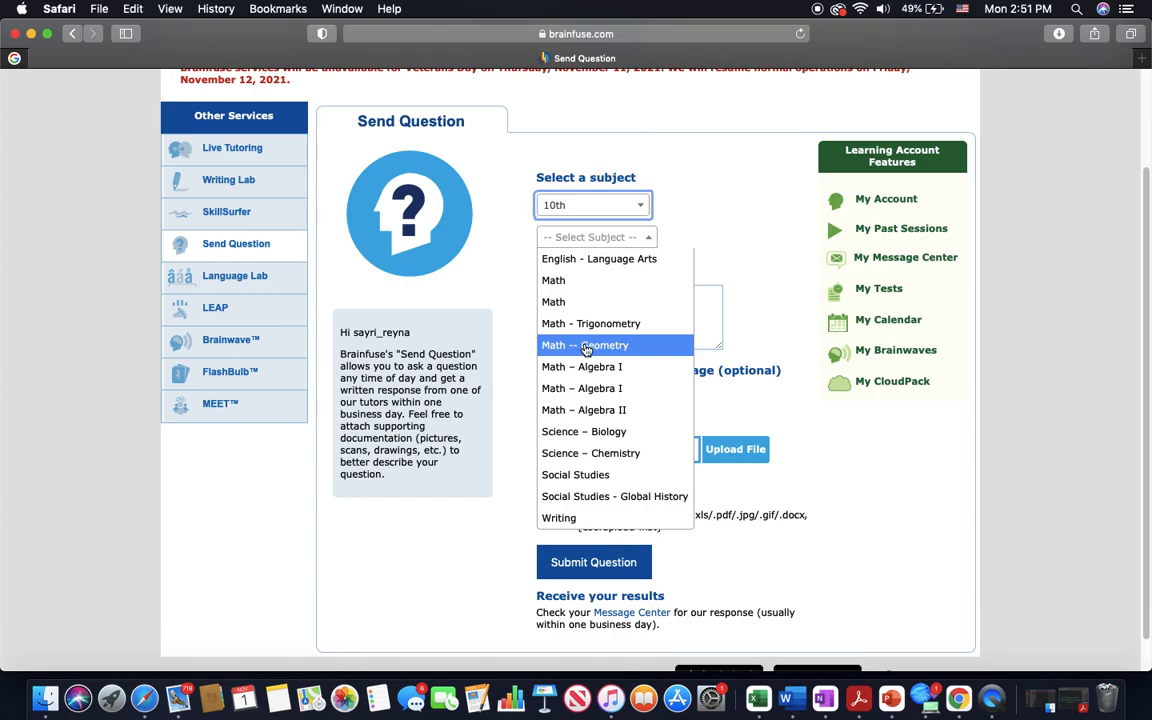
pyautogui.click(584, 344)
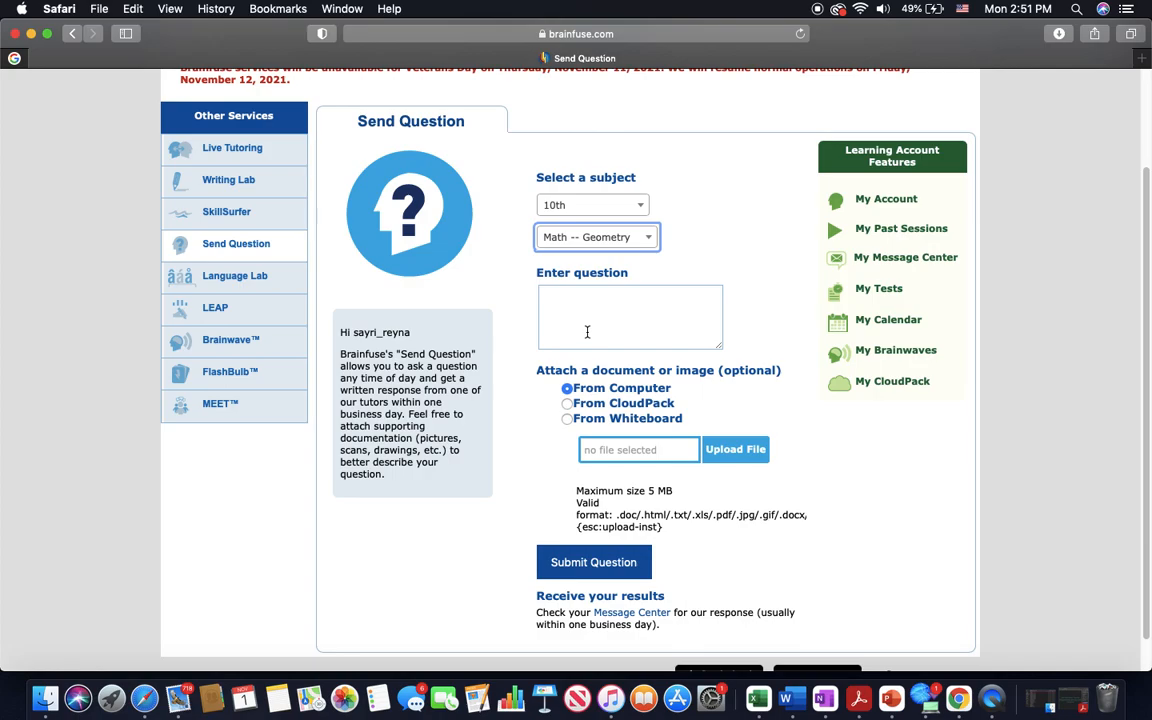
pyautogui.click(630, 316)
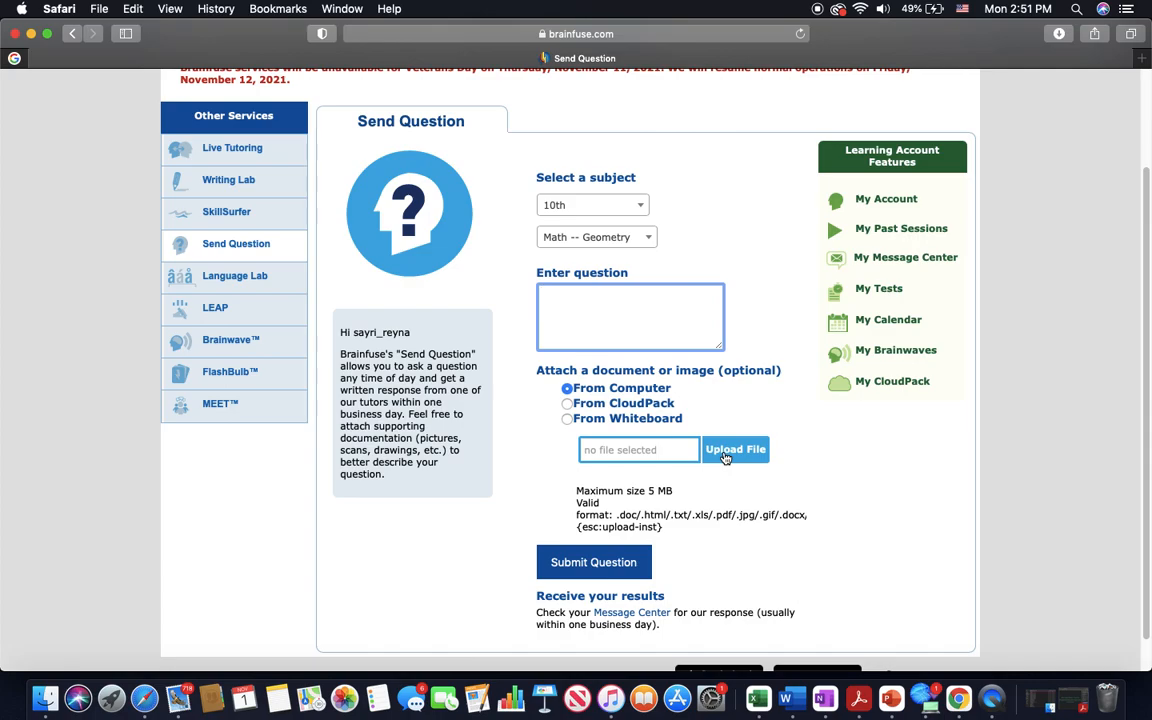
pyautogui.moveTo(710, 456)
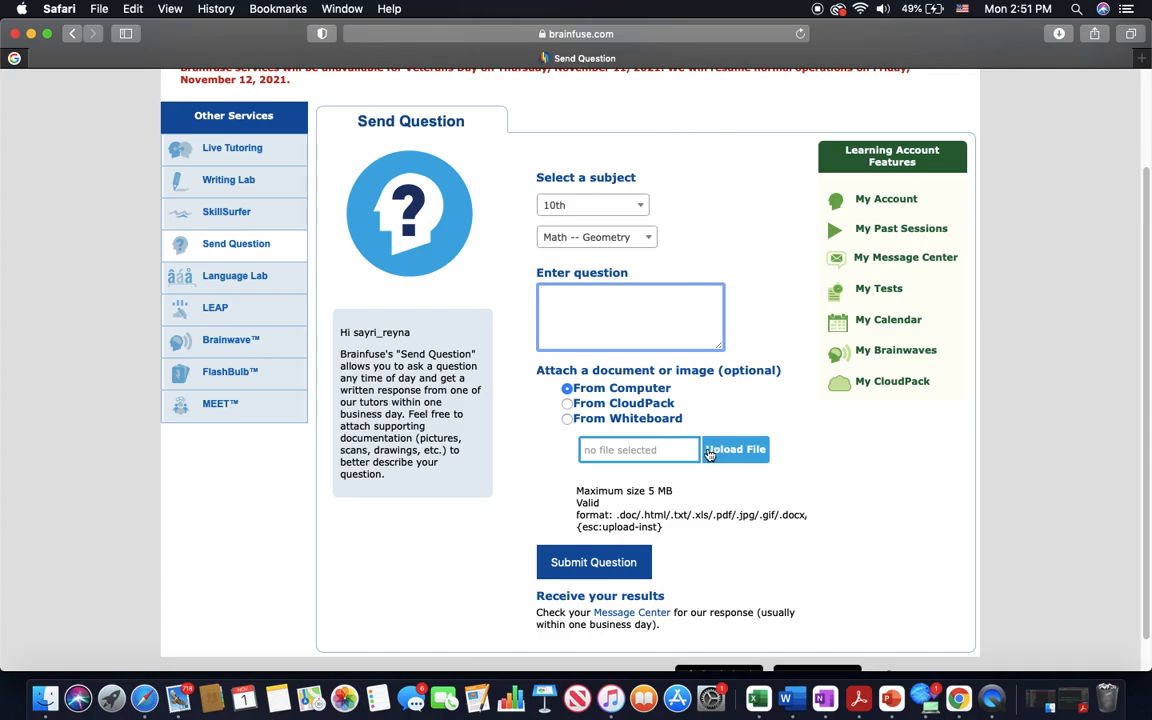
pyautogui.moveTo(672, 456)
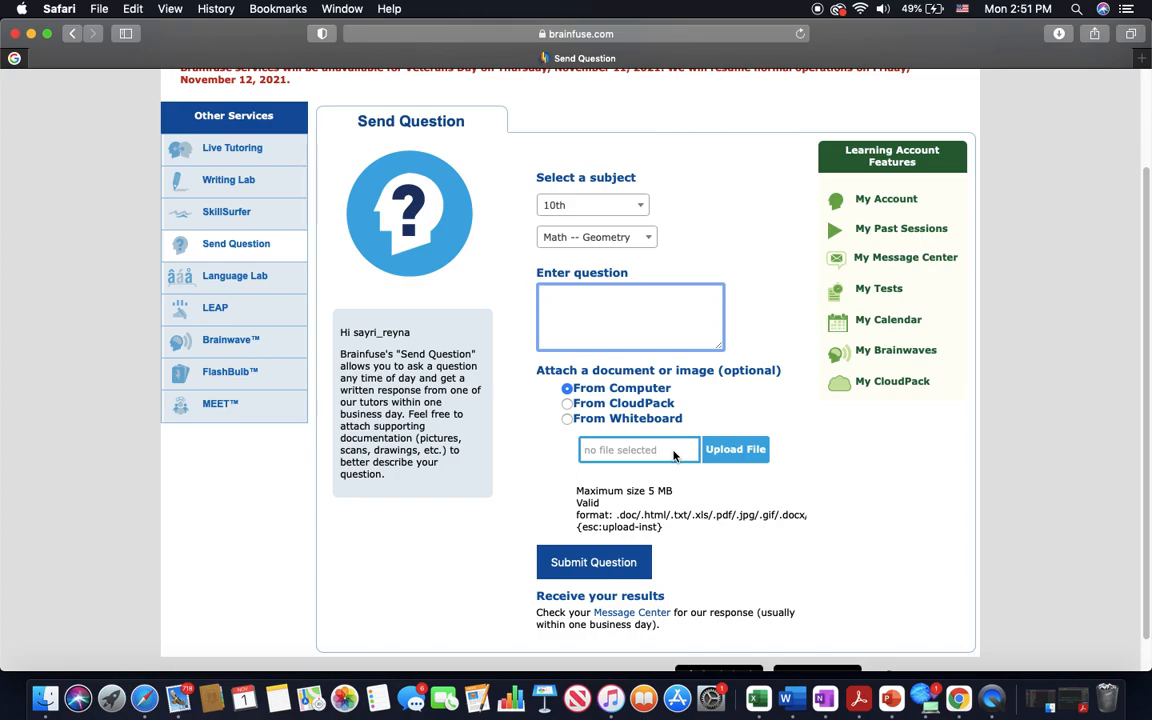
pyautogui.moveTo(696, 550)
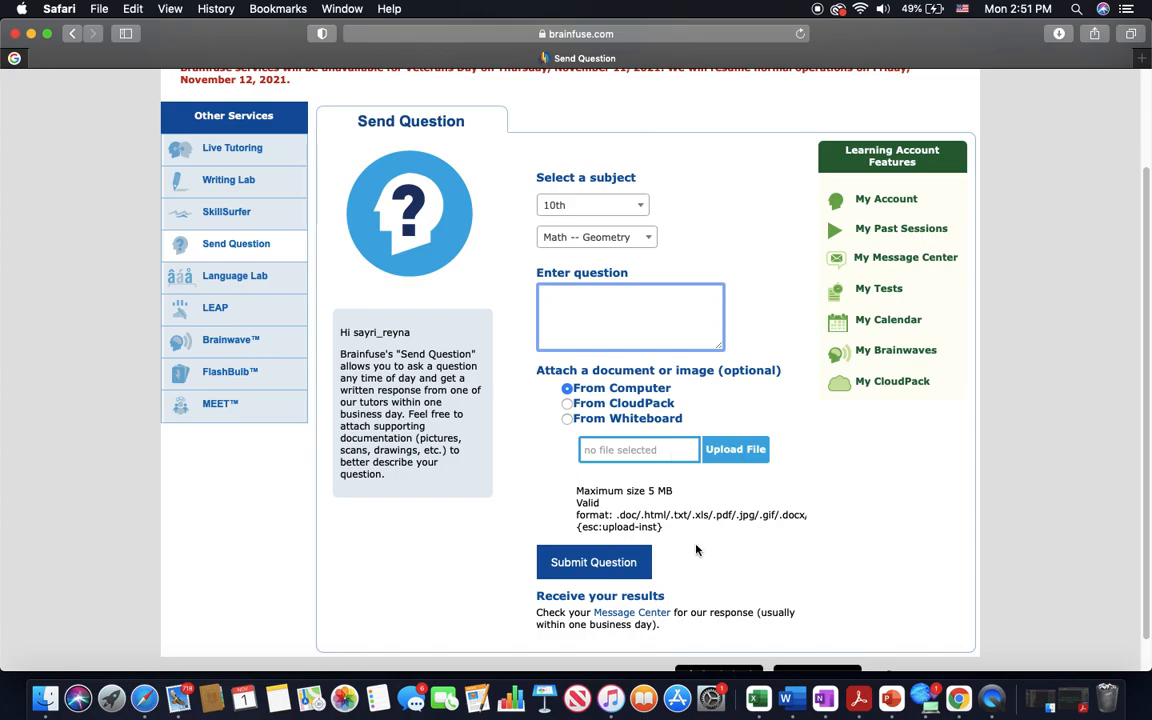
pyautogui.moveTo(880, 500)
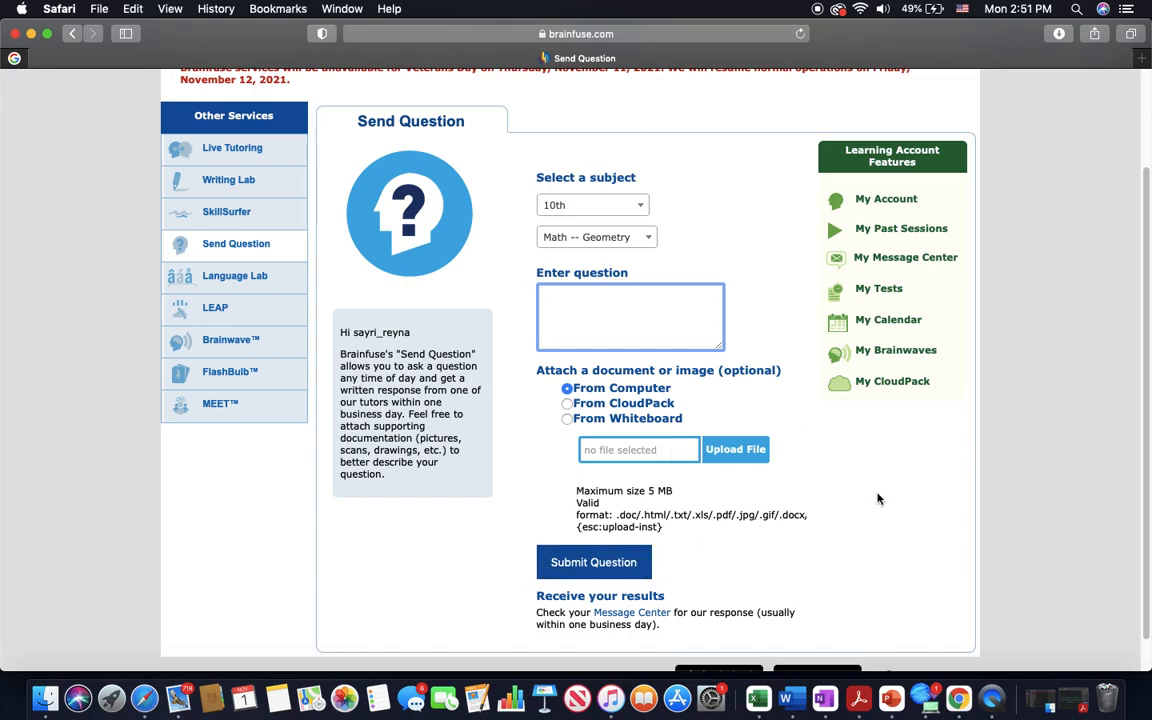
pyautogui.moveTo(836, 490)
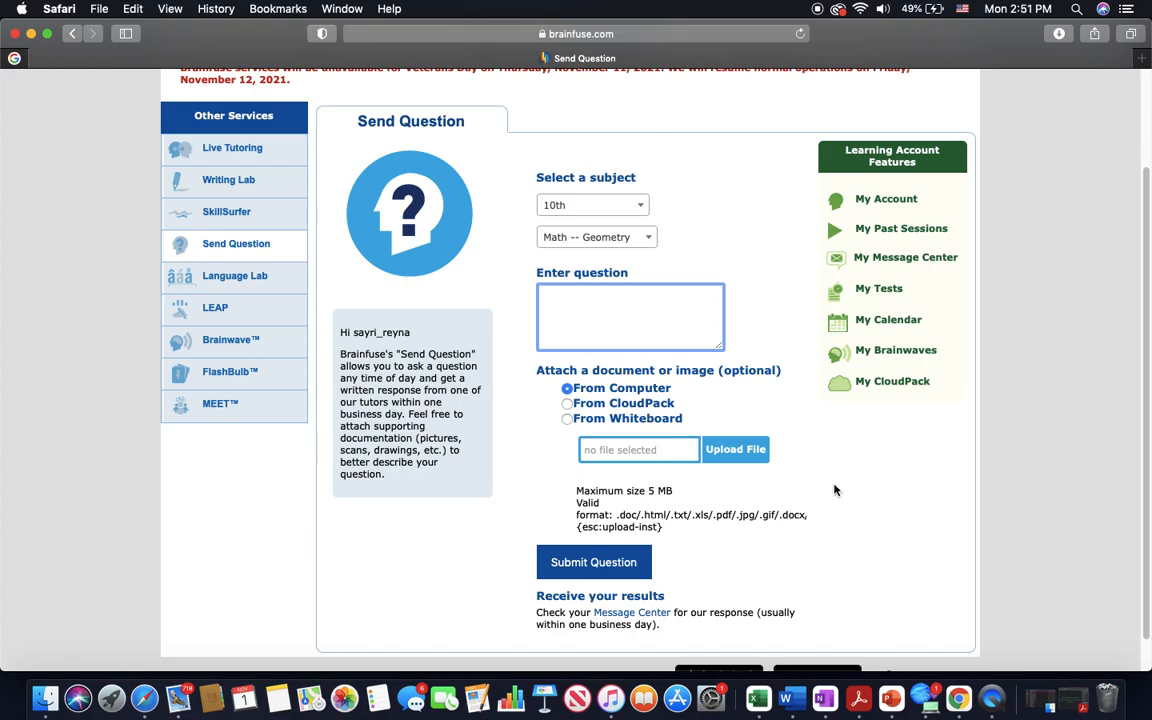
pyautogui.scroll(-3)
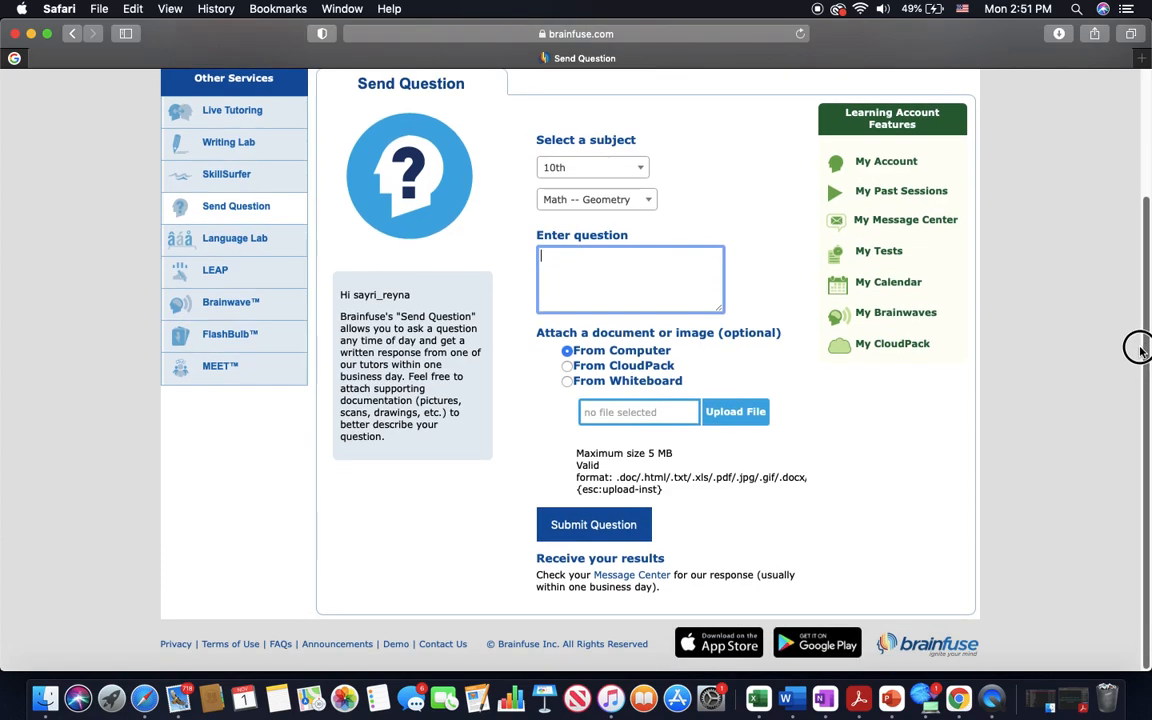
pyautogui.scroll(3)
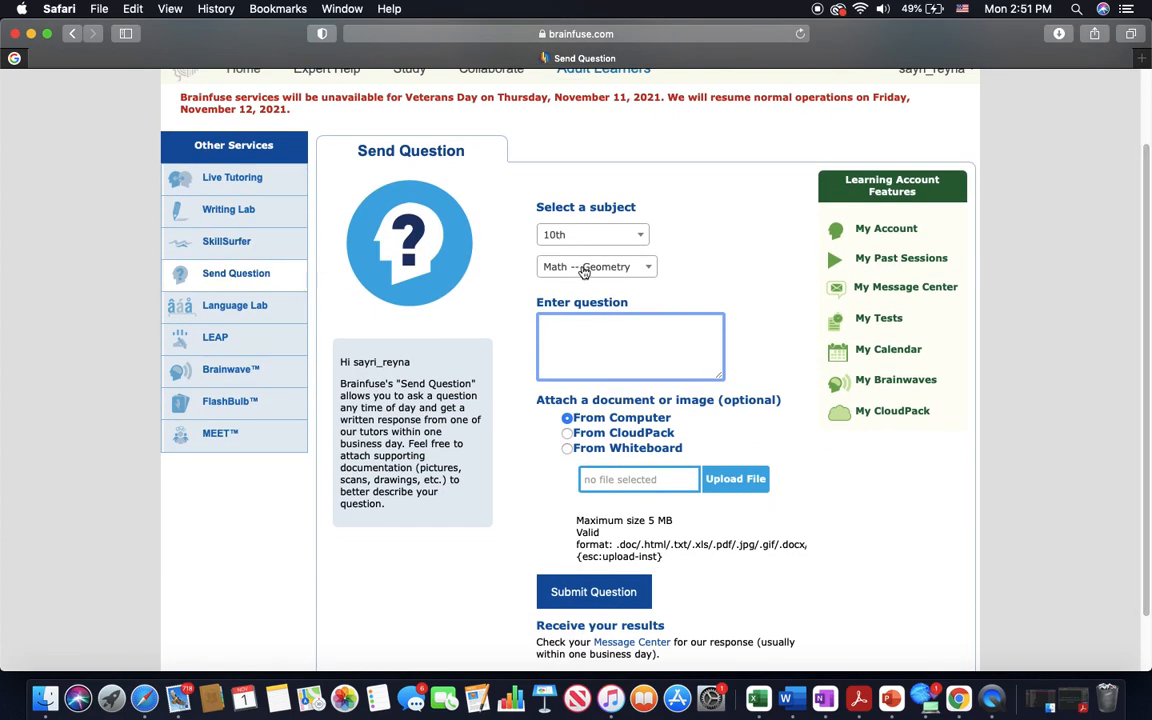
pyautogui.click(596, 266)
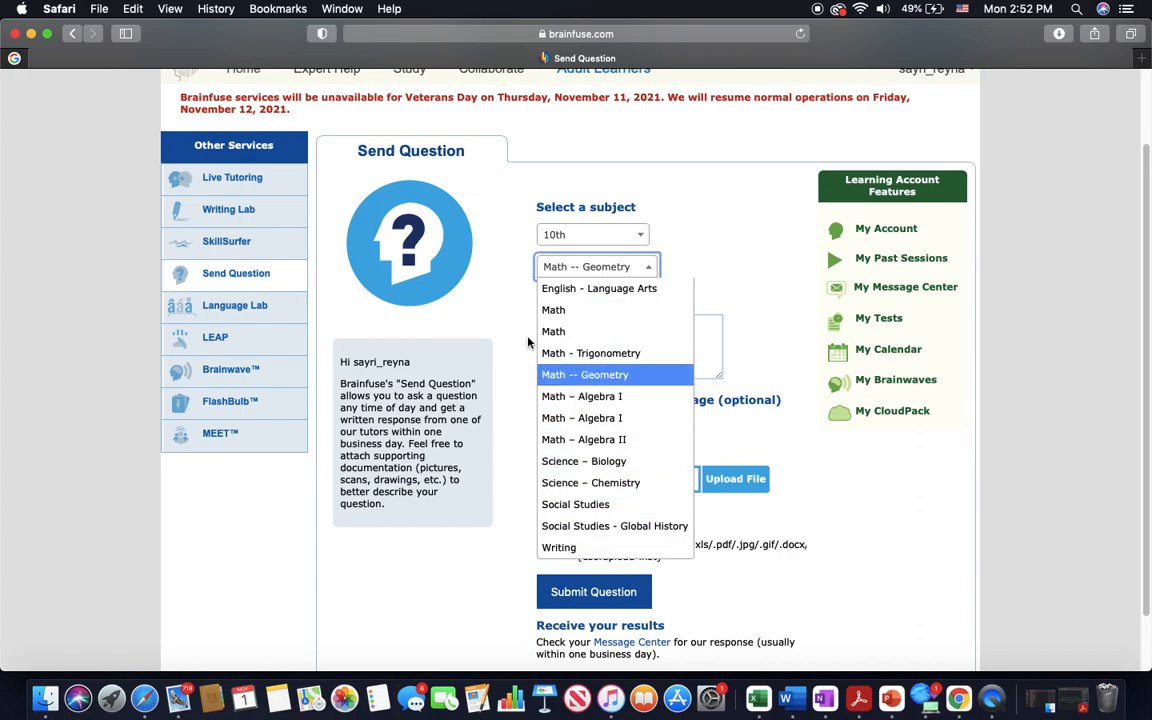
pyautogui.click(584, 374)
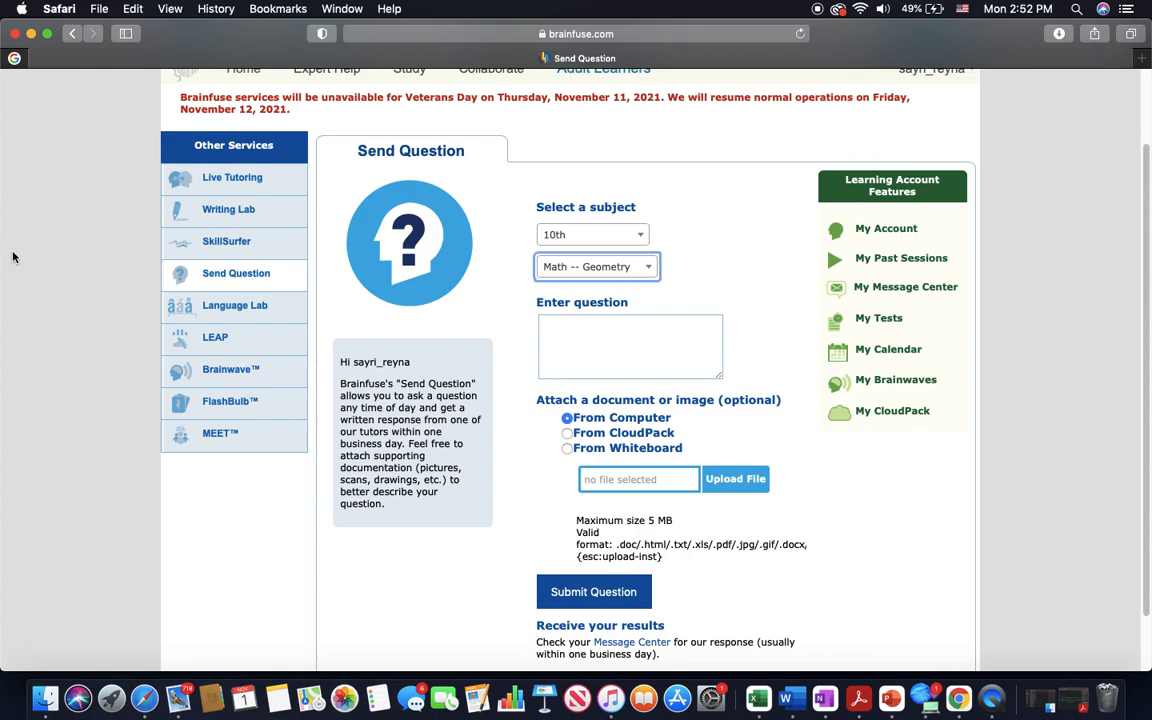
pyautogui.moveTo(236, 272)
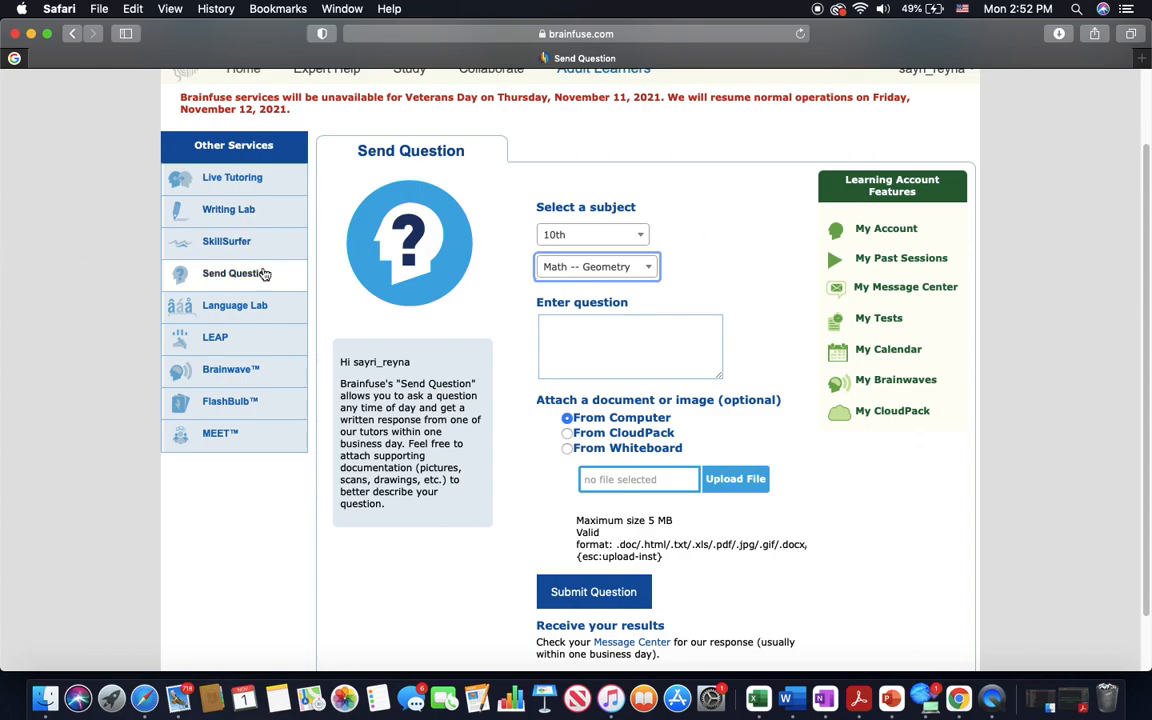
pyautogui.moveTo(264, 316)
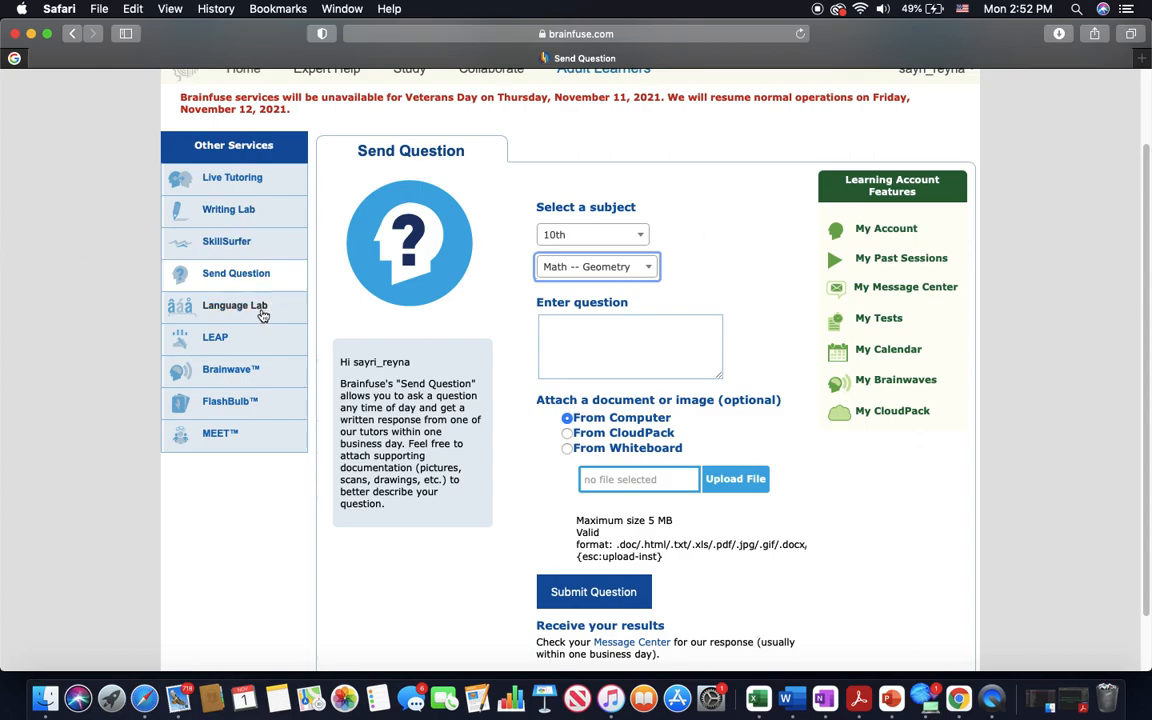
# Open the Language Lab, choose Spanish as the tutoring language and dismiss the disk-full notice.
pyautogui.click(236, 304)
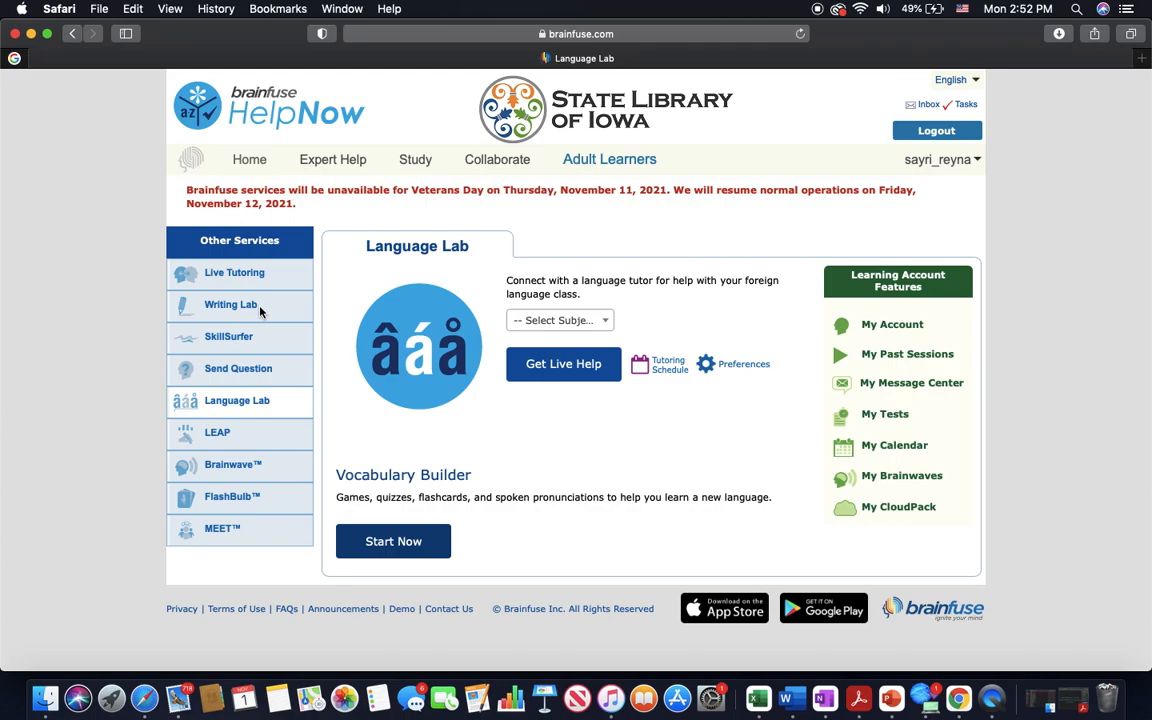
pyautogui.click(560, 320)
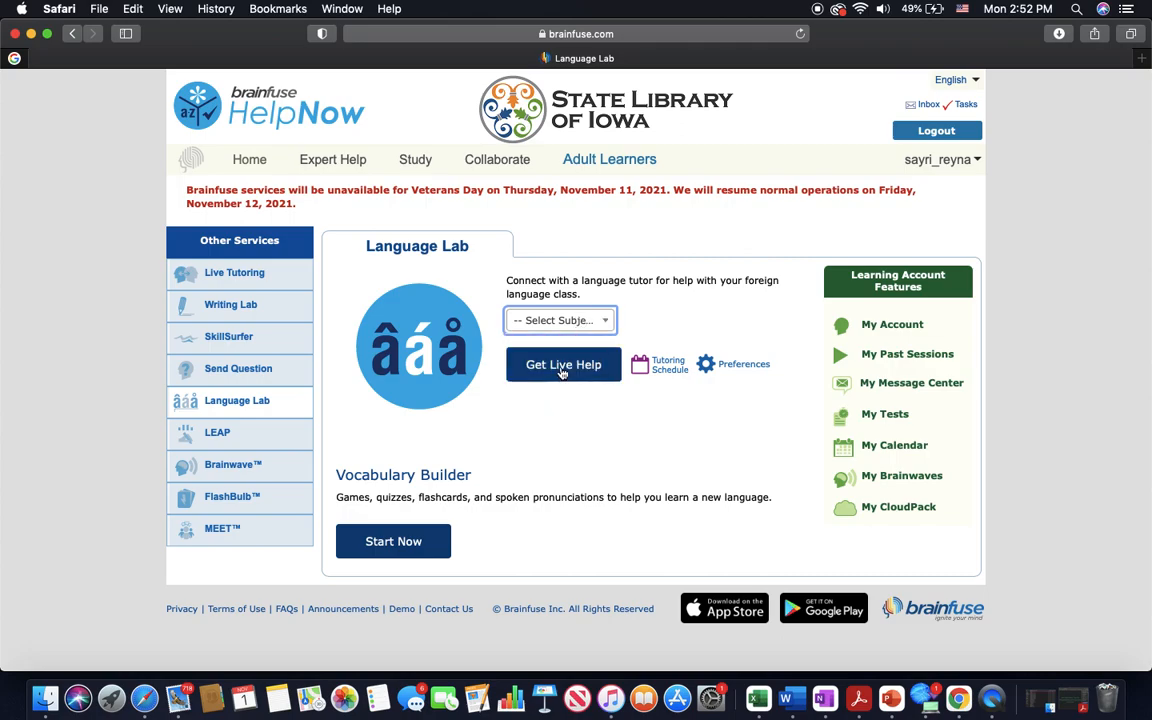
pyautogui.click(560, 320)
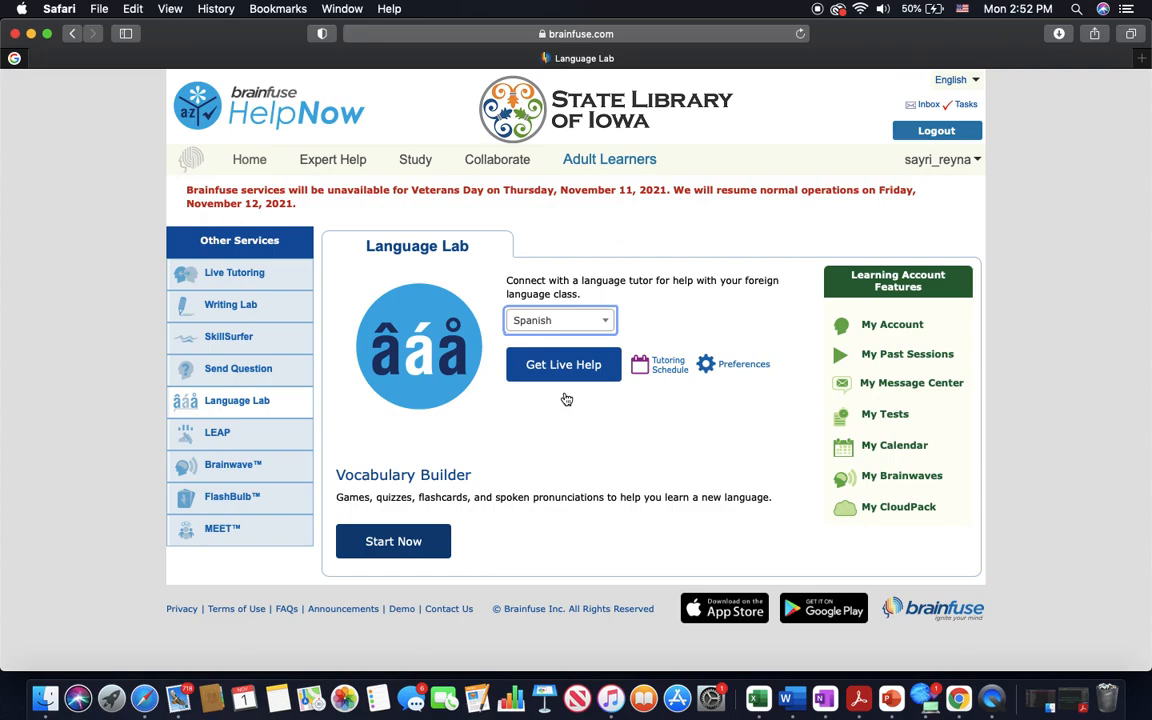
pyautogui.moveTo(564, 364)
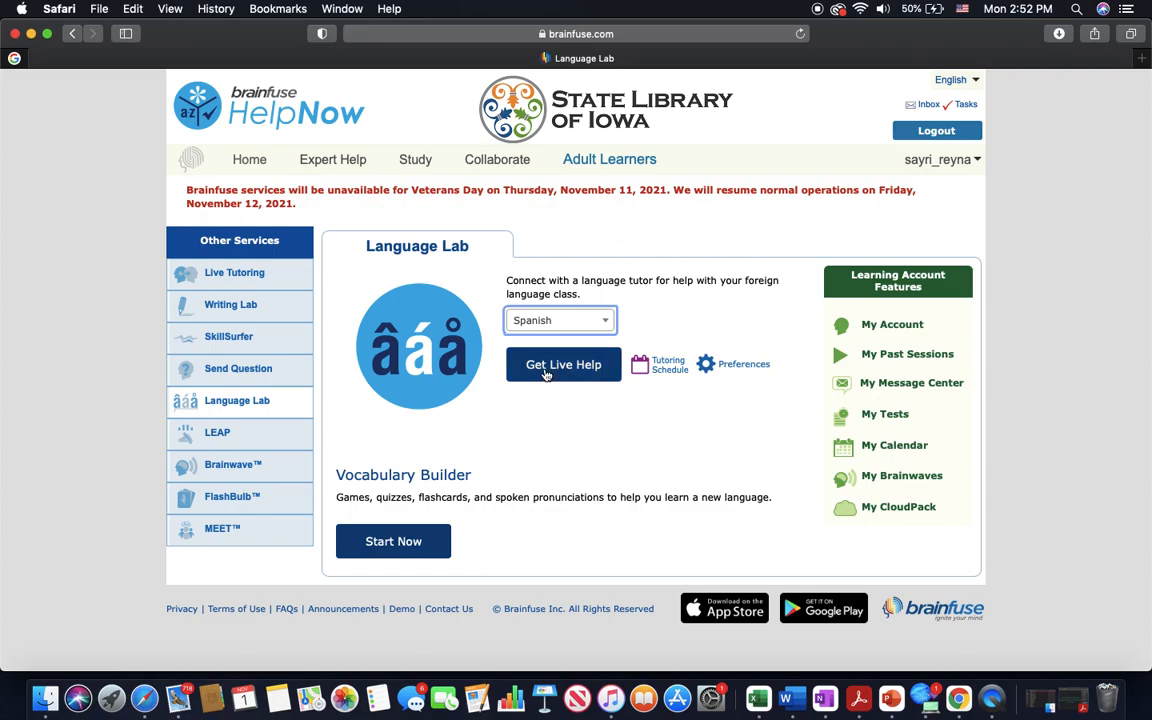
pyautogui.moveTo(668, 360)
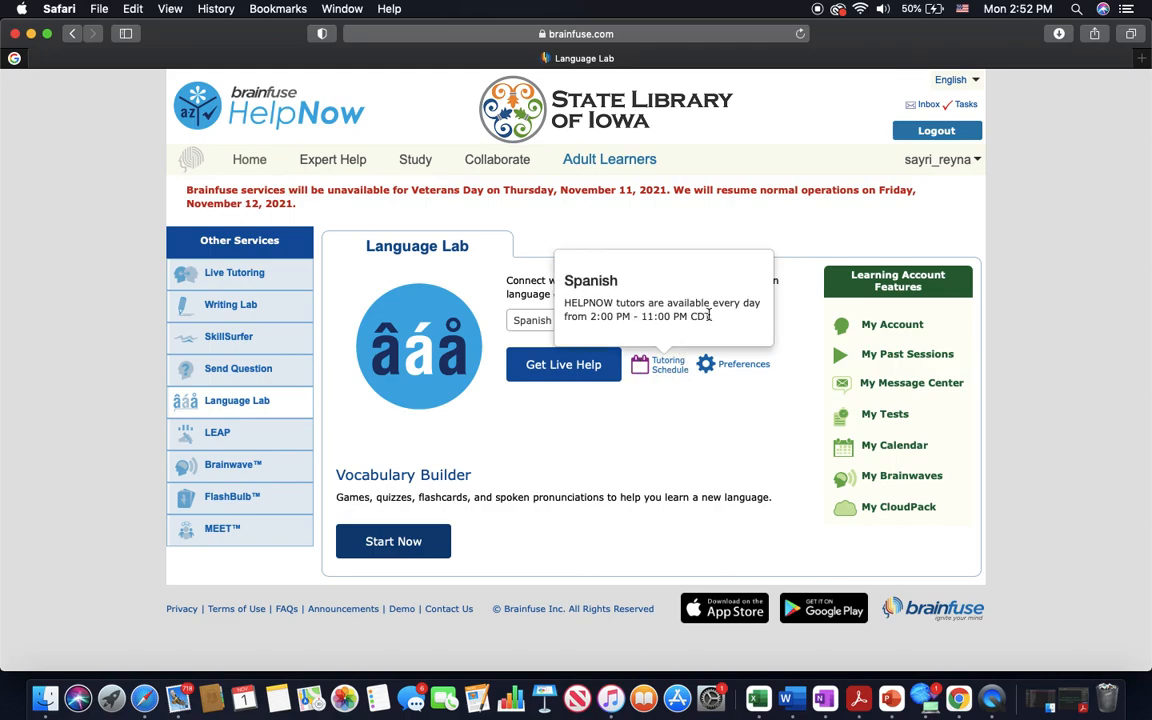
pyautogui.moveTo(724, 206)
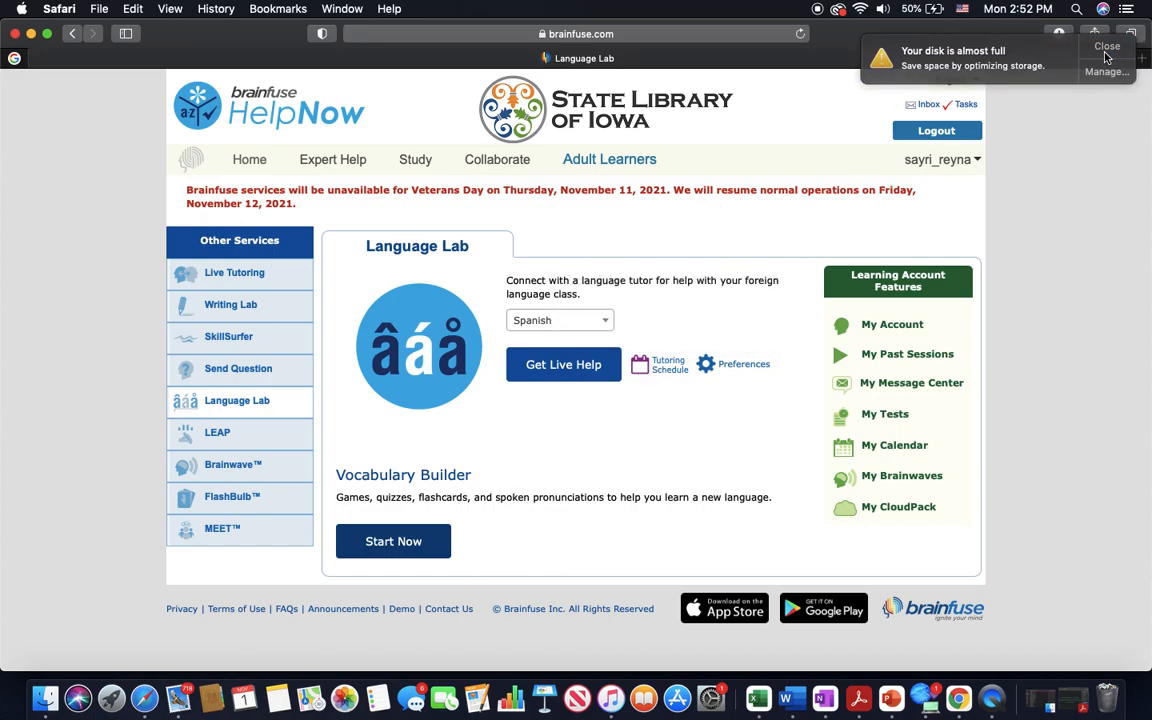
pyautogui.click(392, 540)
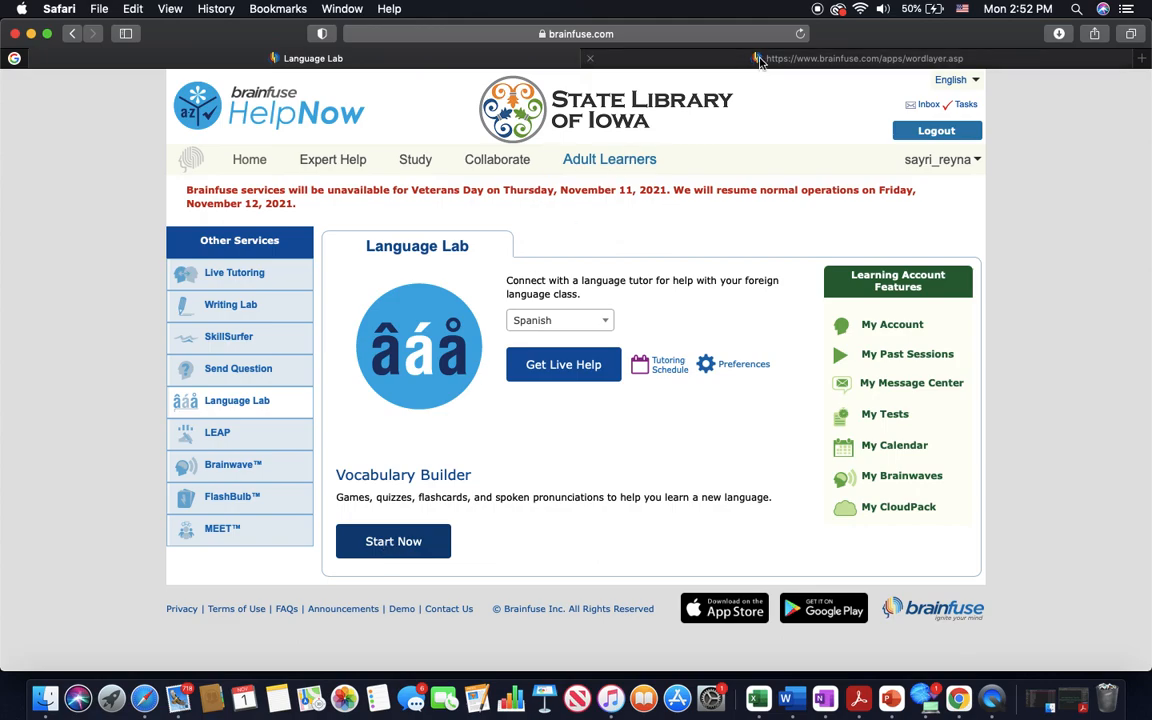
# Start Vocabulary Builder in Italiano and open the Ristorante category of Italiano A2a.
pyautogui.click(392, 540)
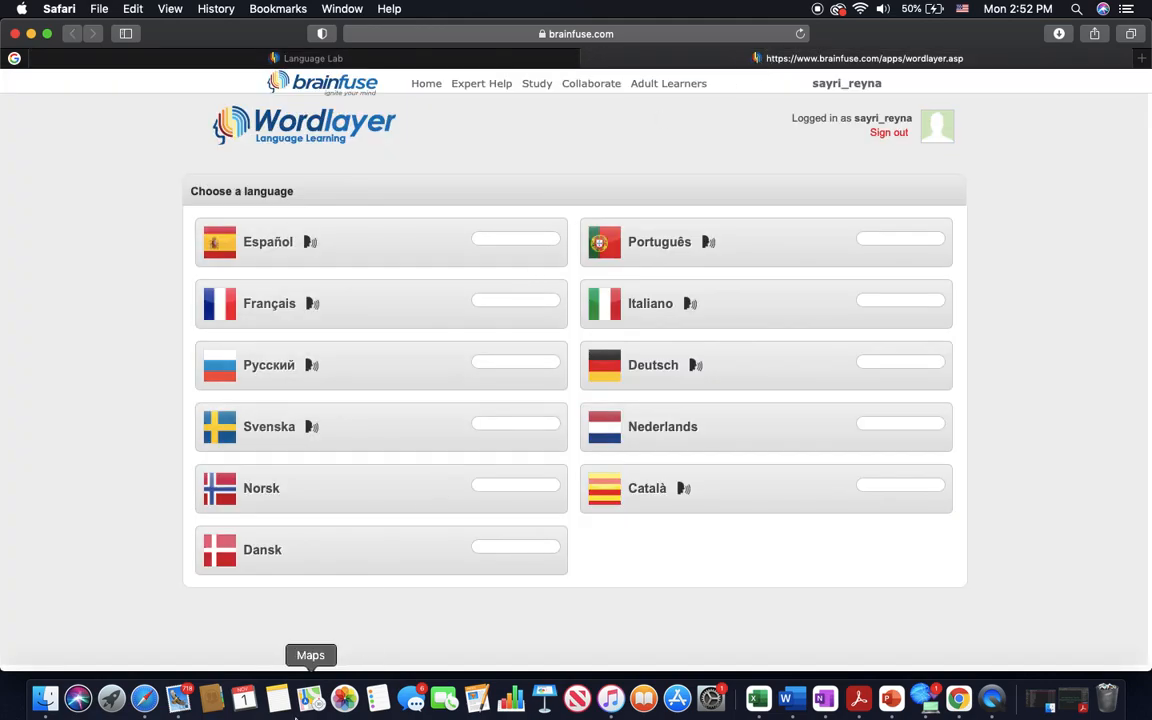
pyautogui.moveTo(686, 304)
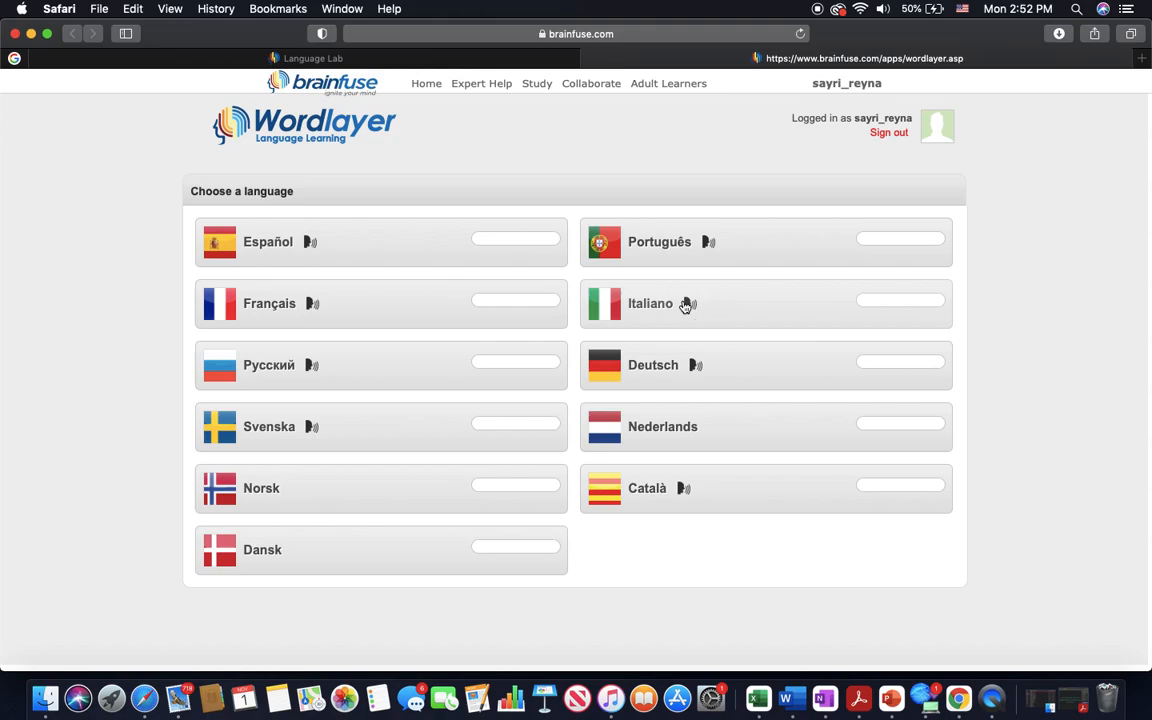
pyautogui.click(650, 304)
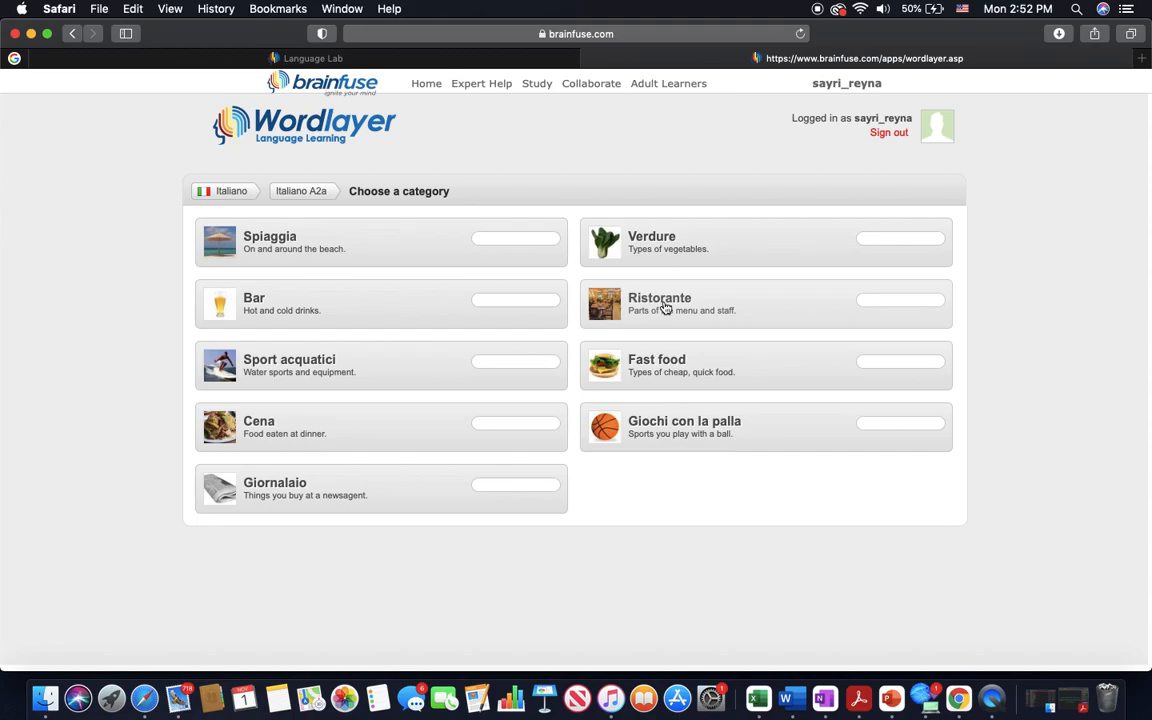
pyautogui.click(72, 32)
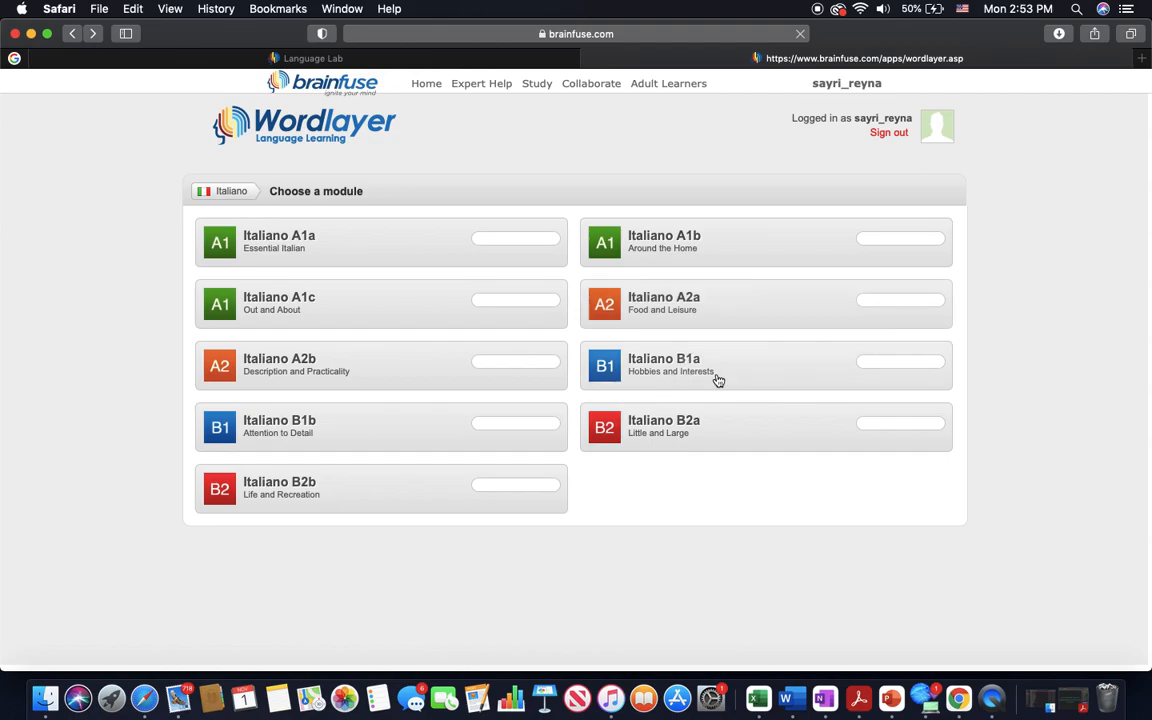
pyautogui.click(764, 304)
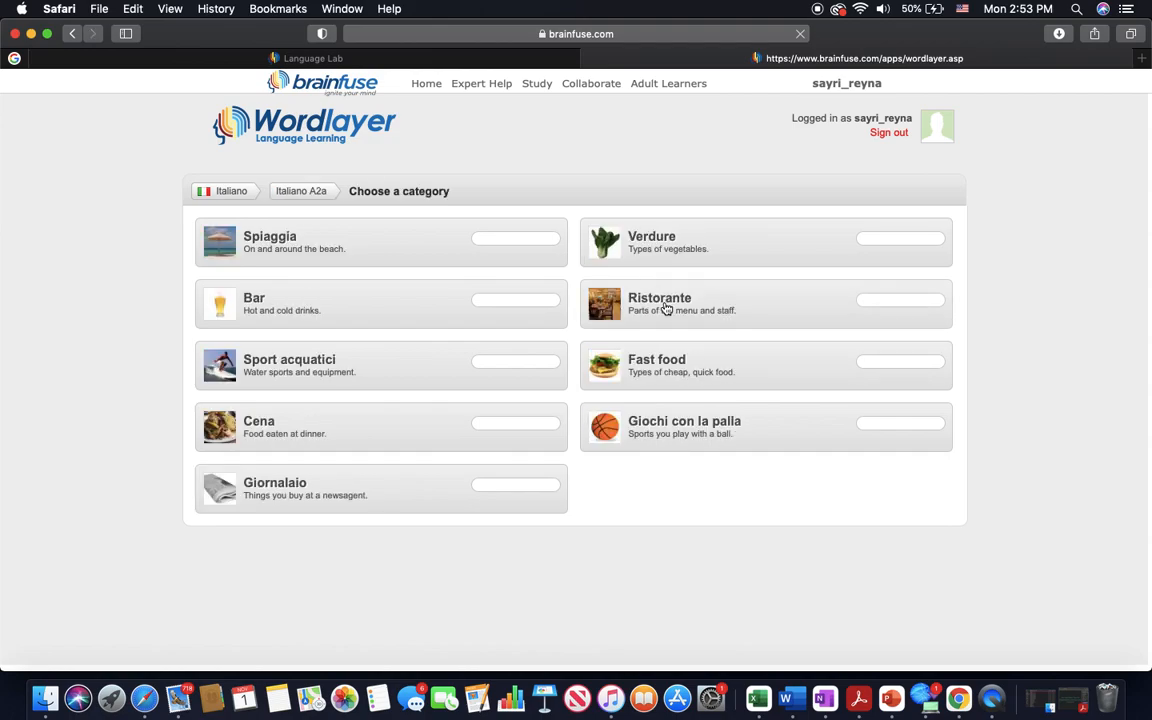
pyautogui.moveTo(630, 370)
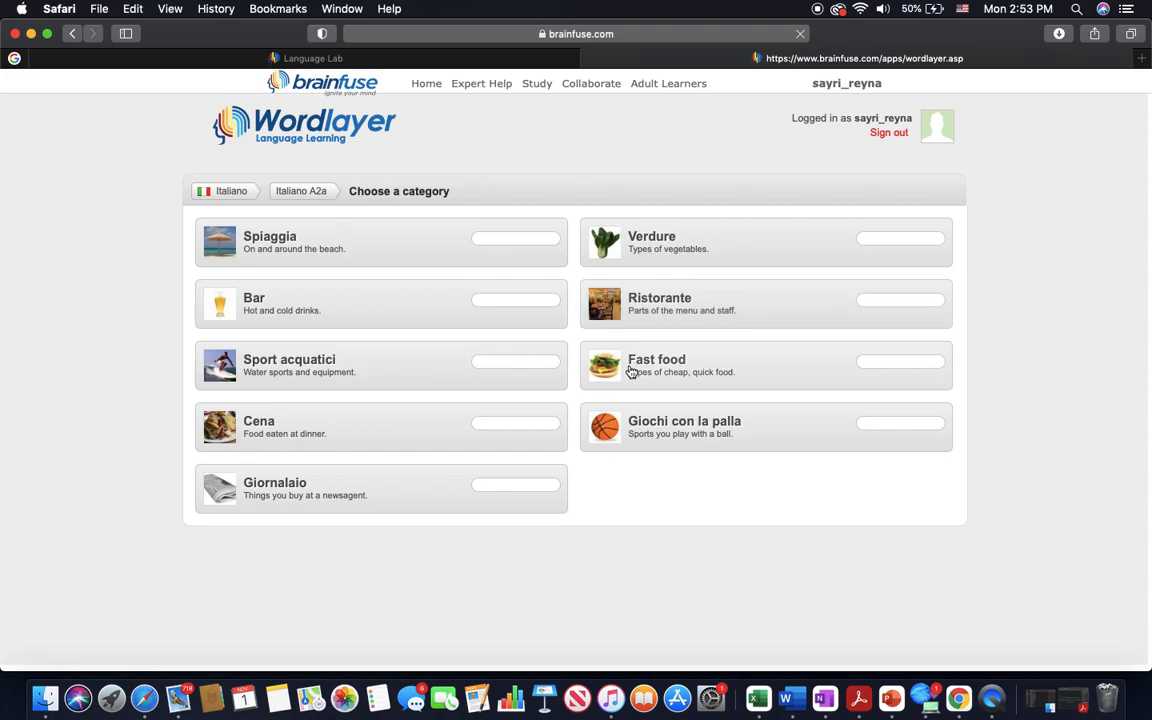
pyautogui.click(764, 304)
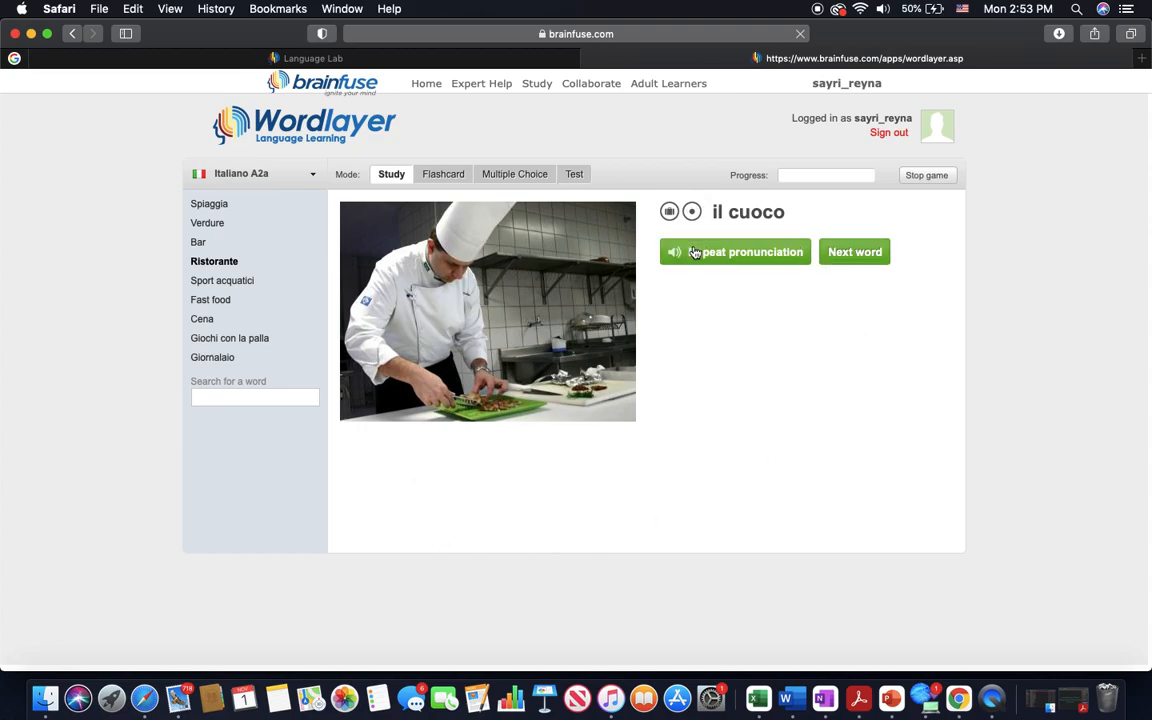
# Replay the pronunciation of il cuoco and advance to il cameriere.
pyautogui.click(736, 252)
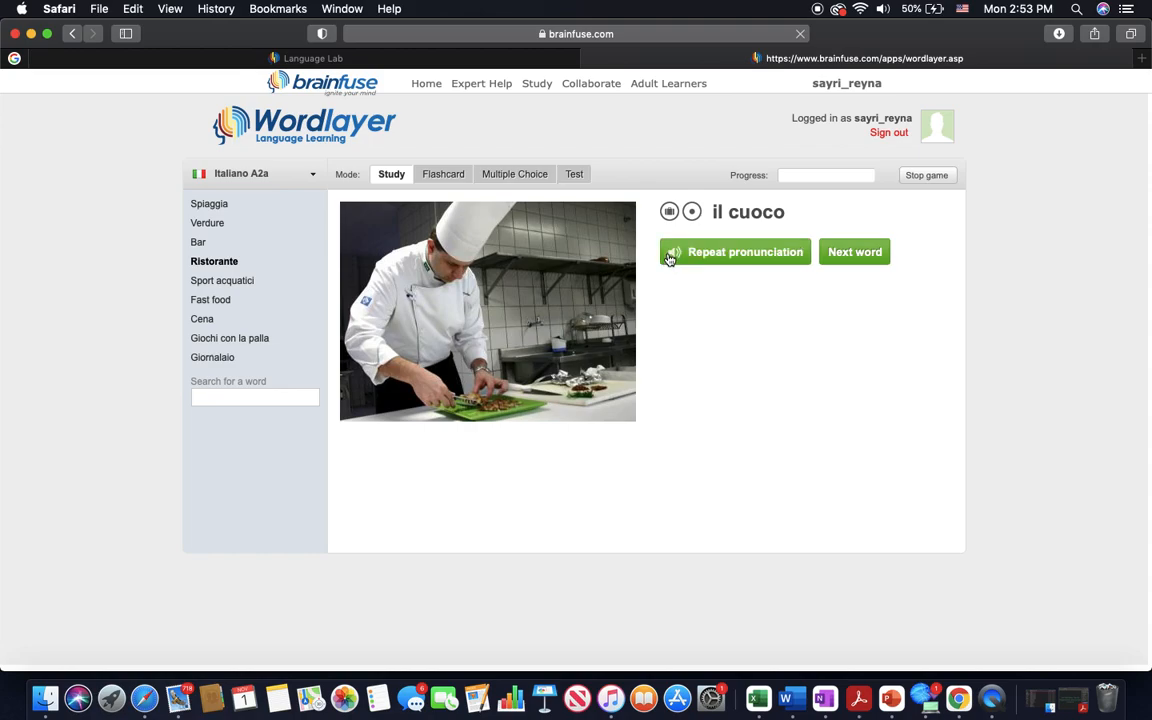
pyautogui.click(854, 252)
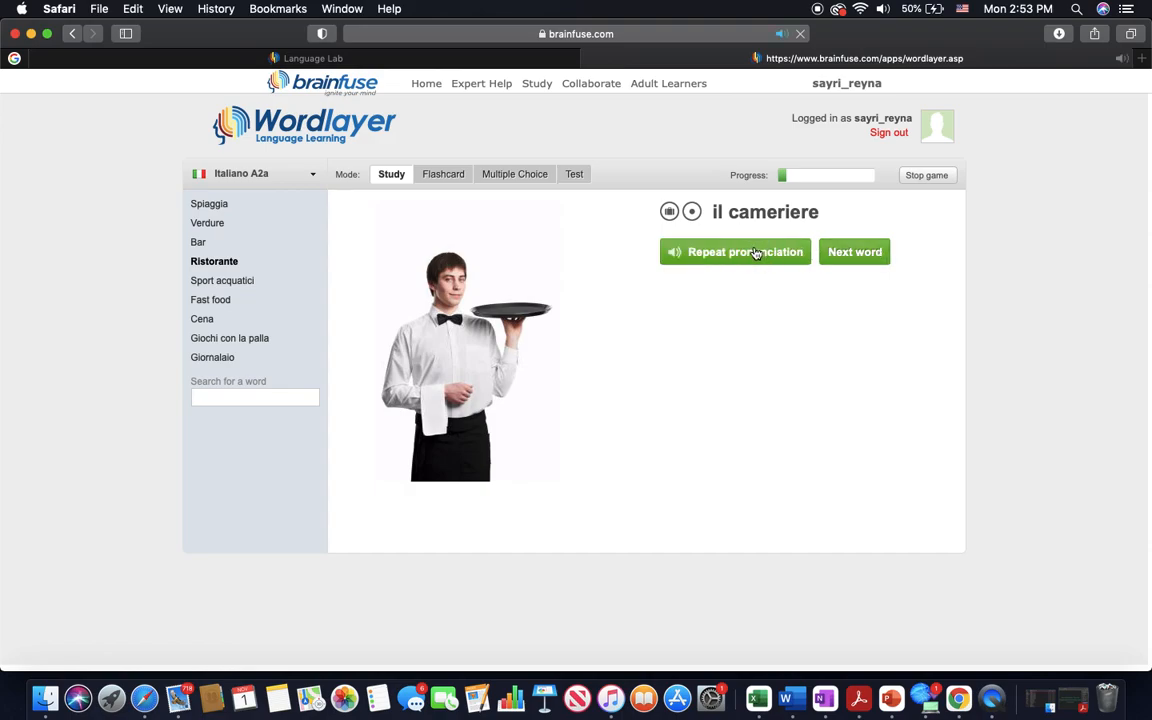
pyautogui.moveTo(502, 420)
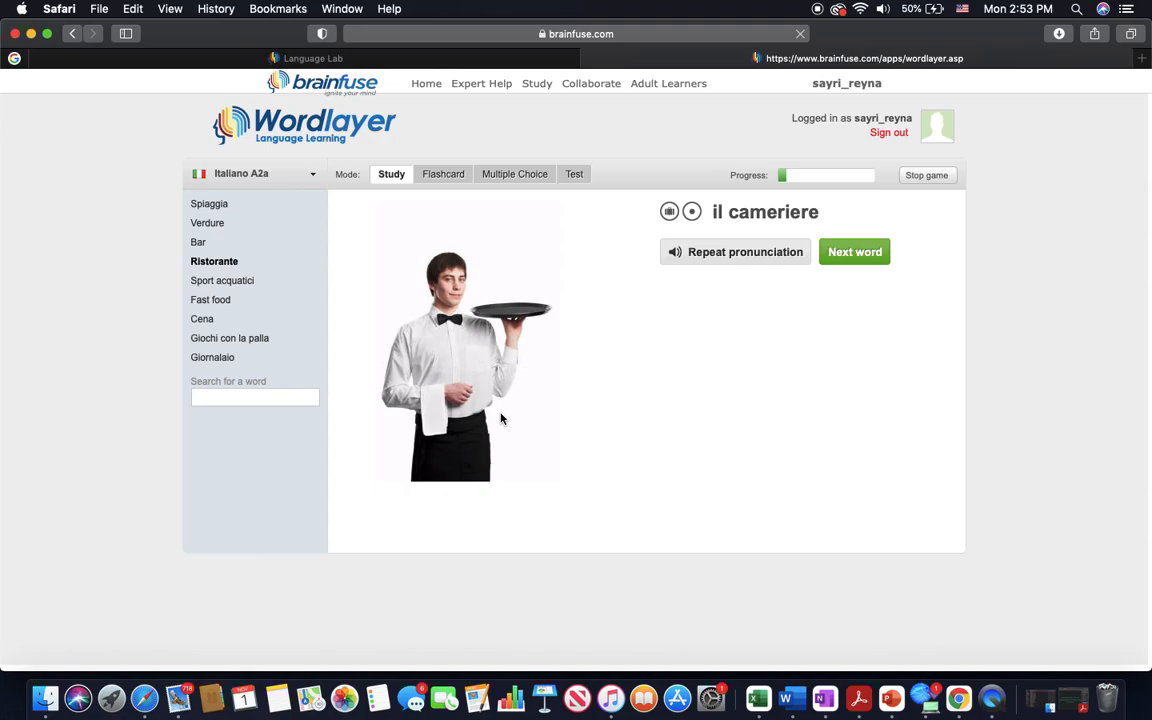
pyautogui.moveTo(324, 198)
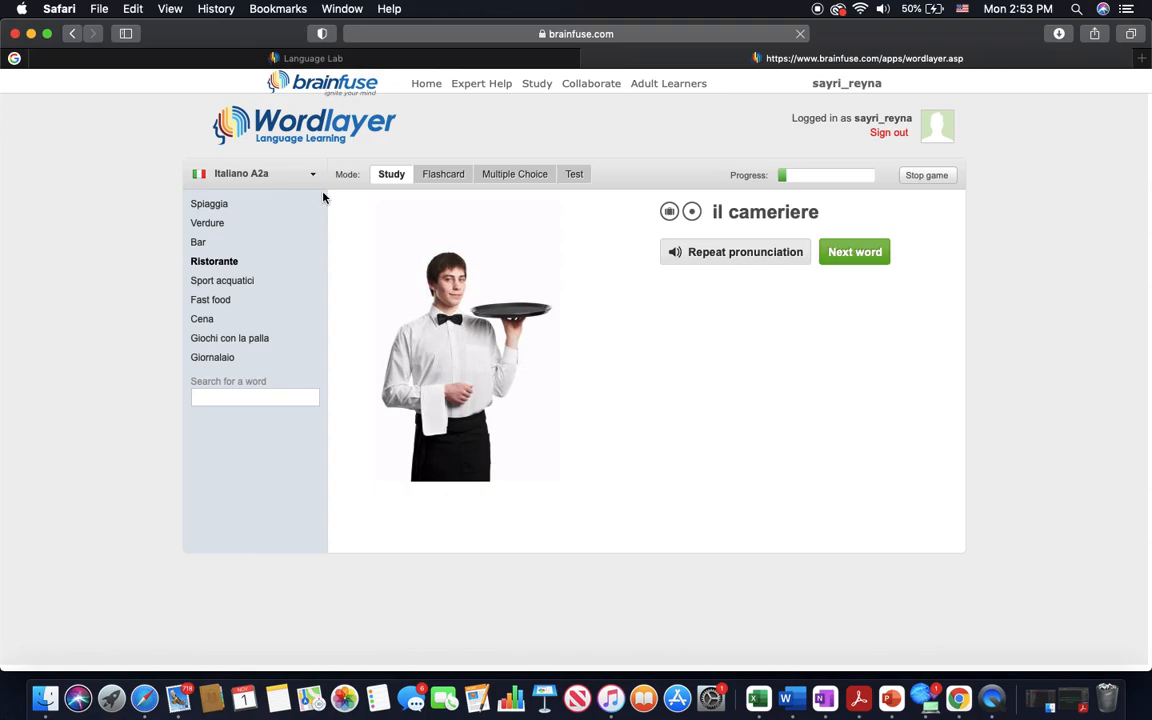
pyautogui.click(854, 252)
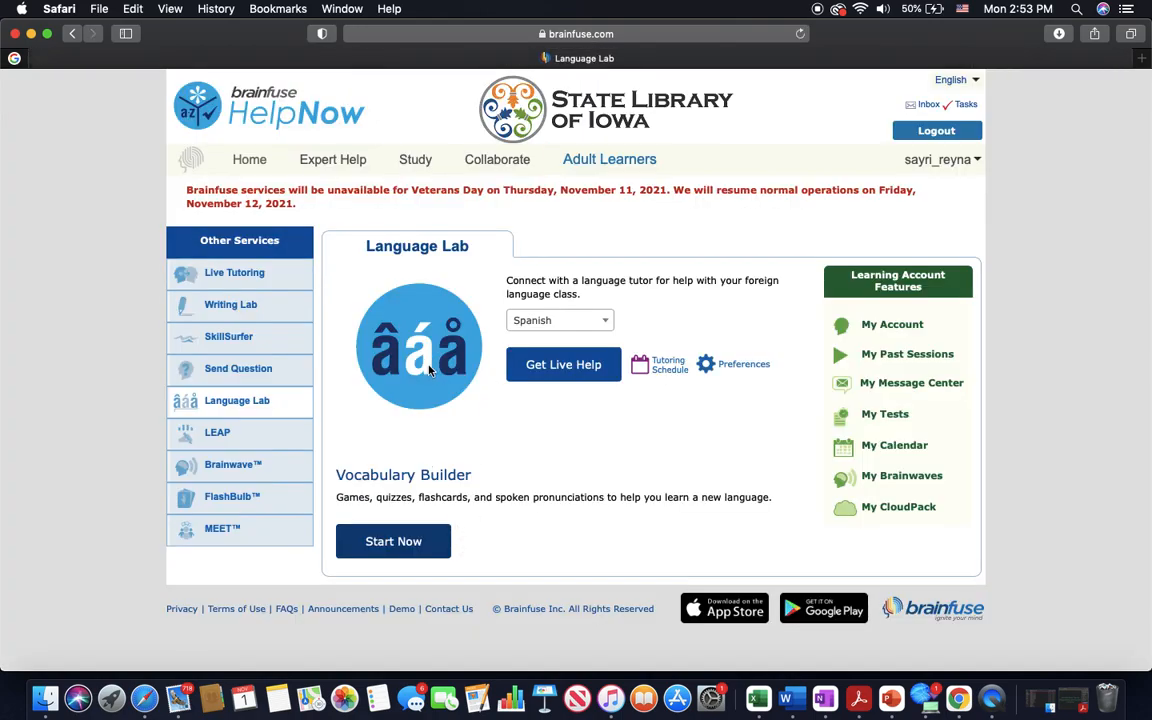
pyautogui.moveTo(288, 440)
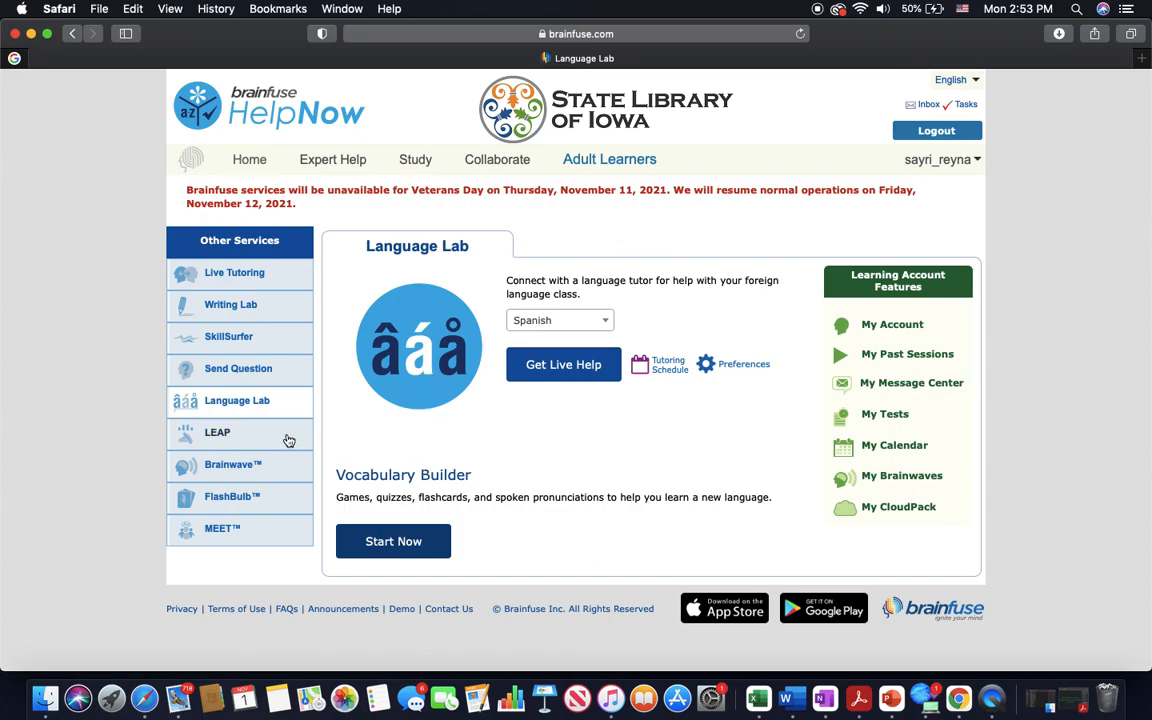
pyautogui.moveTo(256, 432)
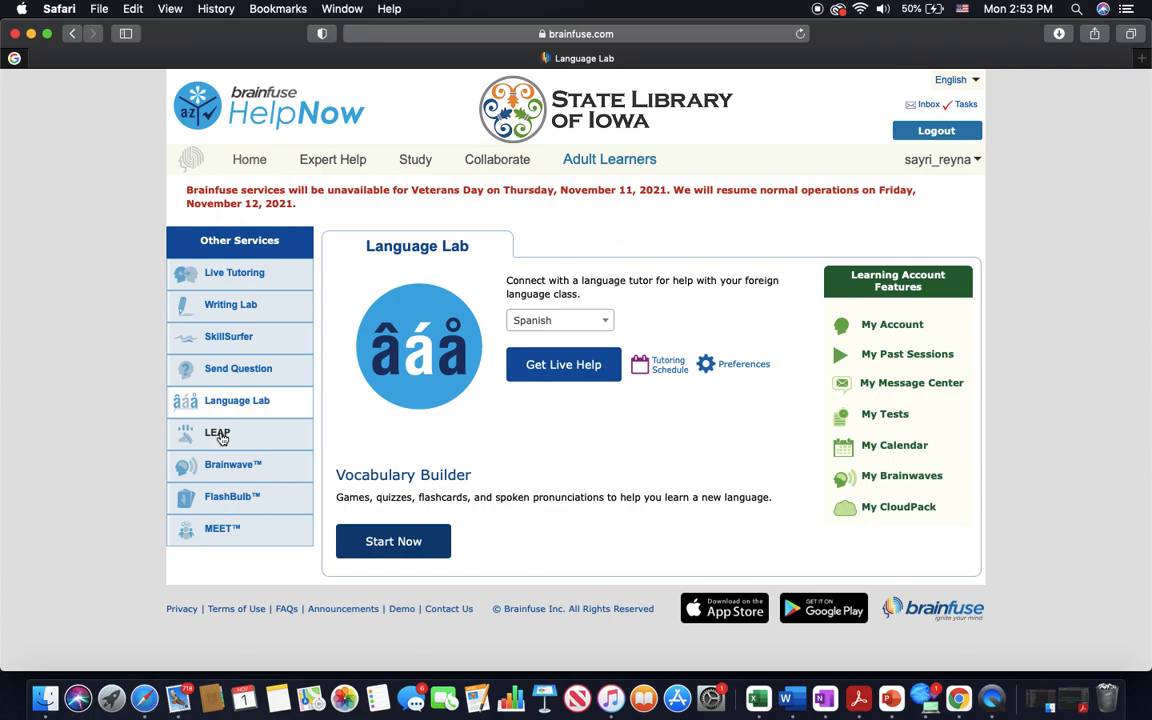
# From the LEAP Pending Courses list, locate and open SAT Full Length Practice Test 2.
pyautogui.click(216, 432)
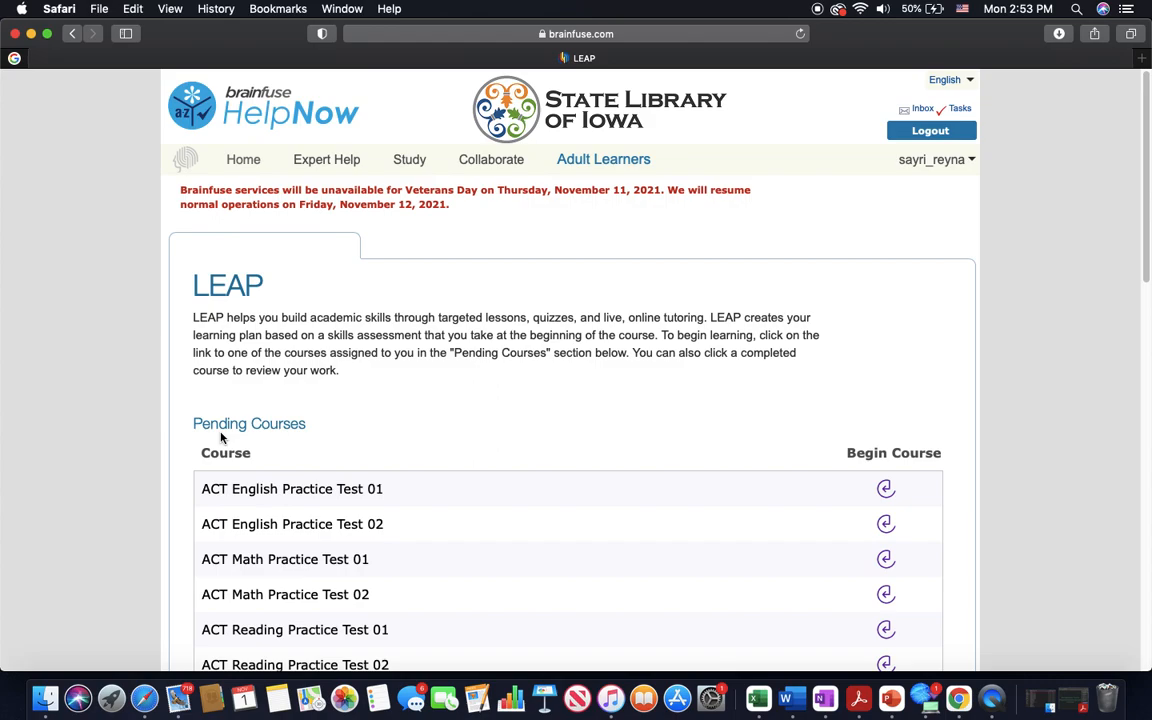
pyautogui.moveTo(672, 152)
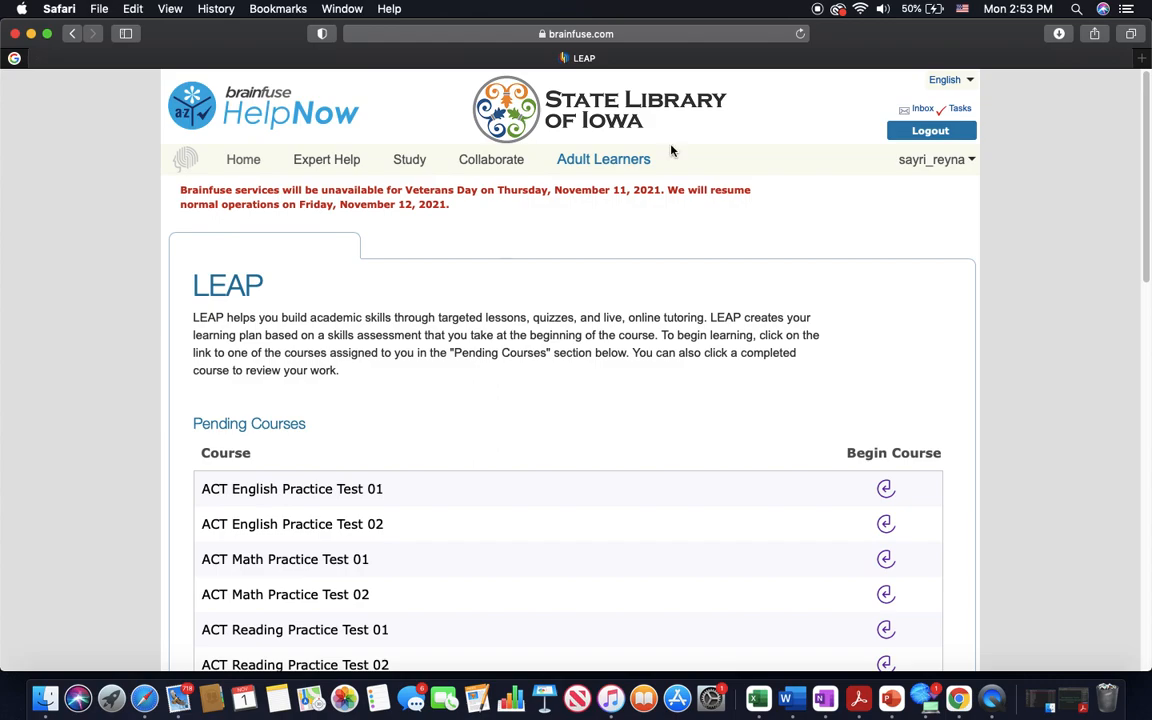
pyautogui.scroll(-3)
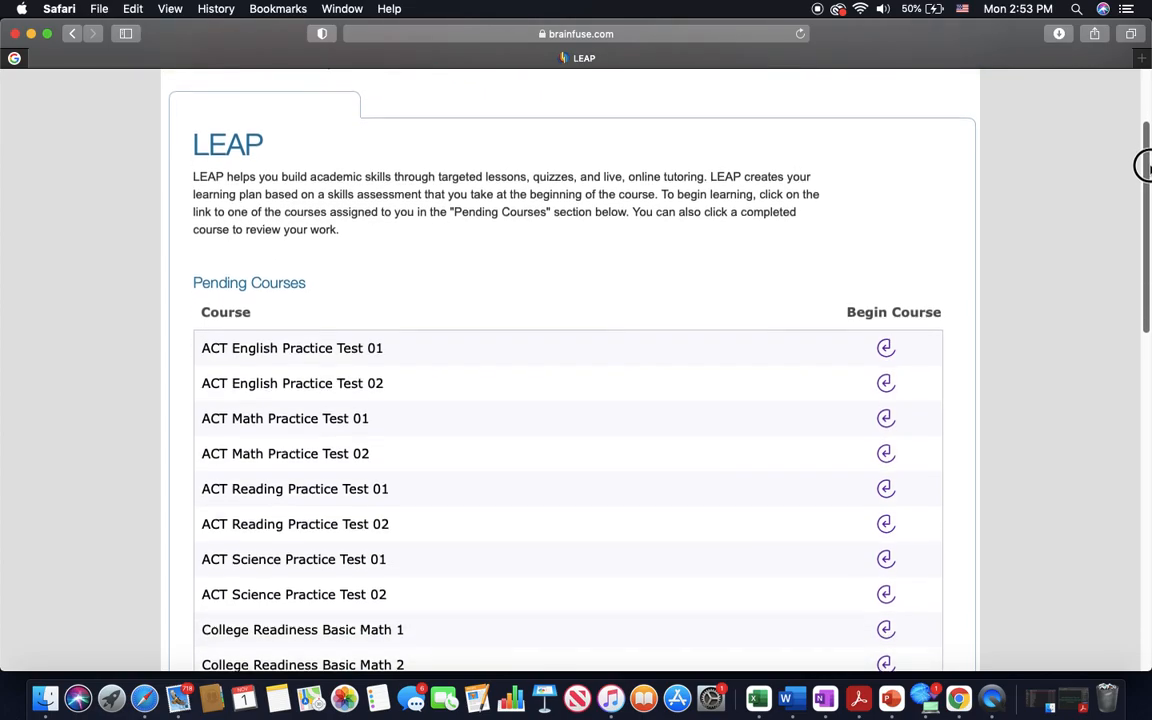
pyautogui.scroll(-3)
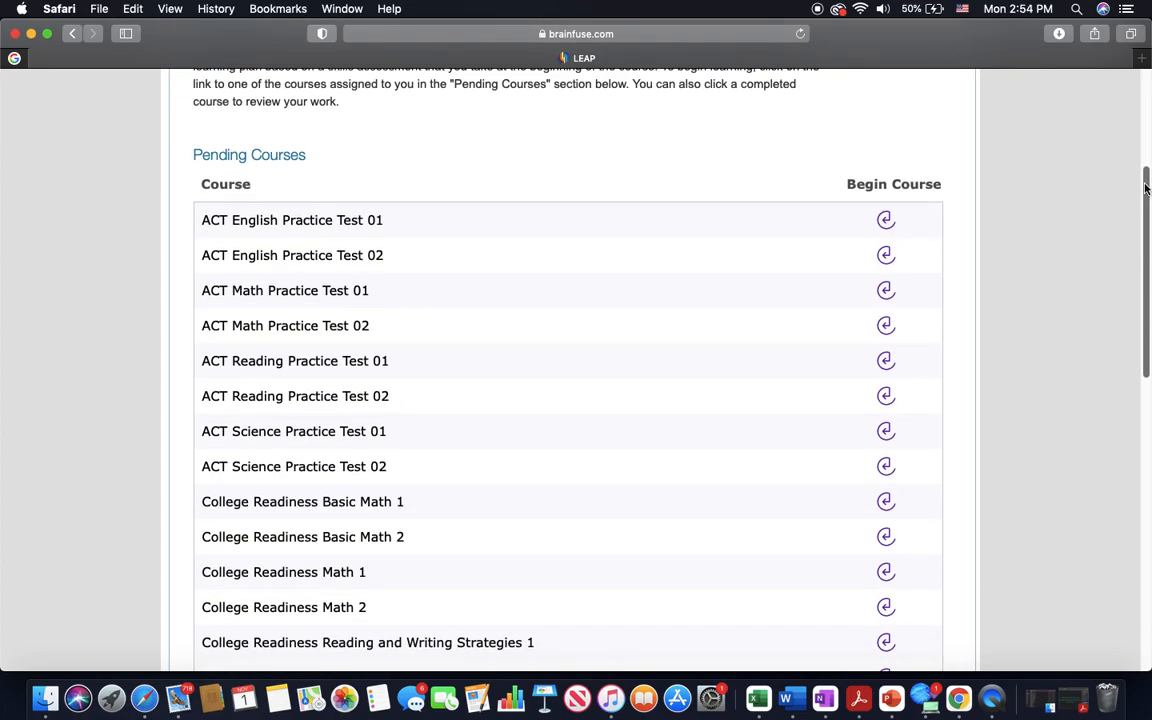
pyautogui.scroll(-3)
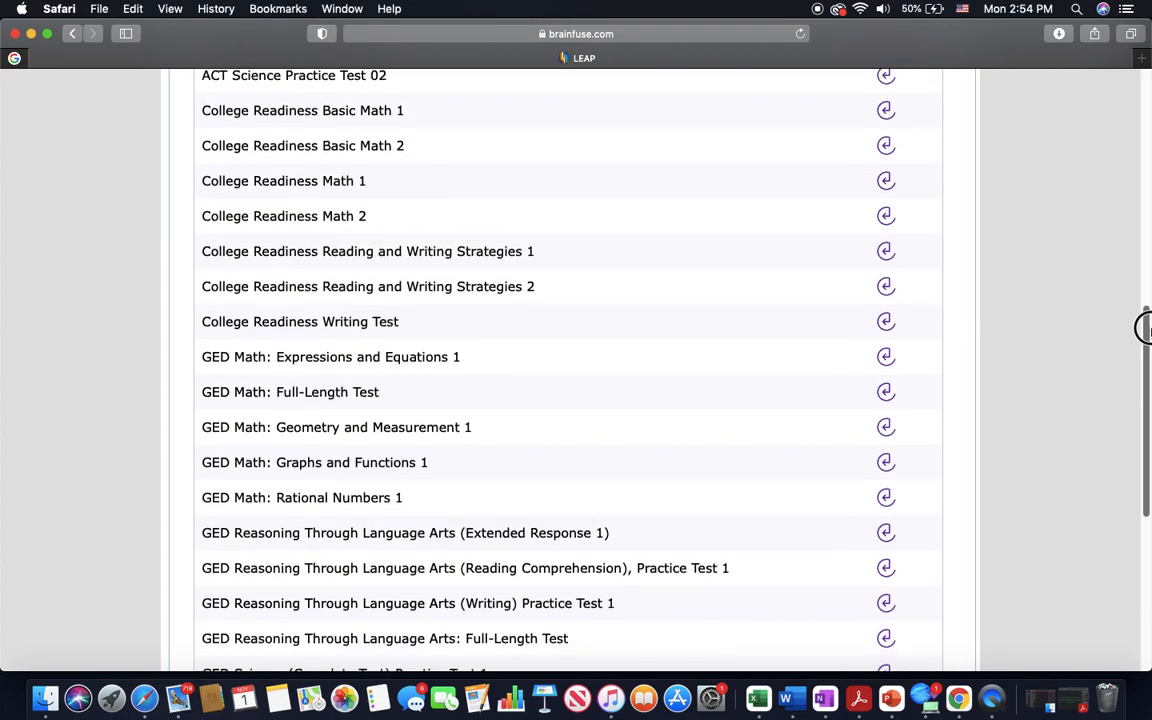
pyautogui.scroll(-3)
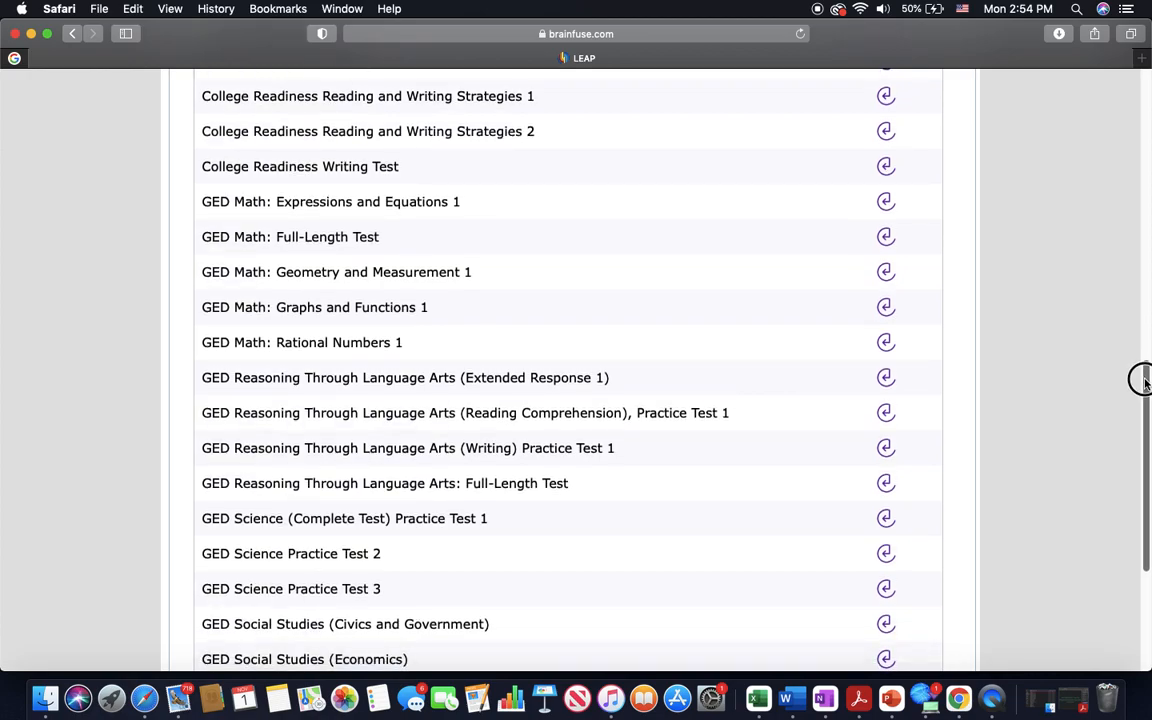
pyautogui.scroll(-3)
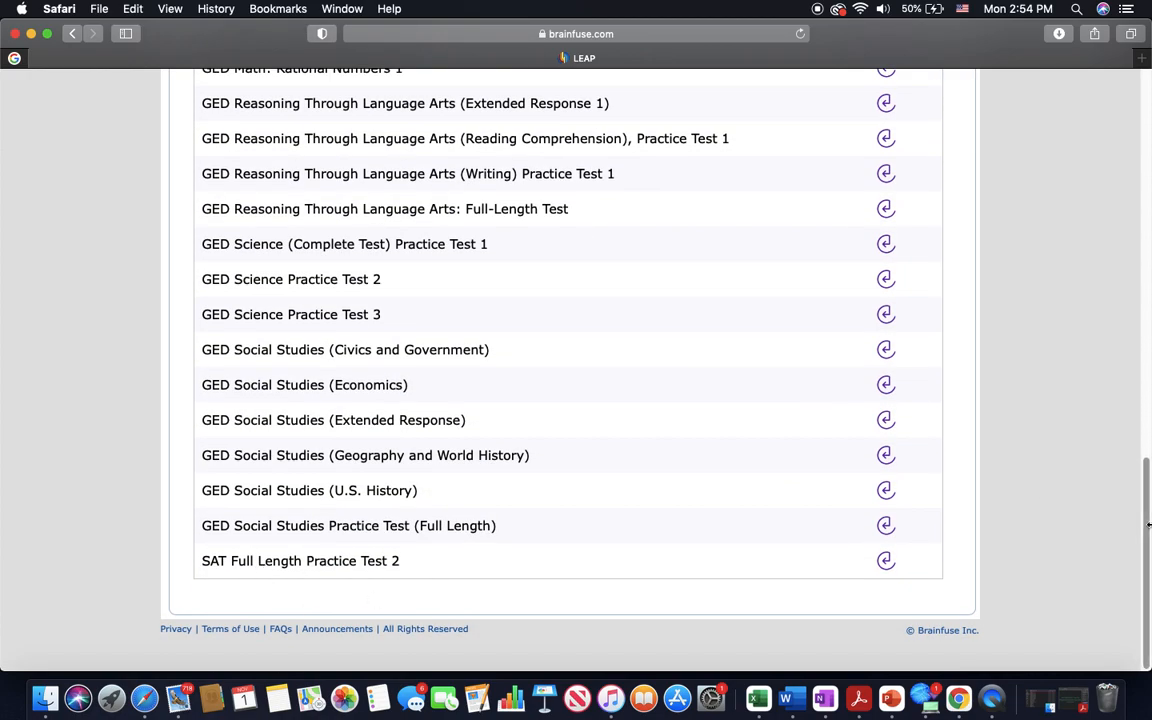
pyautogui.scroll(3)
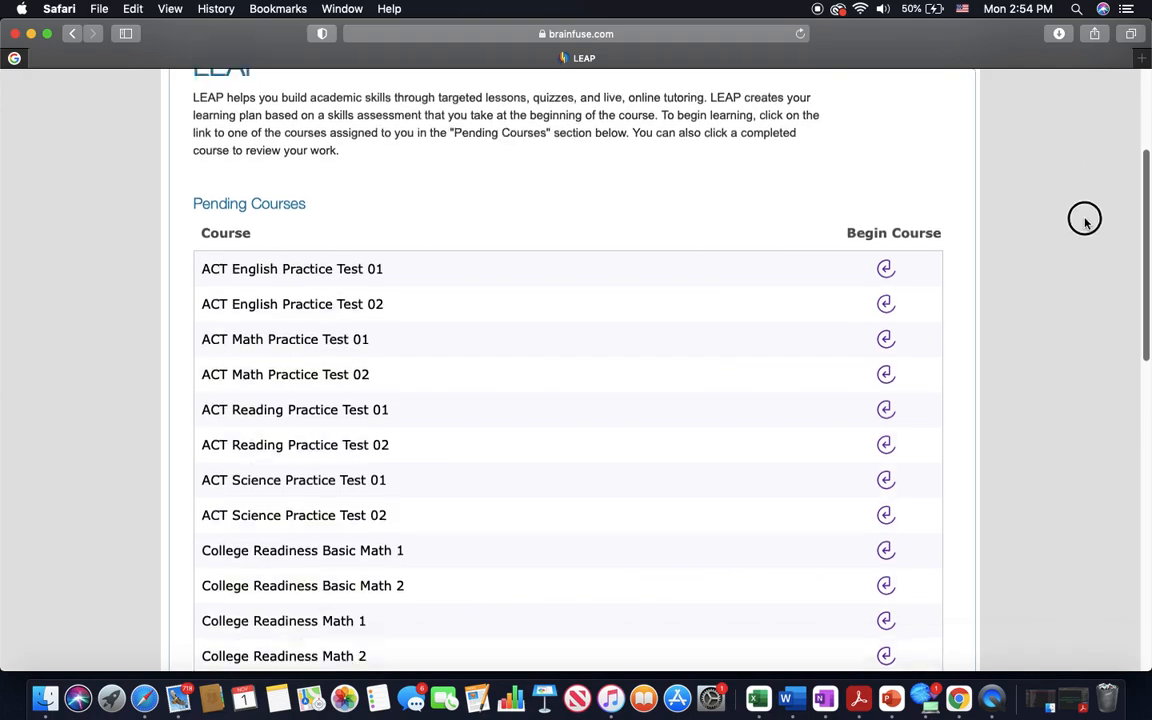
pyautogui.scroll(-3)
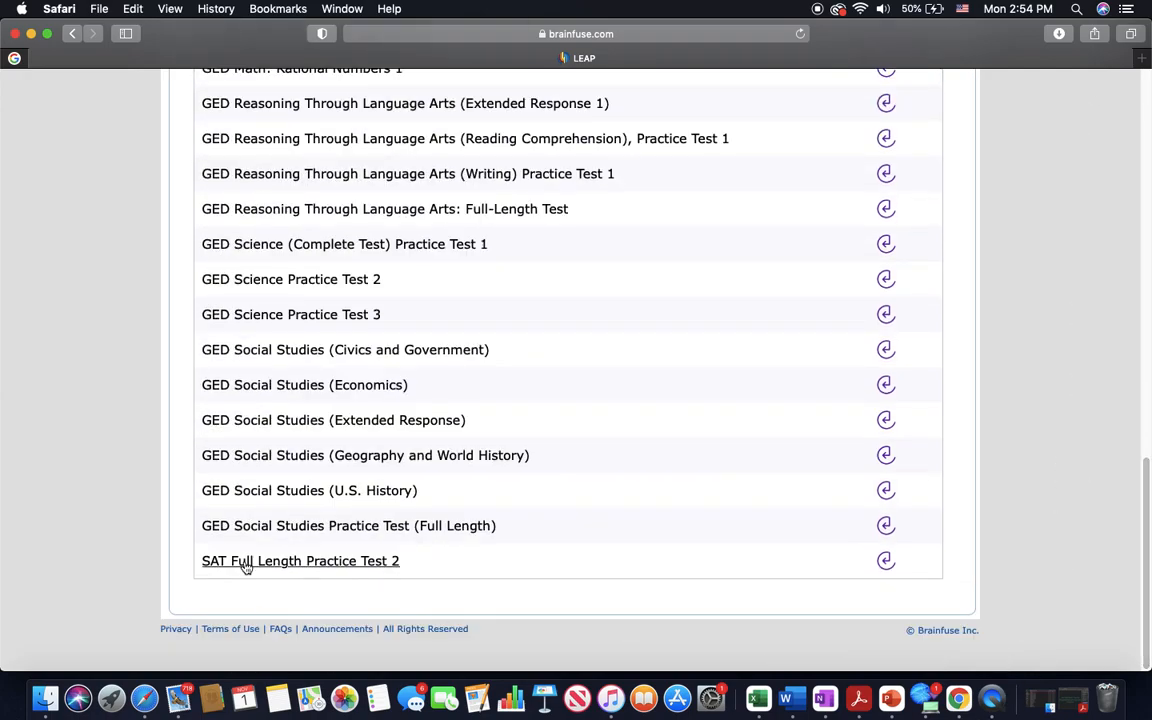
pyautogui.click(300, 560)
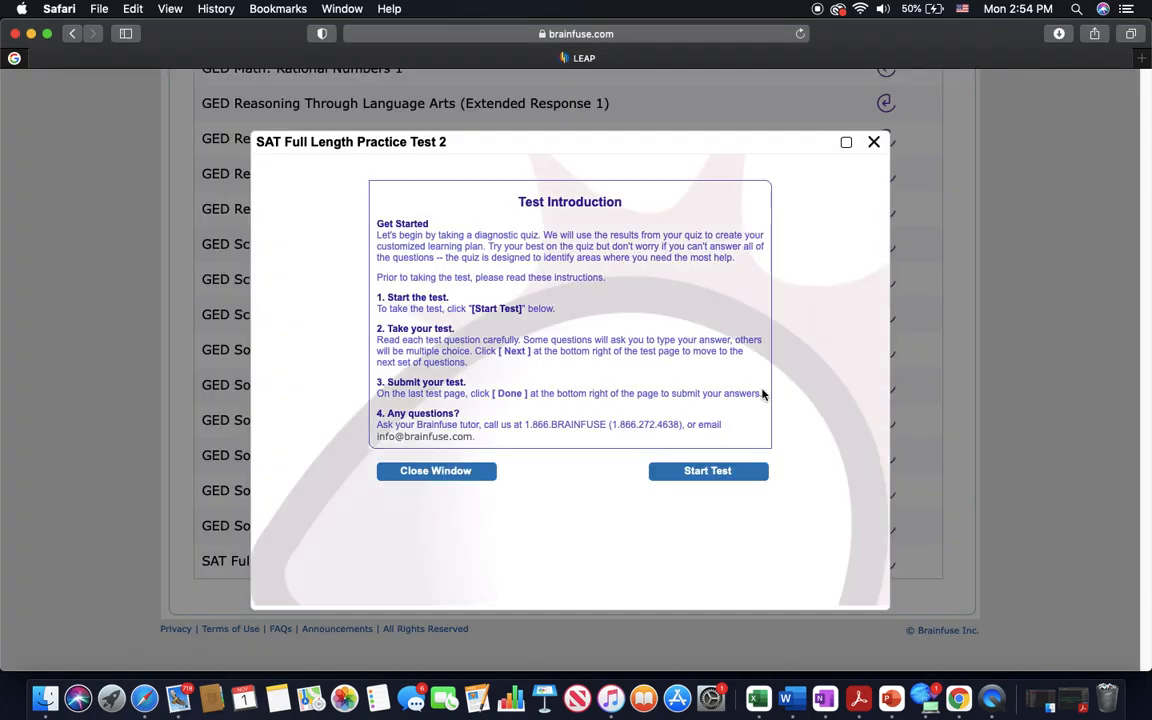
# Start the practice test, preview the reading passage, then close the test window.
pyautogui.click(708, 470)
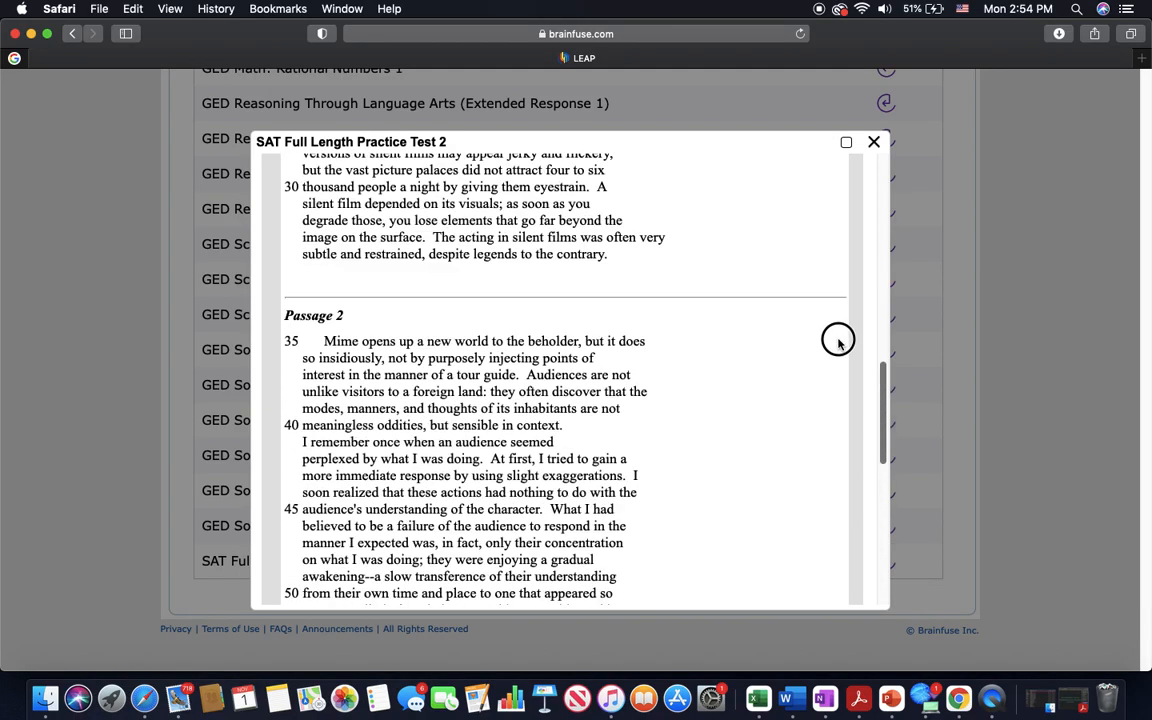
pyautogui.scroll(3)
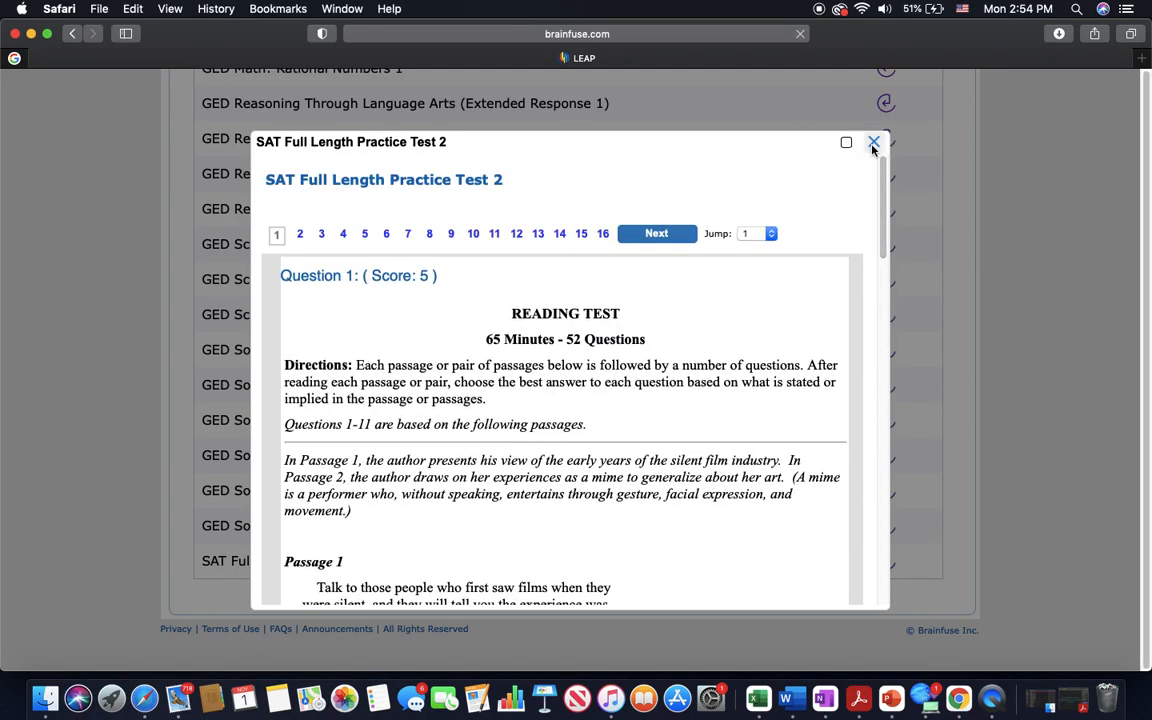
pyautogui.click(872, 142)
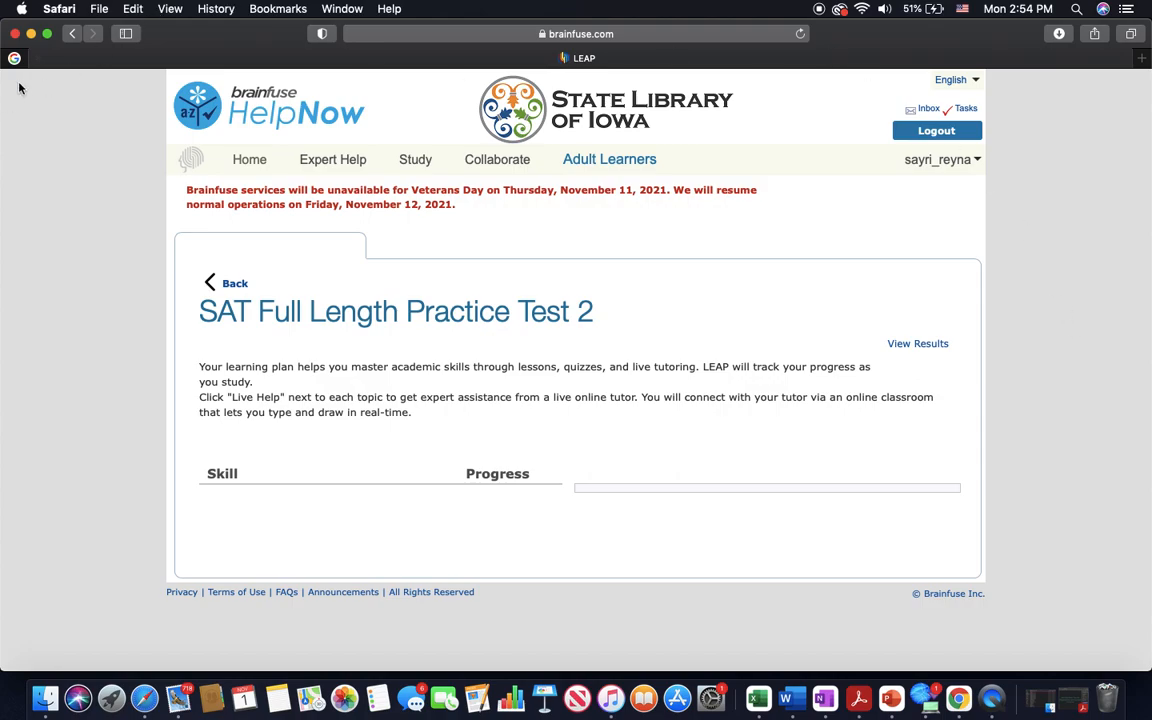
# Go back to the Language Lab page and open the Brainwave service from Other Services.
pyautogui.click(72, 32)
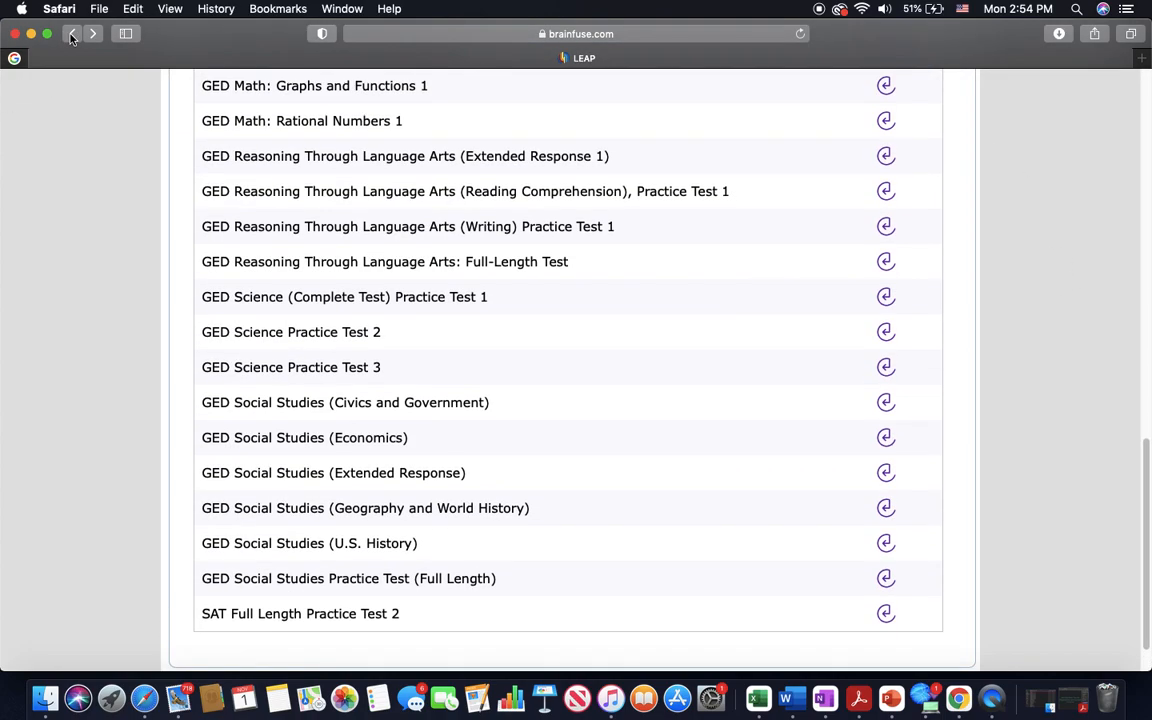
pyautogui.click(72, 32)
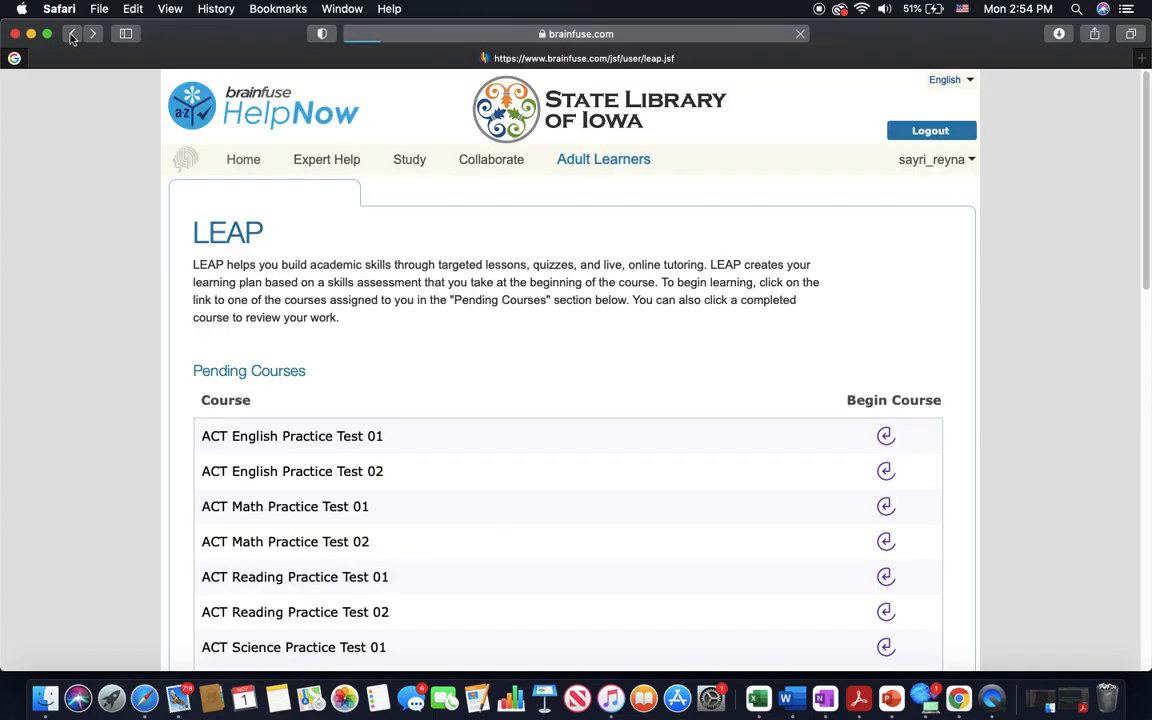
pyautogui.click(72, 34)
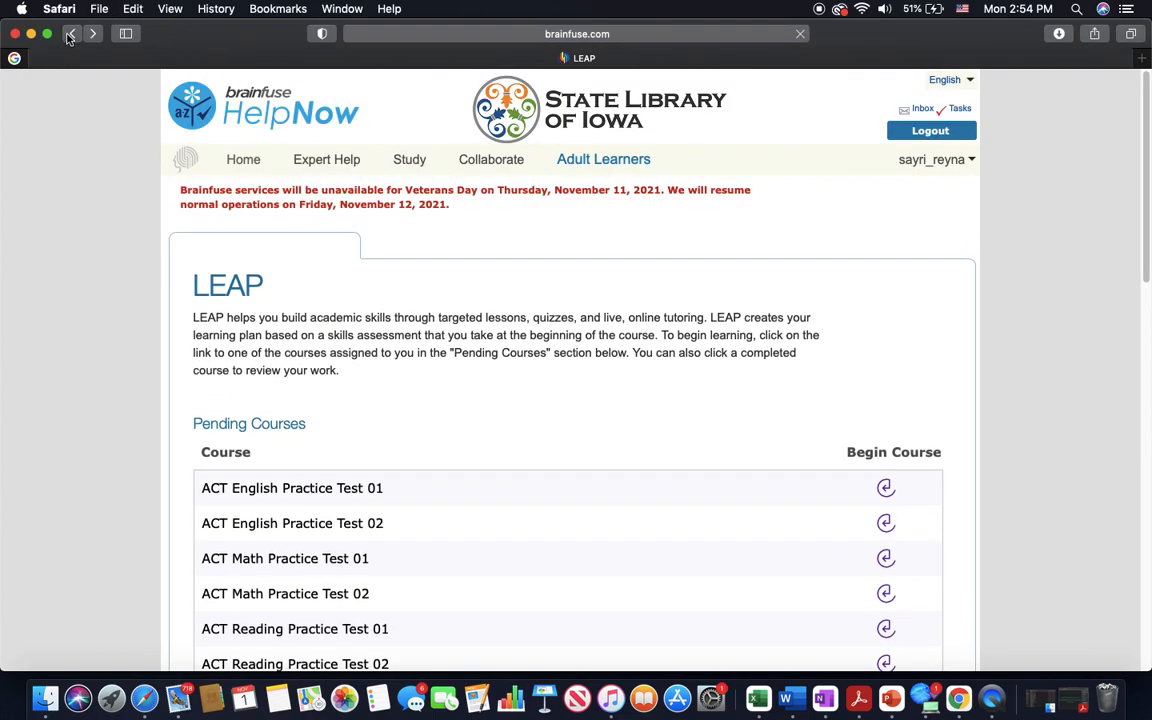
pyautogui.click(72, 32)
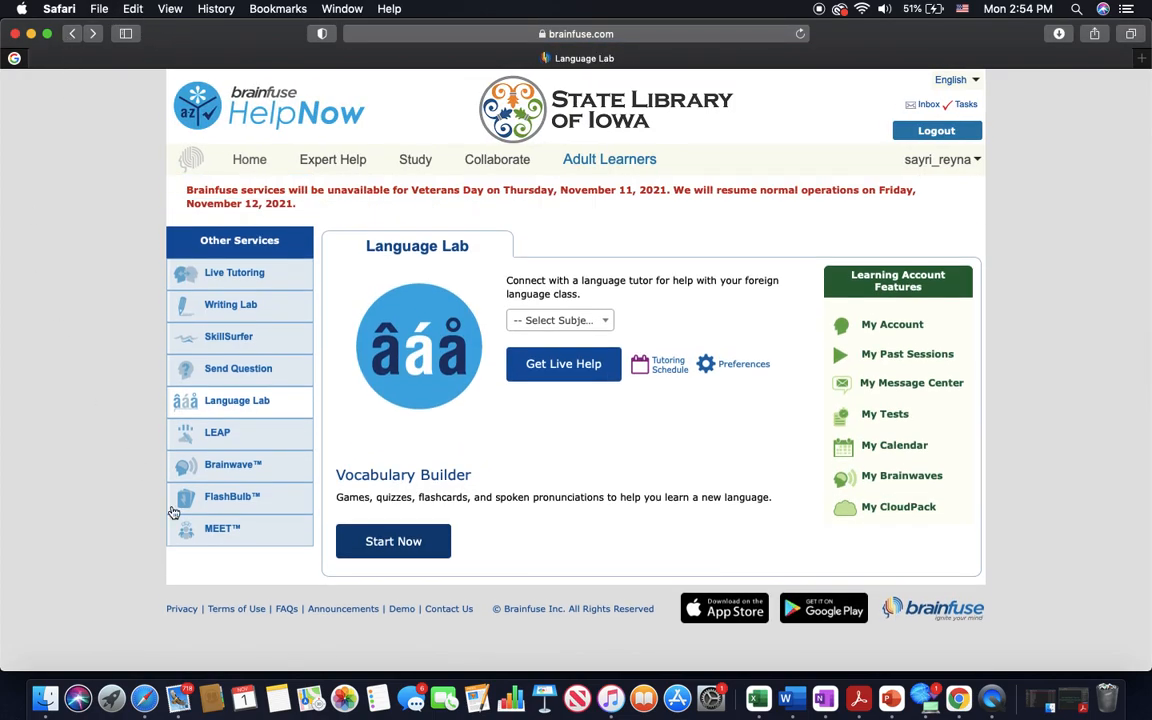
pyautogui.click(232, 464)
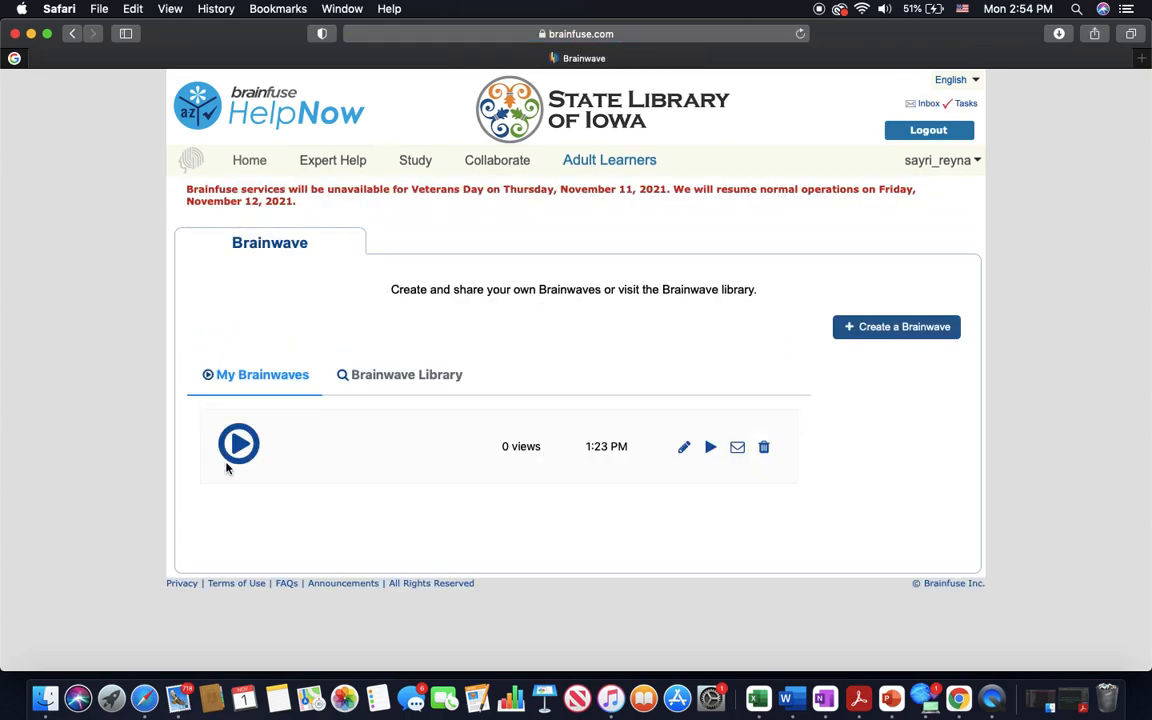
pyautogui.moveTo(708, 324)
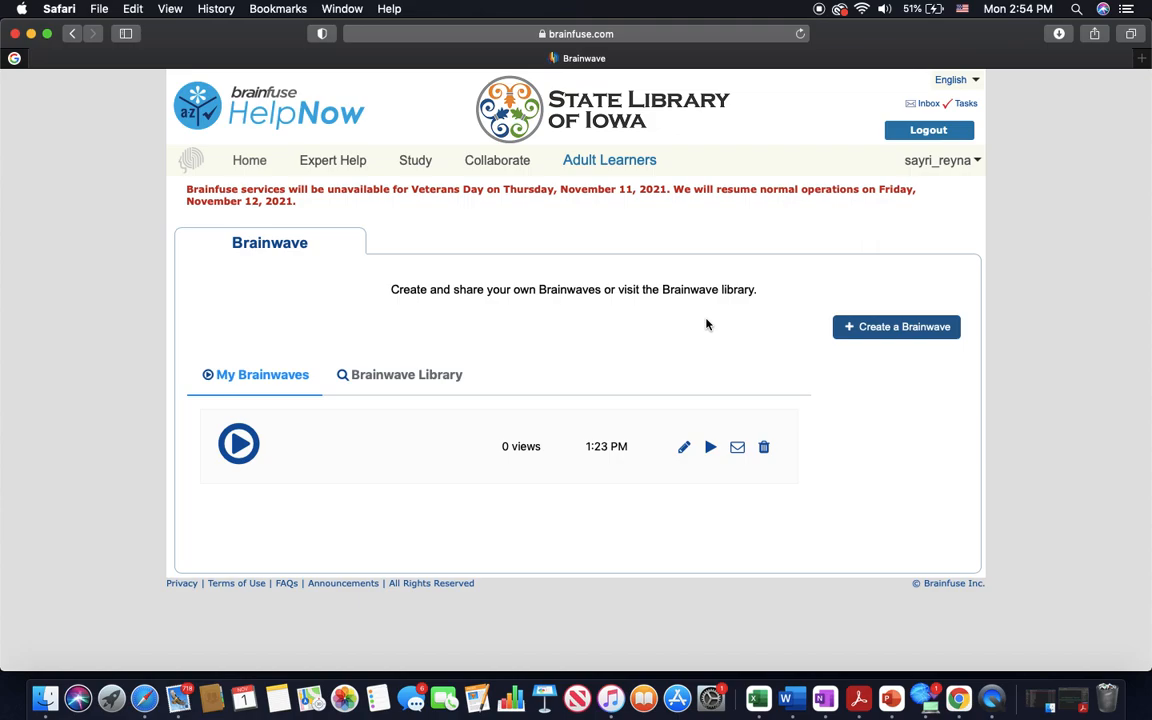
pyautogui.moveTo(616, 460)
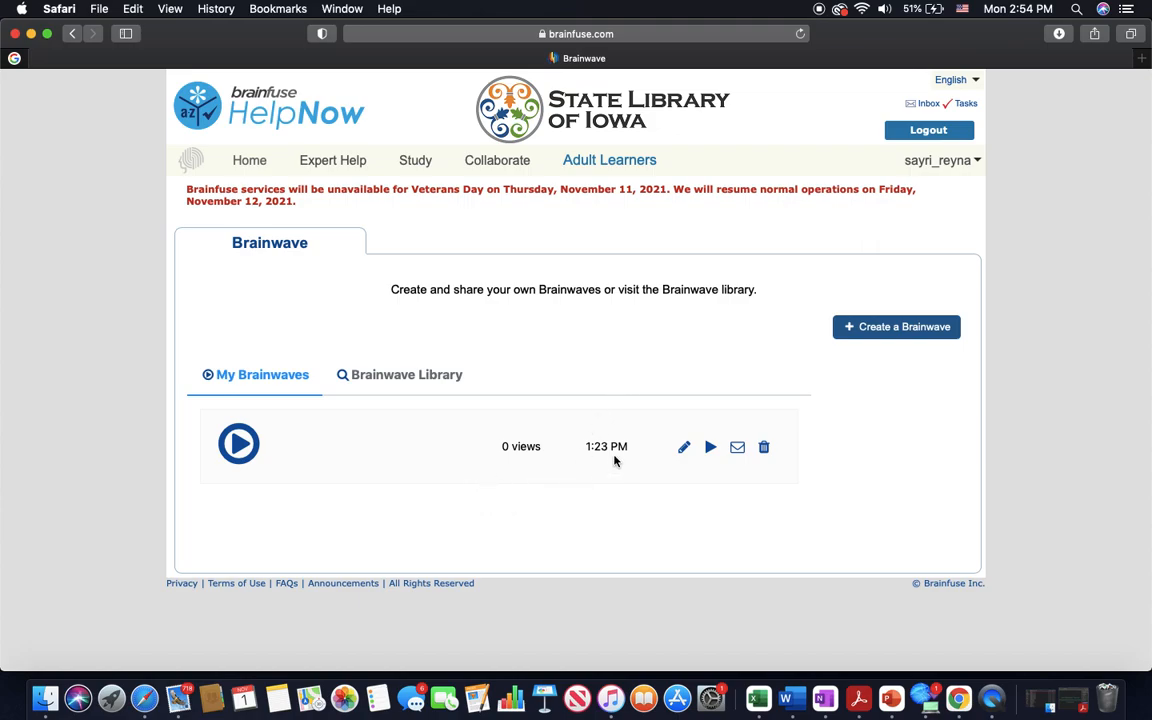
pyautogui.moveTo(448, 328)
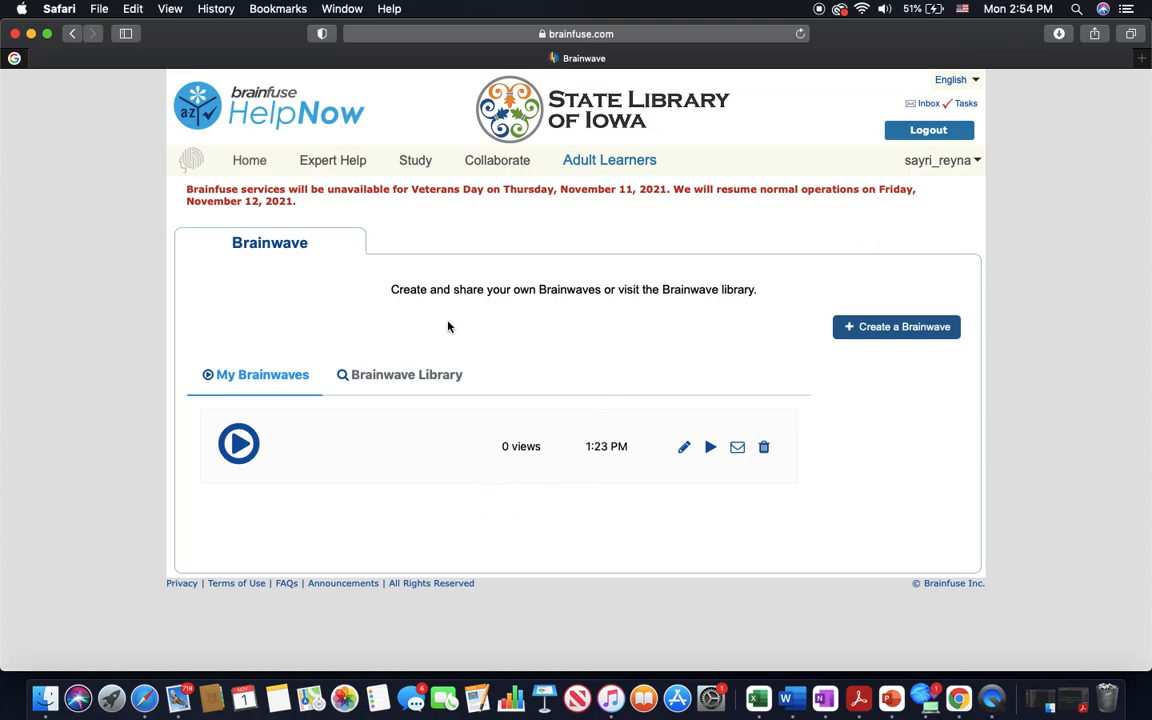
pyautogui.moveTo(500, 308)
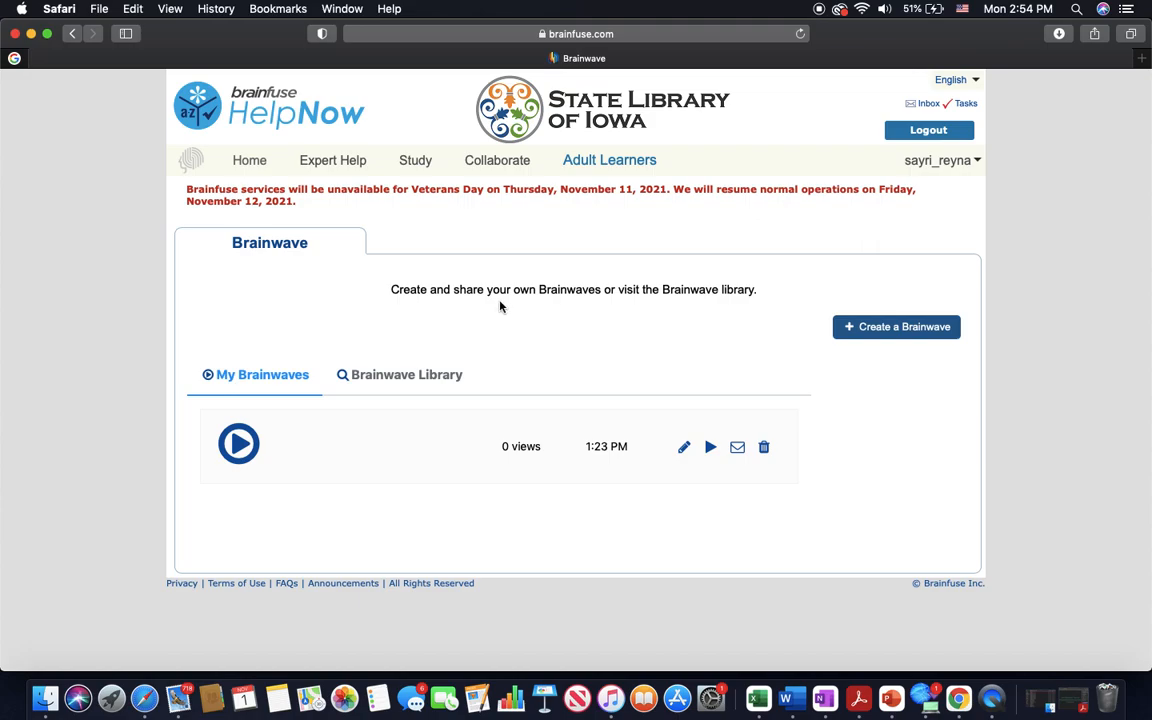
pyautogui.moveTo(518, 308)
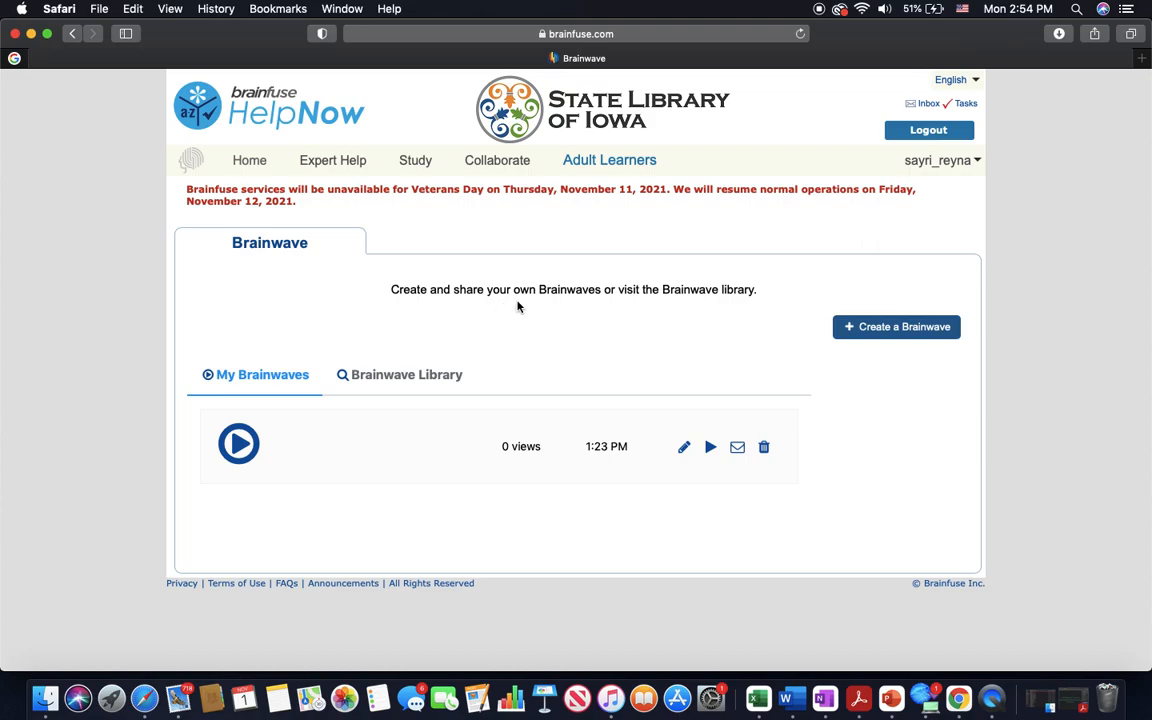
pyautogui.moveTo(764, 448)
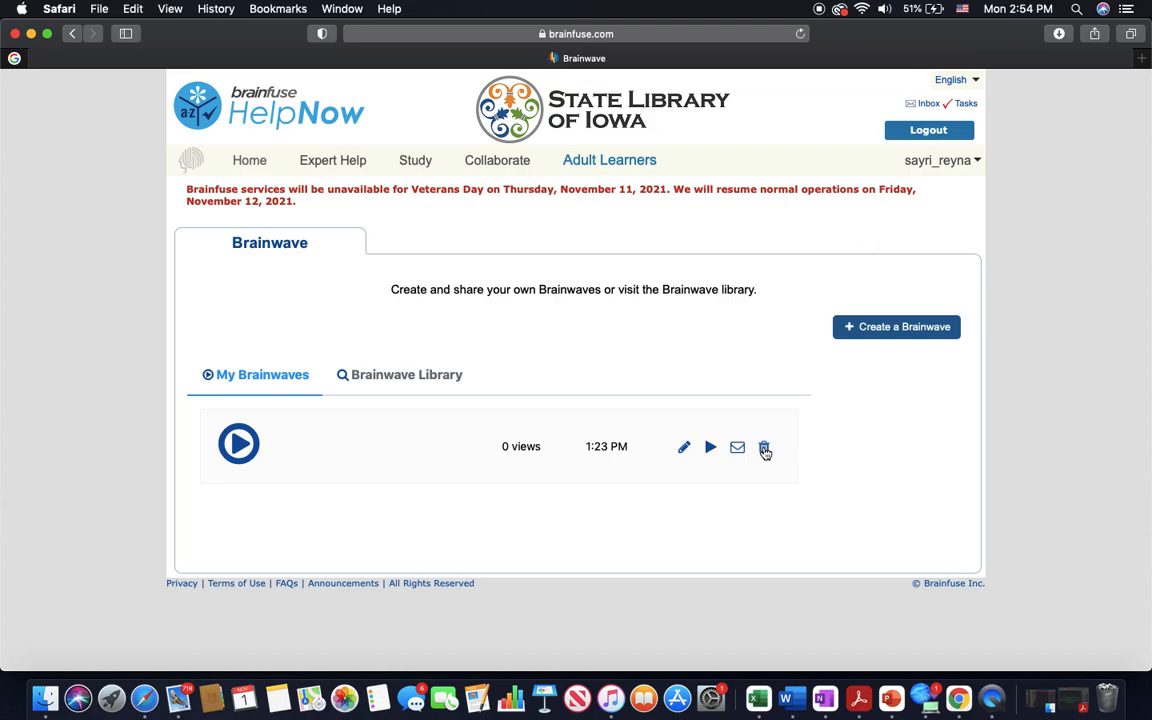
pyautogui.moveTo(764, 448)
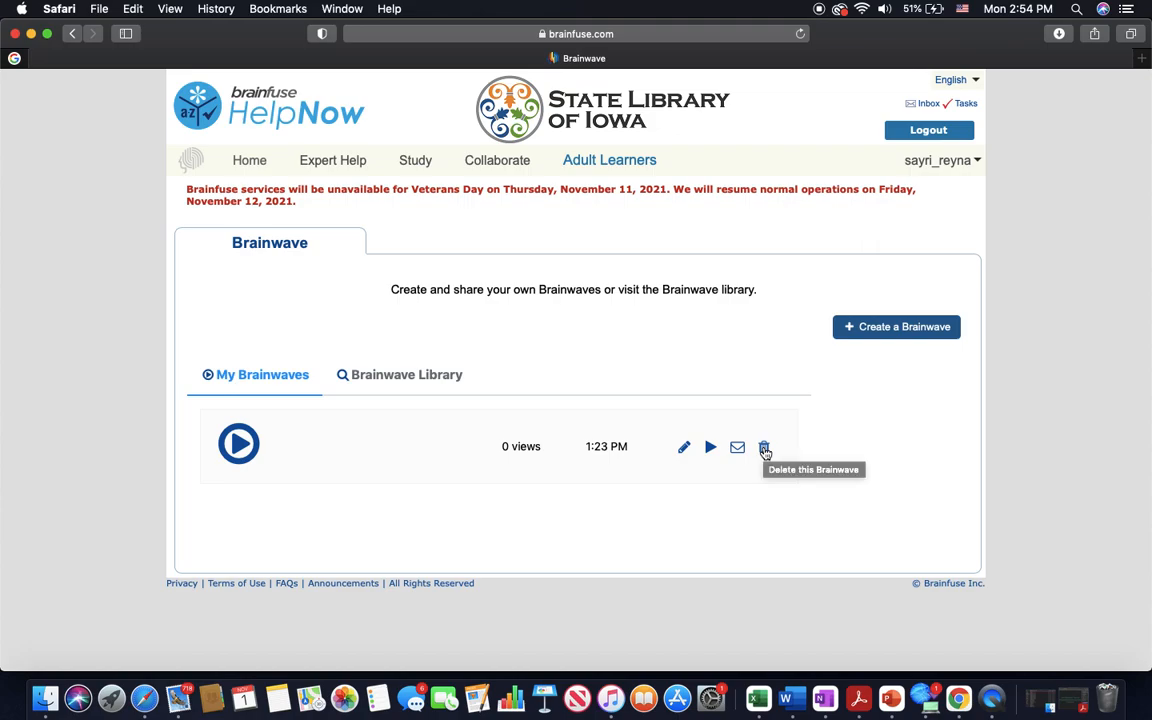
pyautogui.moveTo(828, 360)
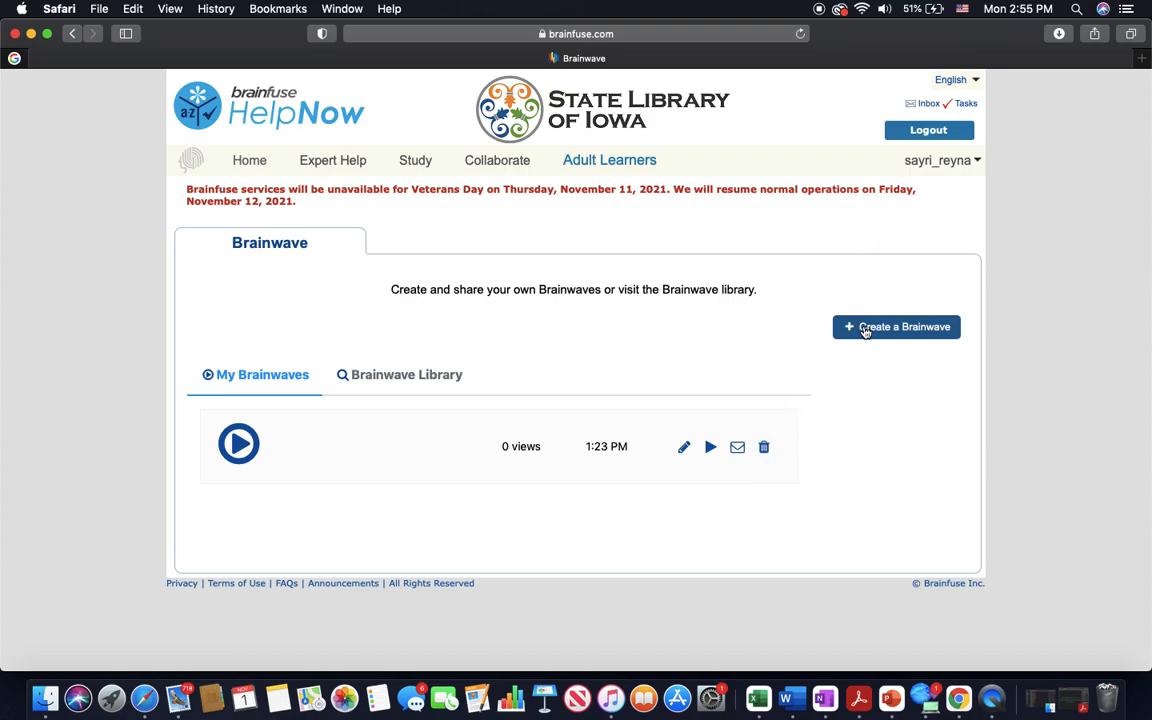
# Start recording a new Brainwave and hand-draw a letter y on the whiteboard.
pyautogui.click(896, 326)
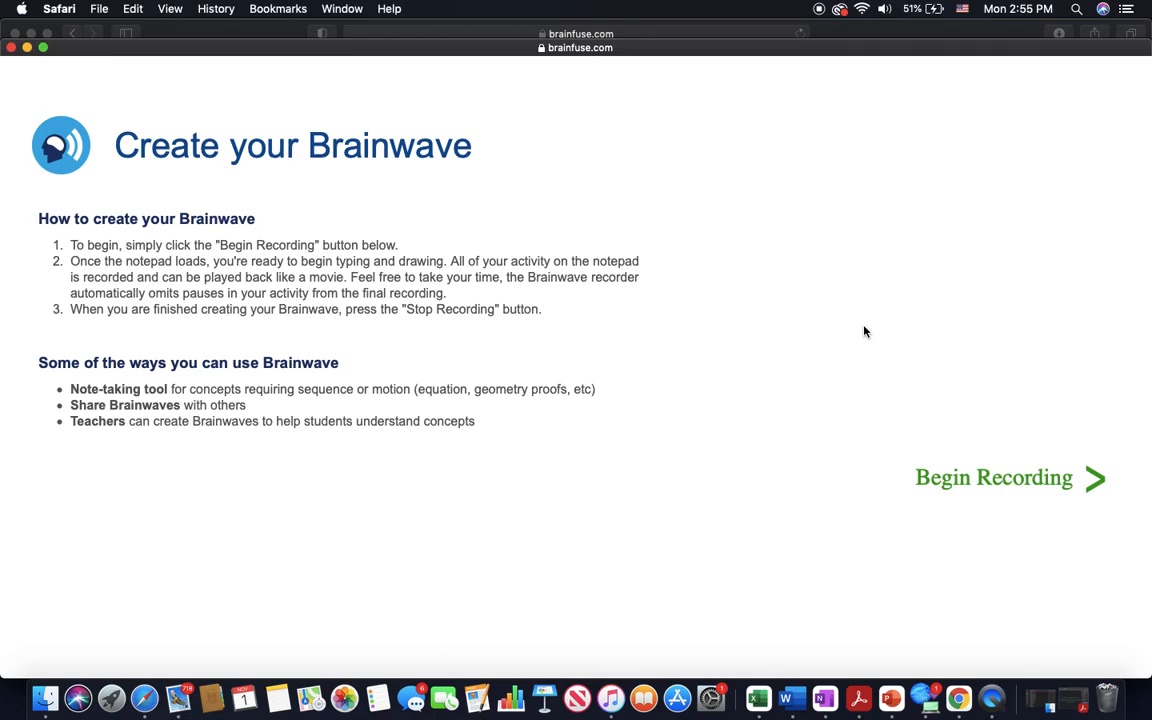
pyautogui.moveTo(1012, 488)
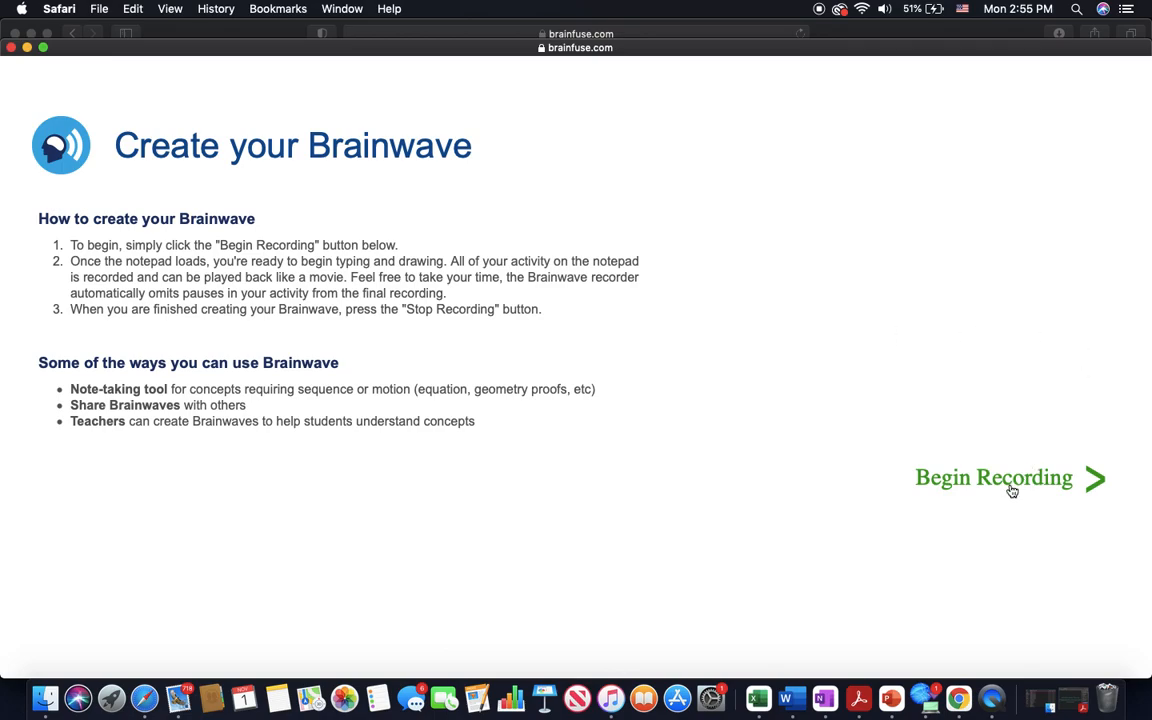
pyautogui.click(992, 476)
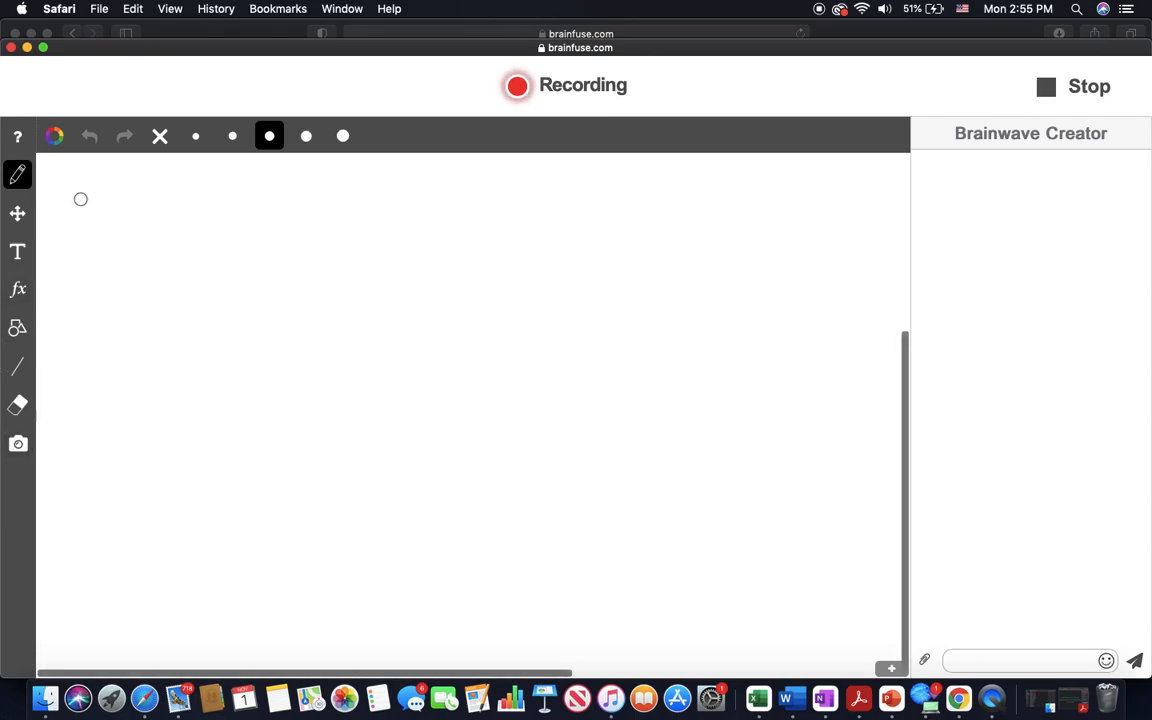
pyautogui.moveTo(88, 200); pyautogui.dragTo(144, 302)
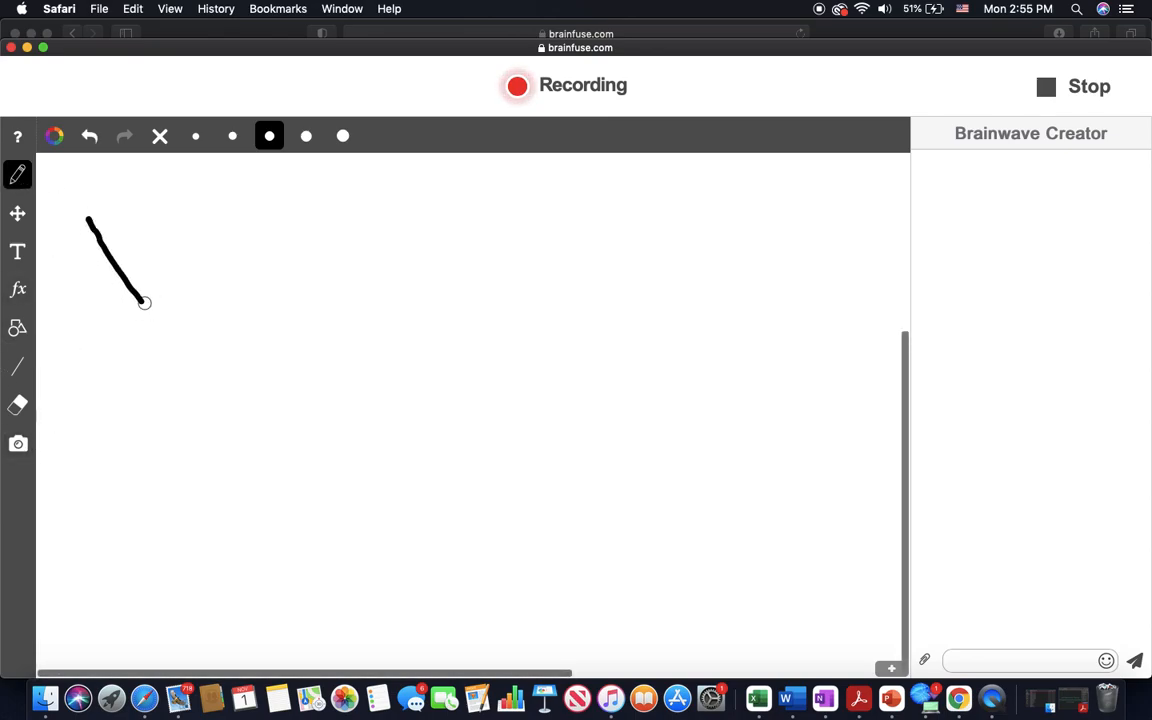
pyautogui.moveTo(150, 210); pyautogui.dragTo(150, 316)
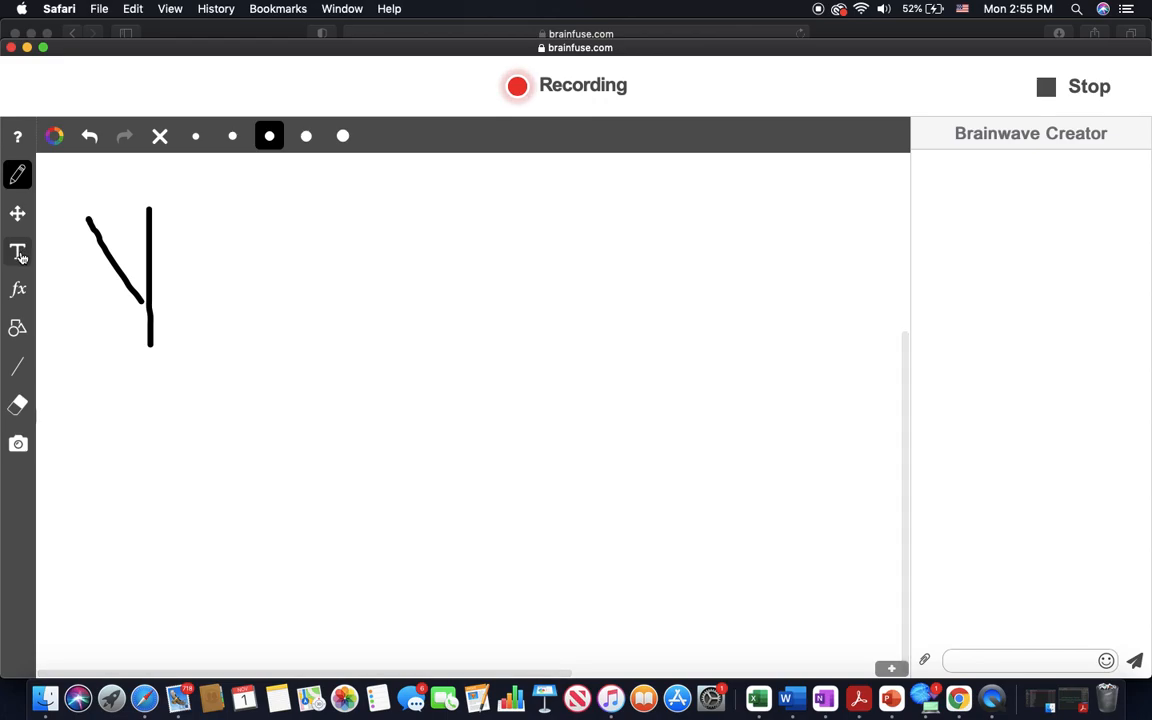
# Add the text "= mx + b" beside the drawn y to complete the equation.
pyautogui.click(18, 252)
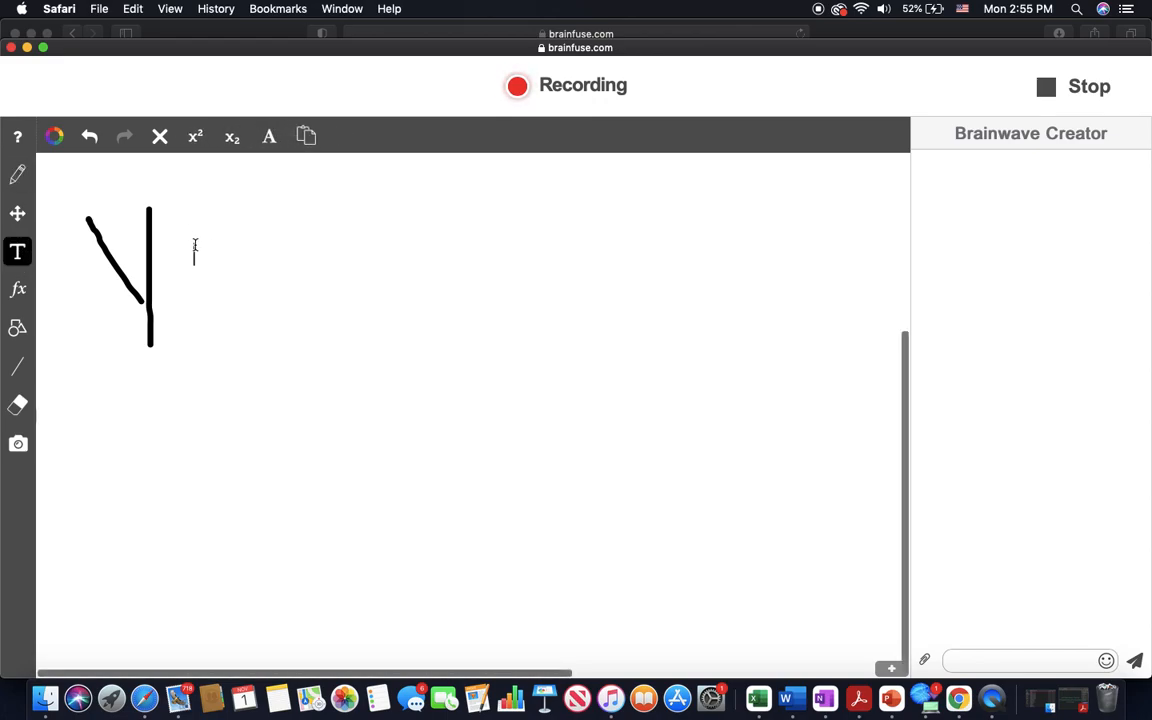
pyautogui.write('=')
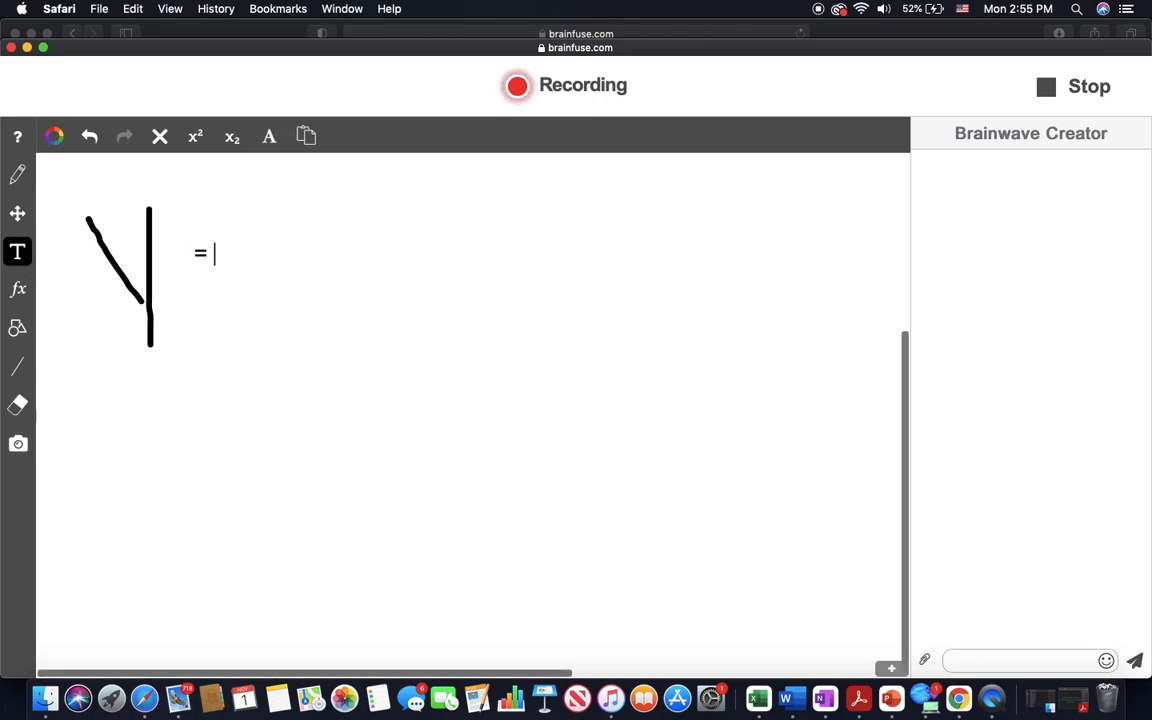
pyautogui.write('mx')
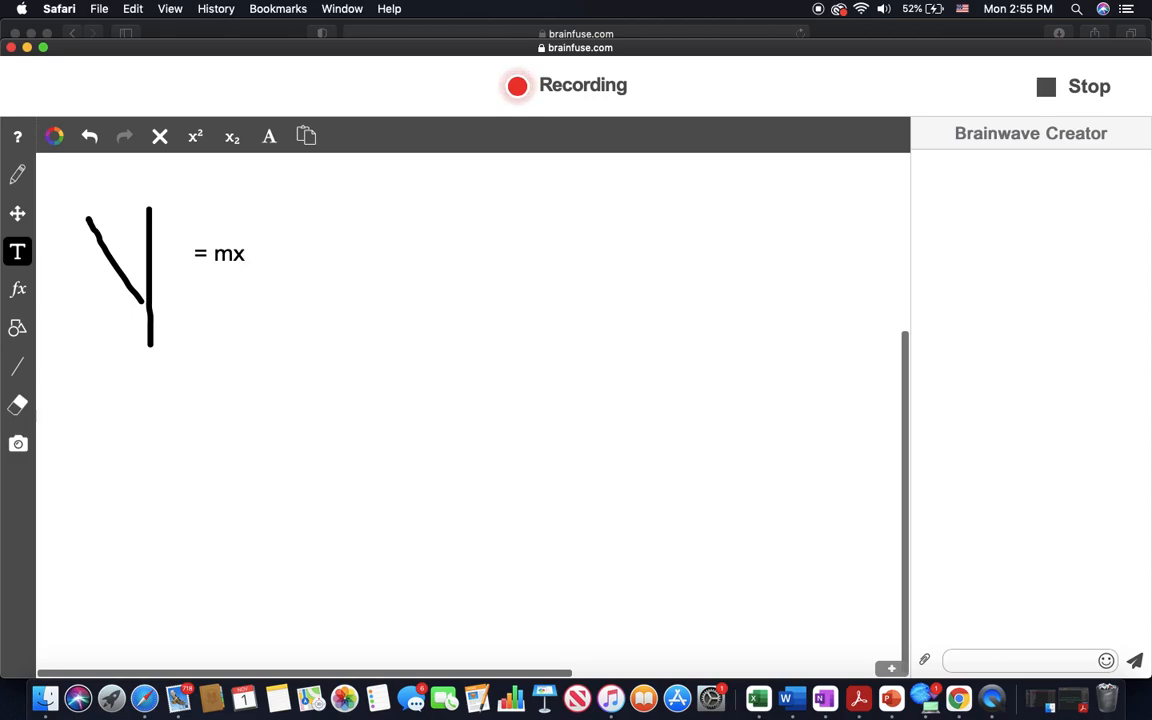
pyautogui.write('+ b')
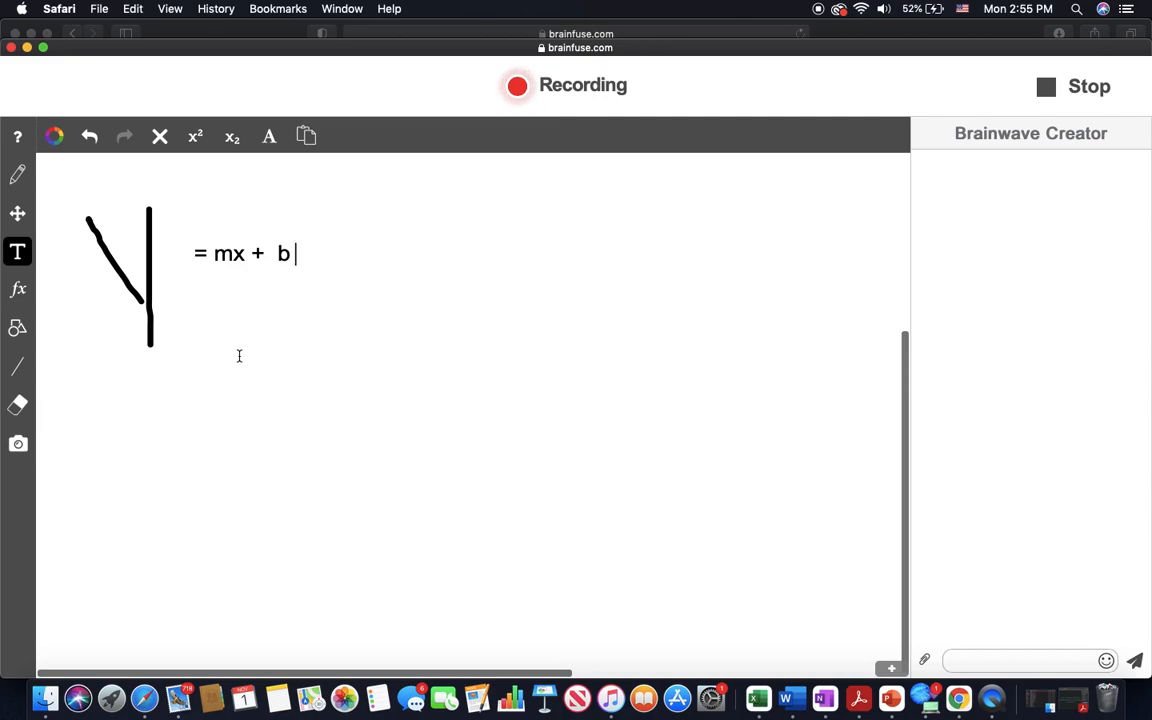
pyautogui.press('Return')
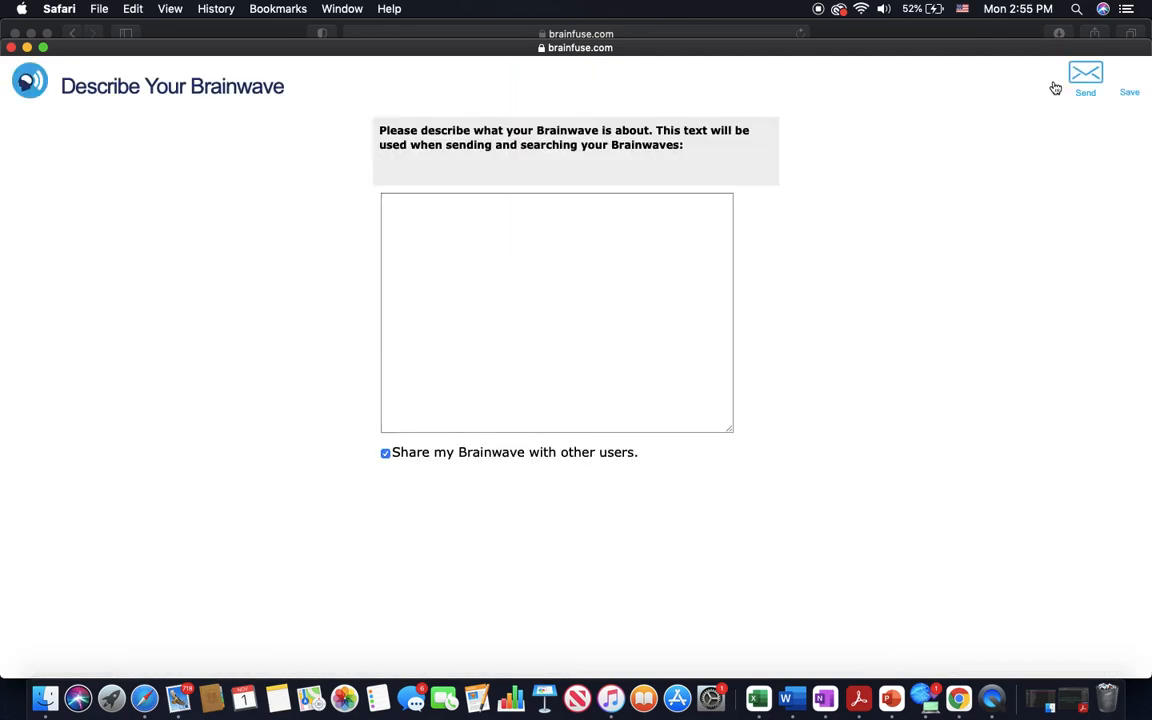
pyautogui.moveTo(1128, 72)
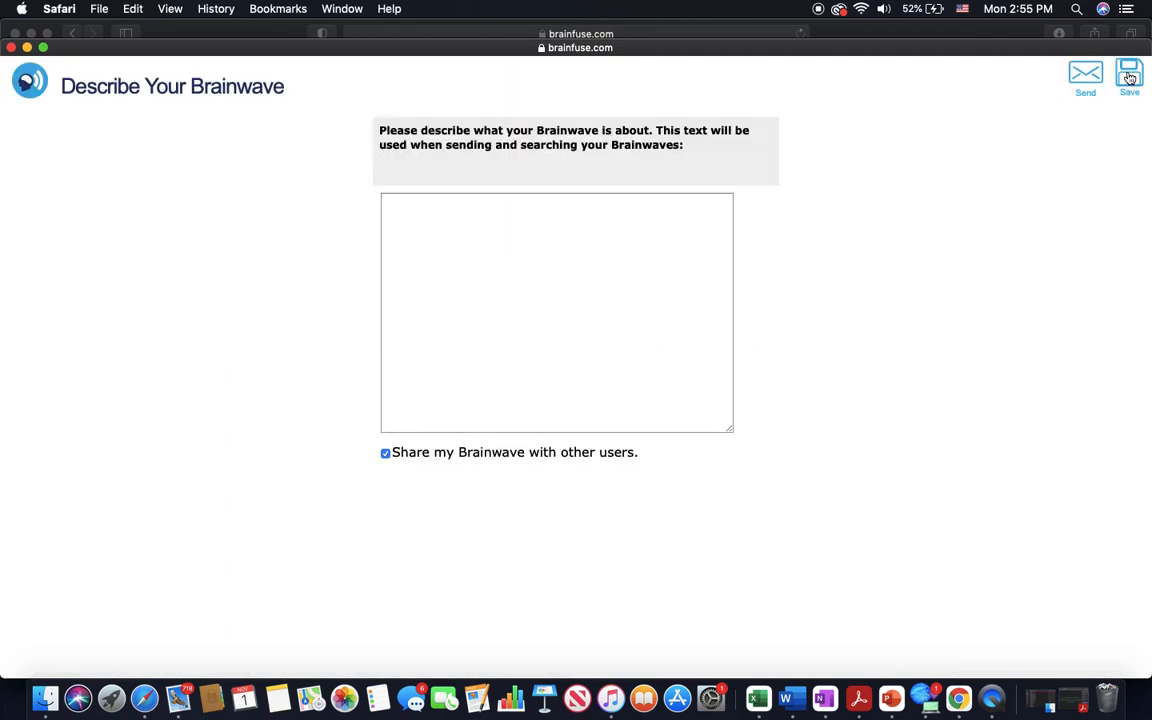
pyautogui.moveTo(1062, 80)
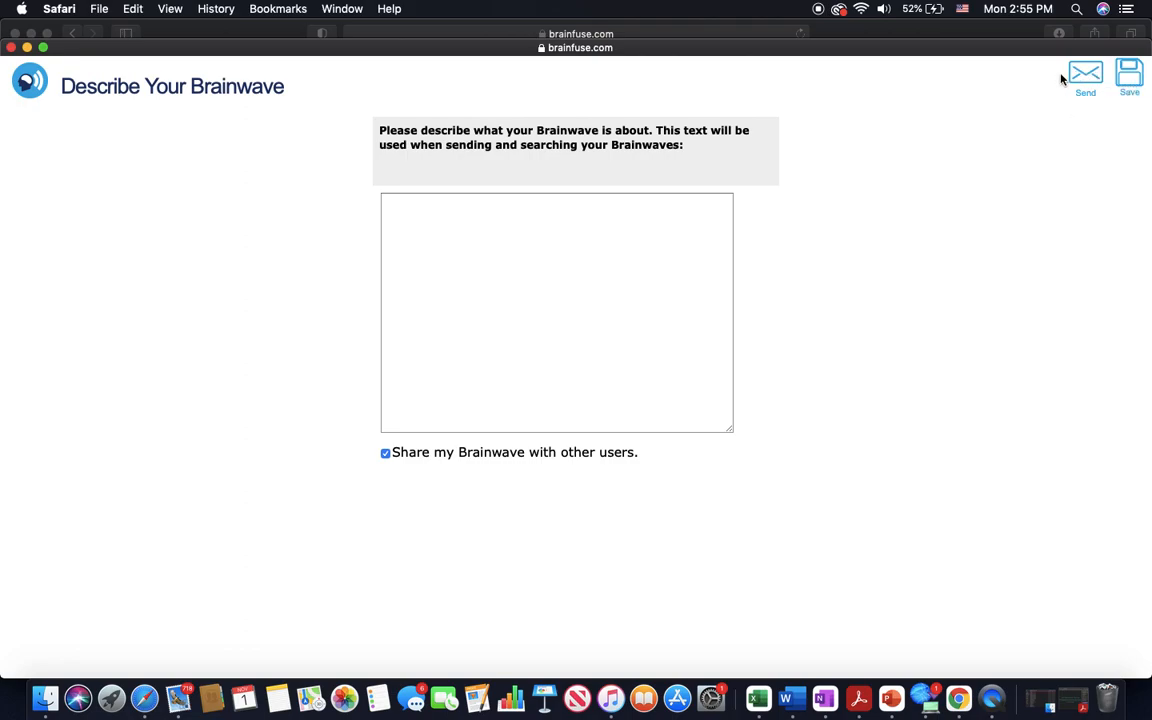
pyautogui.moveTo(1076, 82)
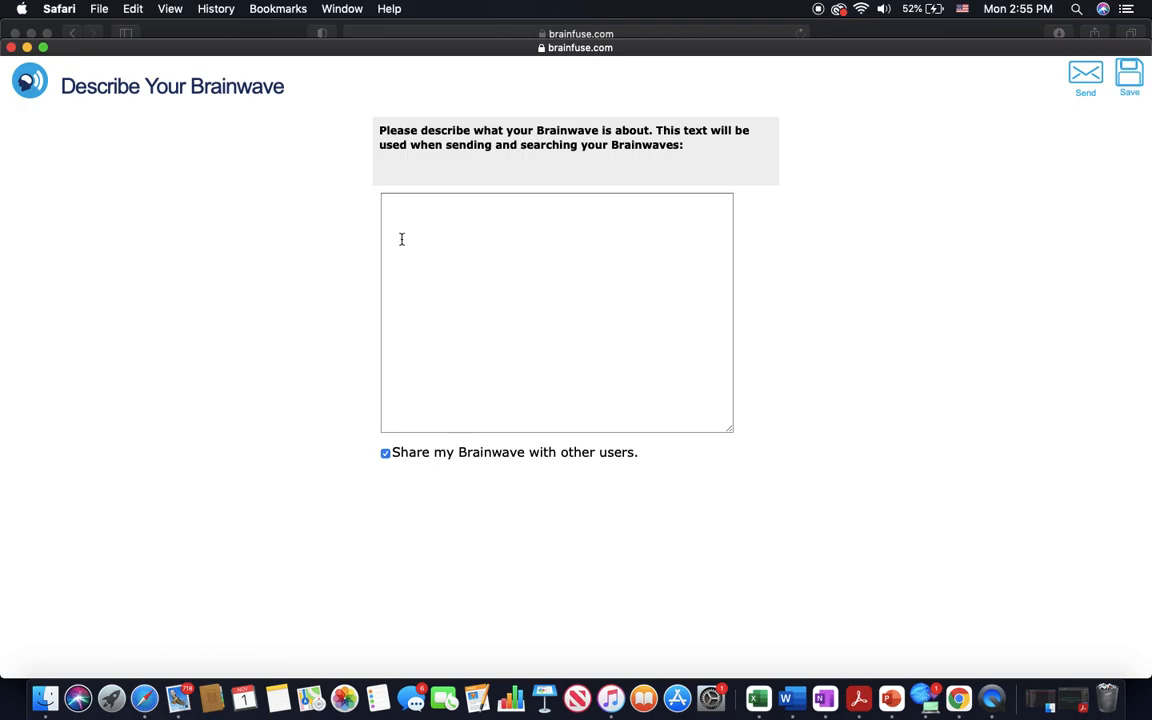
pyautogui.moveTo(596, 304)
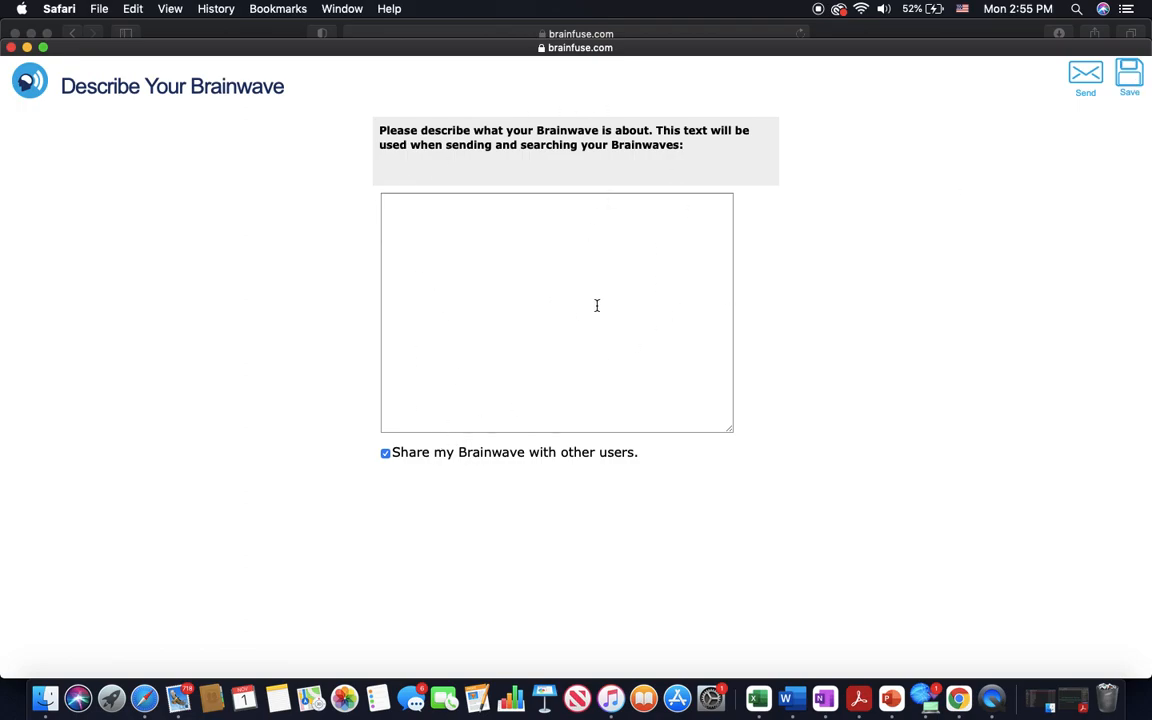
pyautogui.moveTo(380, 320)
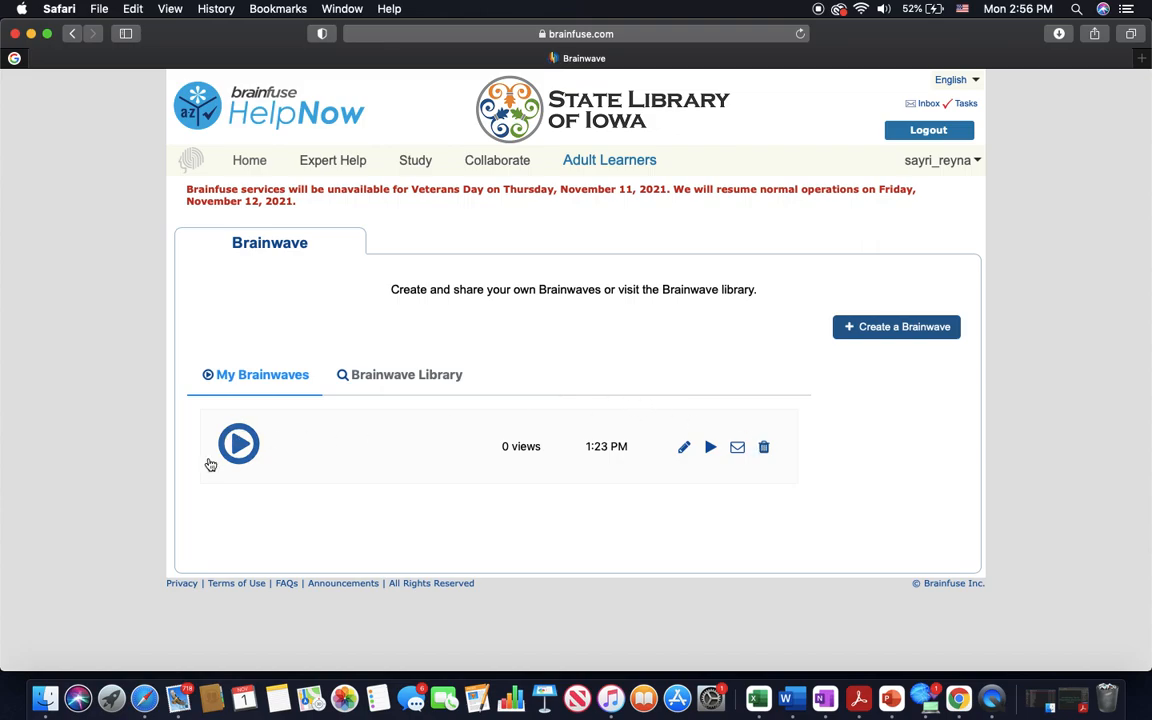
pyautogui.moveTo(648, 456)
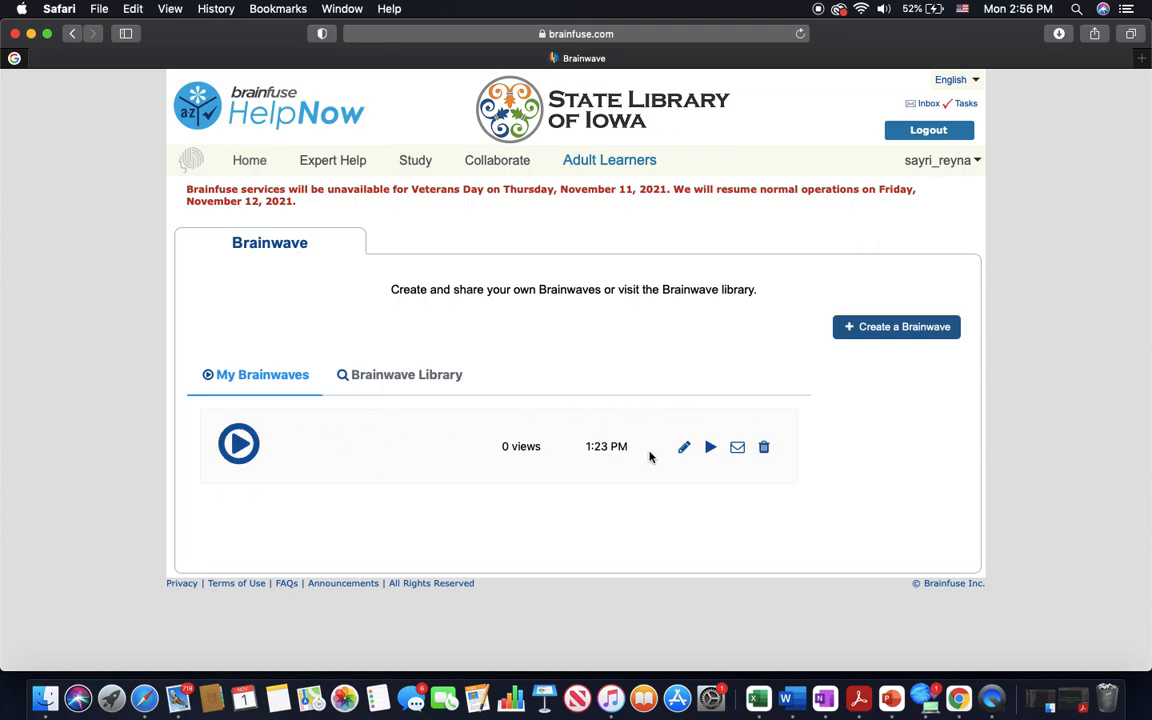
pyautogui.moveTo(42, 136)
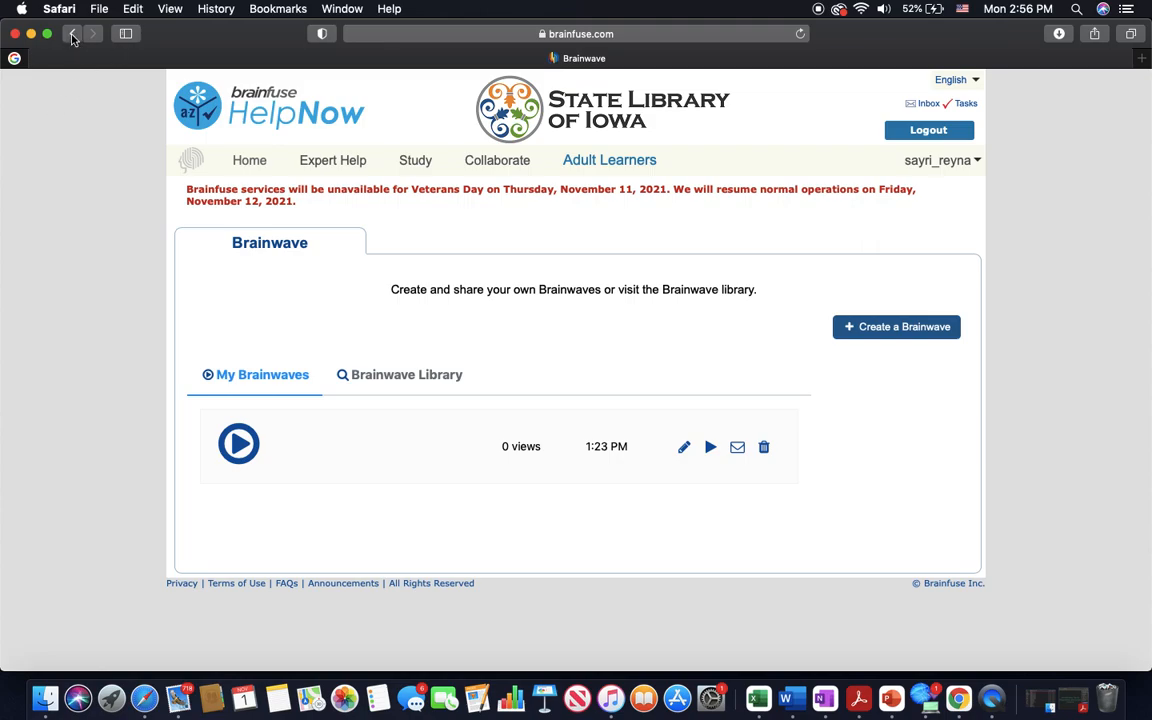
# Return to the Language Lab page and open the FlashBulb flashcard service.
pyautogui.click(72, 32)
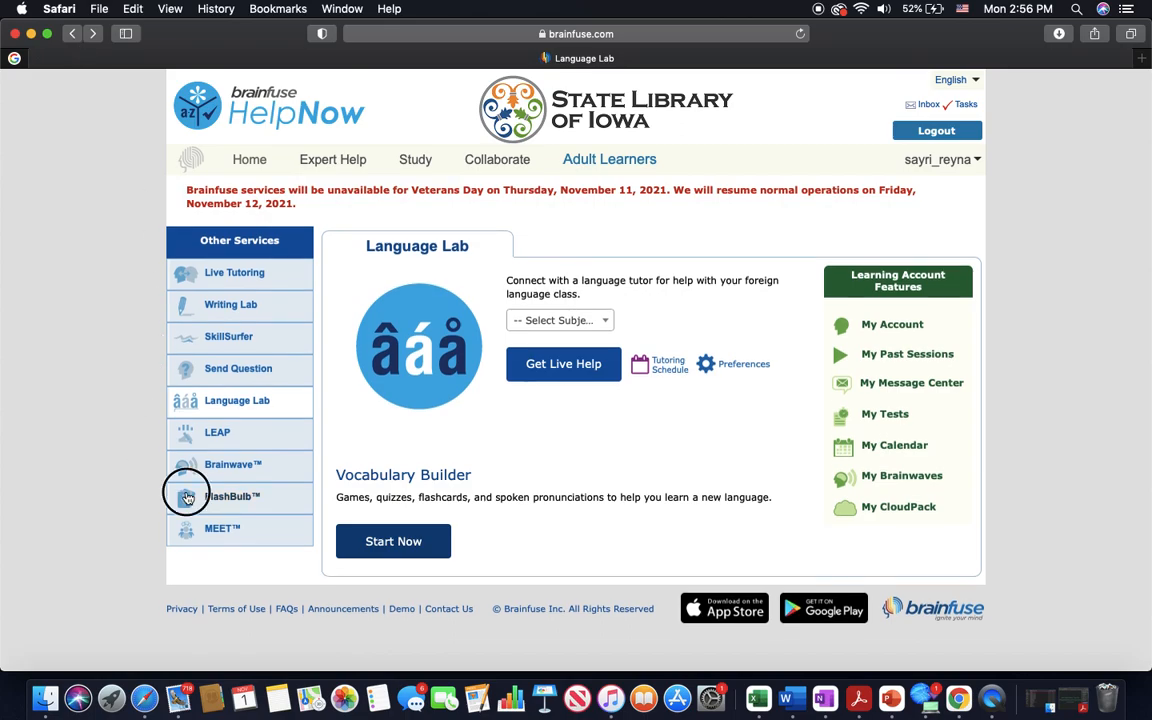
pyautogui.click(232, 496)
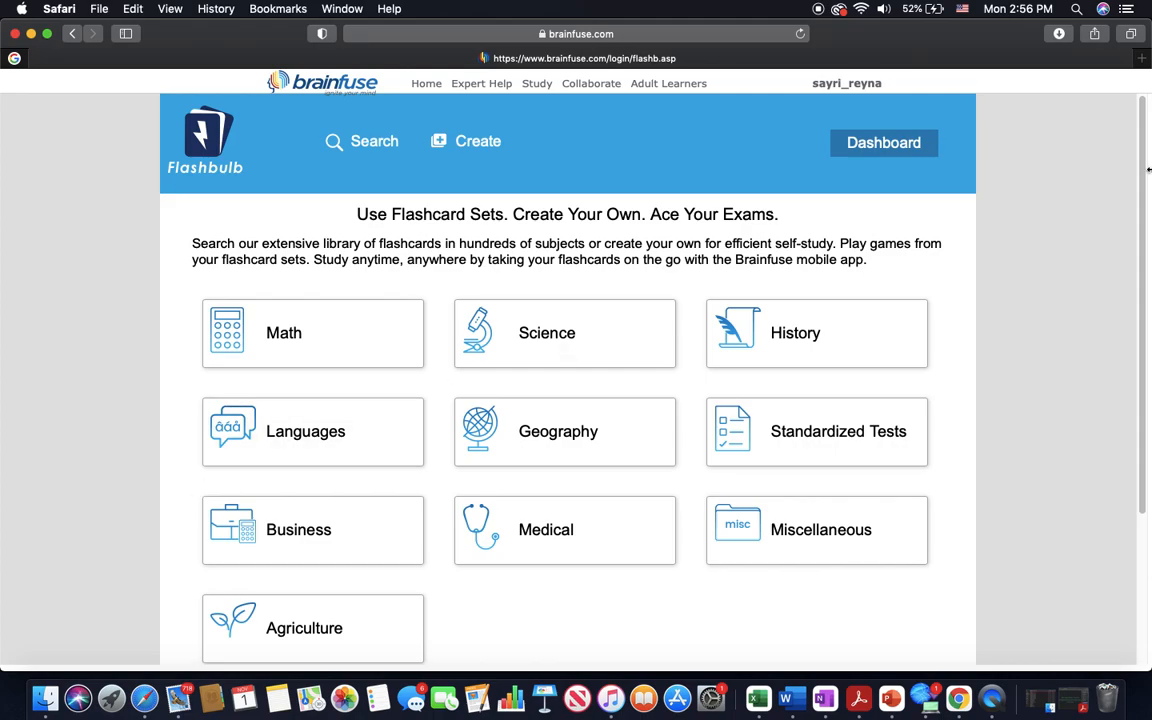
pyautogui.moveTo(1144, 114)
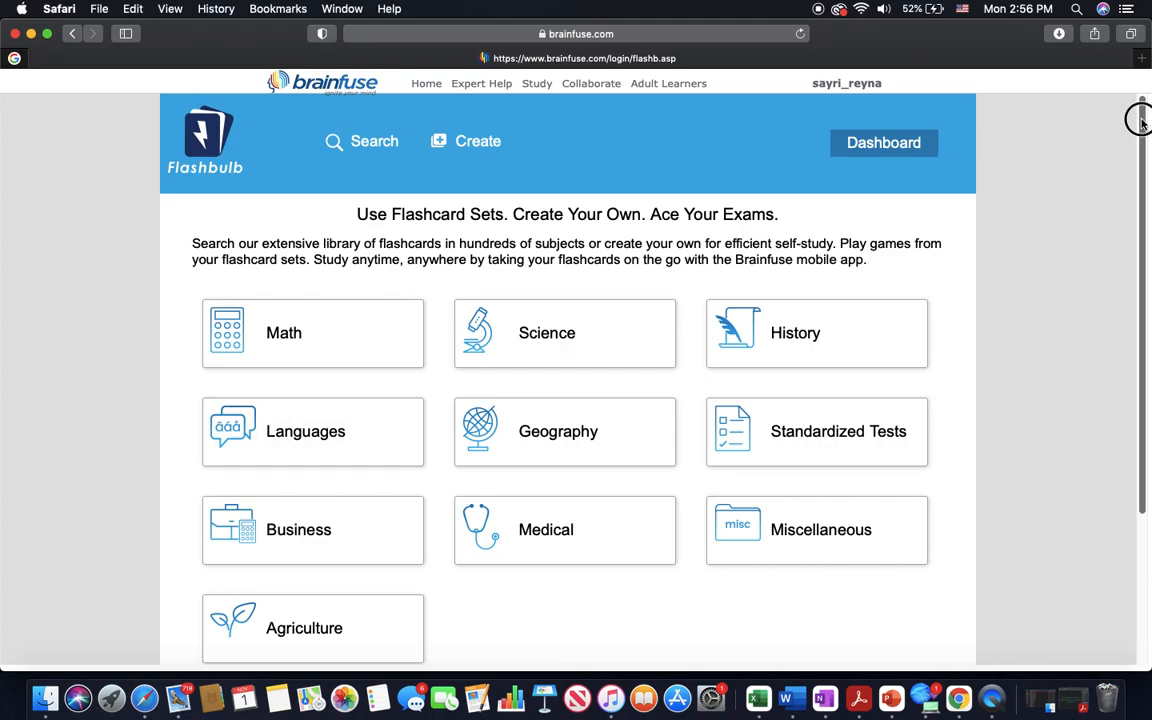
pyautogui.scroll(-3)
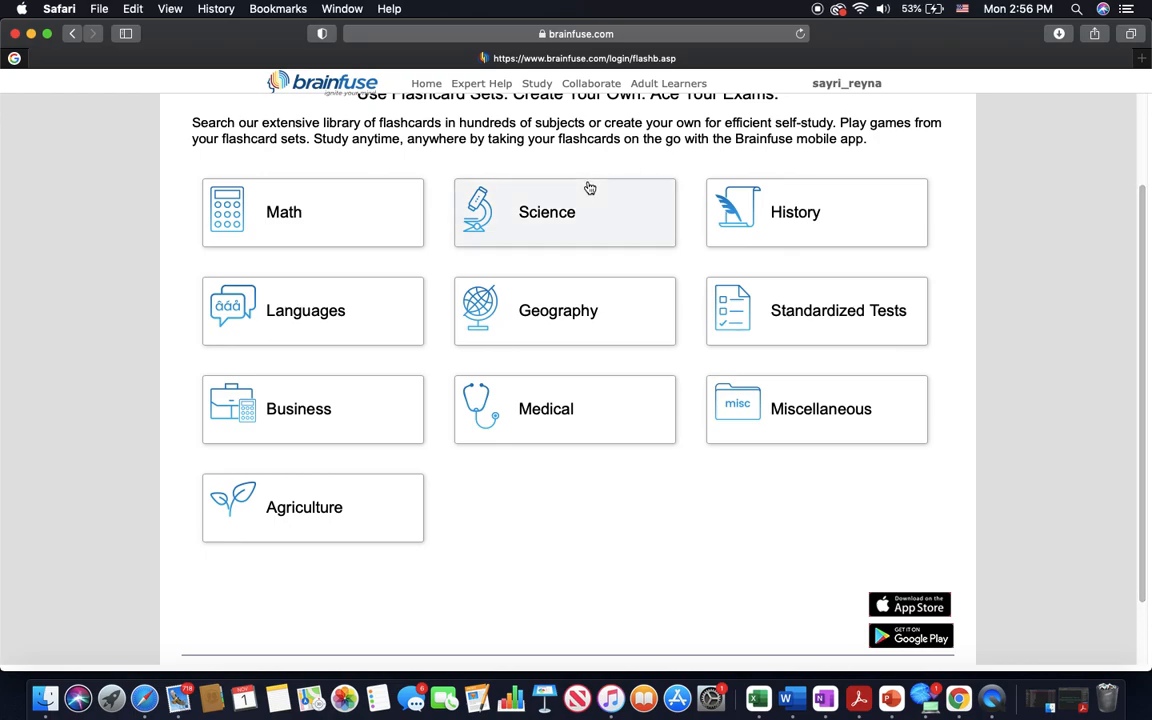
pyautogui.moveTo(508, 296)
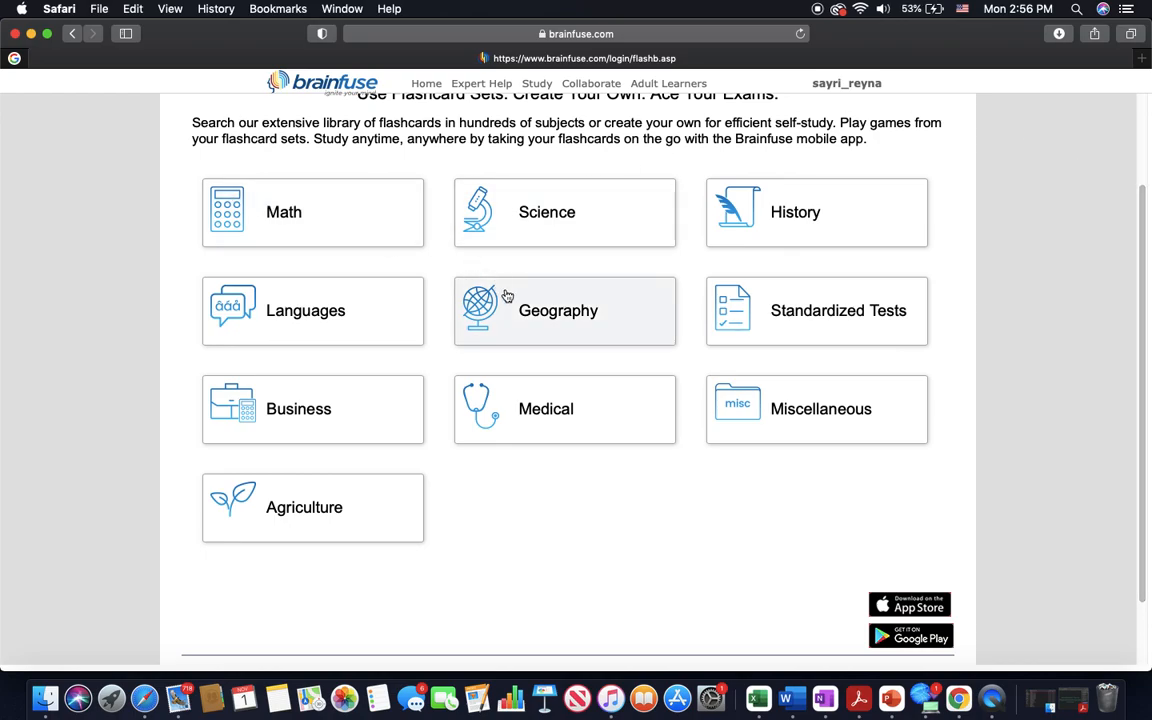
pyautogui.moveTo(524, 220)
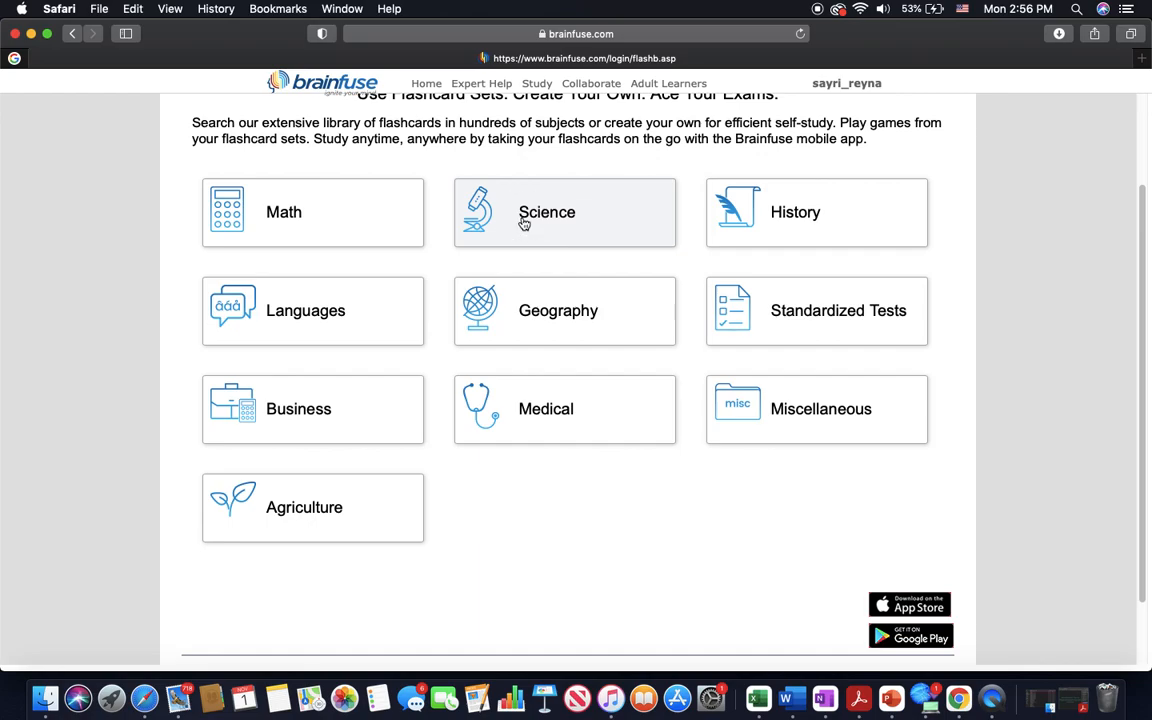
# Browse the Science category and look through its list of flashcard sets.
pyautogui.click(564, 212)
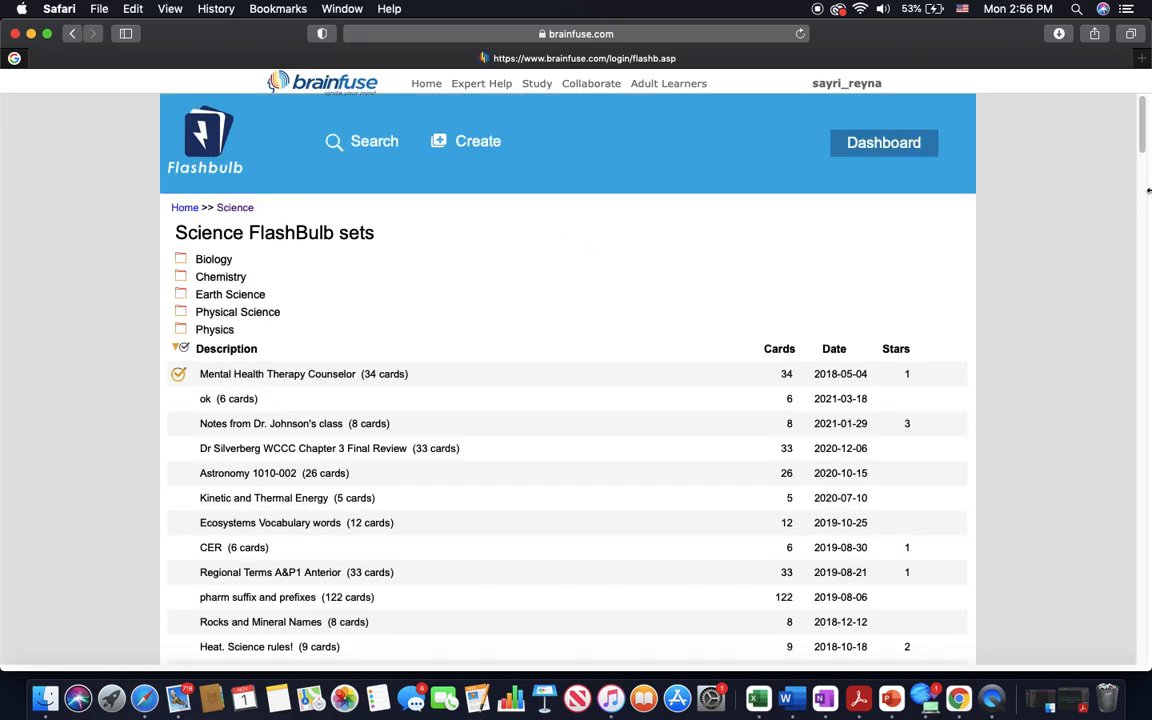
pyautogui.scroll(-3)
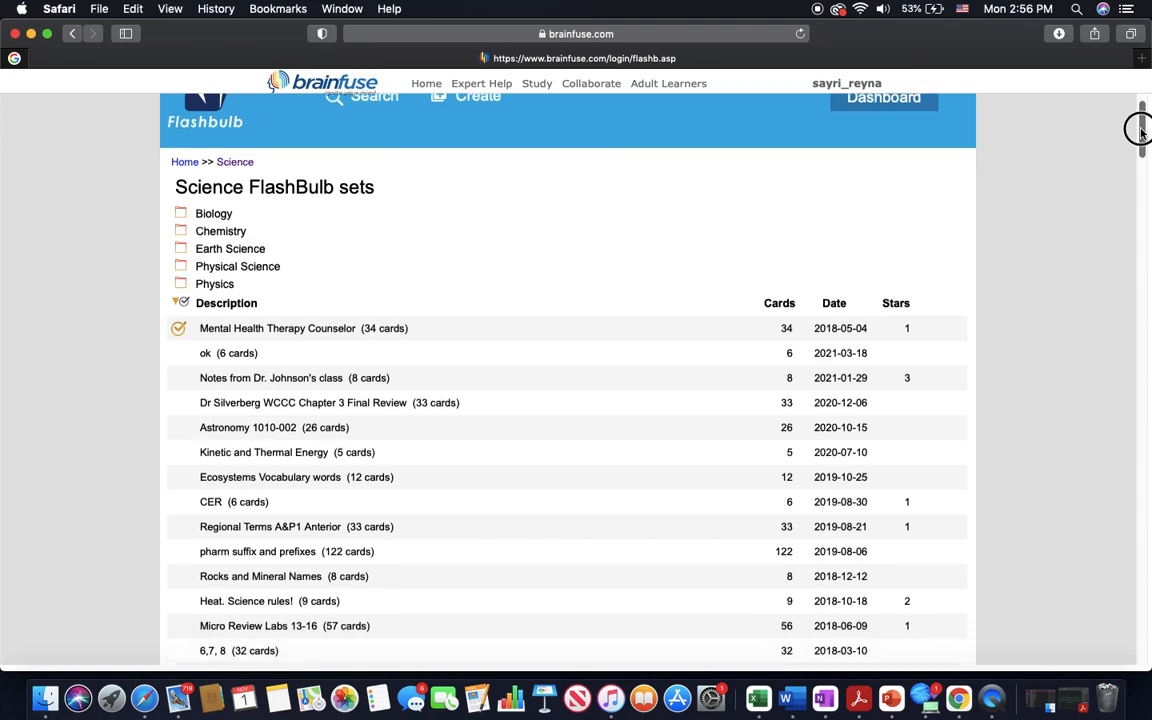
pyautogui.scroll(-3)
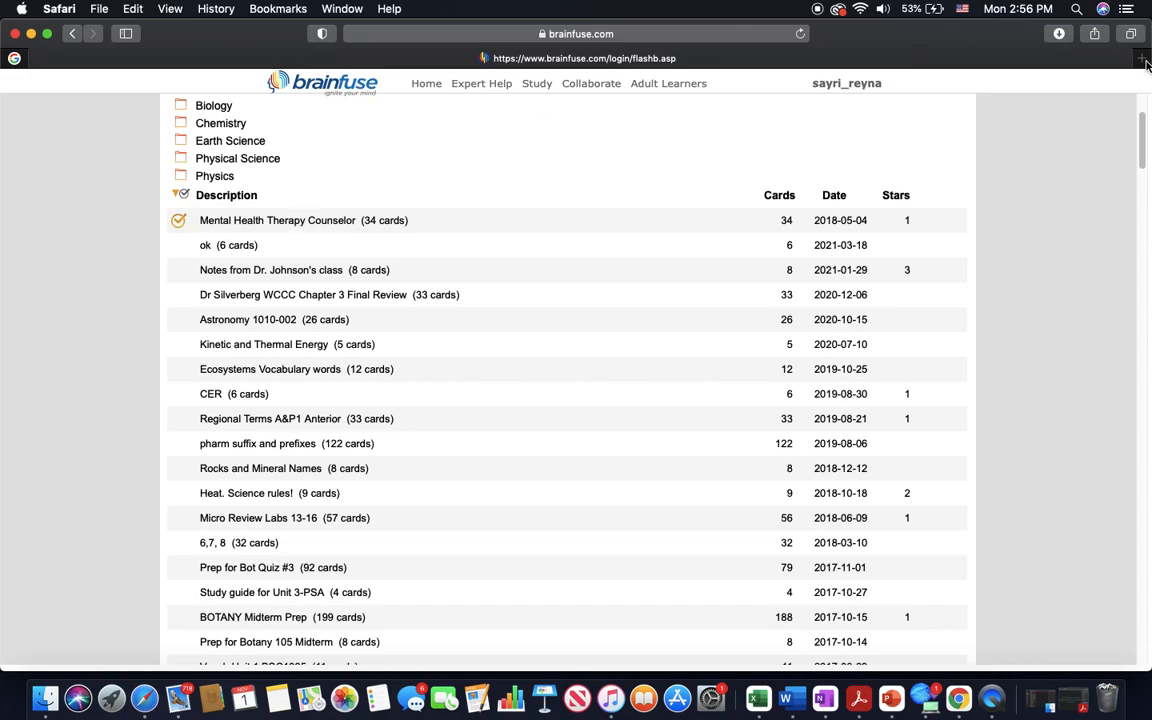
pyautogui.scroll(-3)
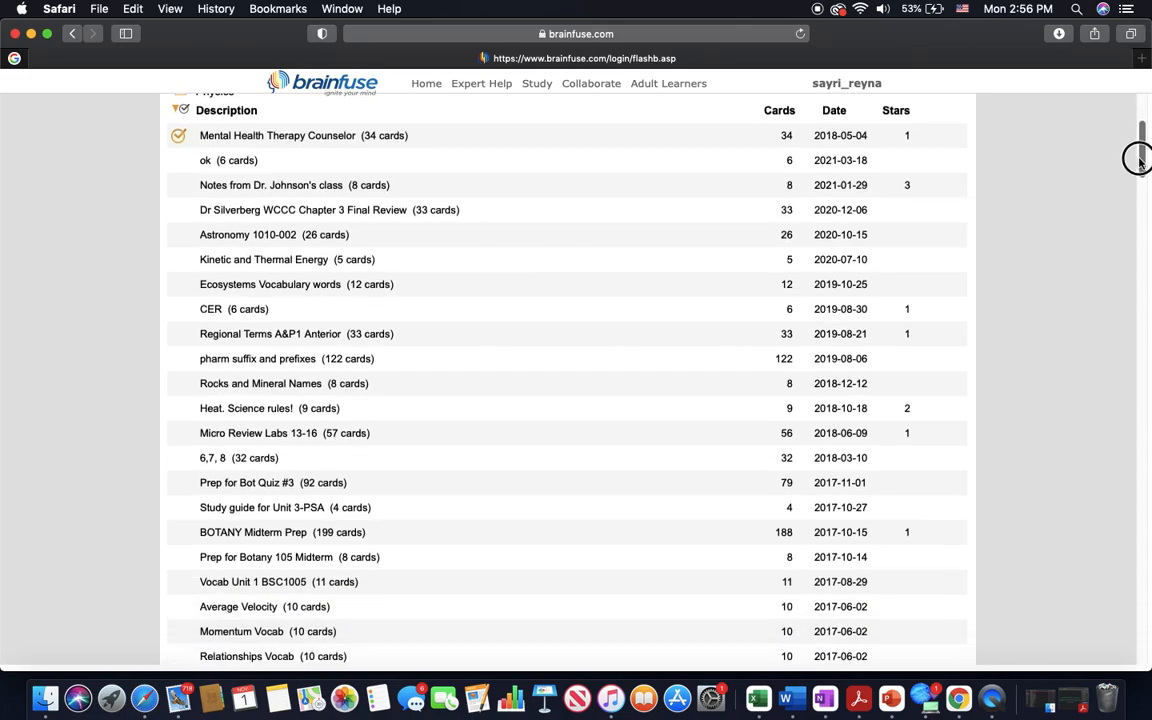
pyautogui.scroll(-3)
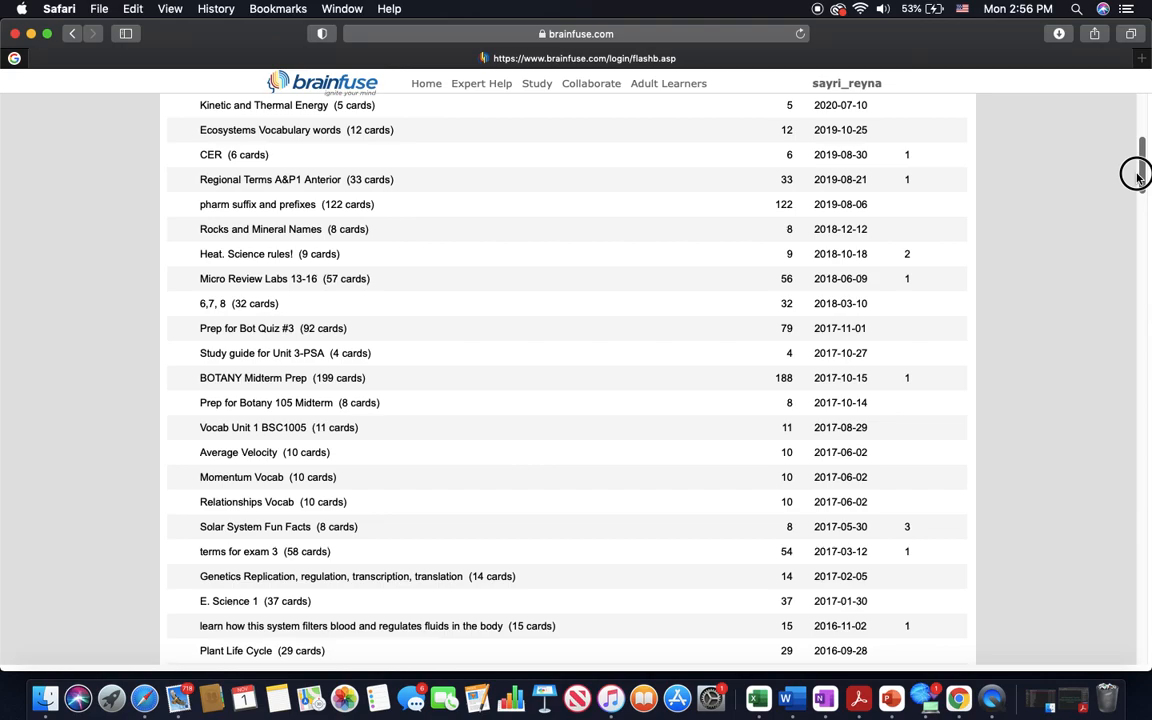
pyautogui.scroll(-3)
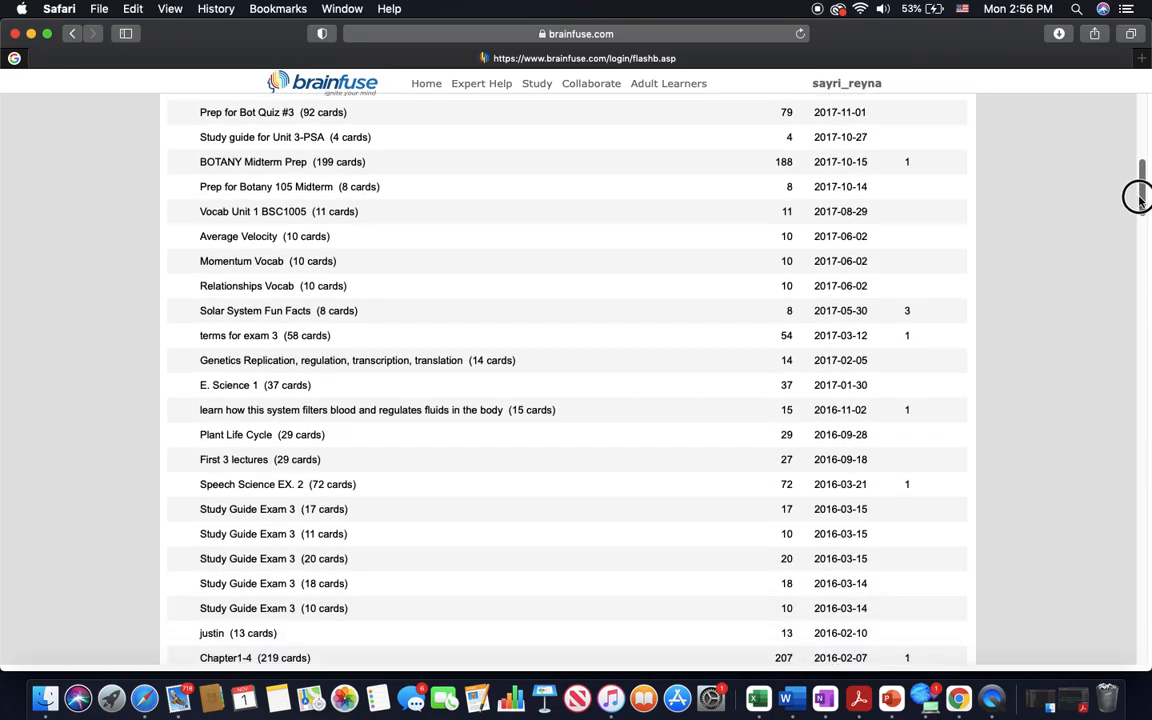
pyautogui.scroll(-3)
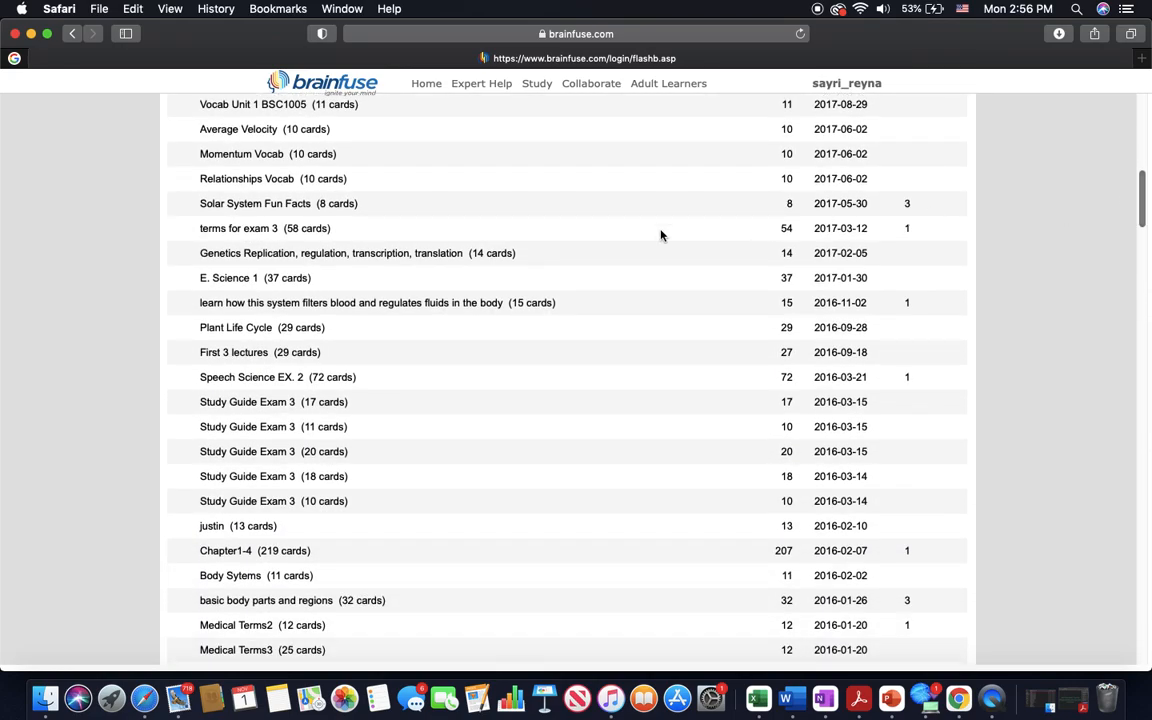
pyautogui.moveTo(256, 210)
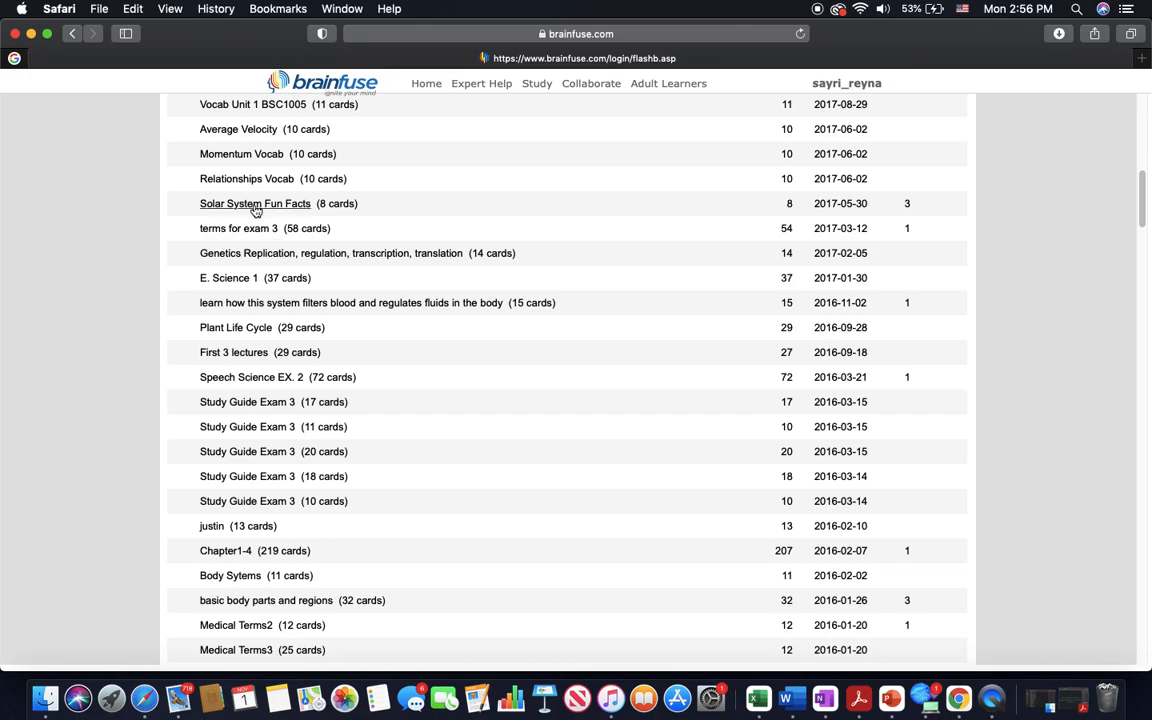
# Open the Solar System Fun Facts set, flip the first card to its answer, and view the study activities.
pyautogui.click(254, 204)
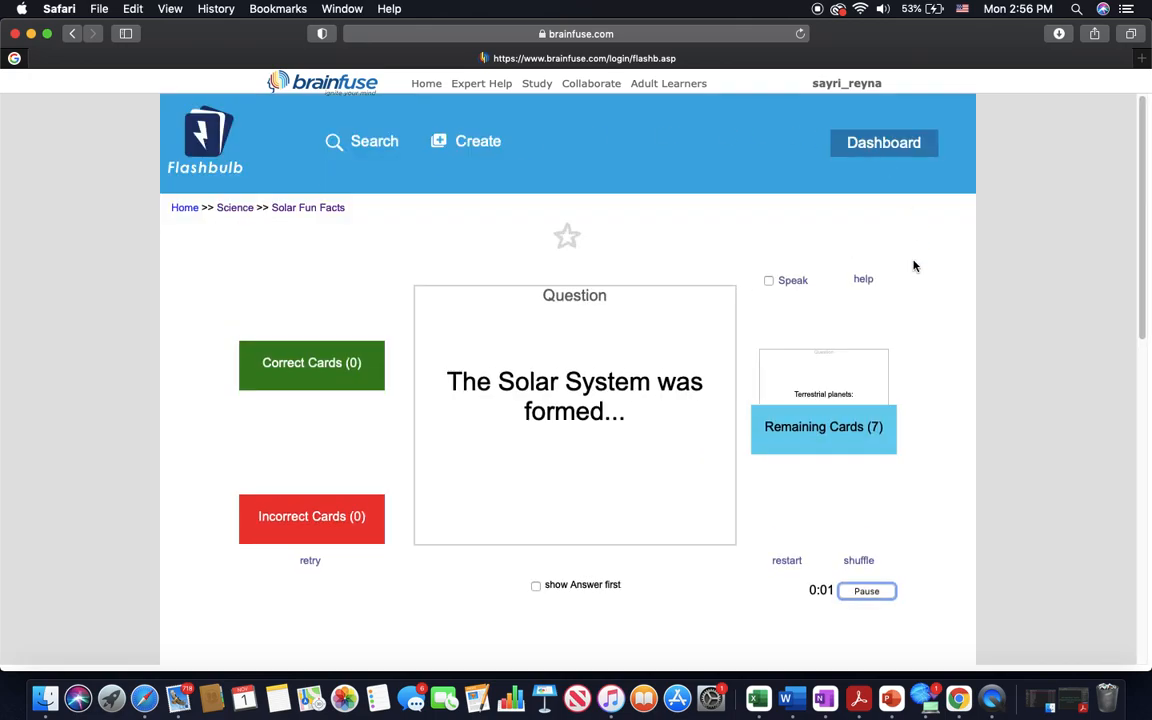
pyautogui.moveTo(584, 384)
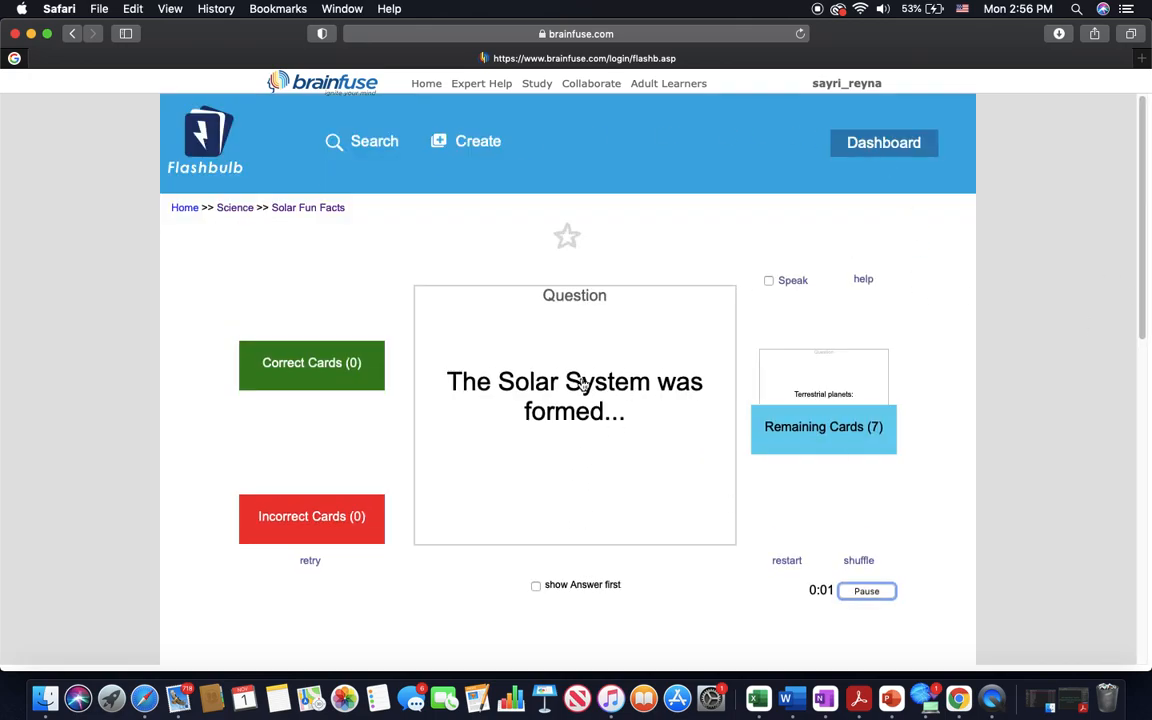
pyautogui.click(574, 414)
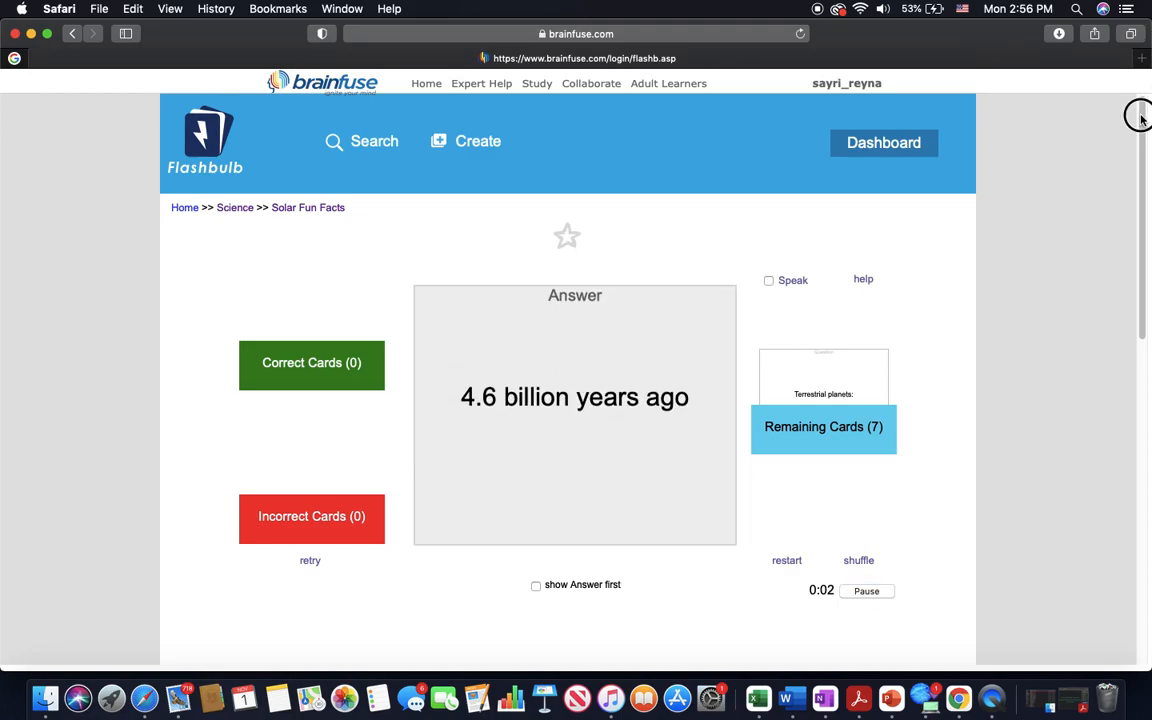
pyautogui.scroll(-3)
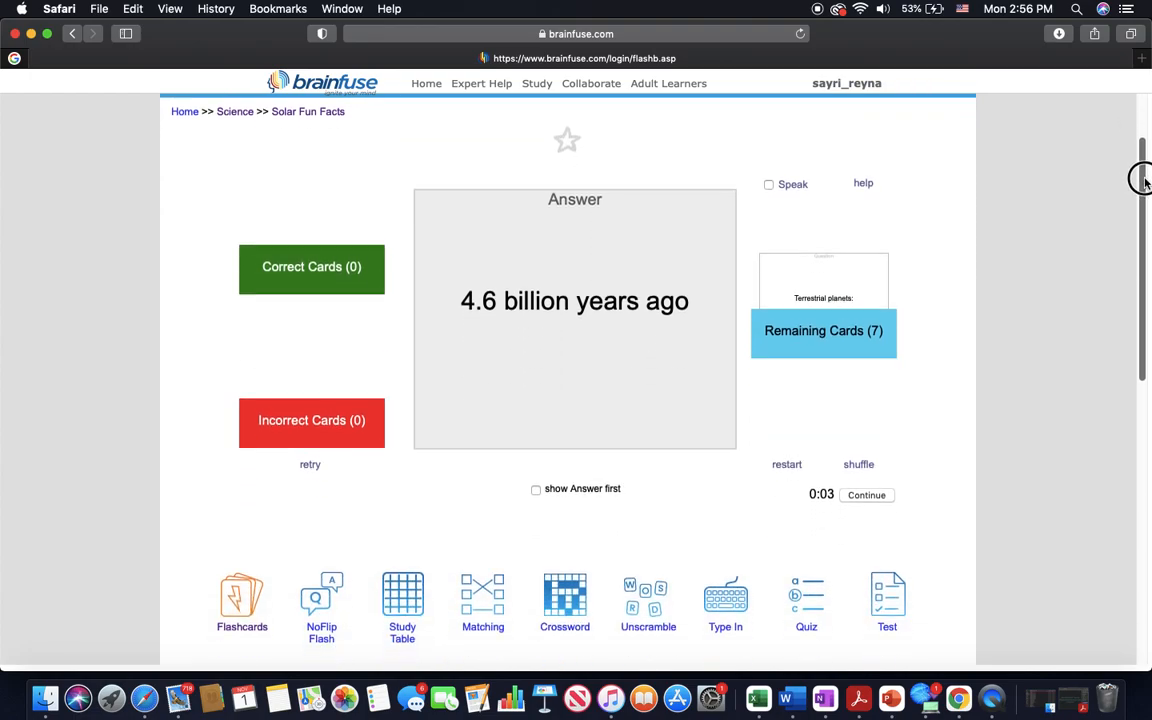
pyautogui.scroll(-3)
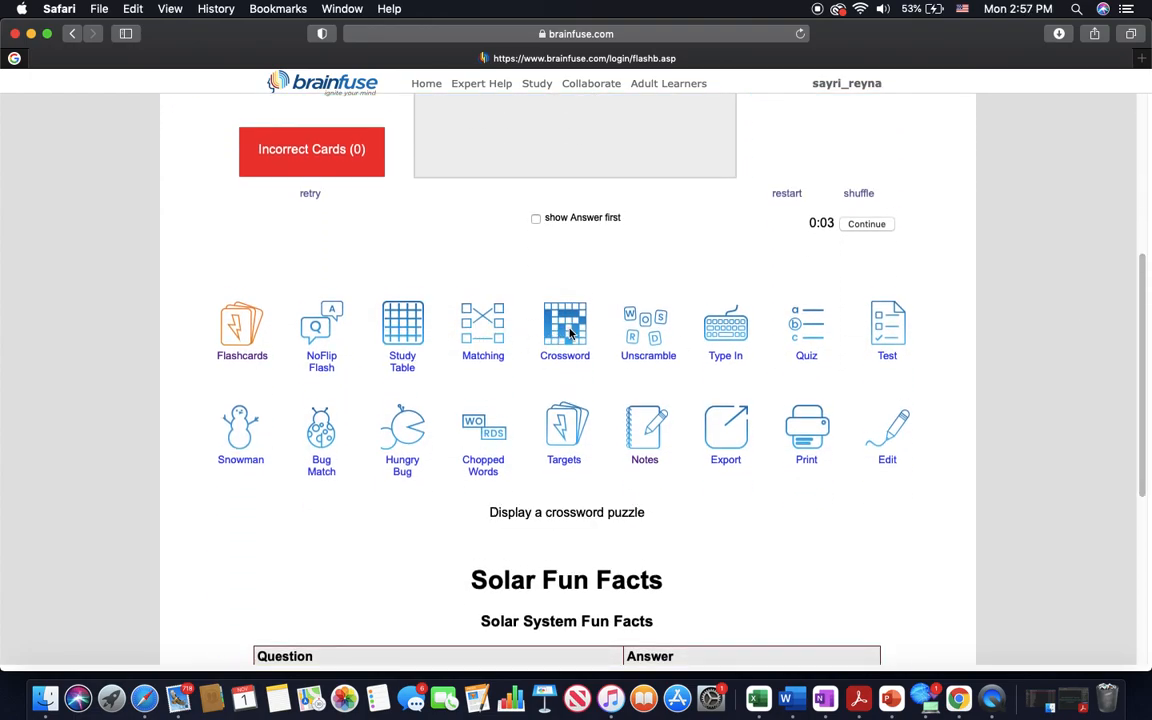
pyautogui.moveTo(1084, 344)
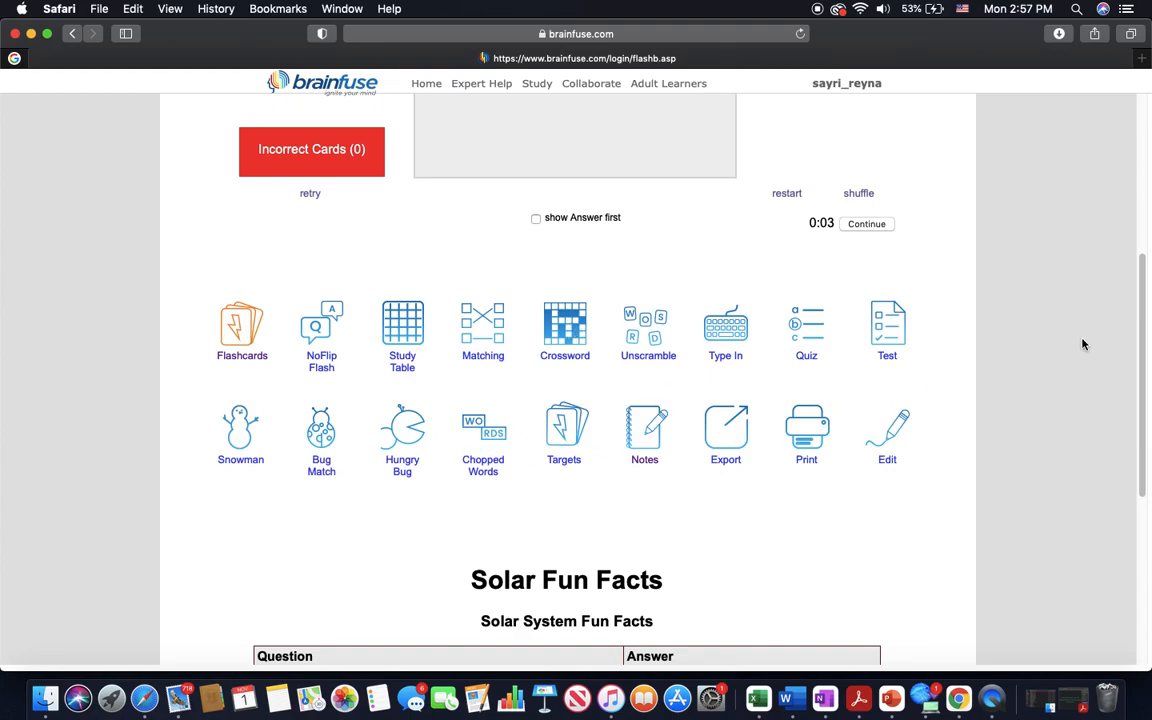
pyautogui.scroll(3)
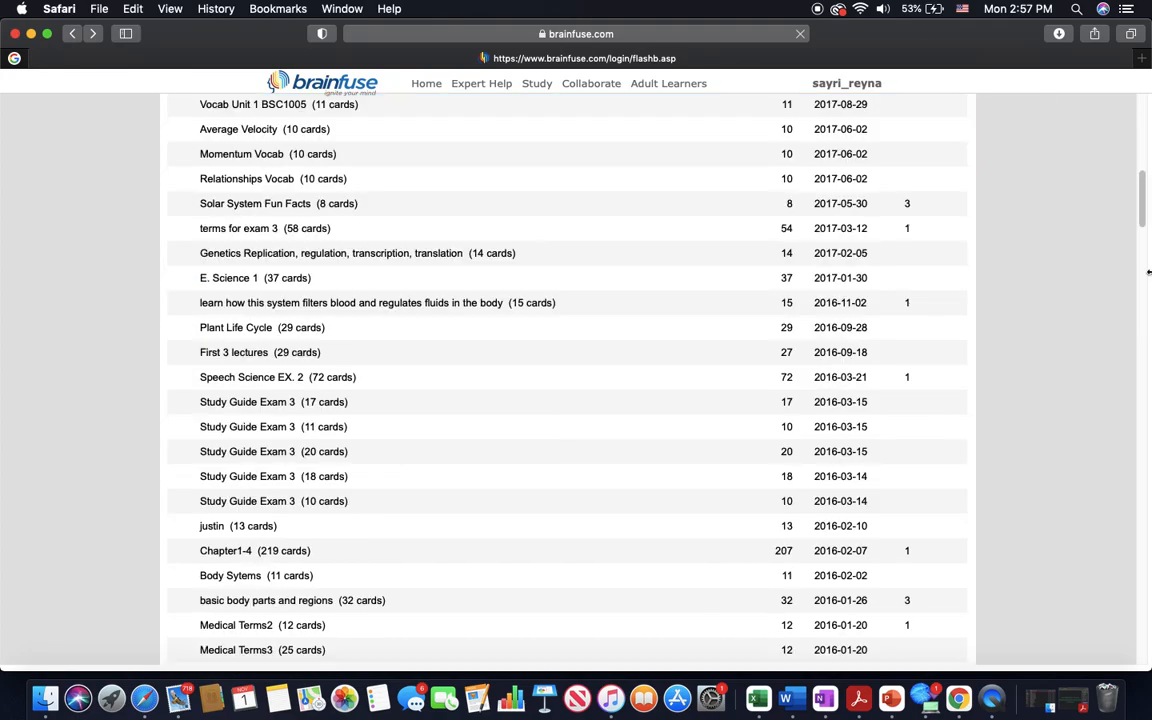
# Browse the Chemistry flashcard sets, then return to the Language Lab page.
pyautogui.scroll(-3)
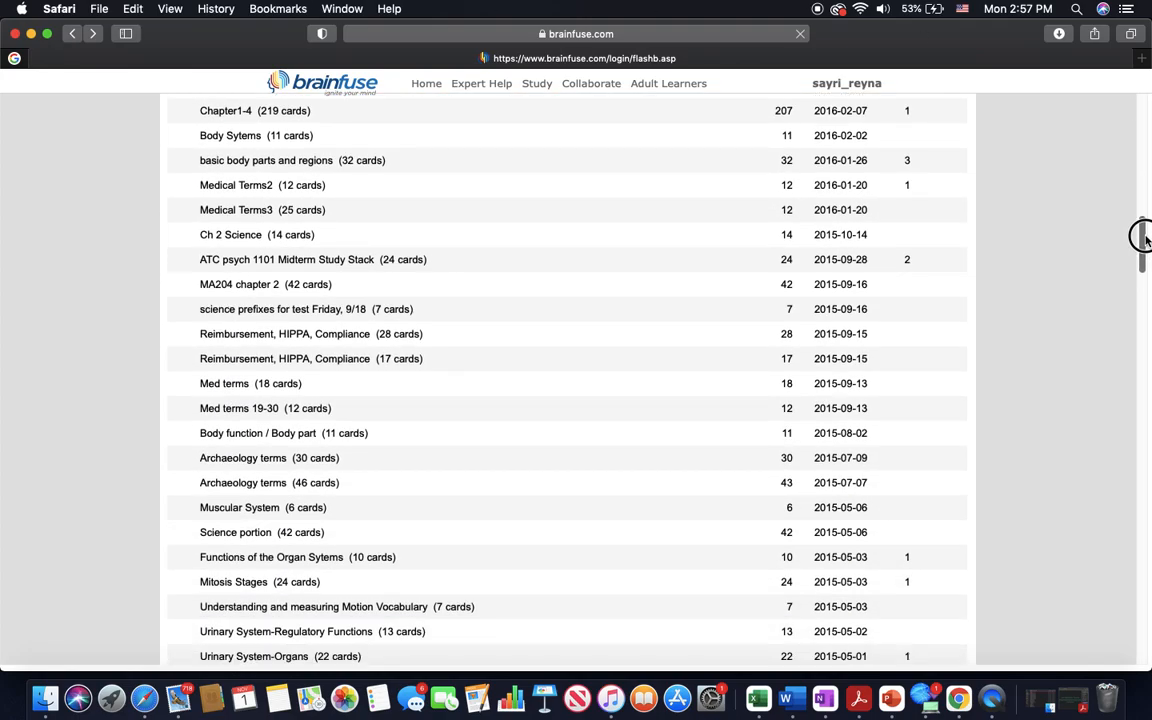
pyautogui.scroll(-3)
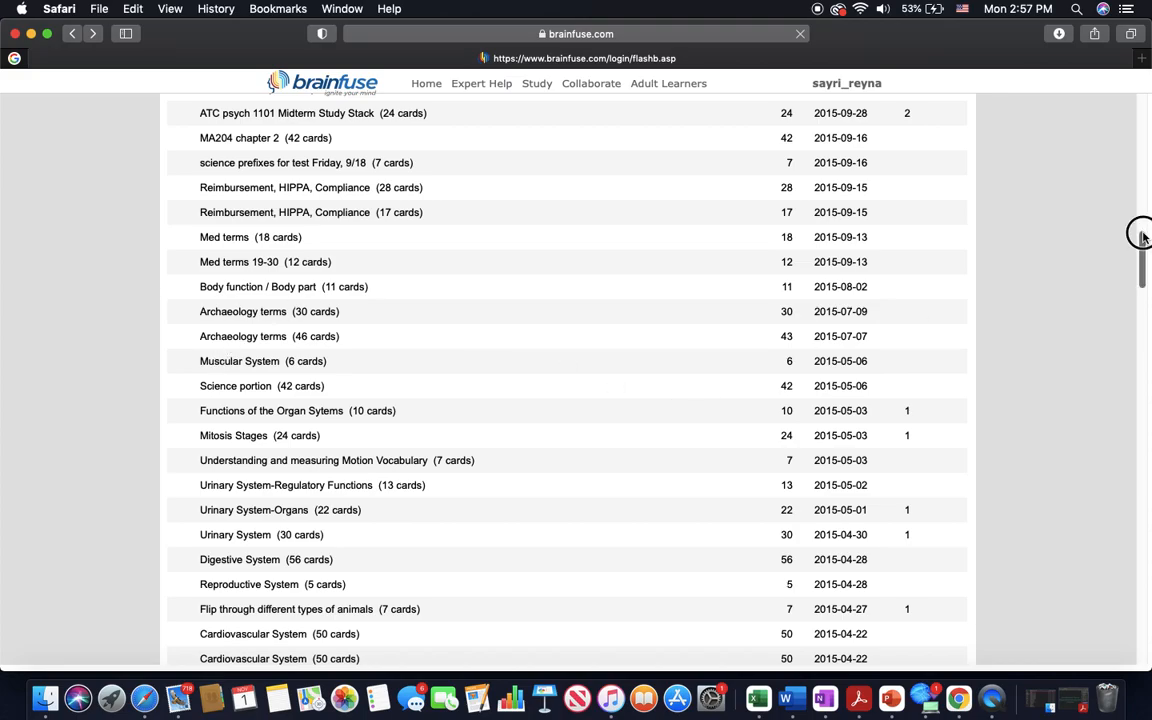
pyautogui.scroll(-3)
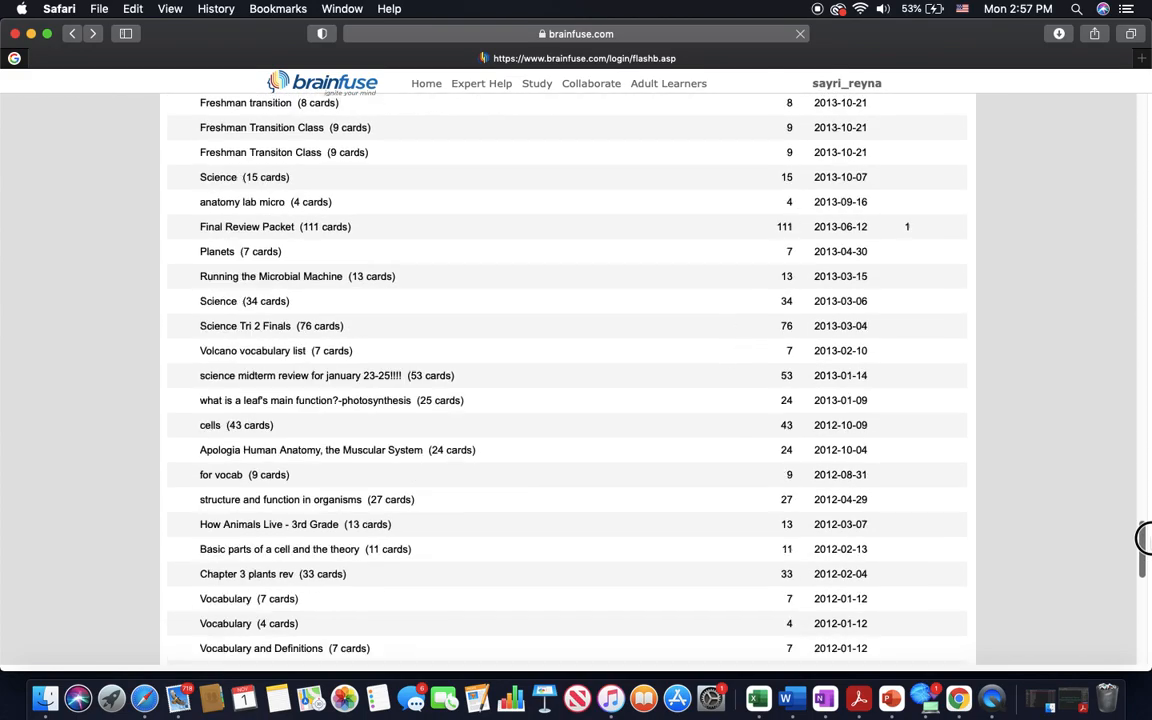
pyautogui.scroll(3)
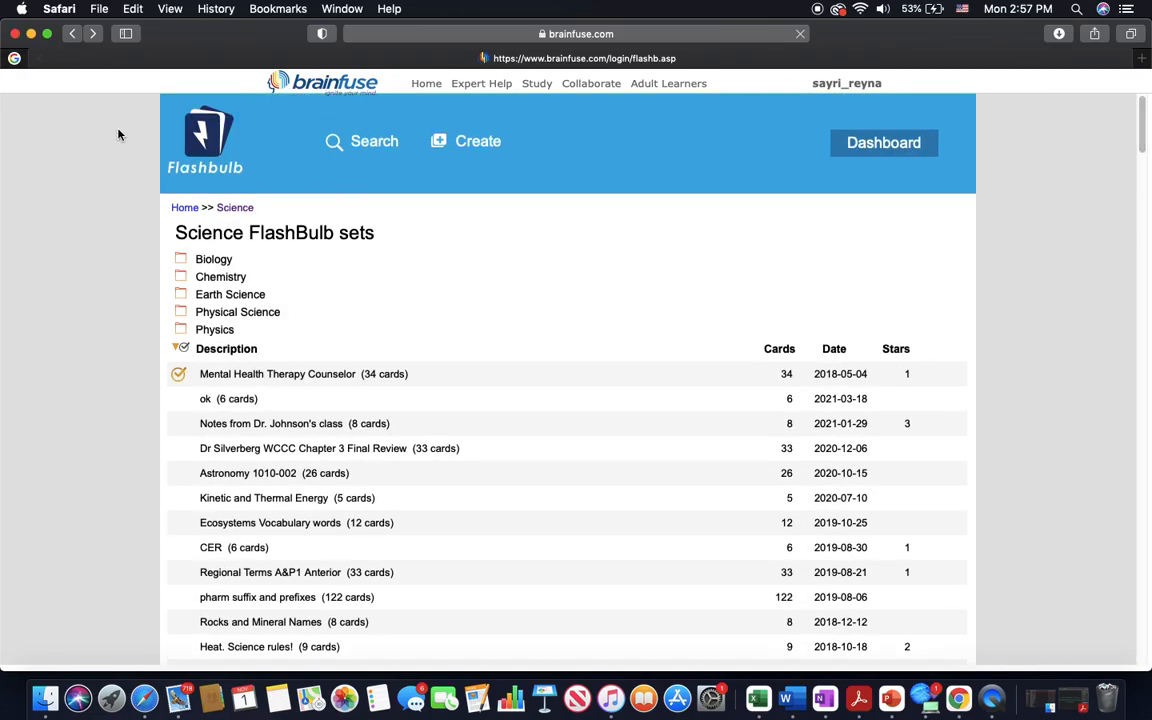
pyautogui.moveTo(290, 210)
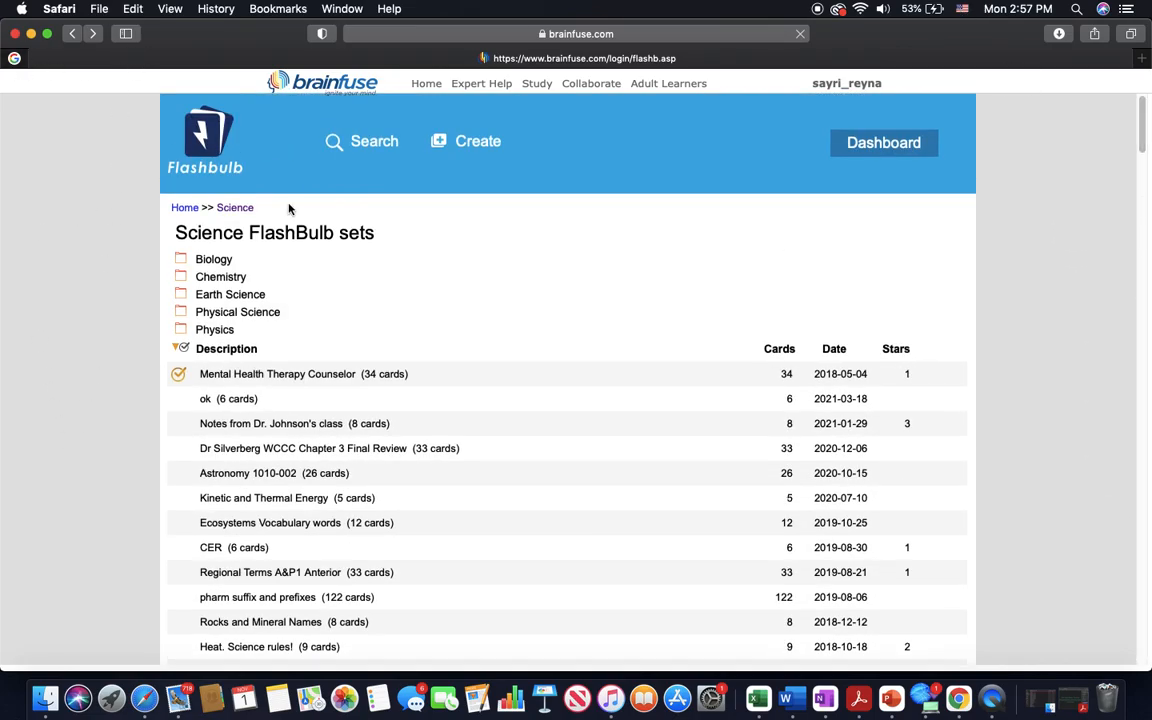
pyautogui.moveTo(212, 272)
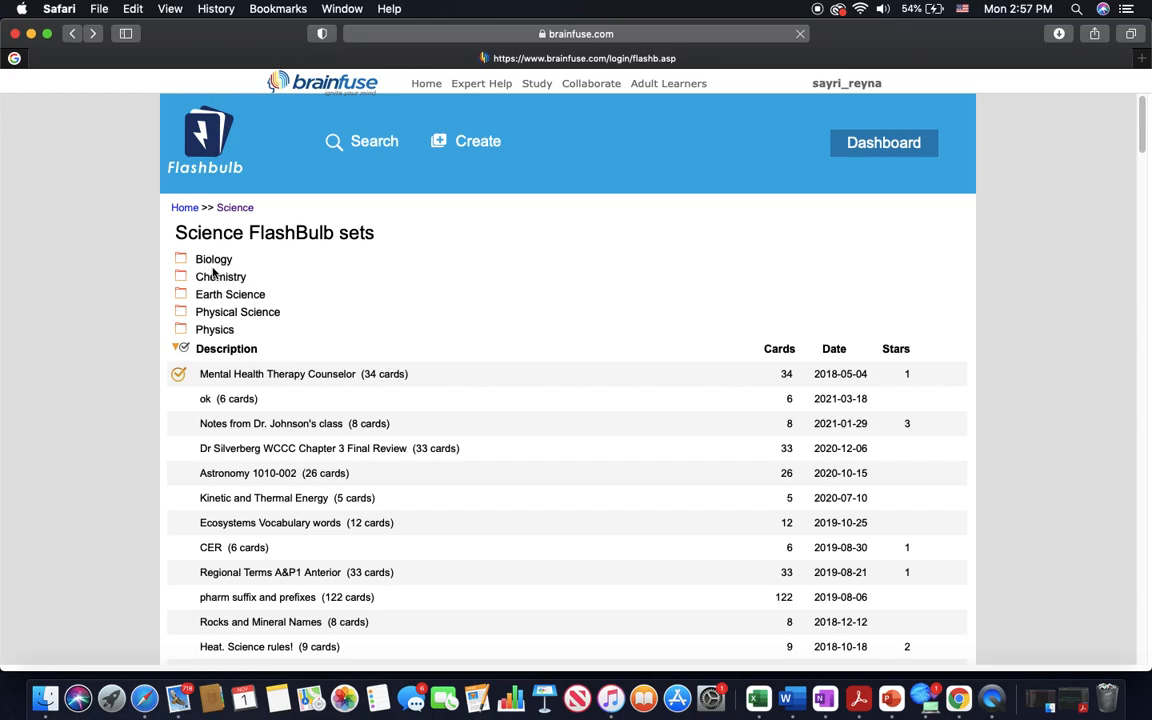
pyautogui.click(220, 276)
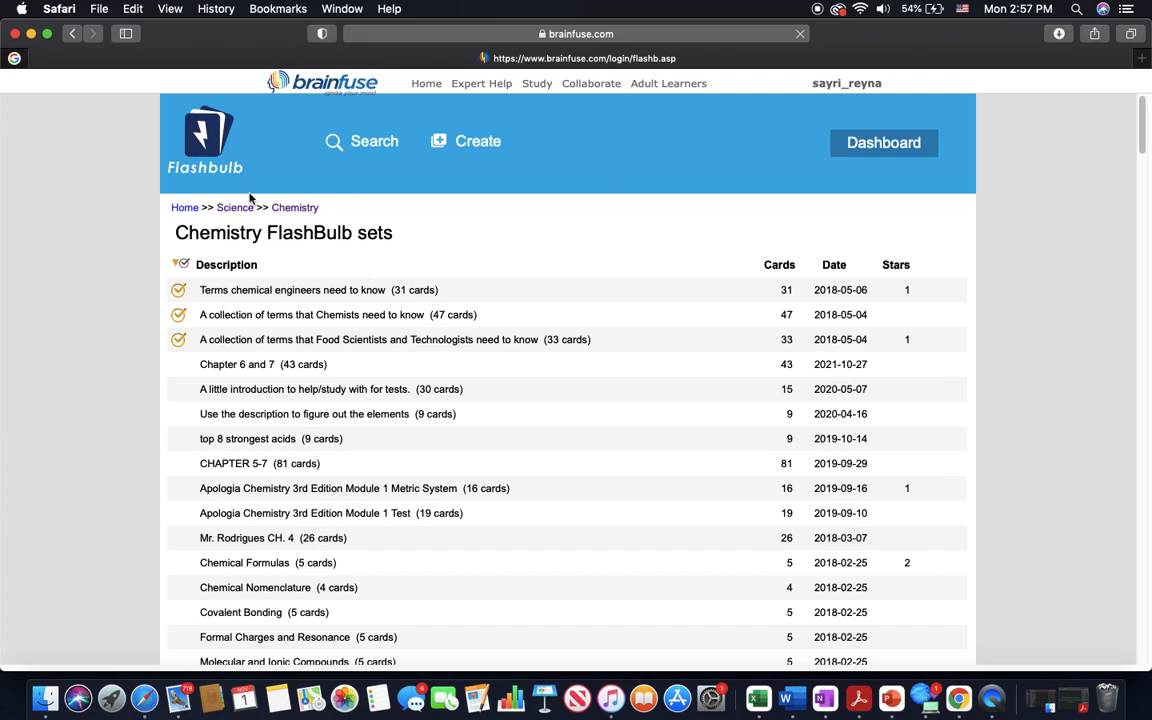
pyautogui.moveTo(58, 12)
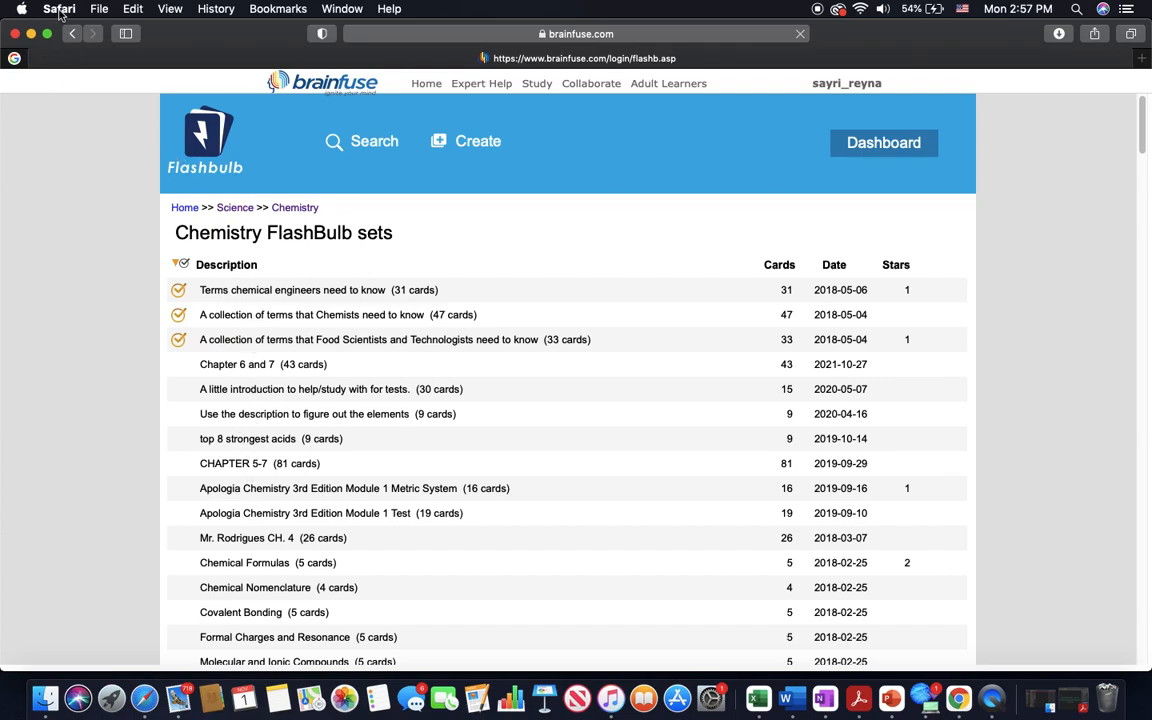
pyautogui.click(72, 32)
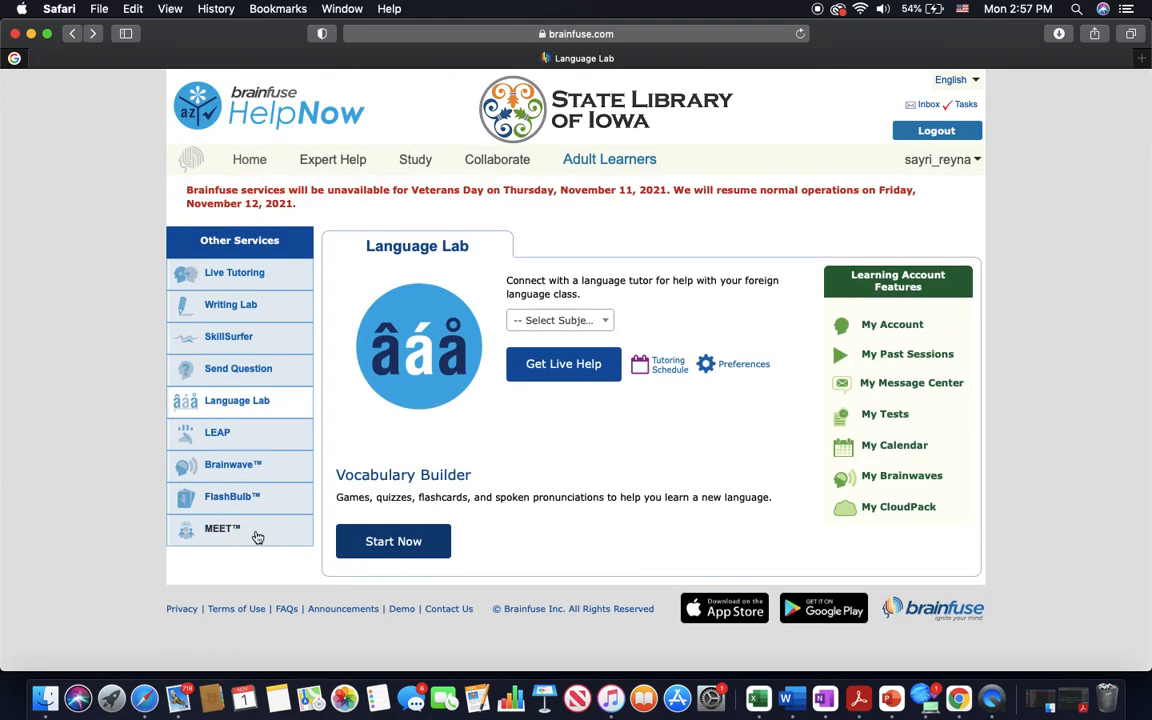
# Open the MEET service to show the blank Brainfuse Meeting scheduling form.
pyautogui.click(222, 528)
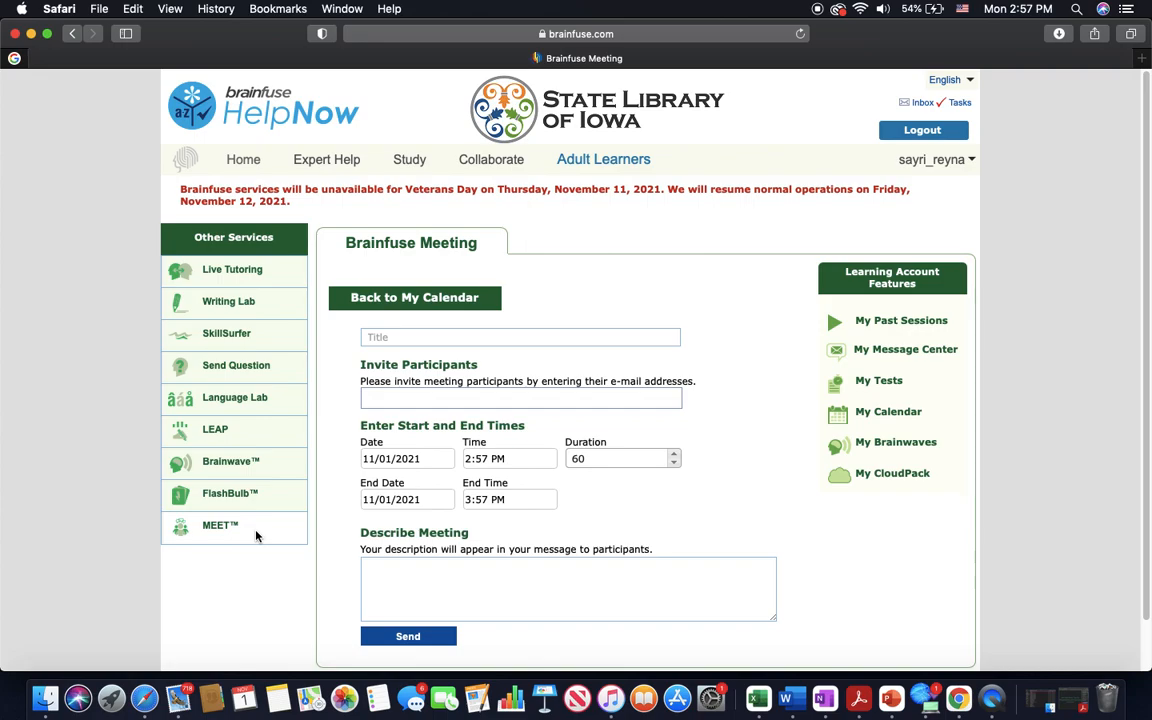
pyautogui.moveTo(368, 476)
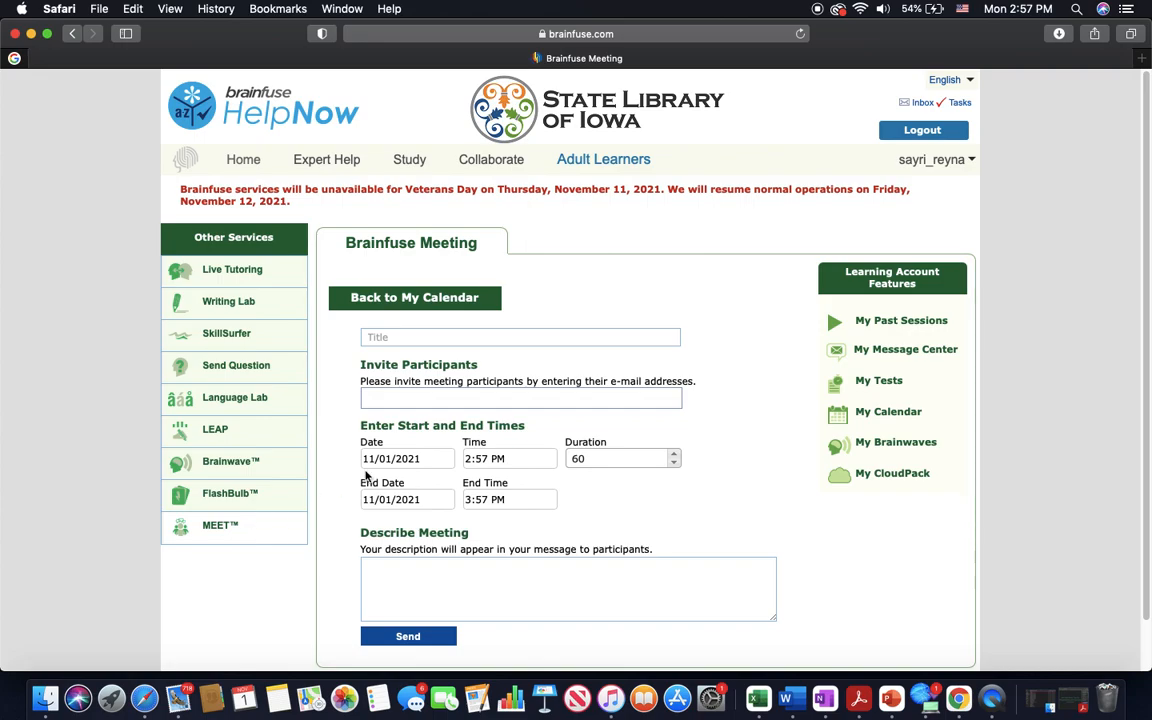
pyautogui.scroll(-3)
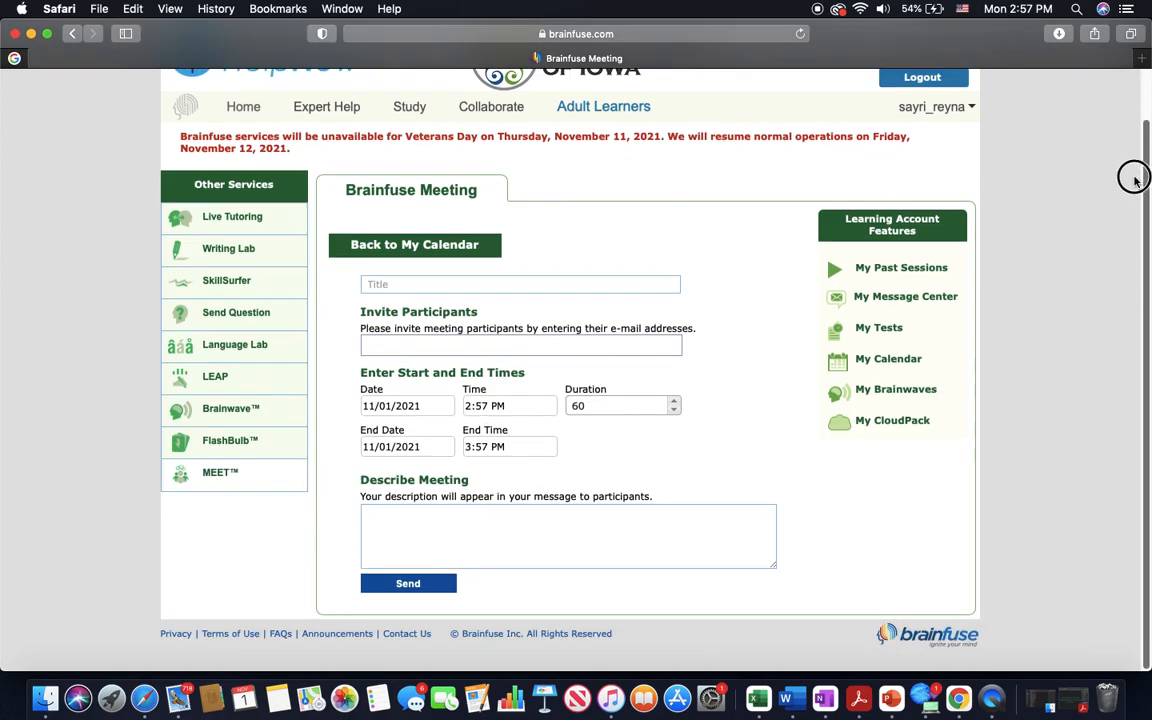
pyautogui.click(520, 284)
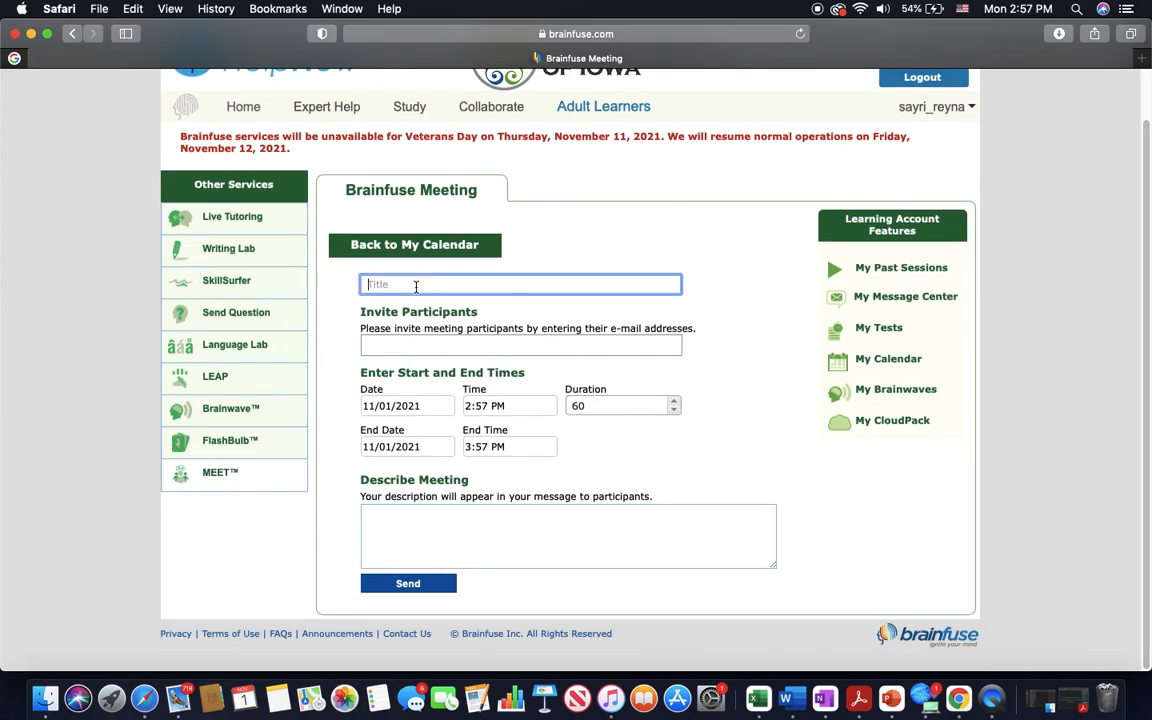
pyautogui.write('B')
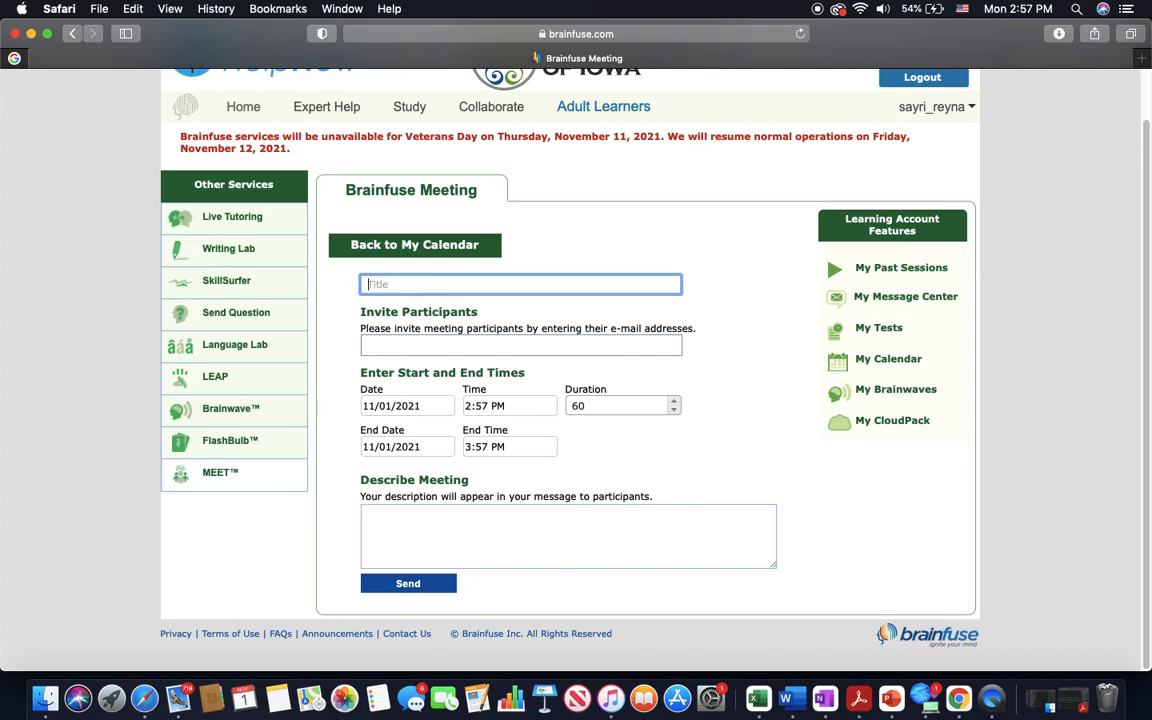
pyautogui.write('V')
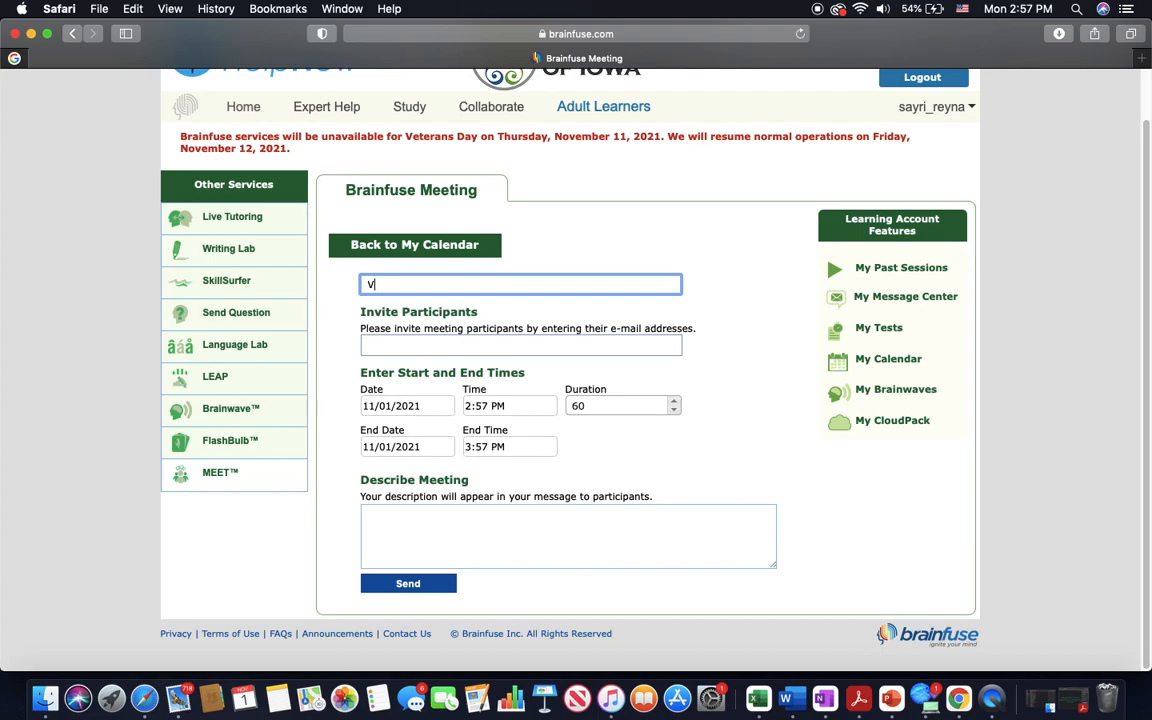
pyautogui.write('Biology Ch')
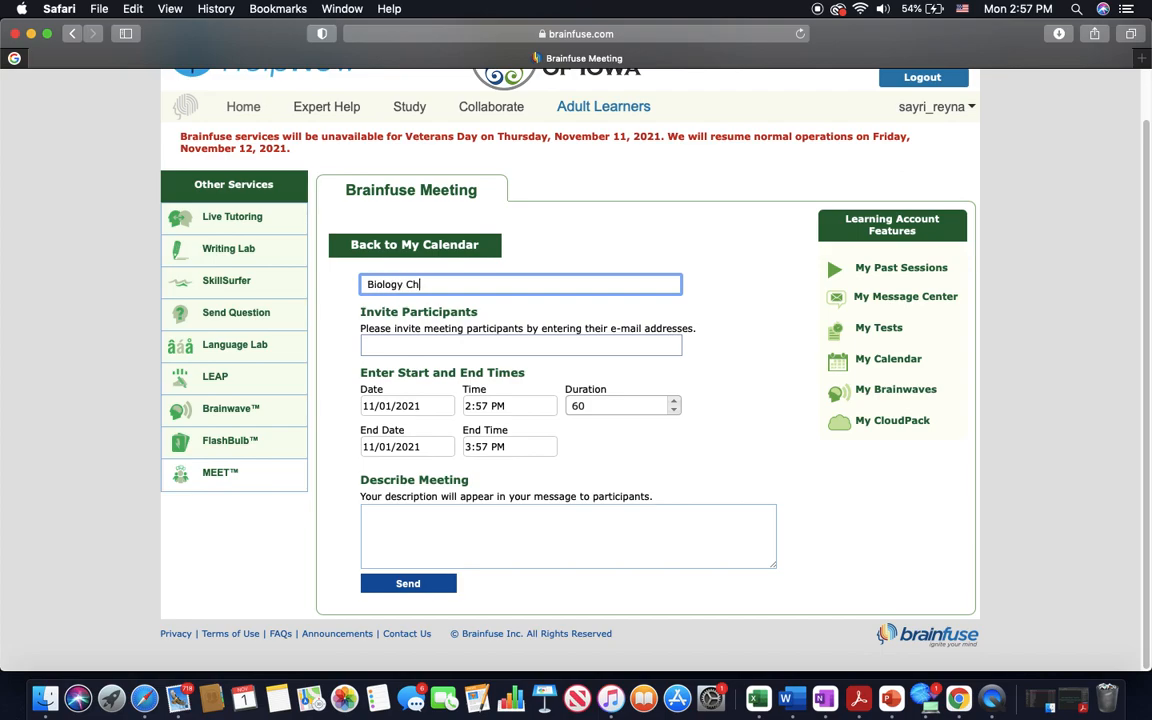
pyautogui.write('apter 1')
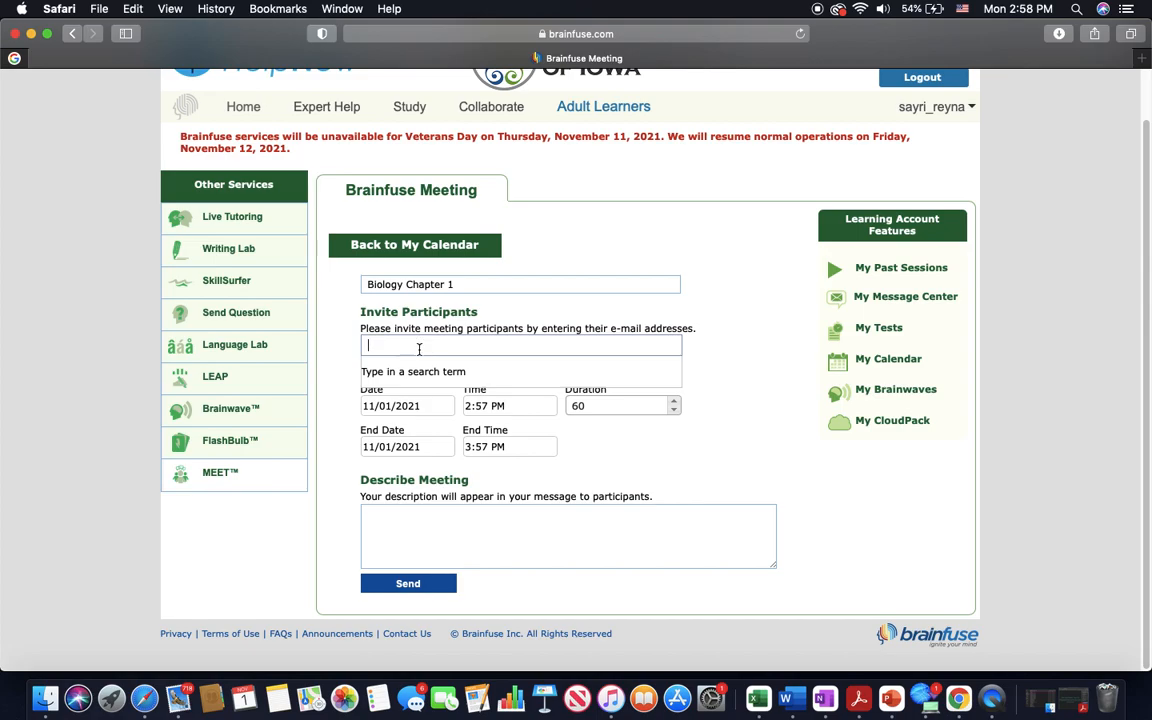
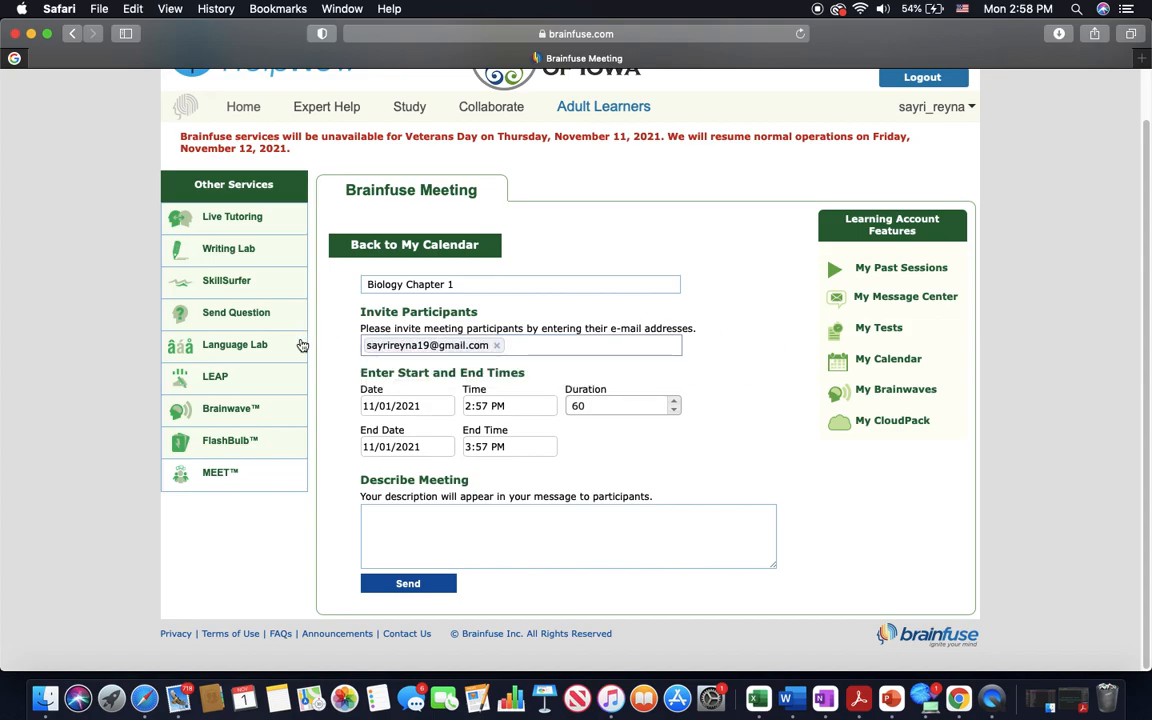
pyautogui.click(510, 404)
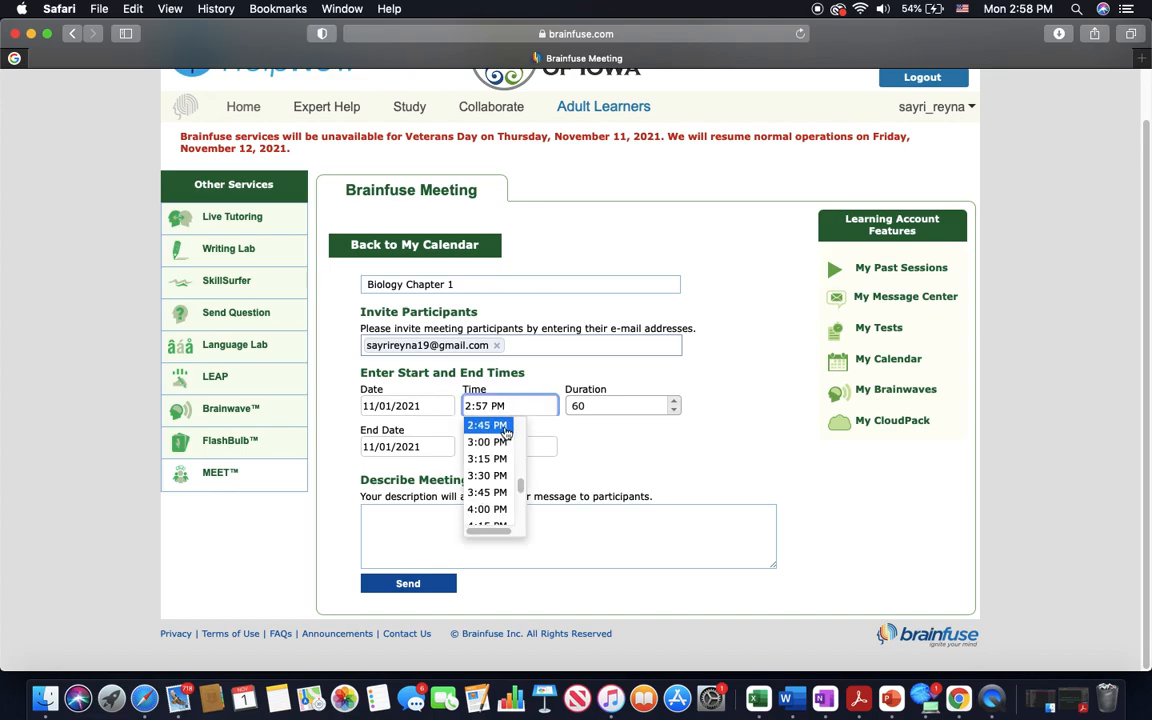
pyautogui.click(488, 476)
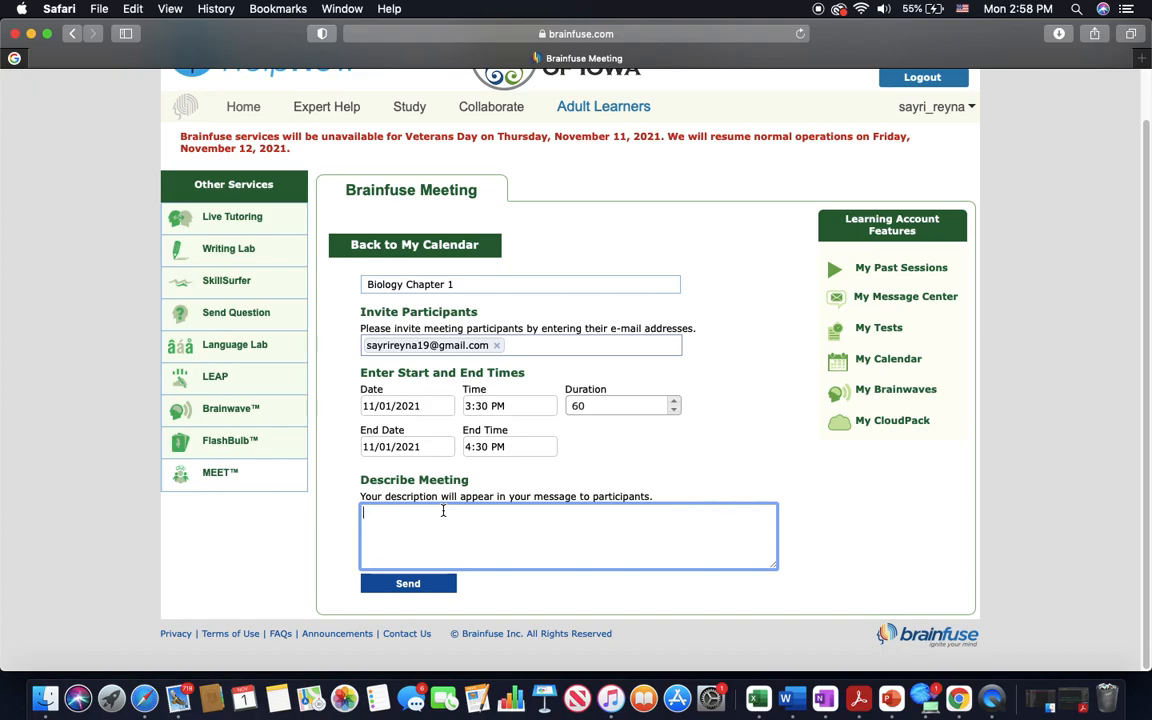
# Enter the description "Everyone bring their notes to share!" in the Describe Meeting box.
pyautogui.write('E')
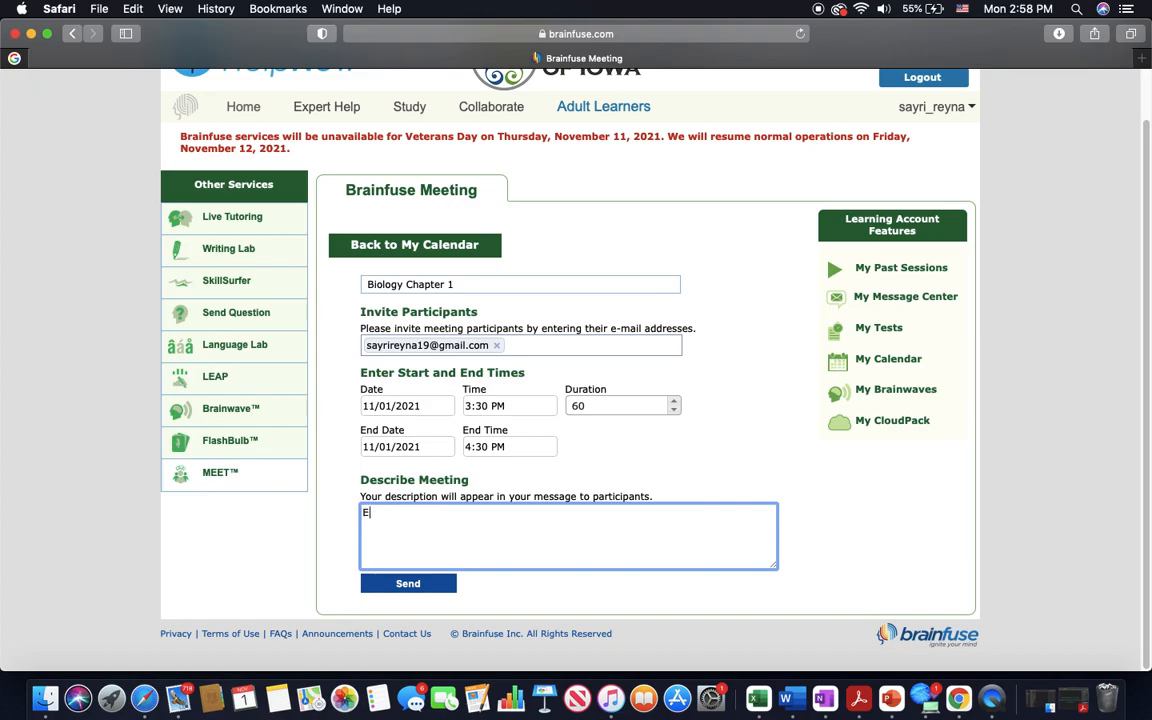
pyautogui.write('veryone b')
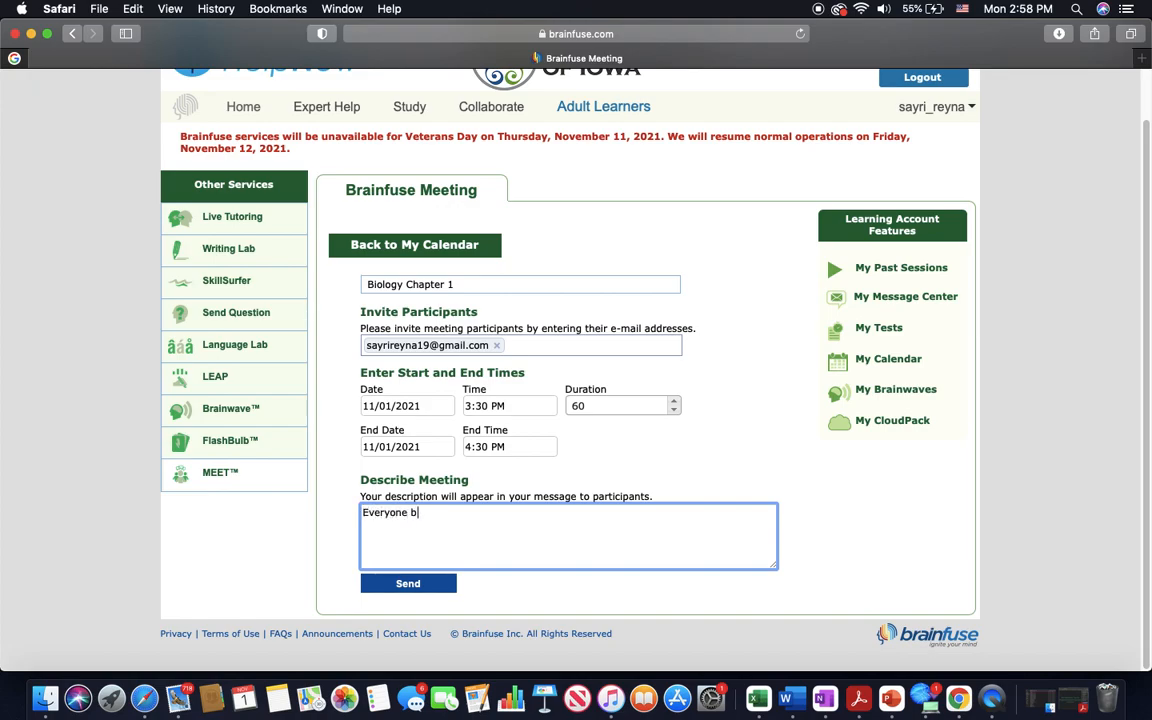
pyautogui.write('ring their n')
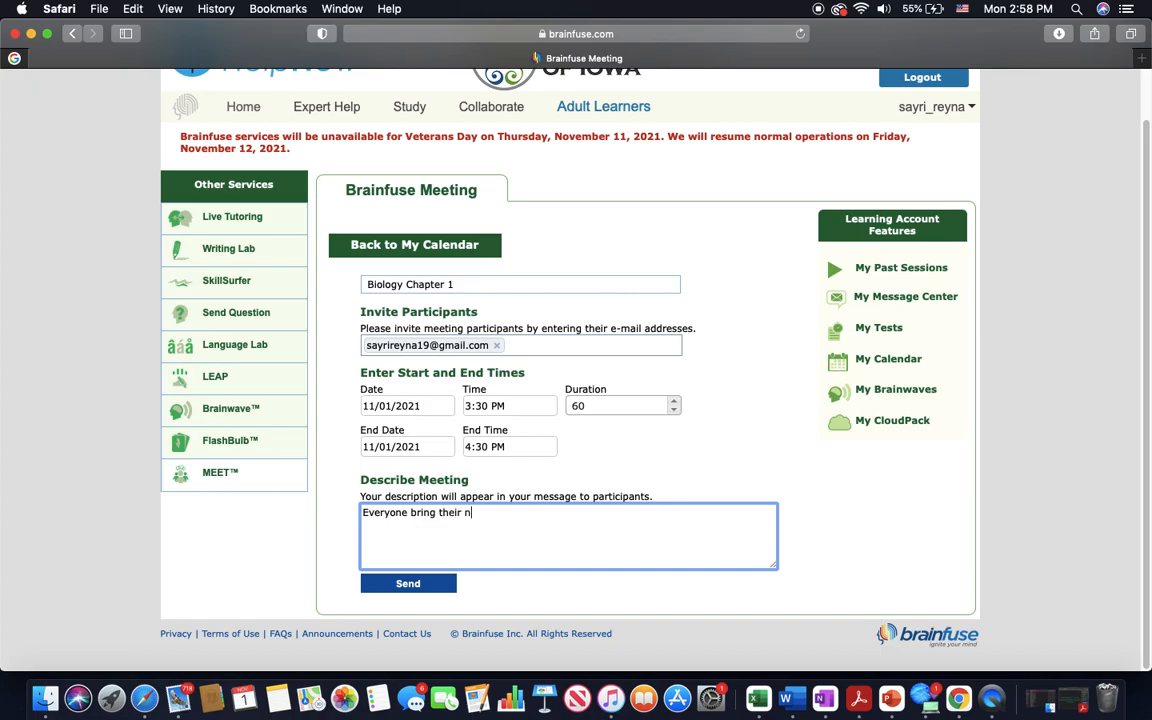
pyautogui.write('otes to share!')
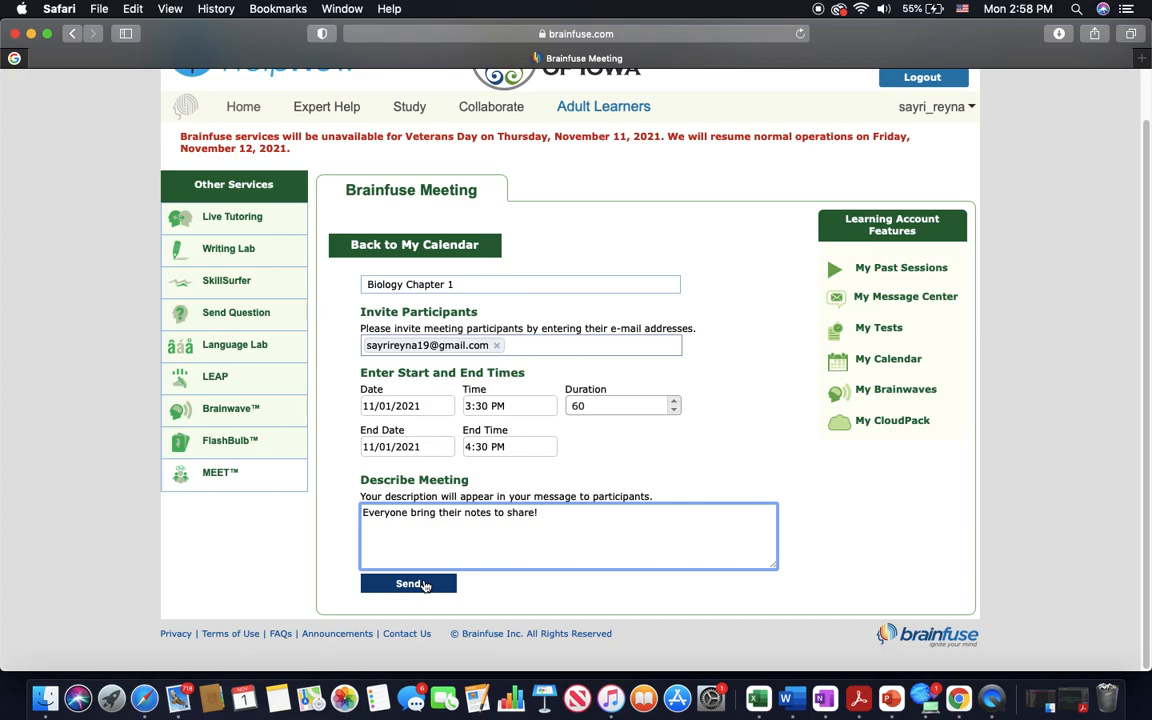
pyautogui.moveTo(1134, 428)
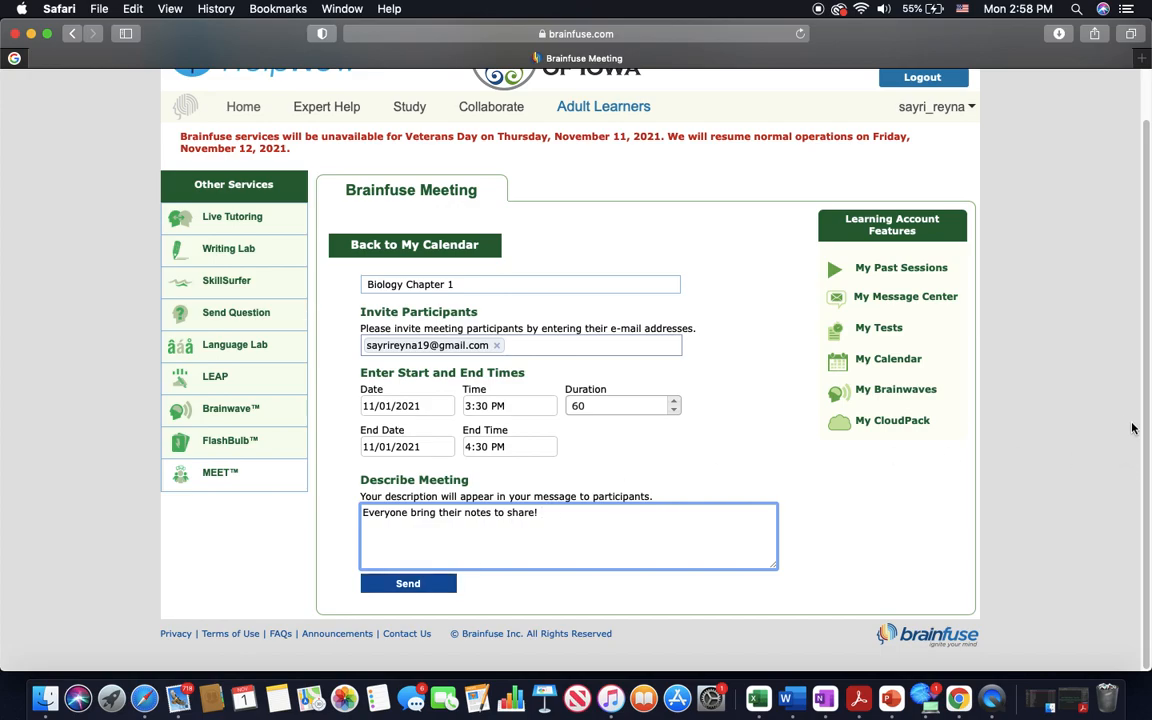
pyautogui.scroll(3)
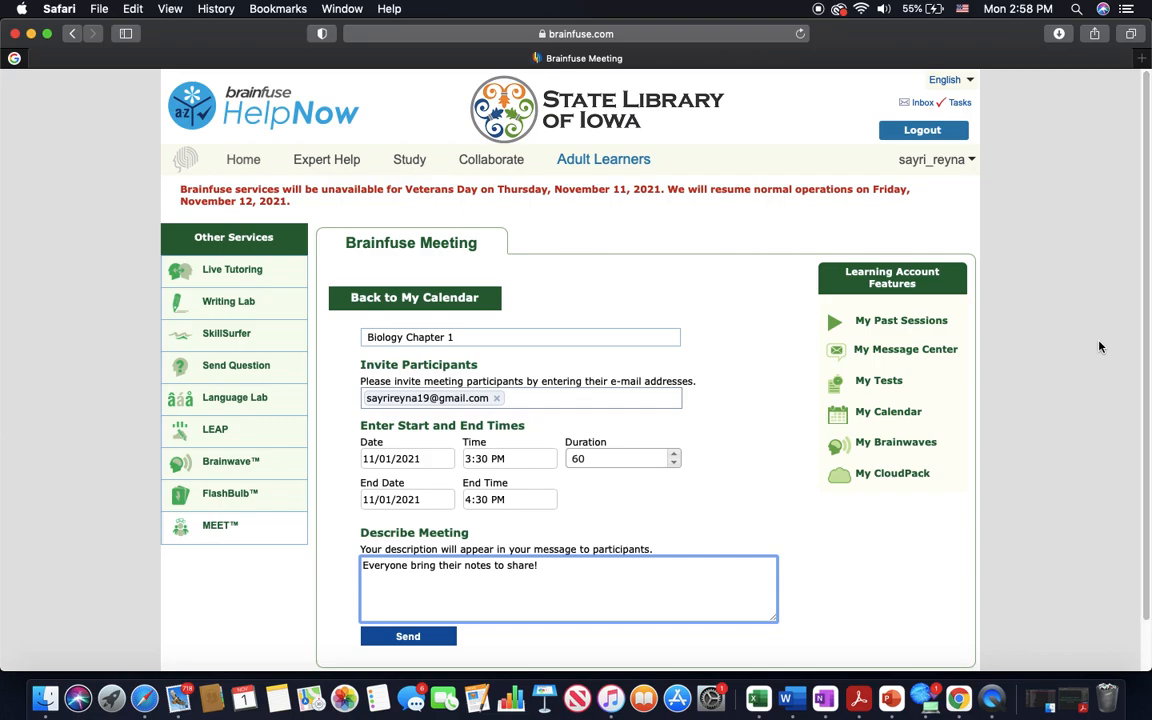
pyautogui.moveTo(56, 460)
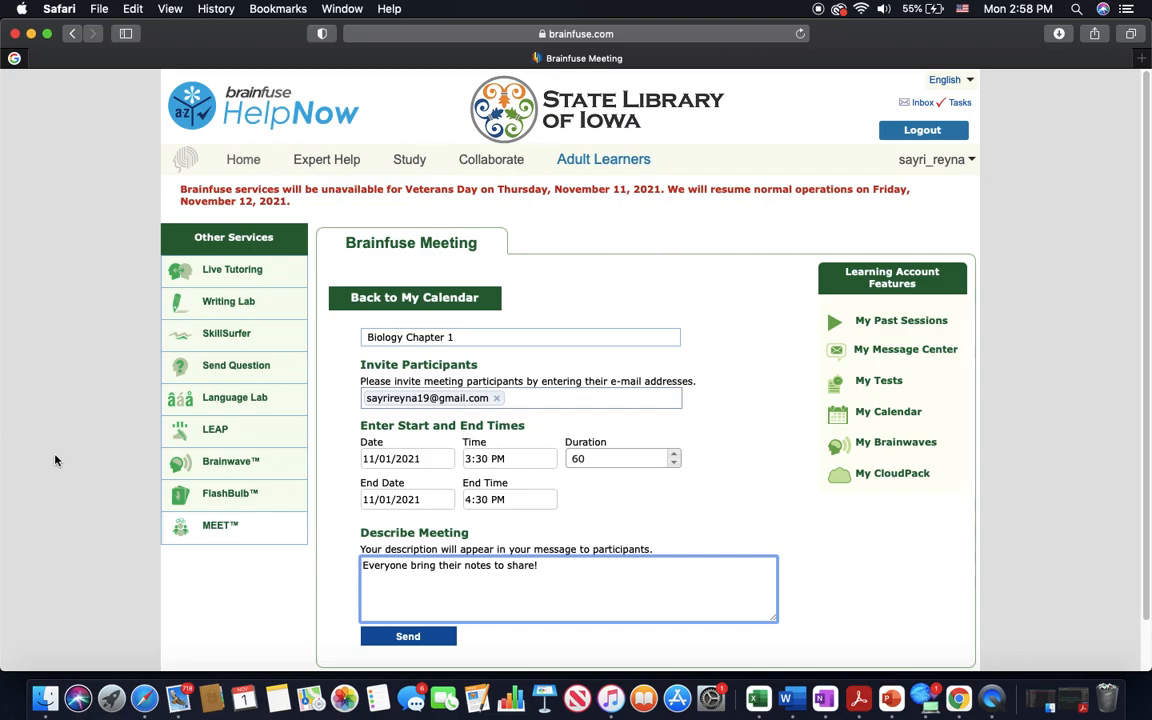